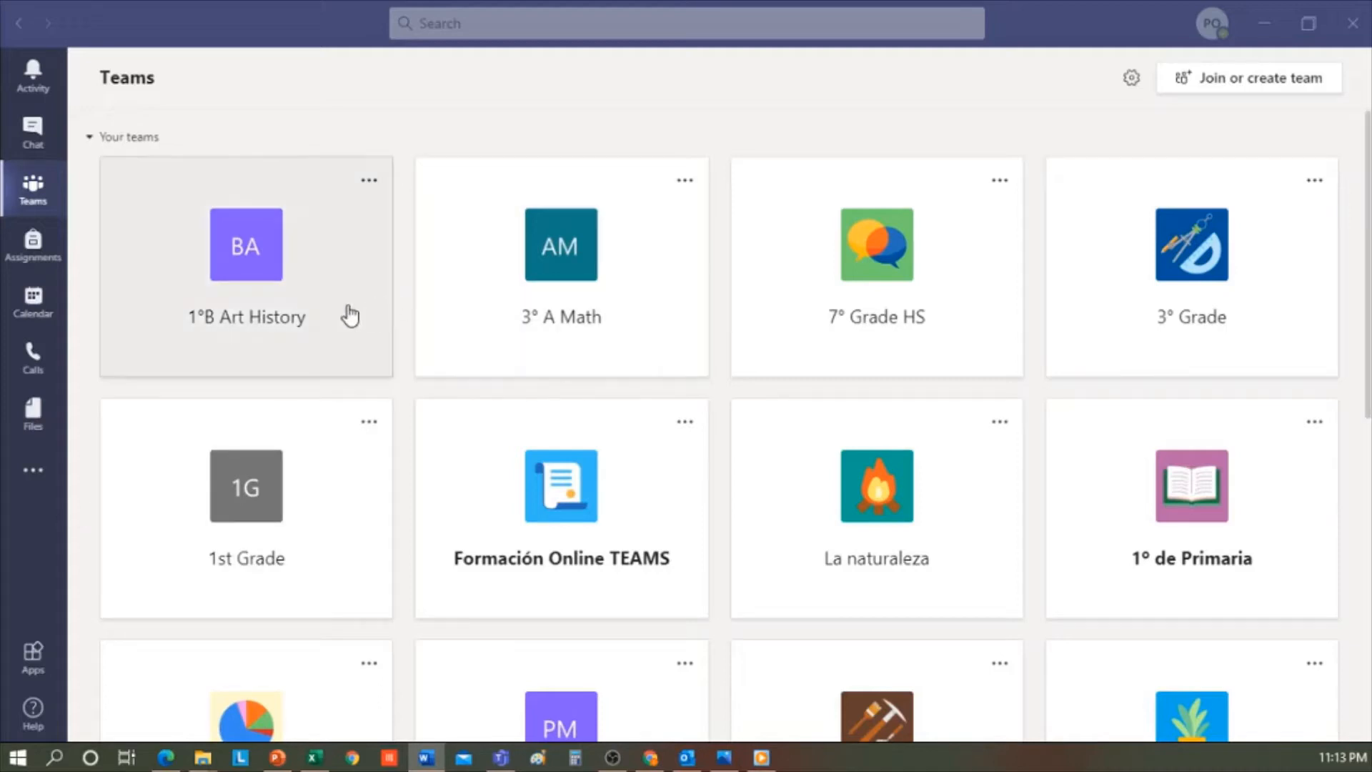
# Open the 1°B Art History team to its General channel posts
pyautogui.click(246, 267)
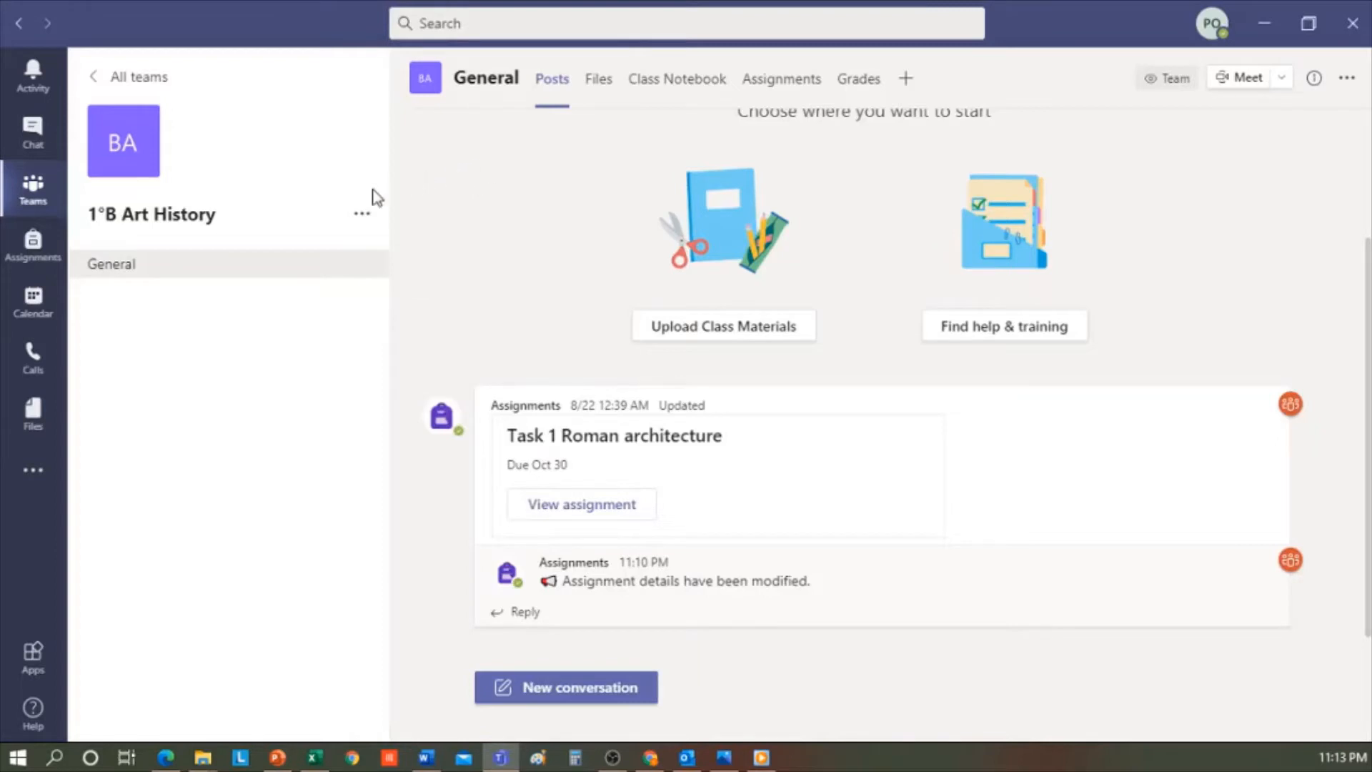
pyautogui.moveTo(526, 167)
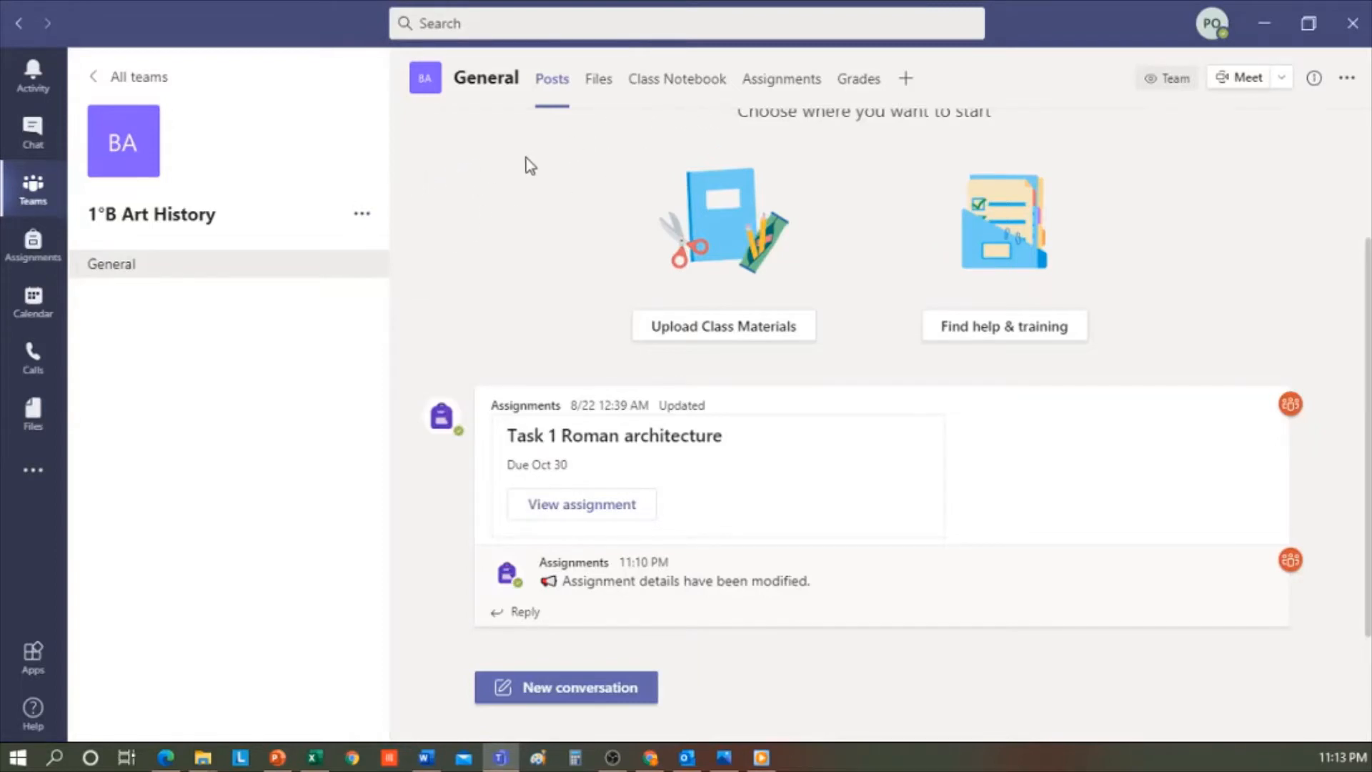
pyautogui.moveTo(777, 116)
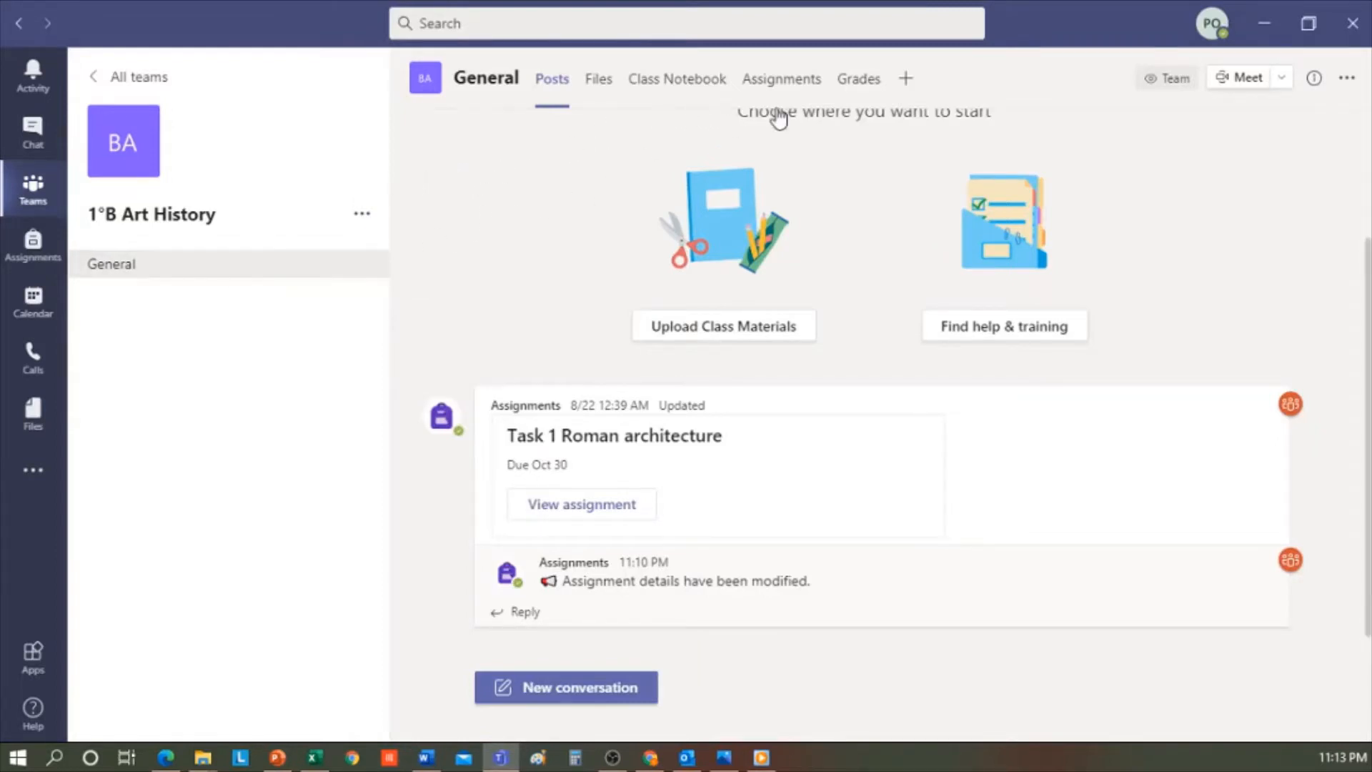
# Show the class Assignments list with the Drafts section expanded
pyautogui.click(780, 79)
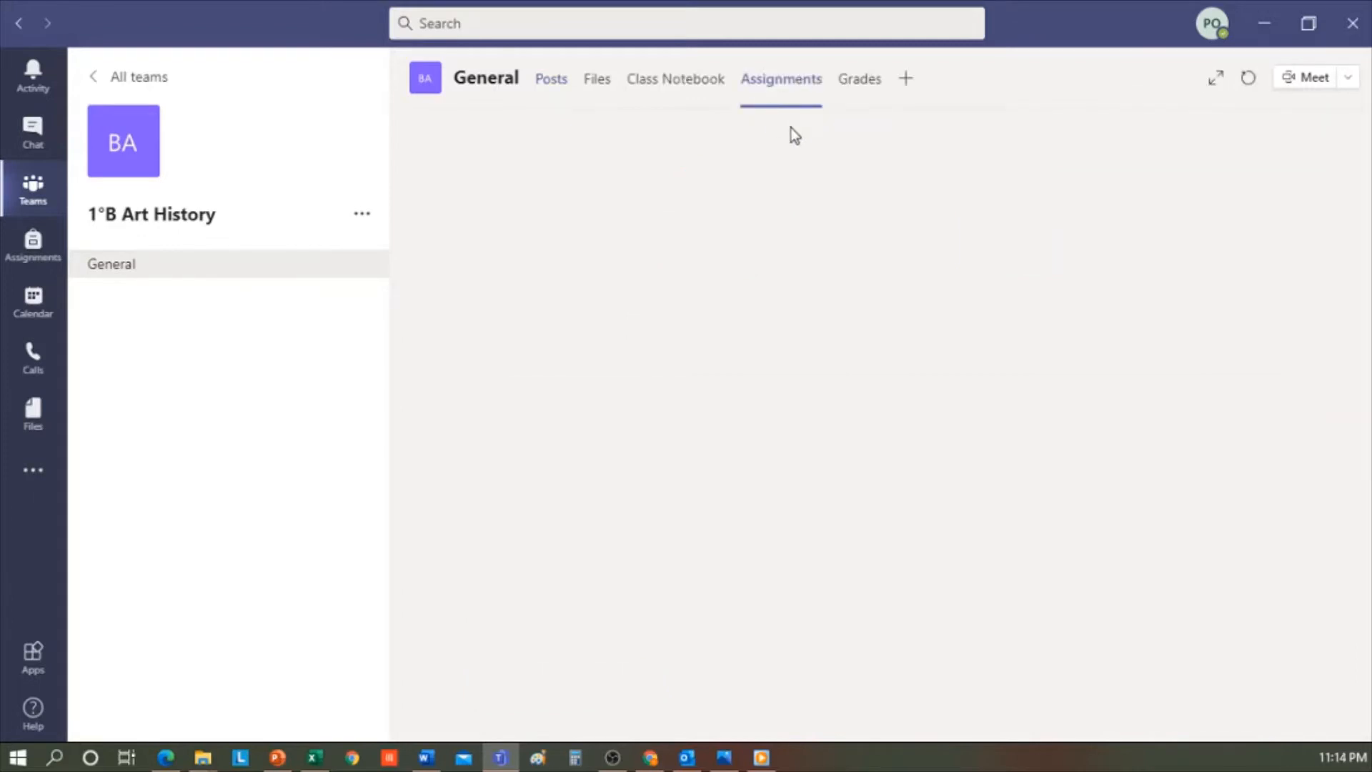
pyautogui.click(780, 78)
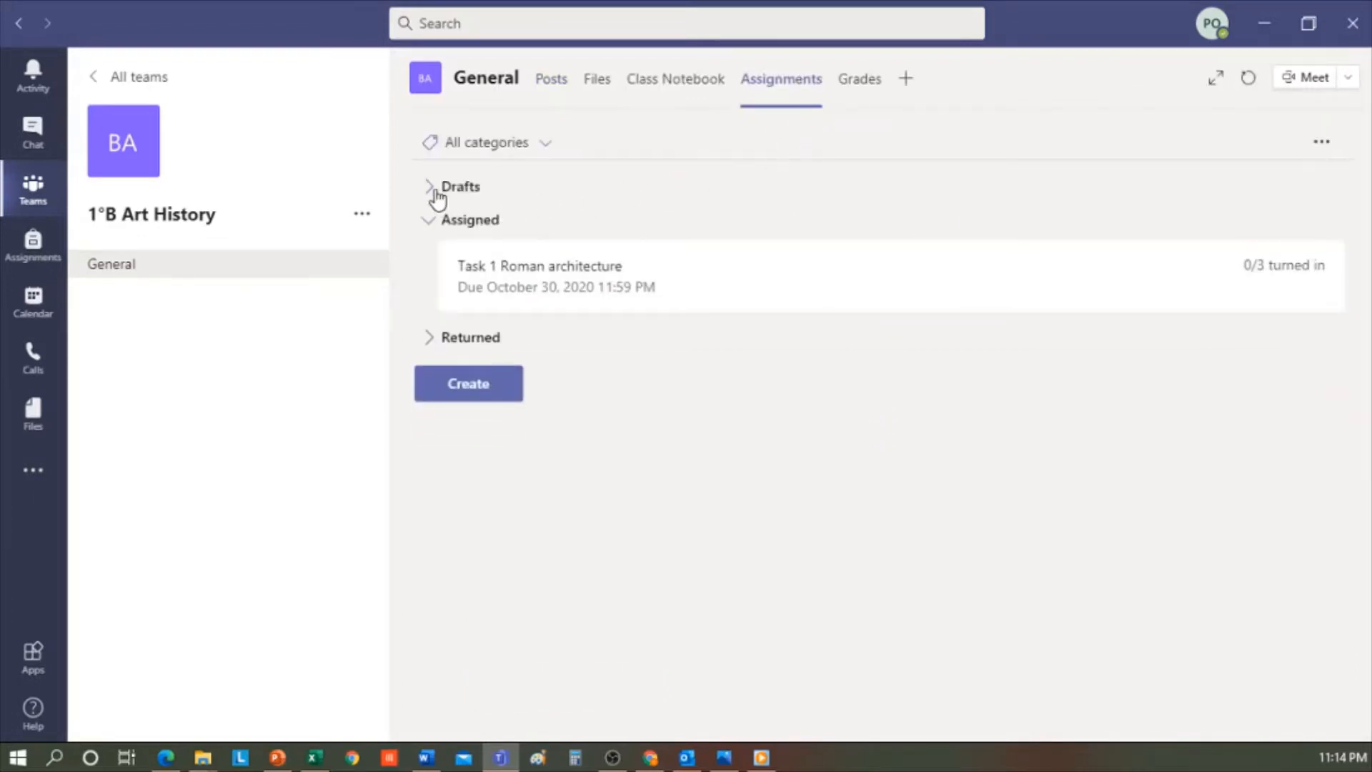
pyautogui.click(430, 186)
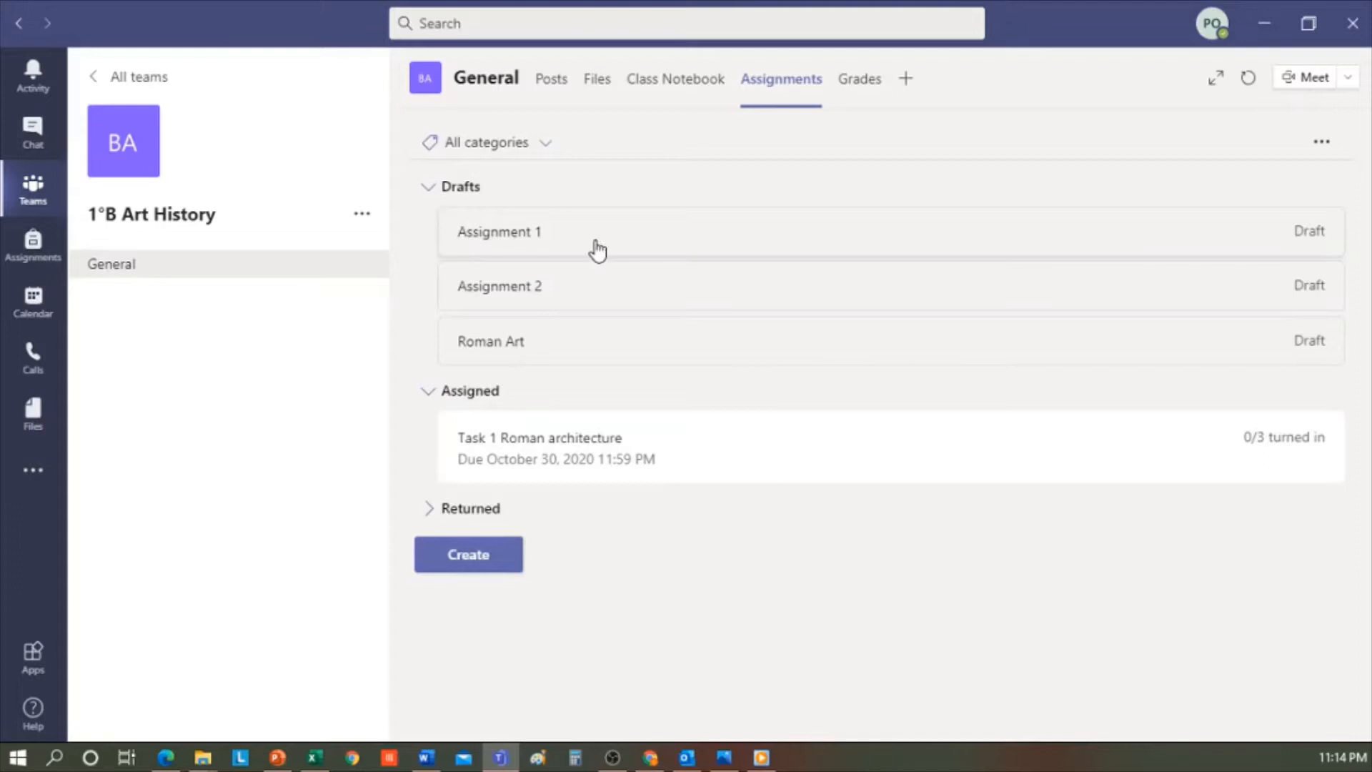
pyautogui.moveTo(489, 304)
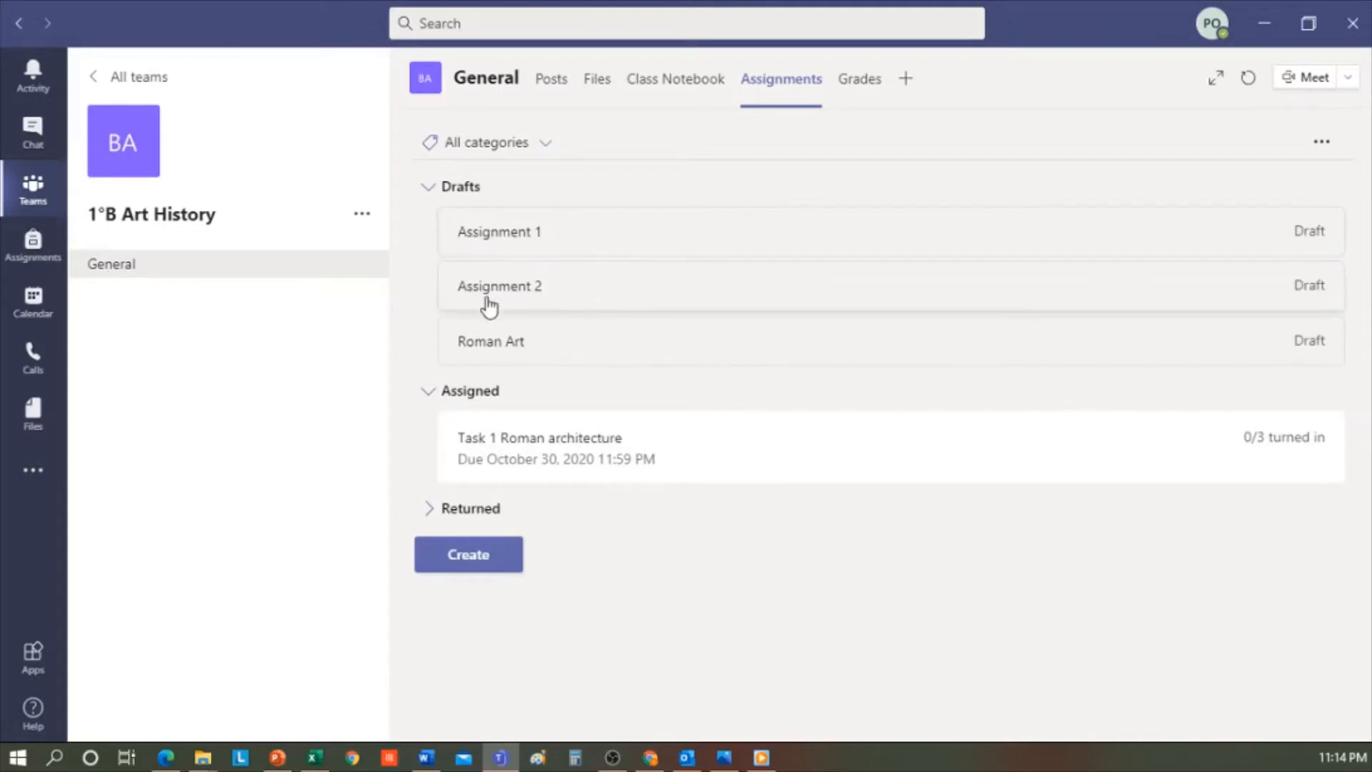
pyautogui.moveTo(519, 351)
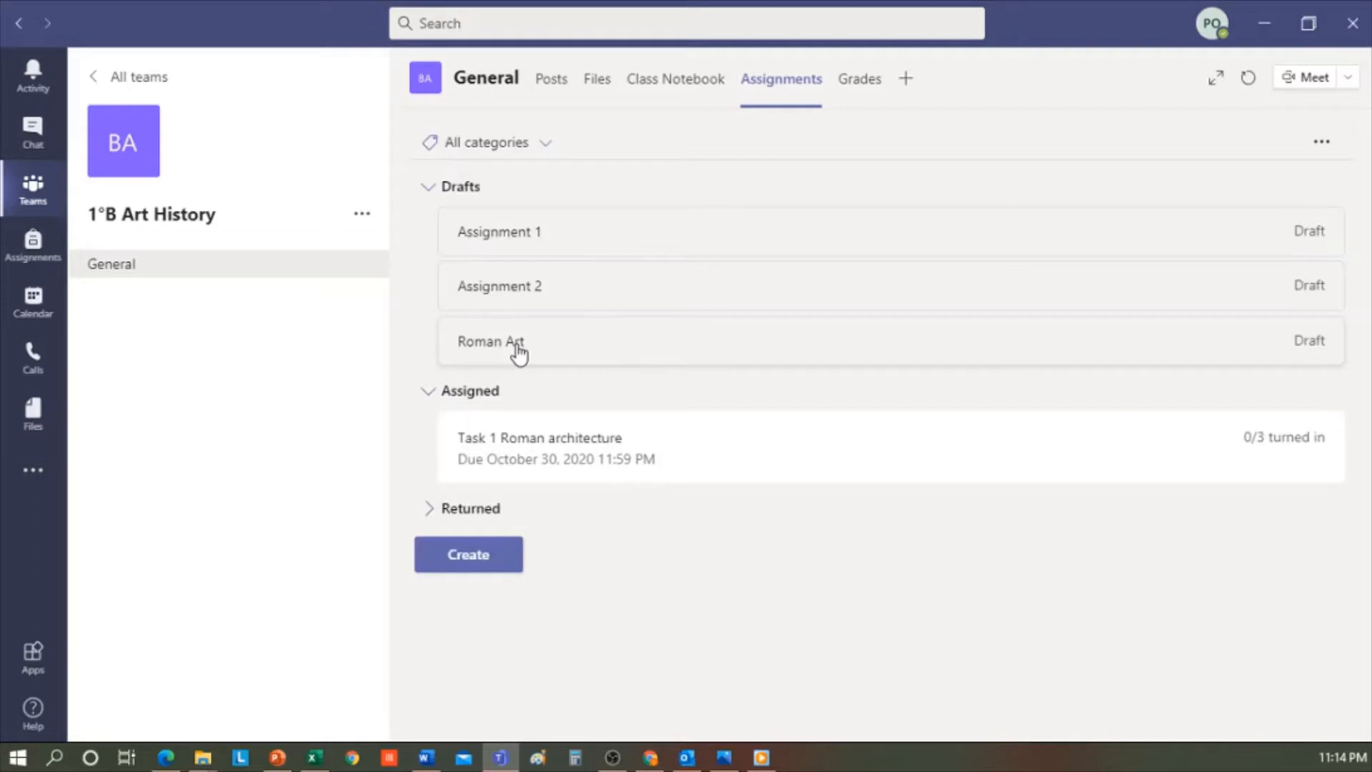
pyautogui.moveTo(581, 352)
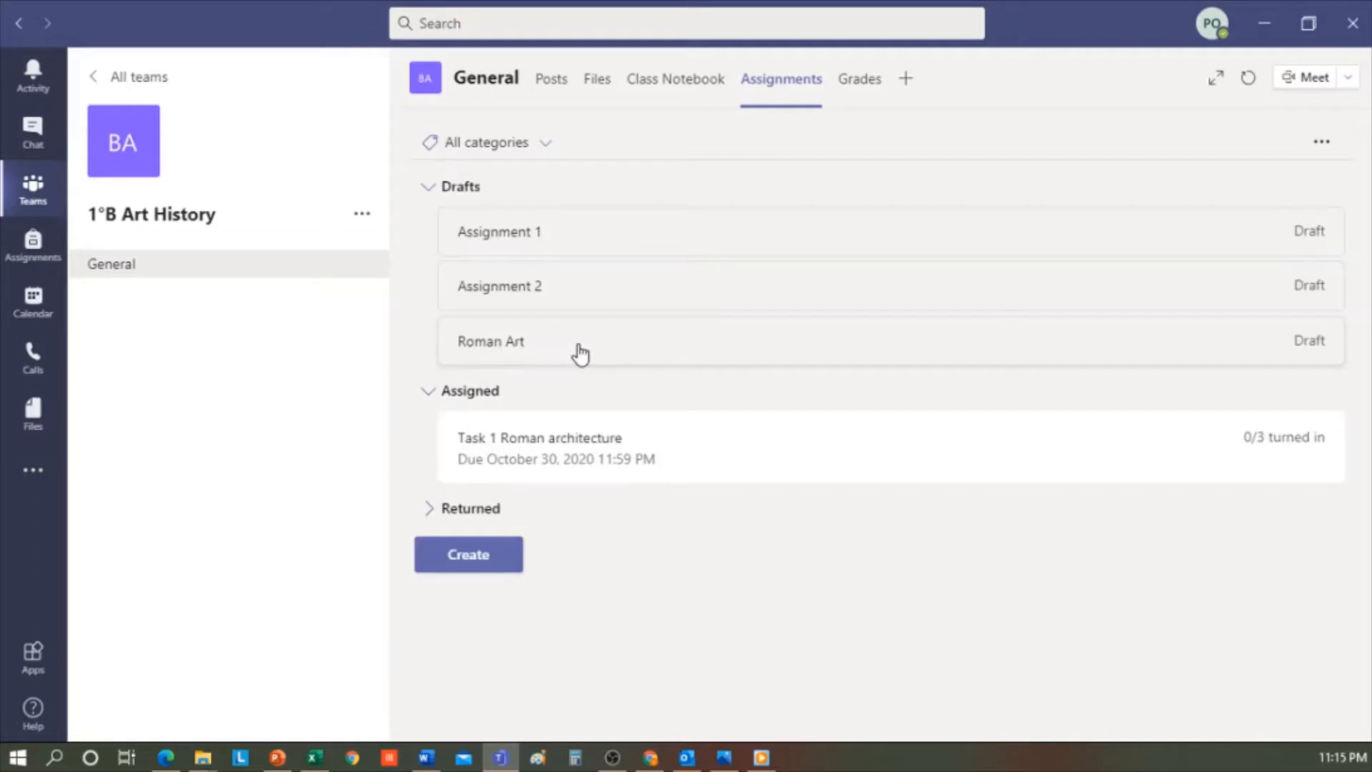
pyautogui.moveTo(494, 417)
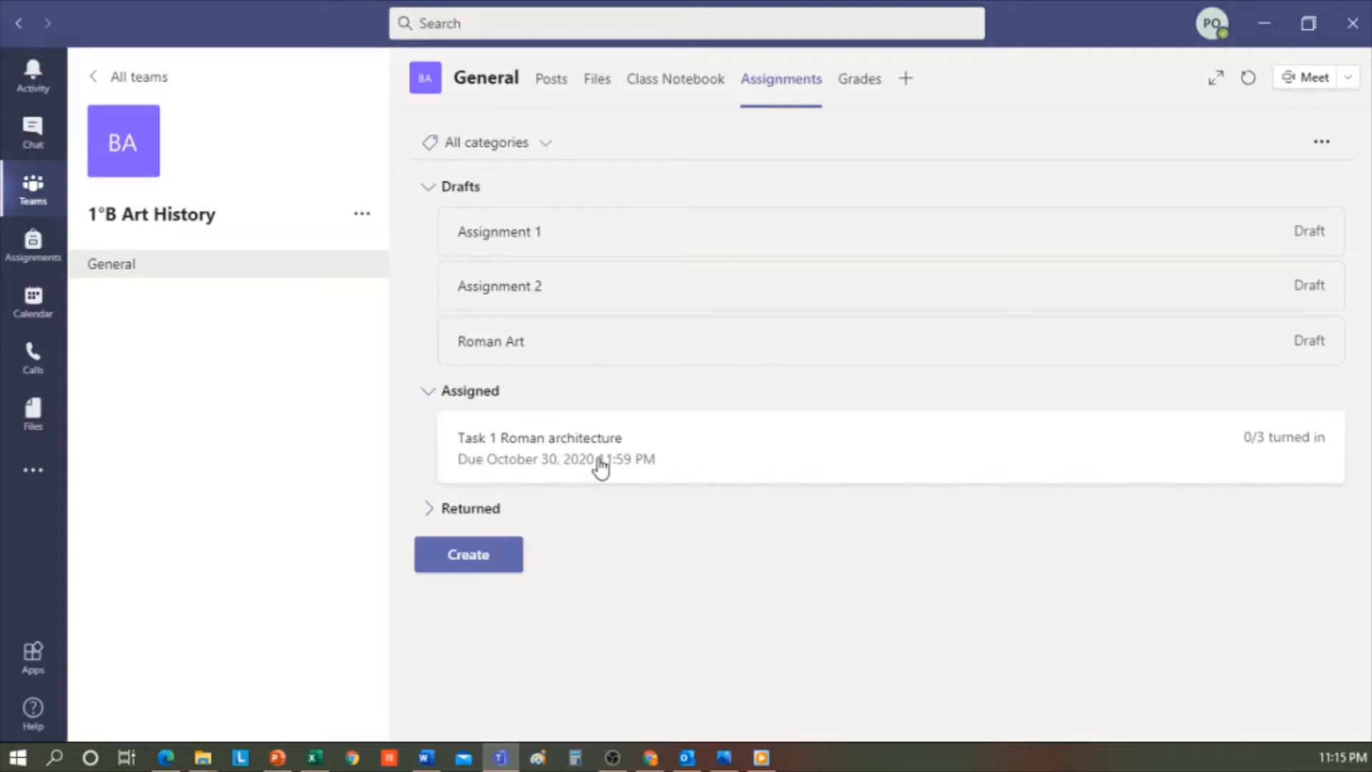
pyautogui.moveTo(1307, 479)
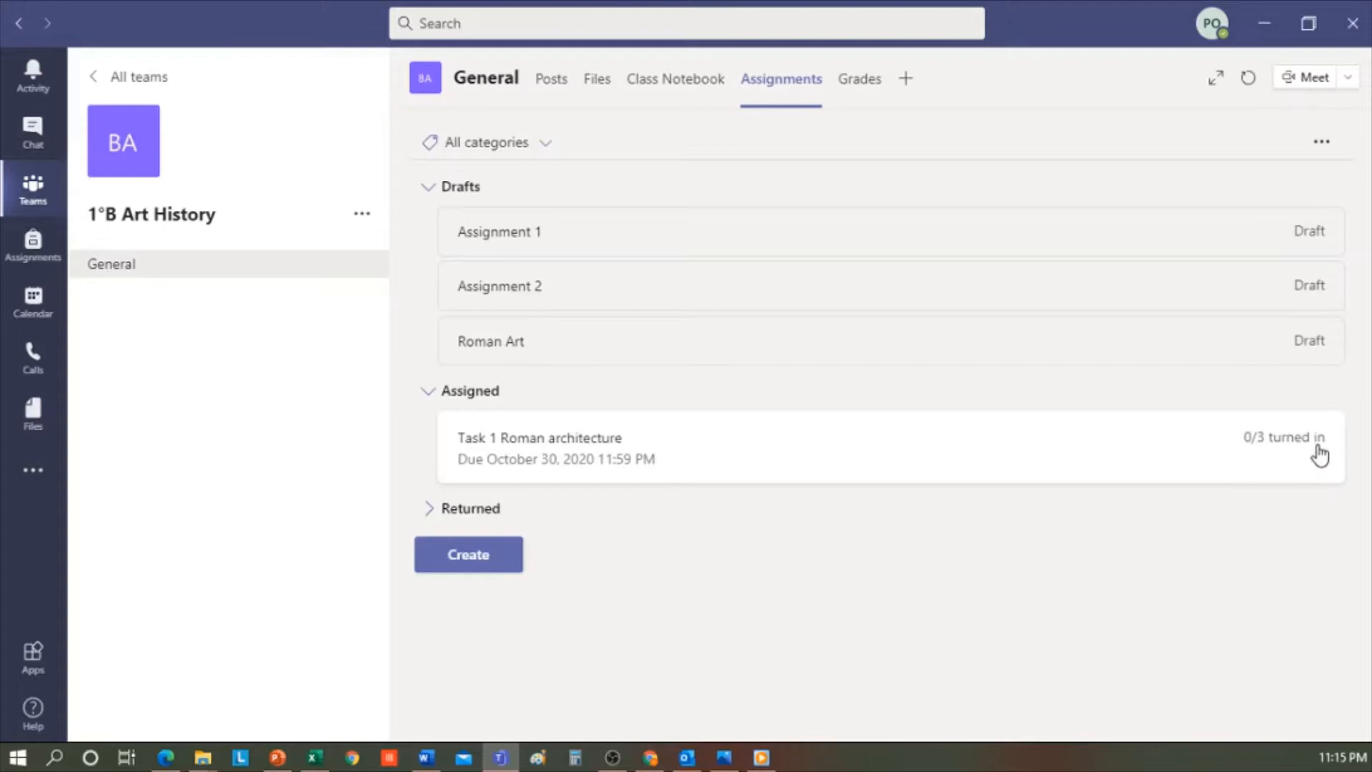
pyautogui.moveTo(1213, 456)
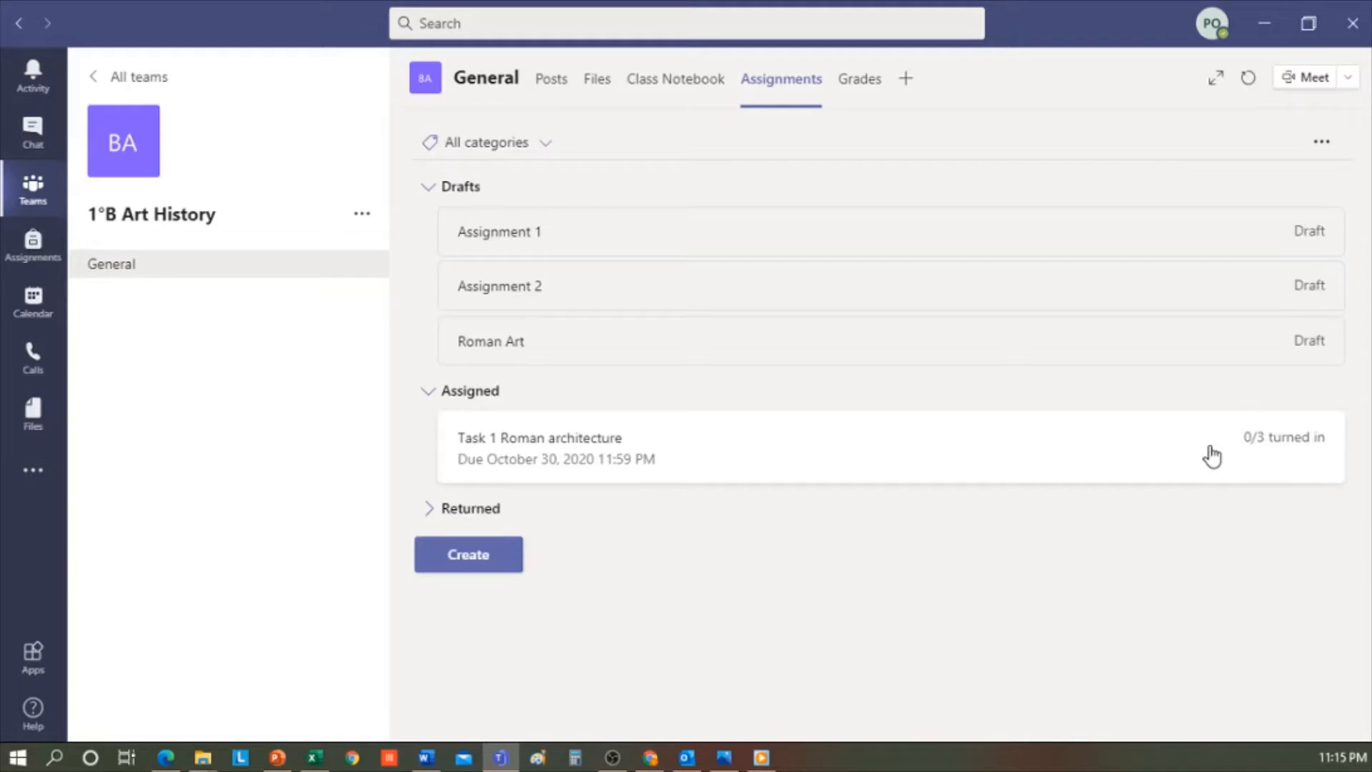
pyautogui.moveTo(1185, 459)
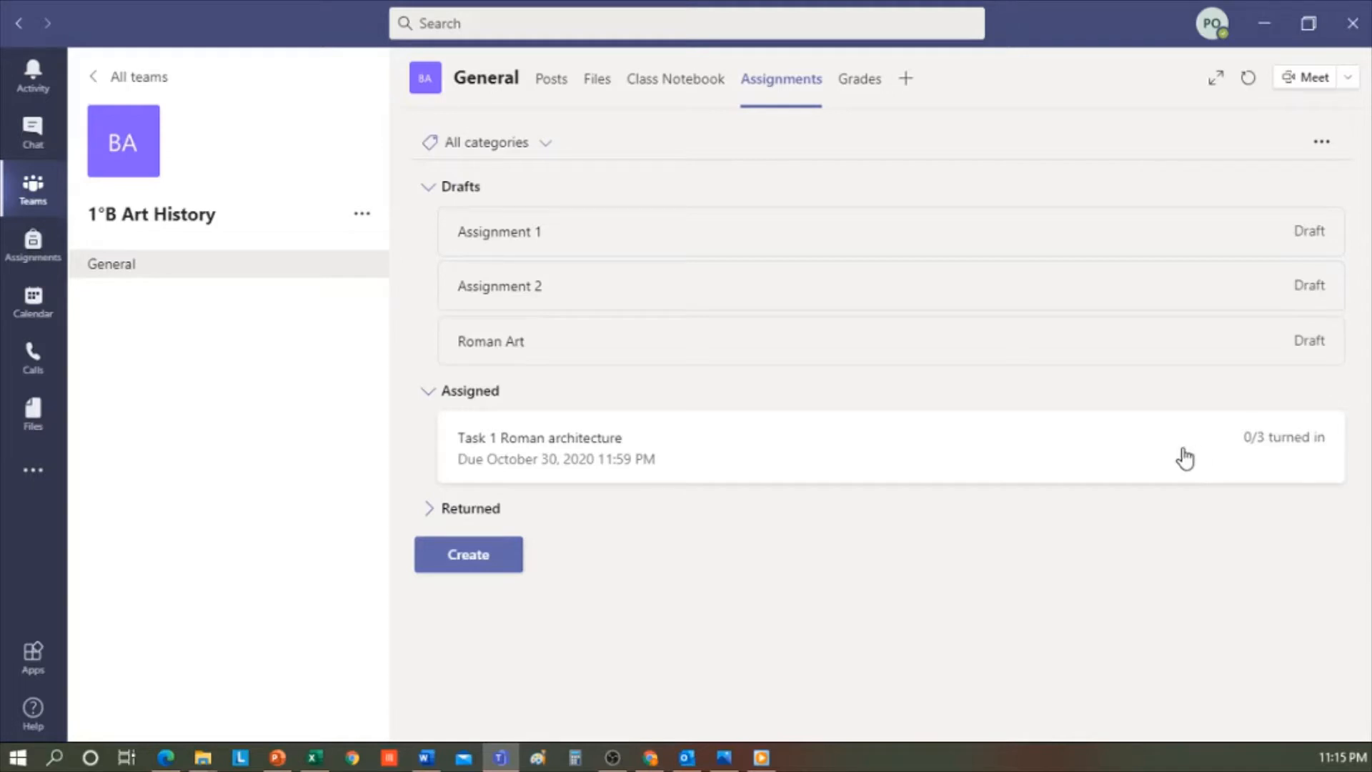
# Check the Grades view for Task 1, then go back to Assignments
pyautogui.click(857, 79)
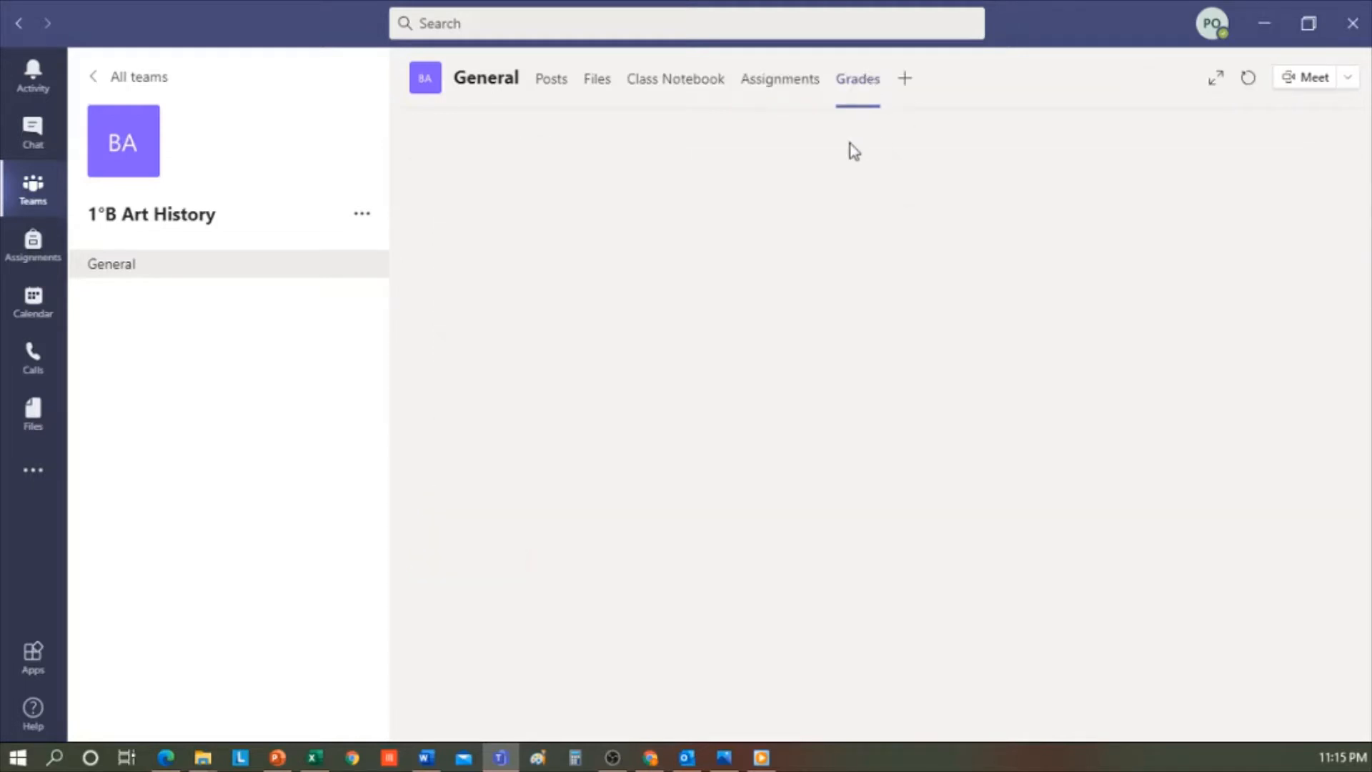
pyautogui.click(856, 78)
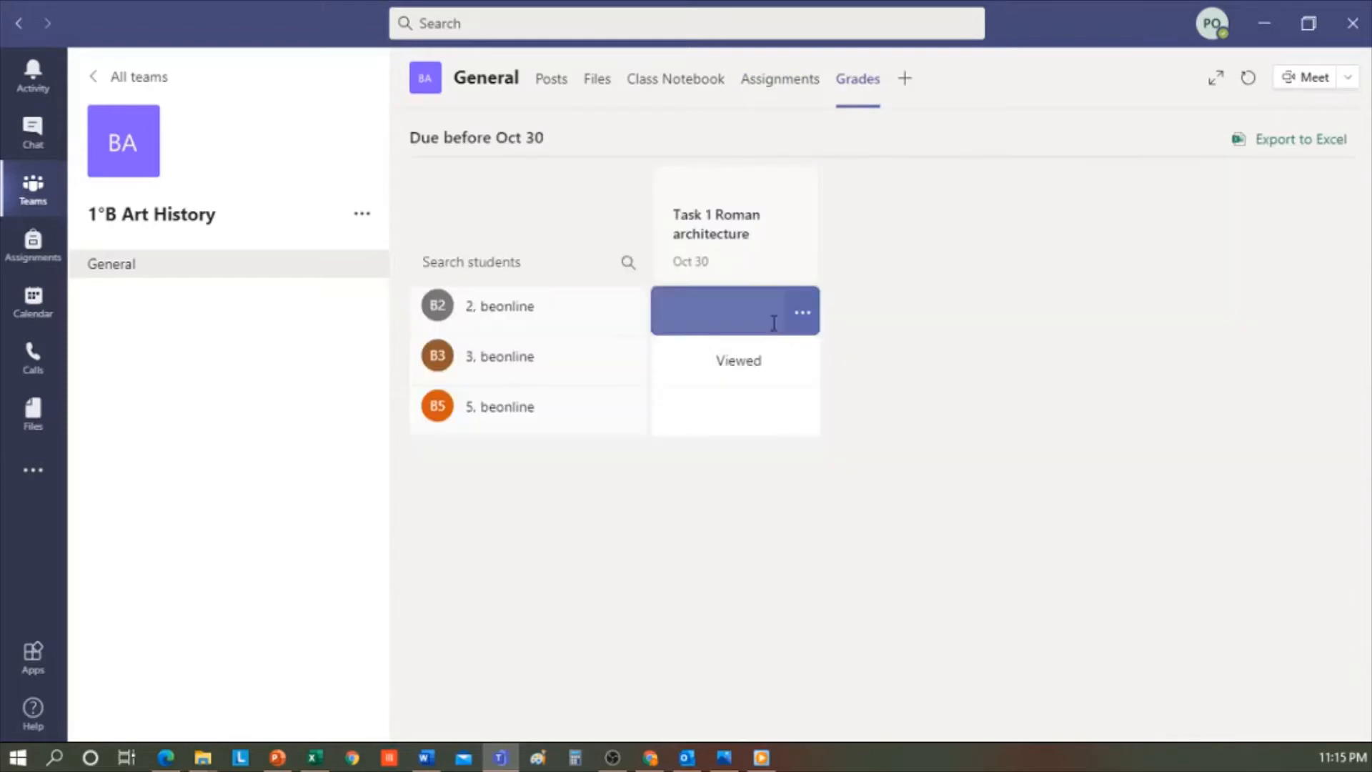
pyautogui.click(779, 79)
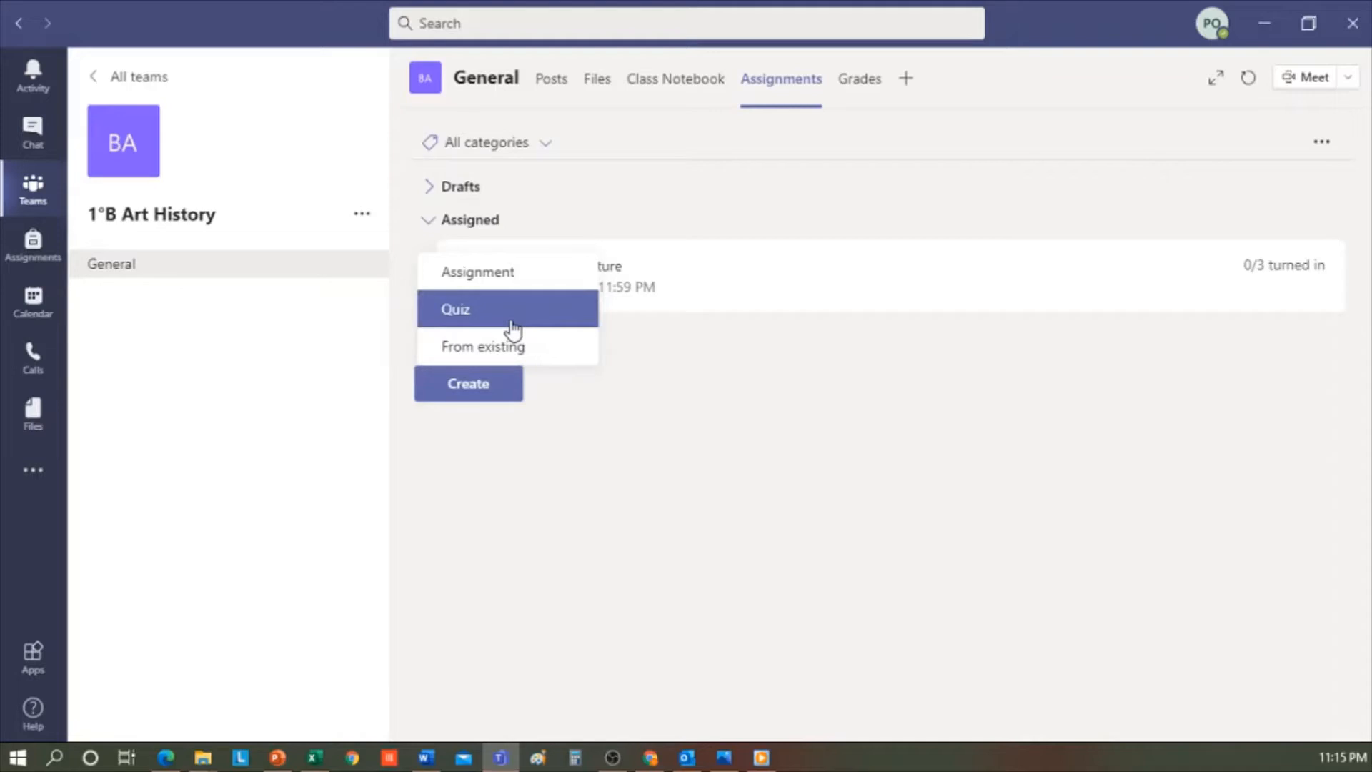
pyautogui.moveTo(541, 272)
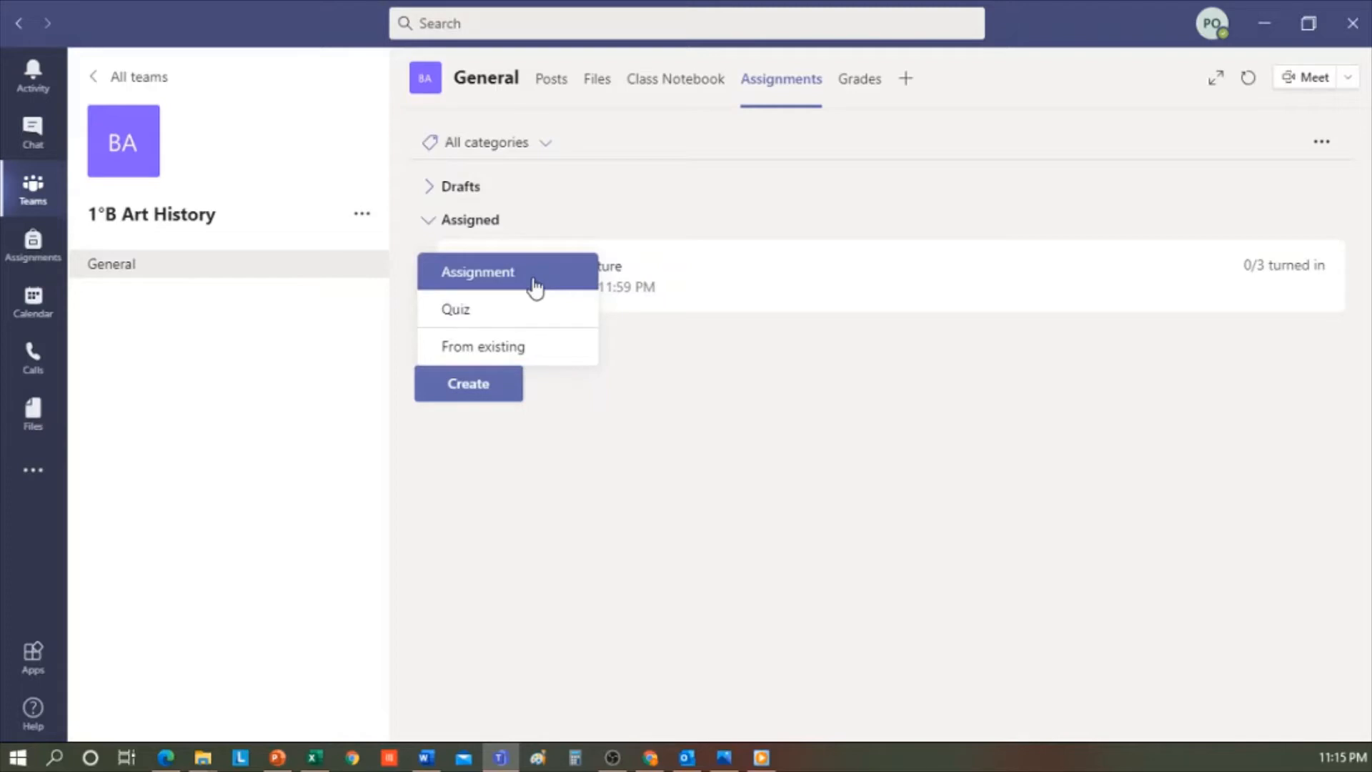
# Create a new blank assignment for the 1°B Art History class
pyautogui.click(478, 272)
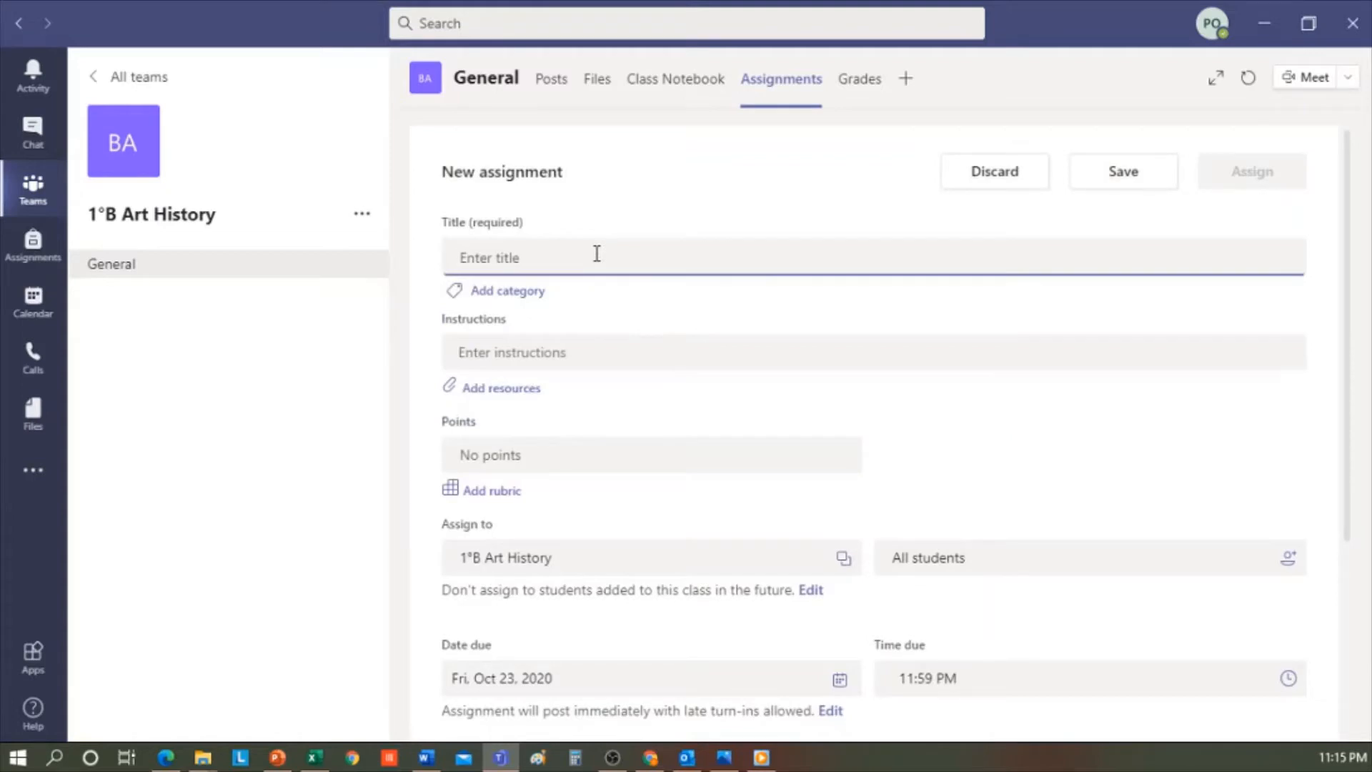
# Title it 'Image commentary of Renaissance Art' and add sculpture-commentary instructions
pyautogui.write('Image commentary of Renaissance Art')
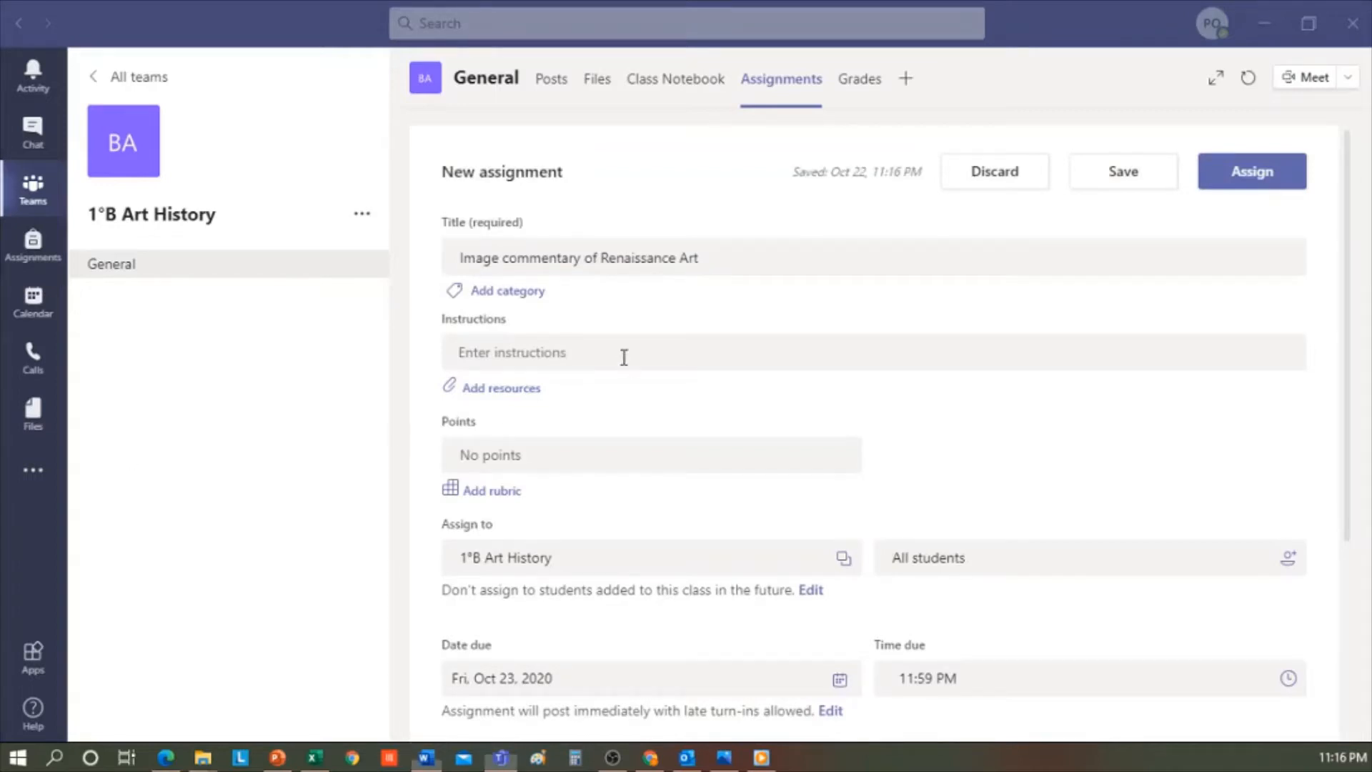
pyautogui.write('Hello boys and girls! You need to make a comment on an Italian renaissance art sculpture')
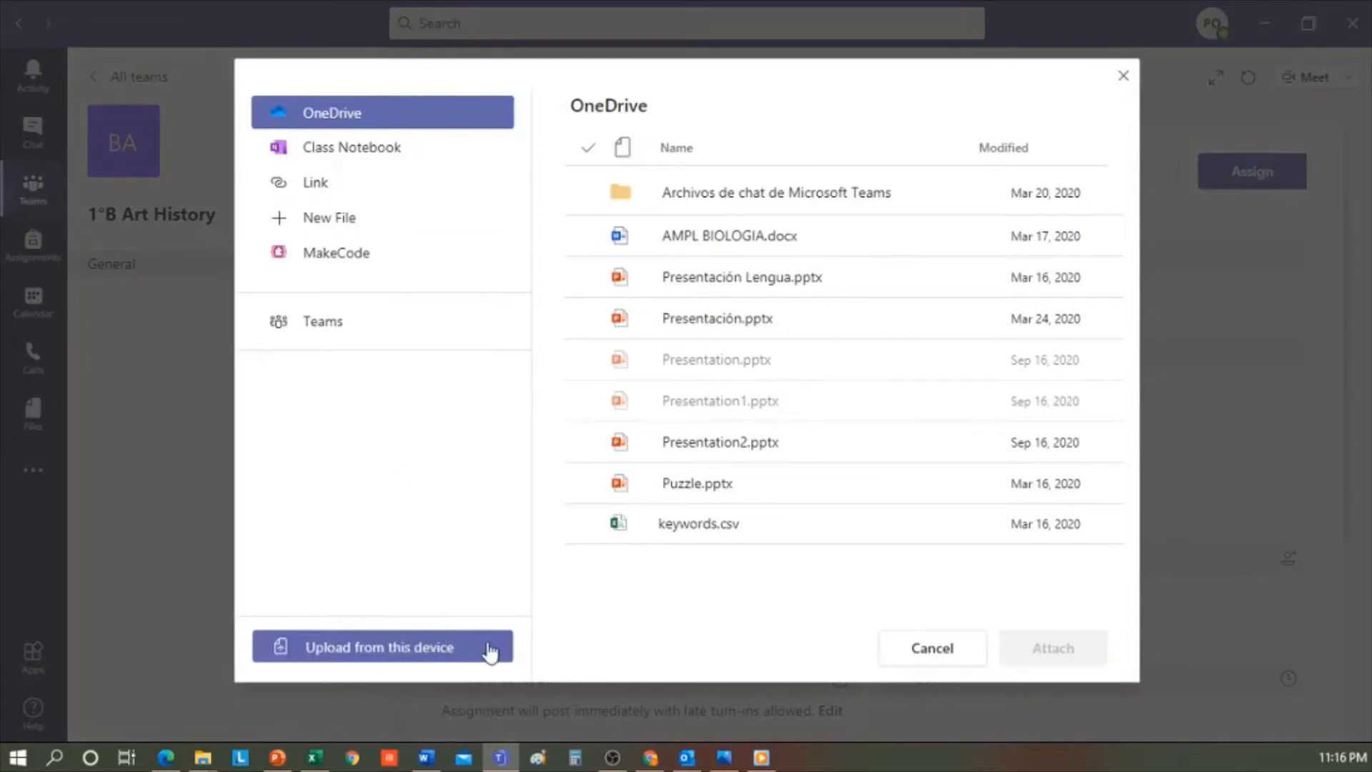
pyautogui.click(379, 647)
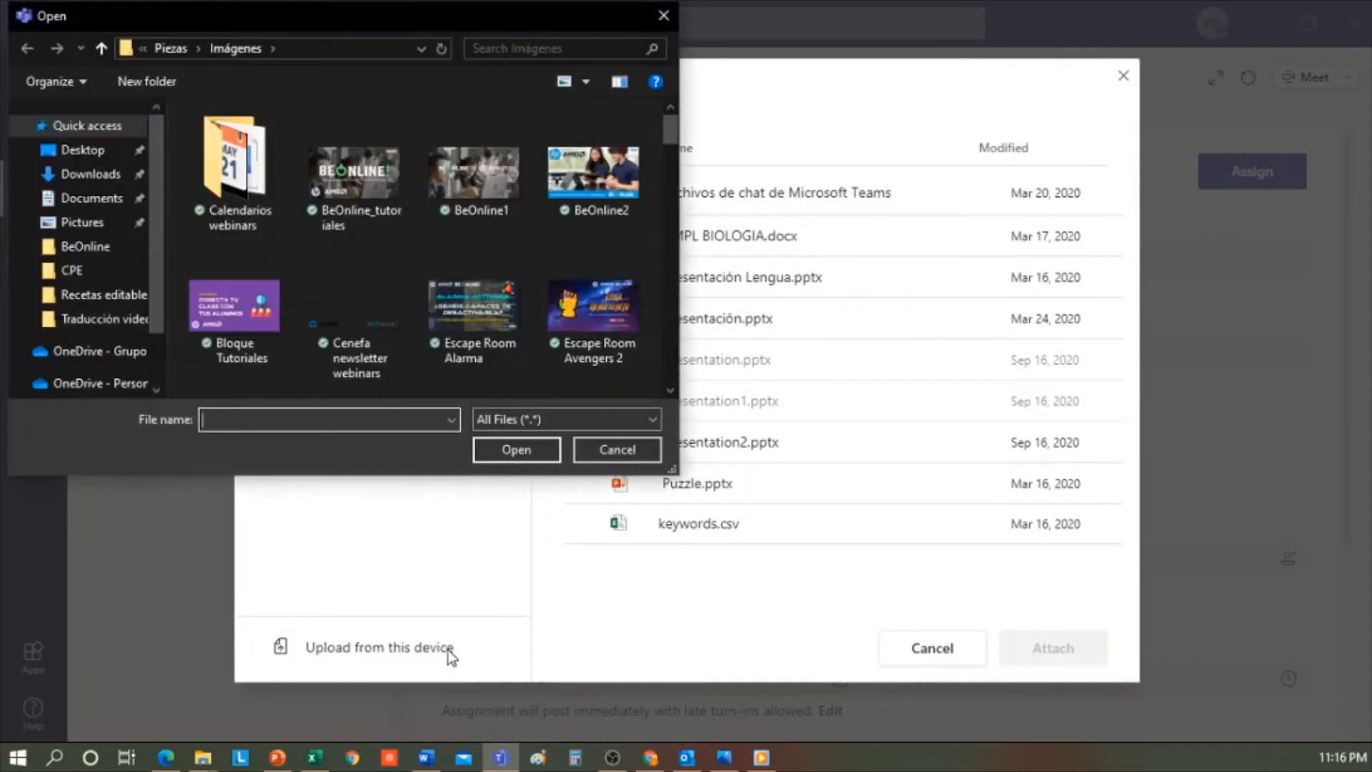
pyautogui.click(82, 221)
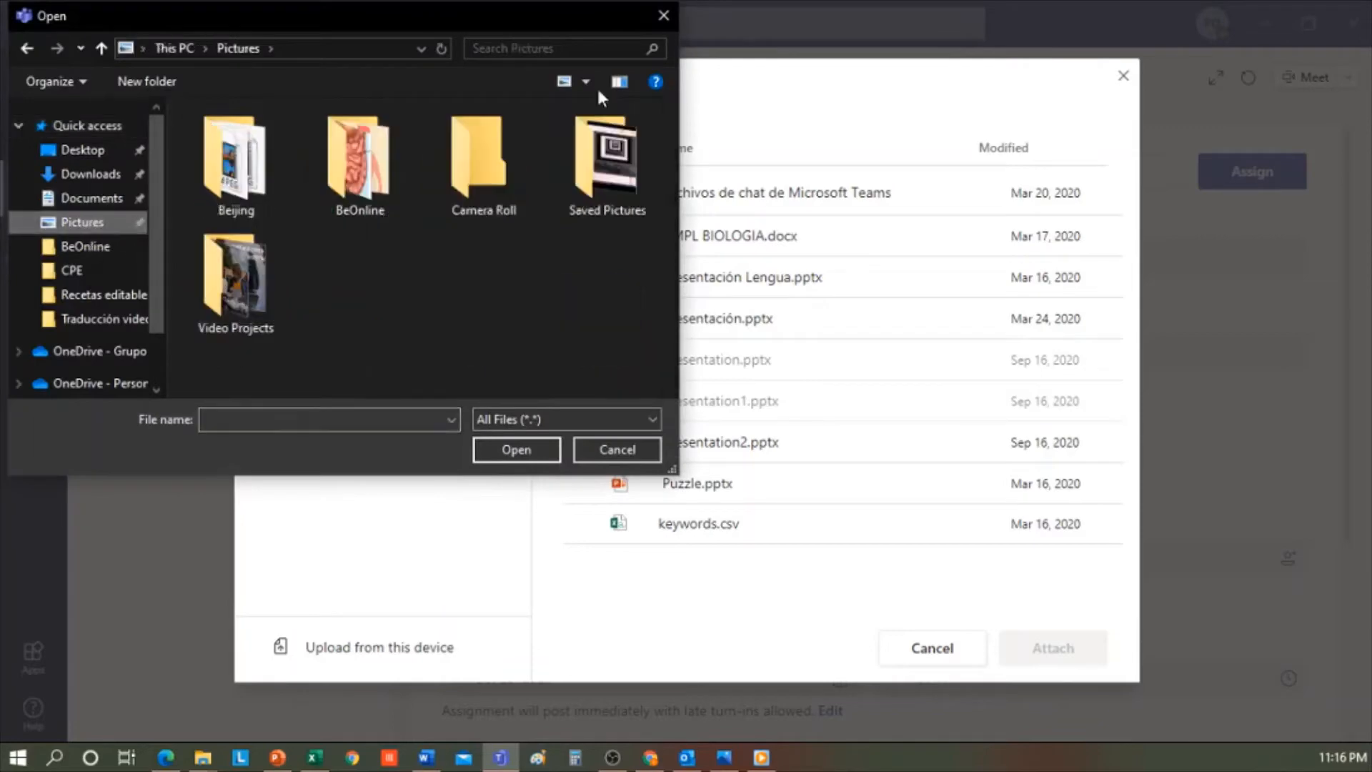
pyautogui.click(616, 449)
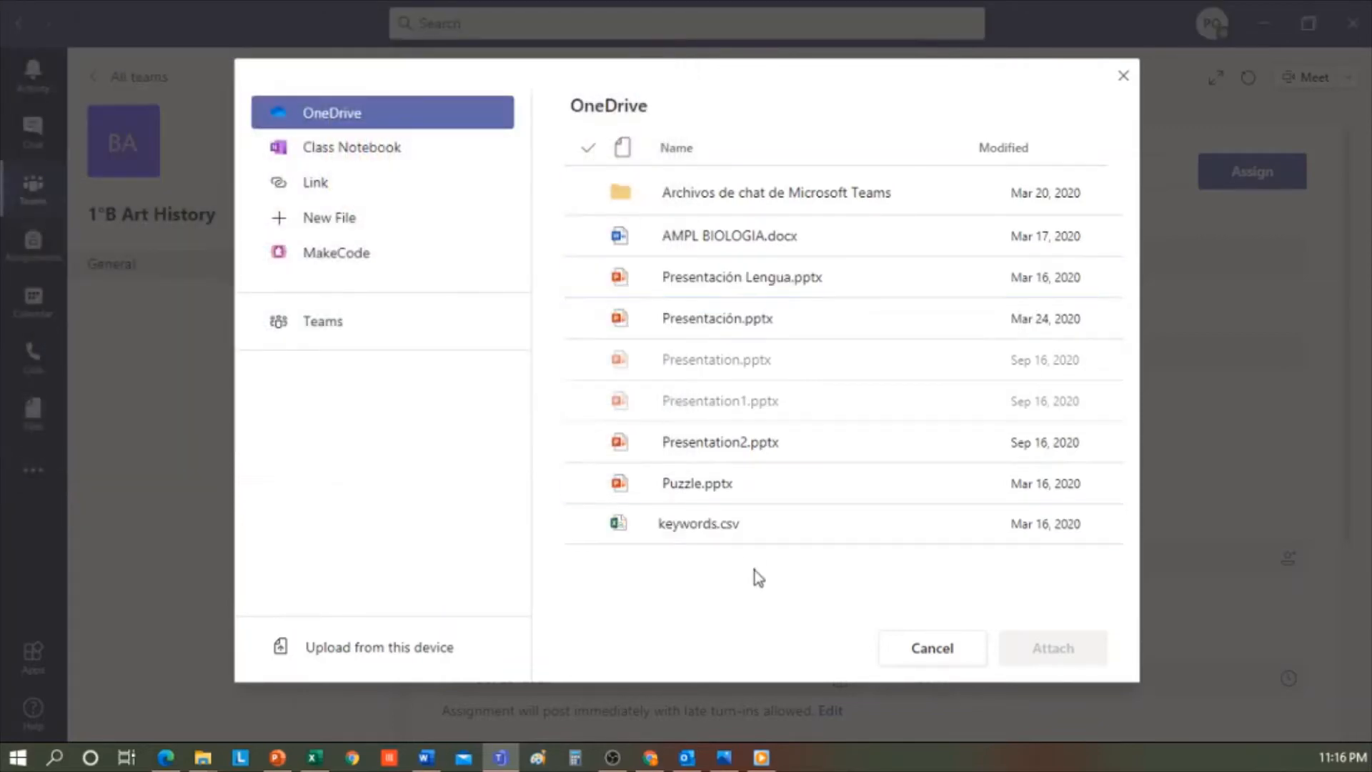
pyautogui.moveTo(886, 624)
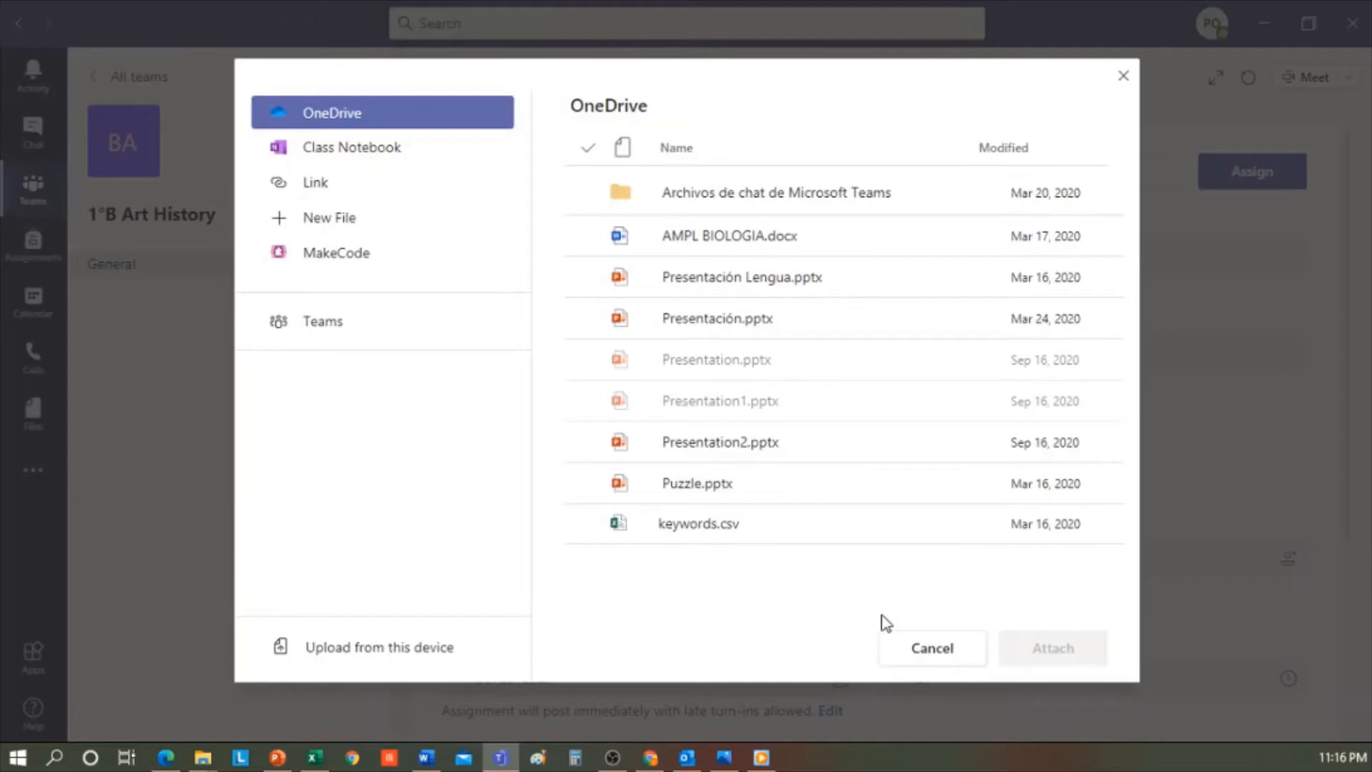
pyautogui.click(931, 647)
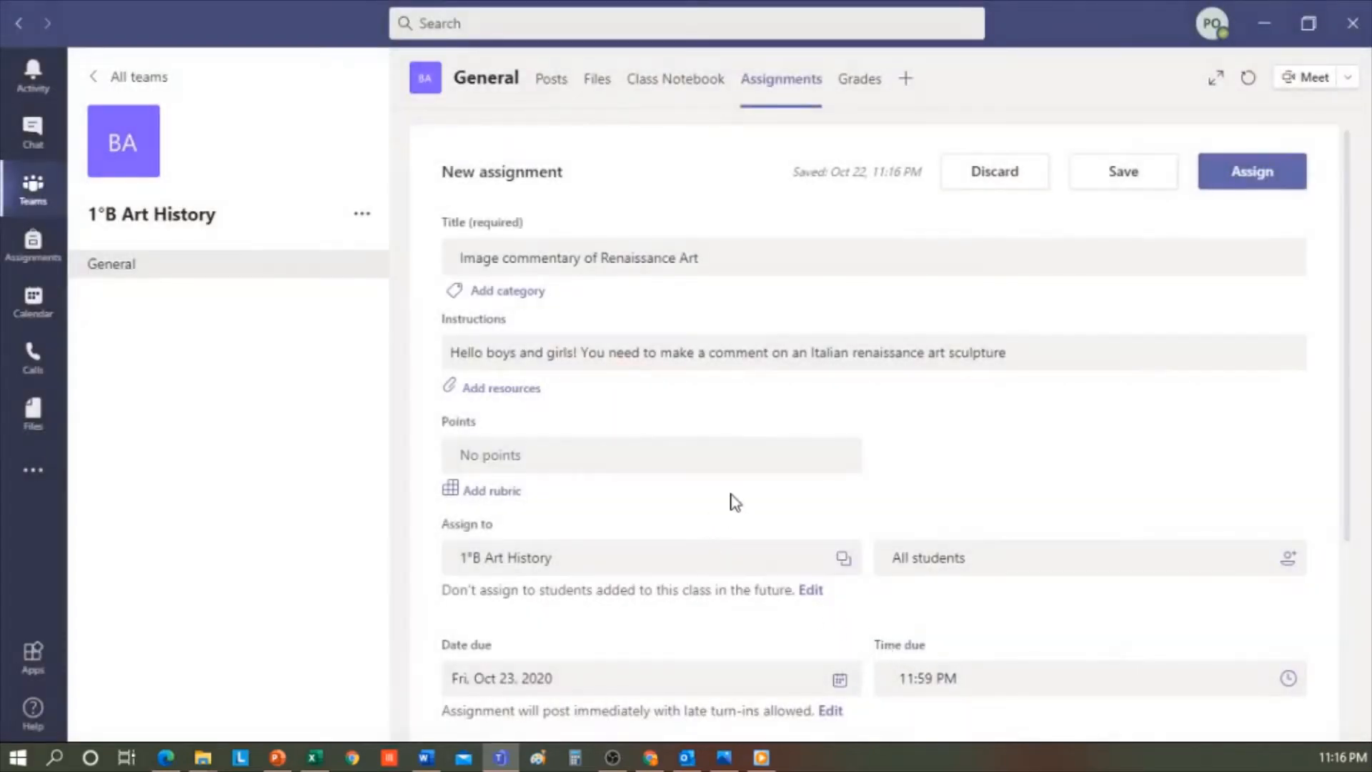
pyautogui.moveTo(937, 421)
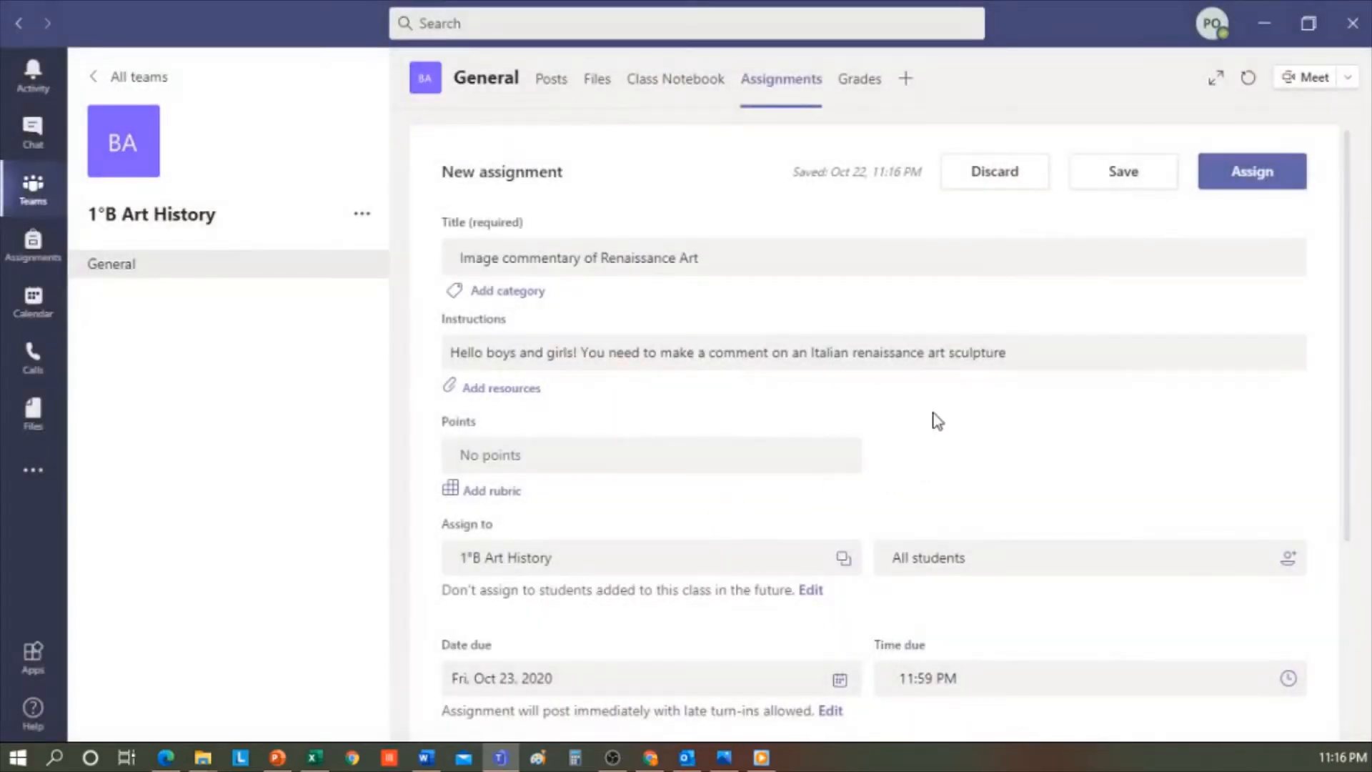
pyautogui.moveTo(932, 422)
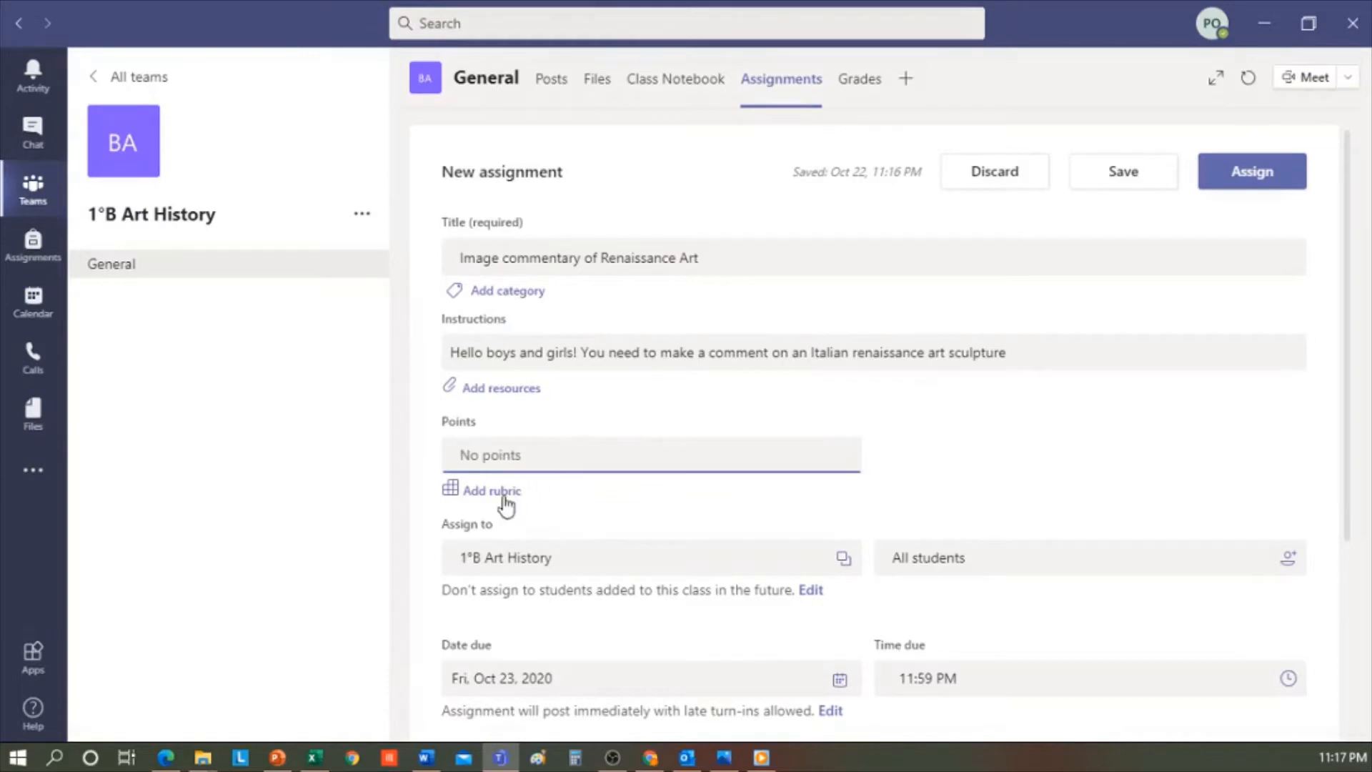
# Open the rubric chooser listing the Text and Photo rubric
pyautogui.click(492, 490)
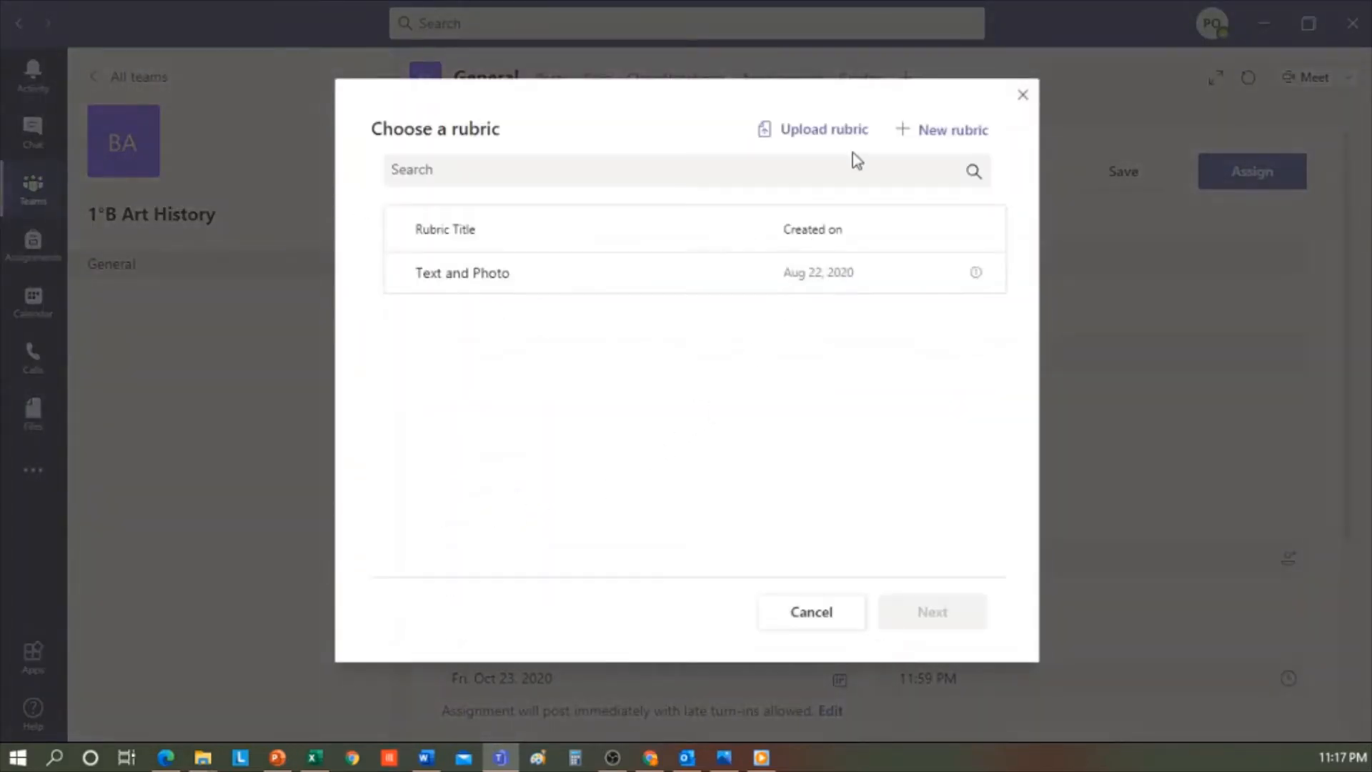
pyautogui.moveTo(818, 140)
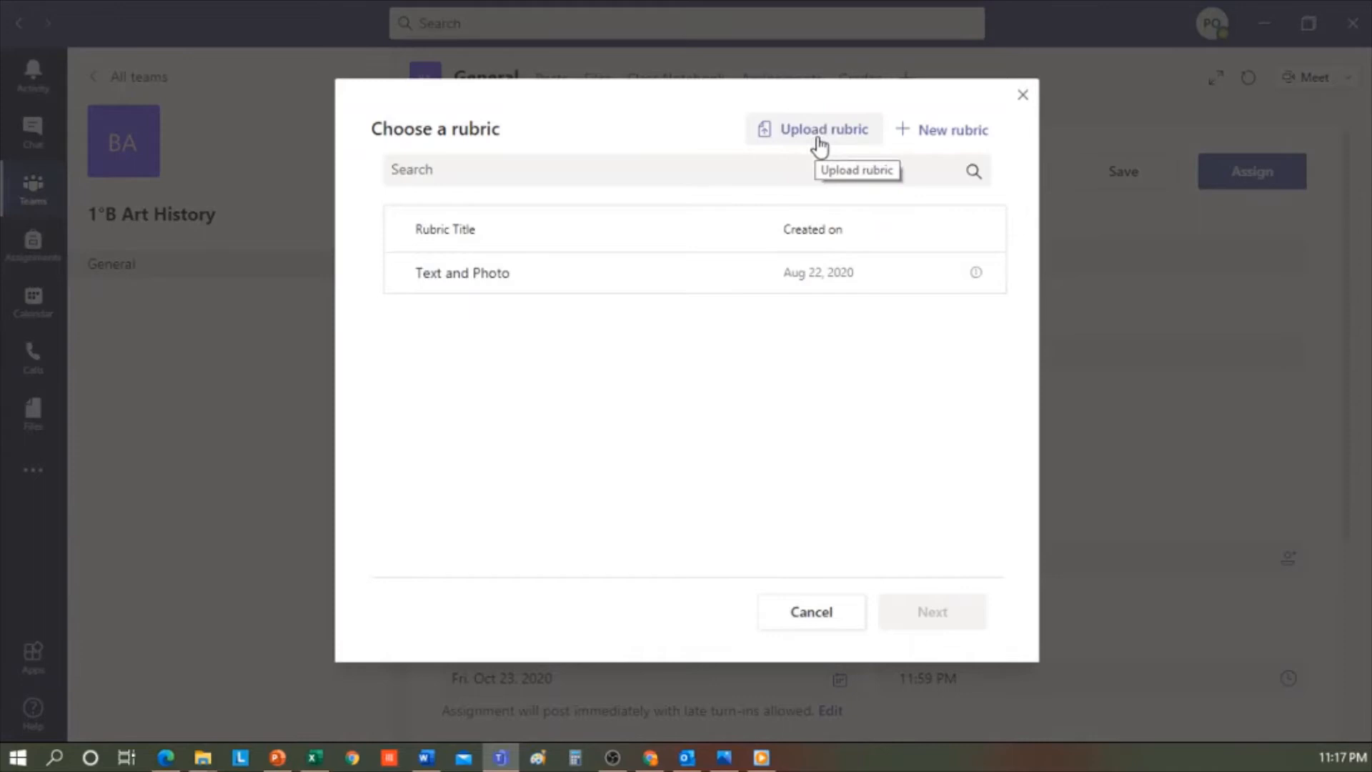
pyautogui.moveTo(878, 157)
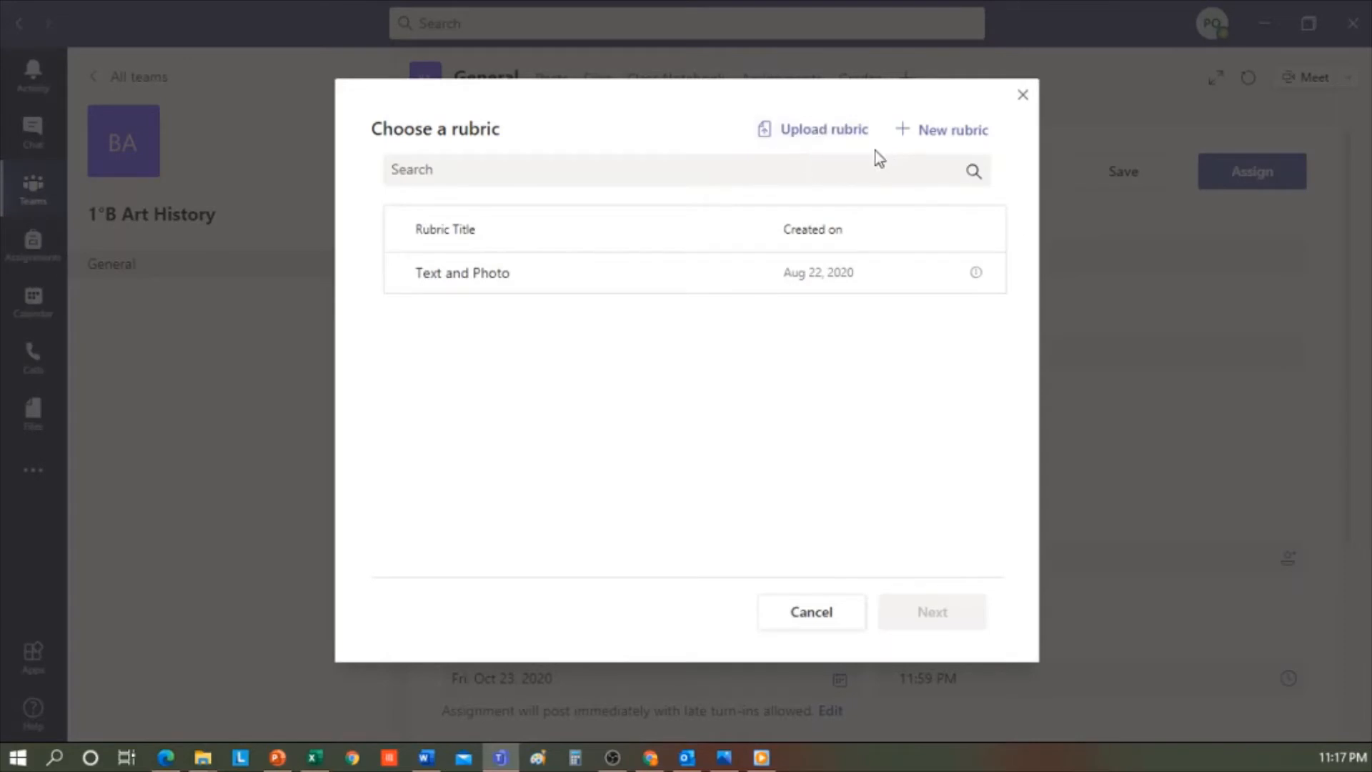
pyautogui.moveTo(953, 130)
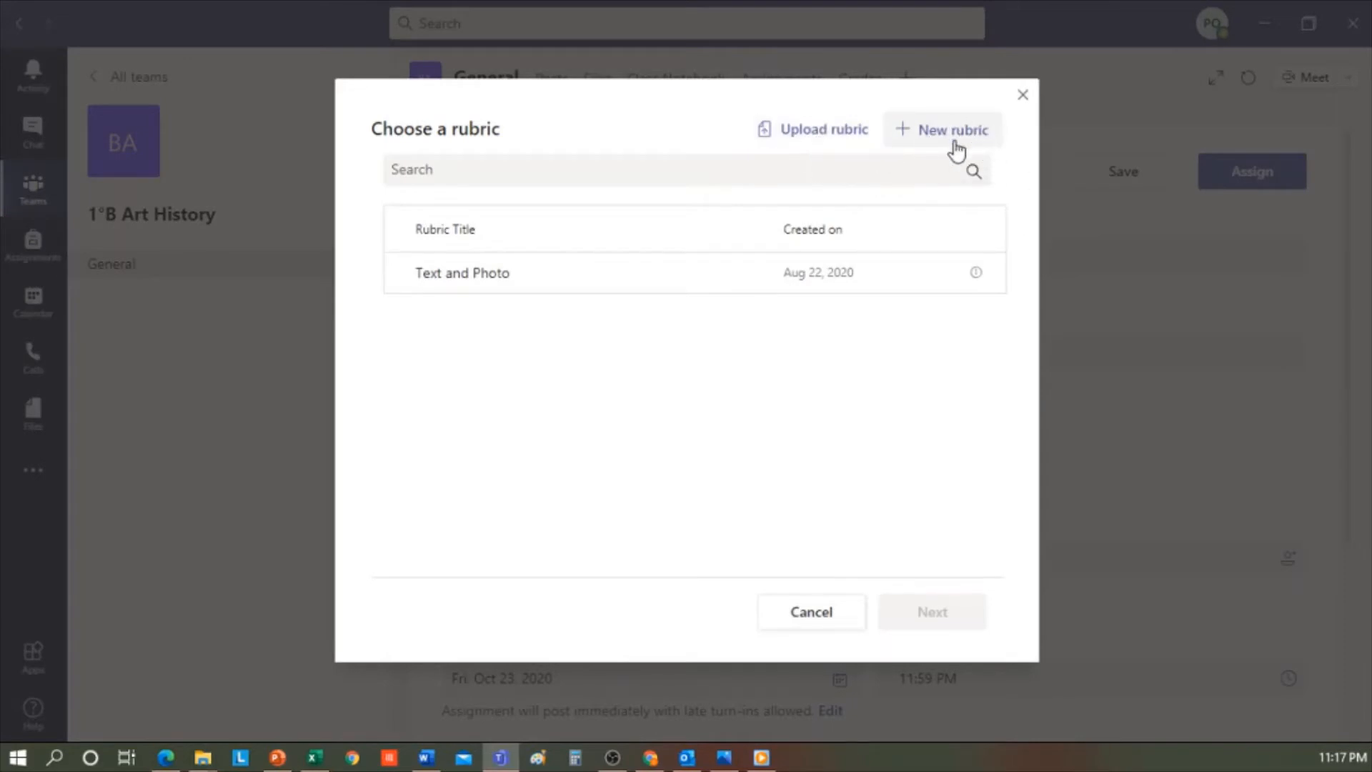
pyautogui.moveTo(952, 159)
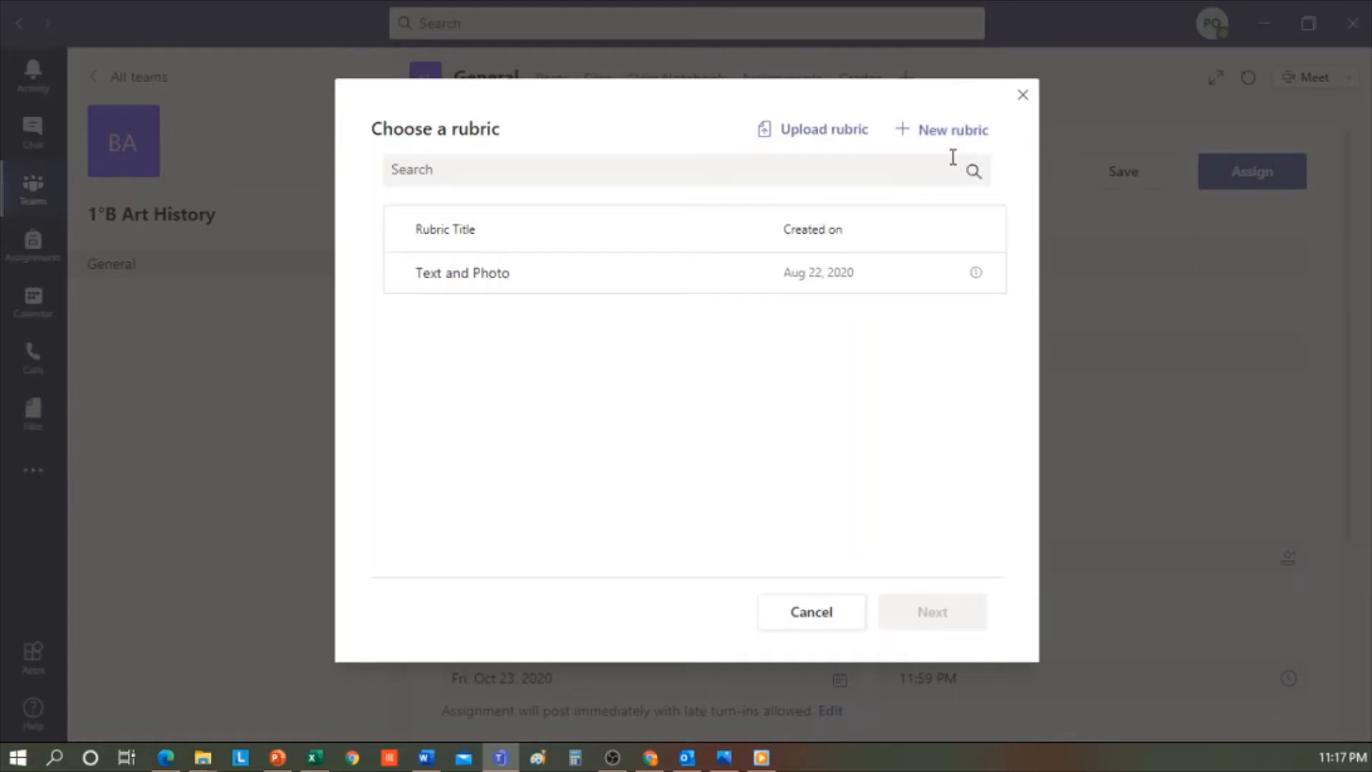
pyautogui.moveTo(740, 236)
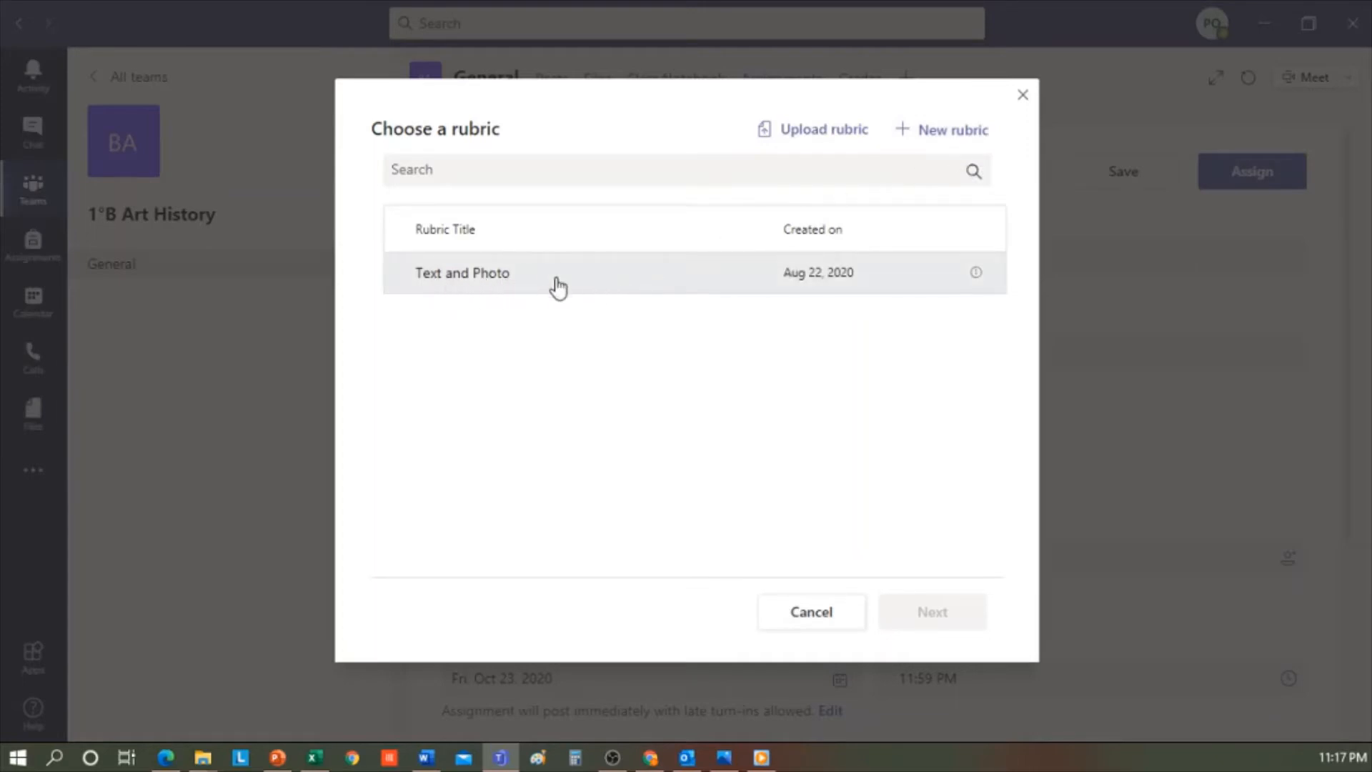
pyautogui.moveTo(607, 293)
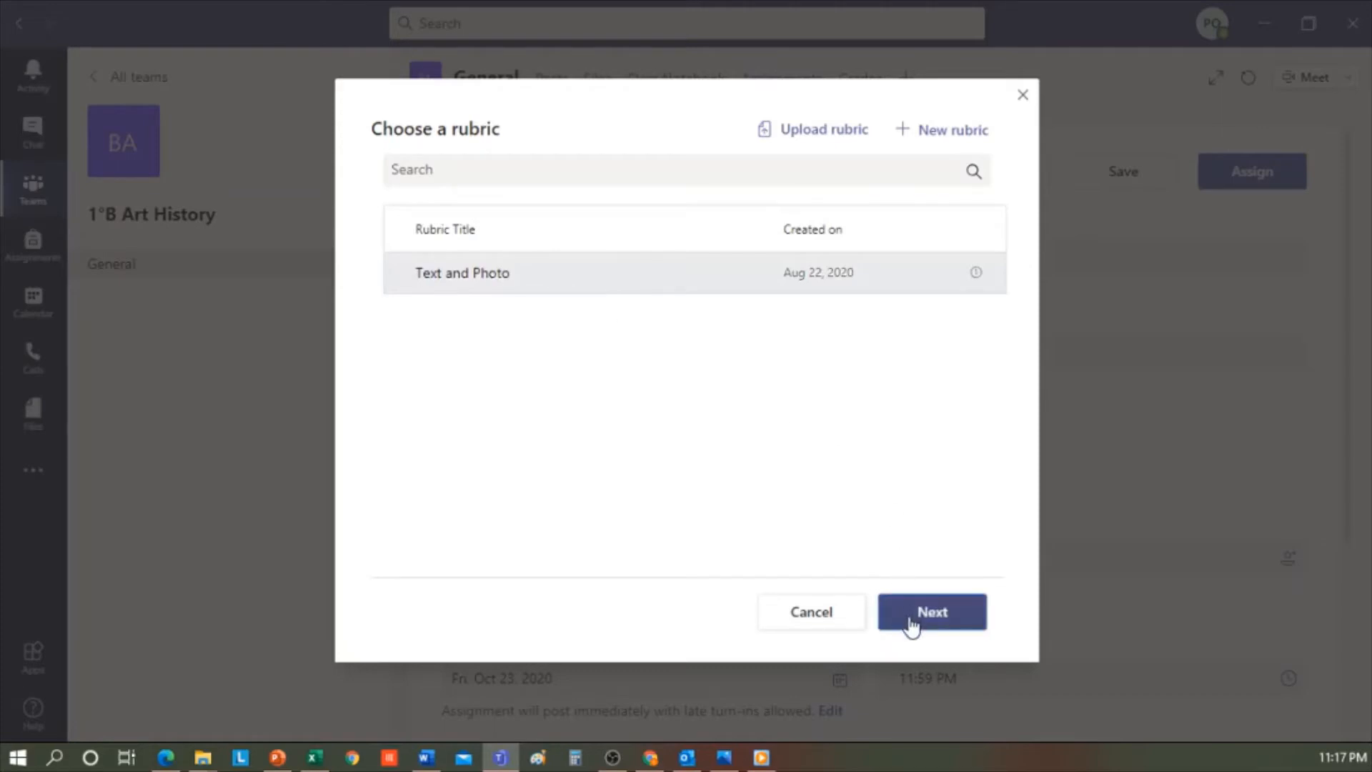
# Open the Text and Photo rubric in the editor to review its levels
pyautogui.click(930, 611)
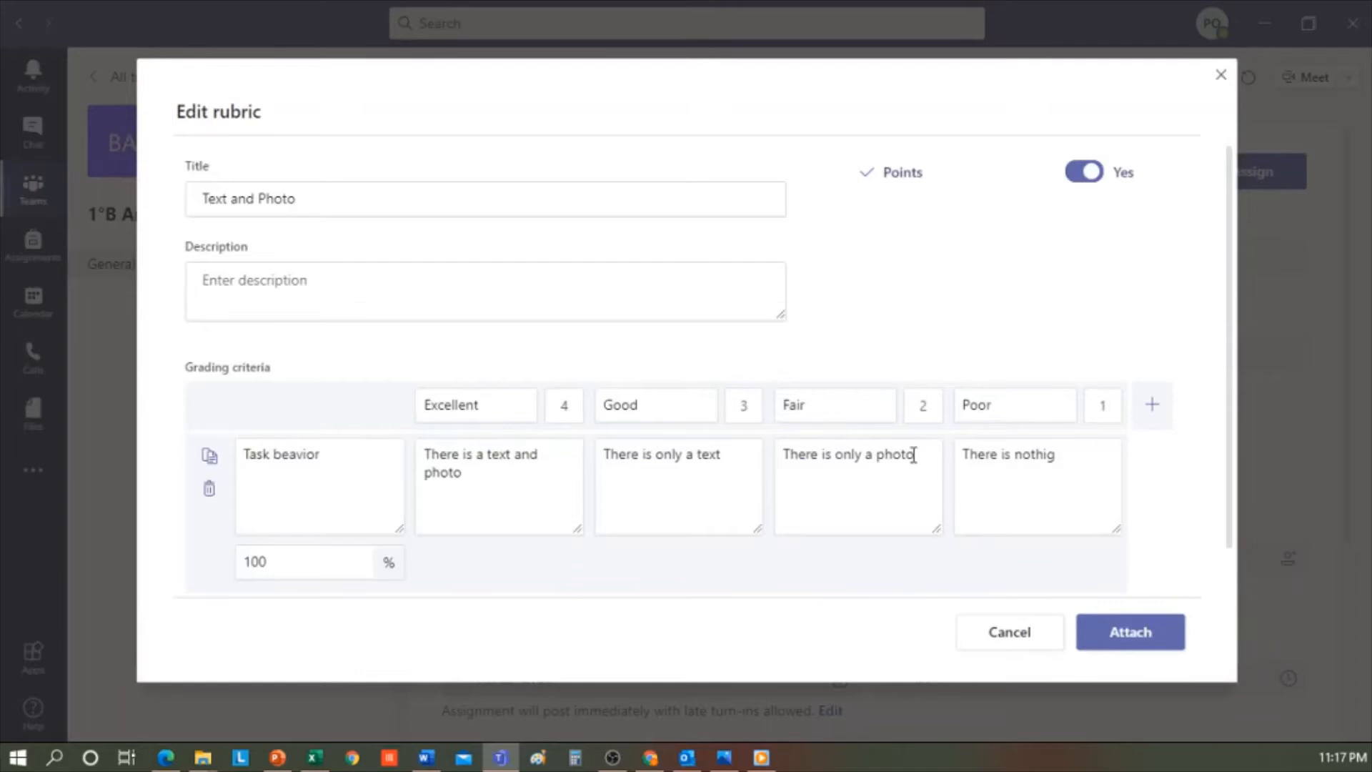
pyautogui.moveTo(403, 228)
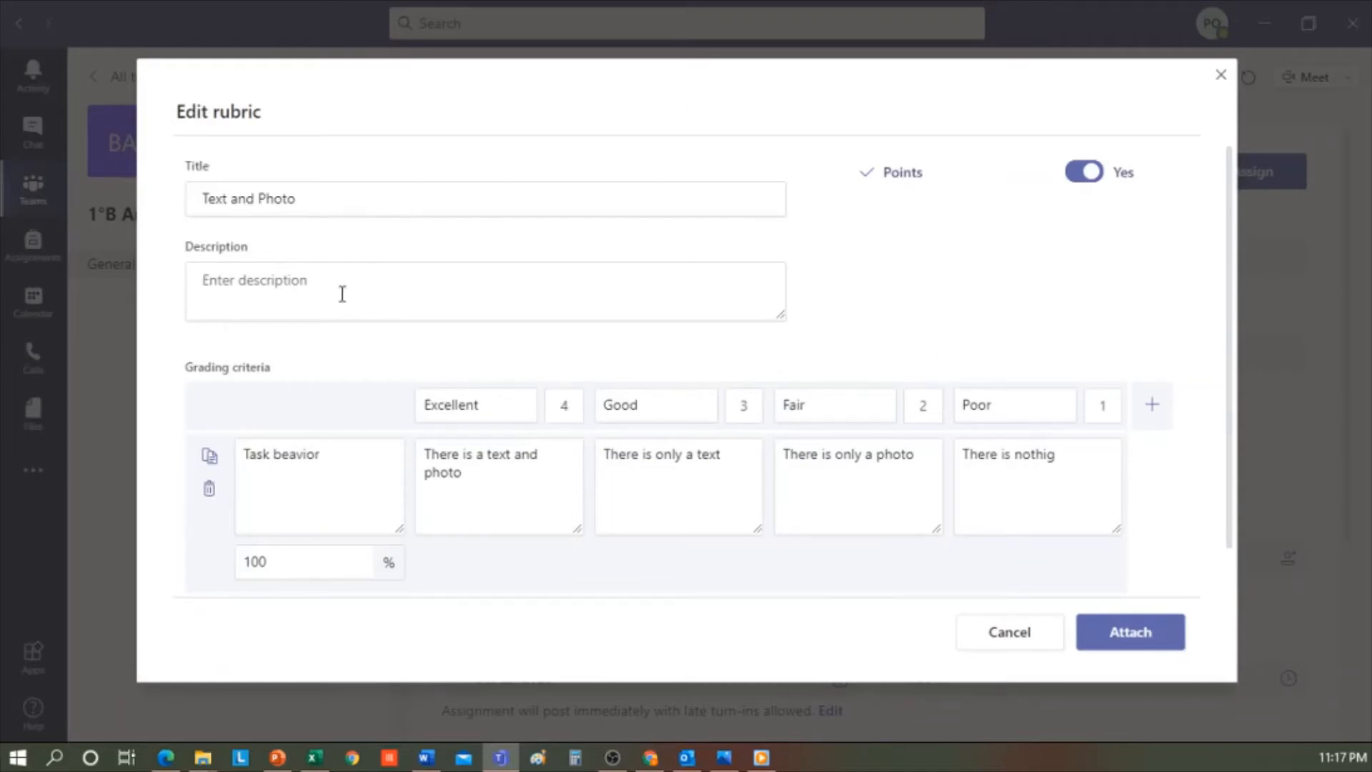
pyautogui.moveTo(371, 304)
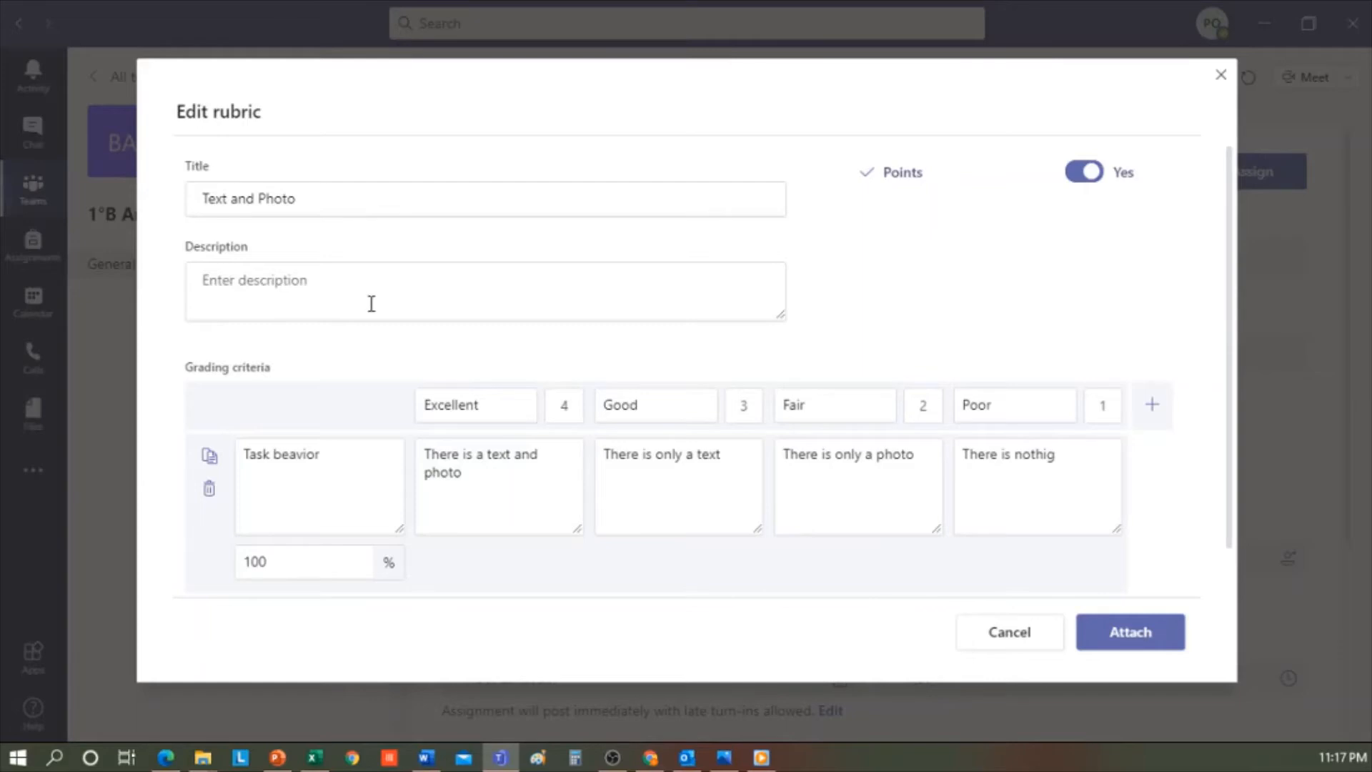
pyautogui.moveTo(405, 408)
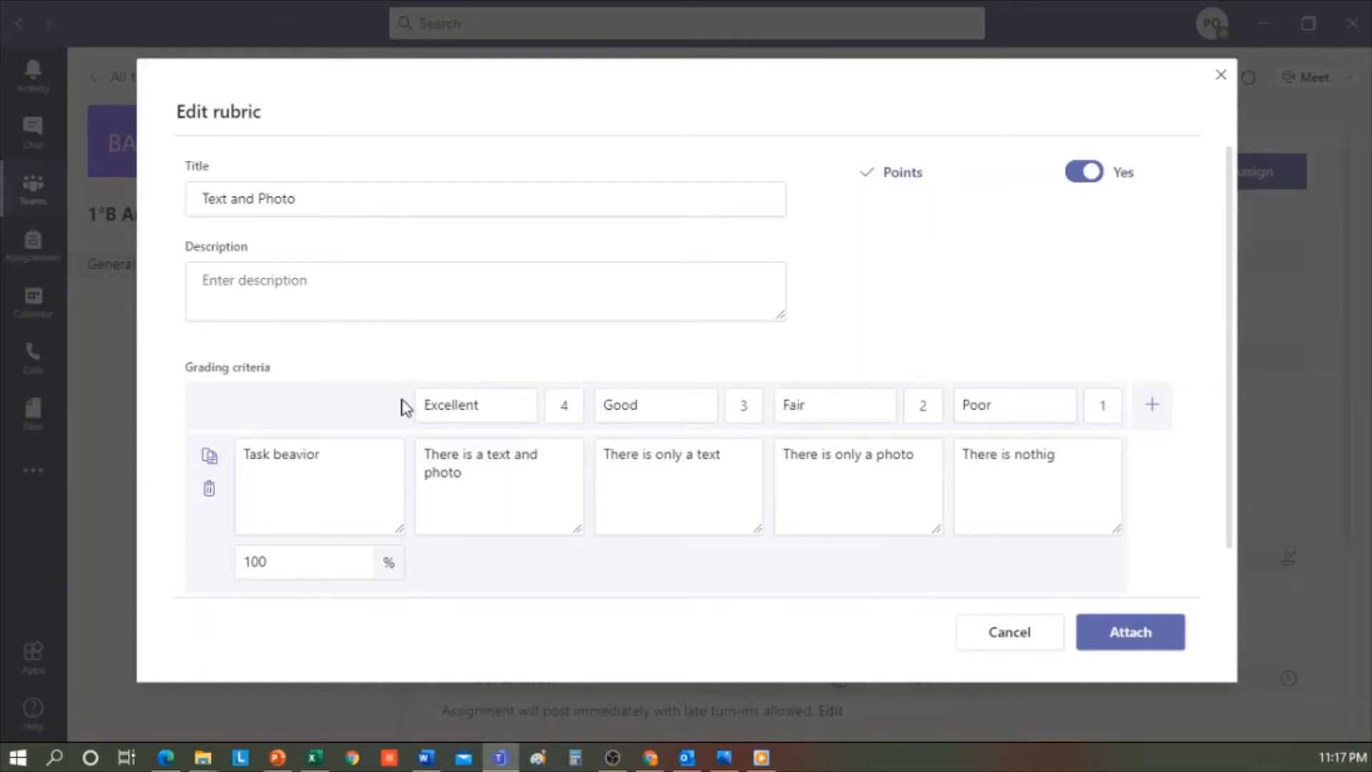
pyautogui.moveTo(1072, 194)
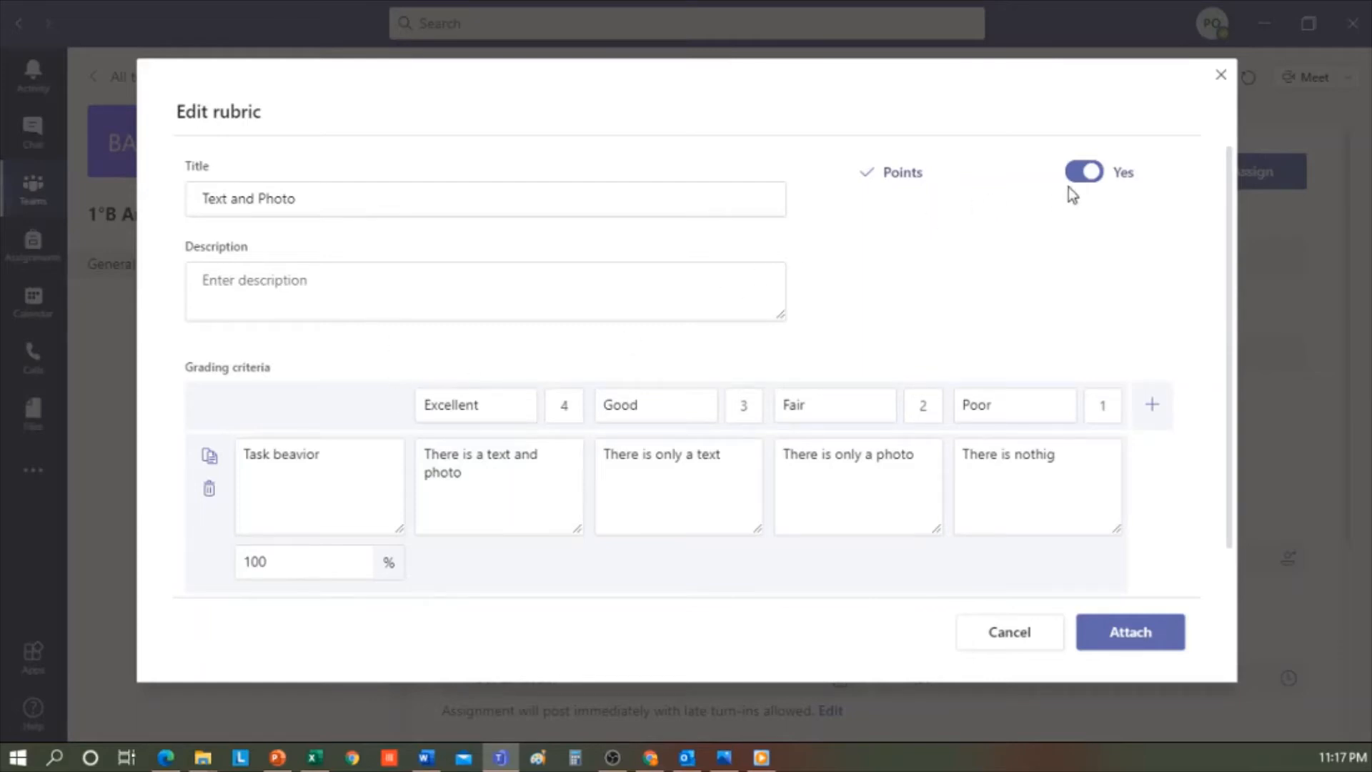
pyautogui.moveTo(1065, 199)
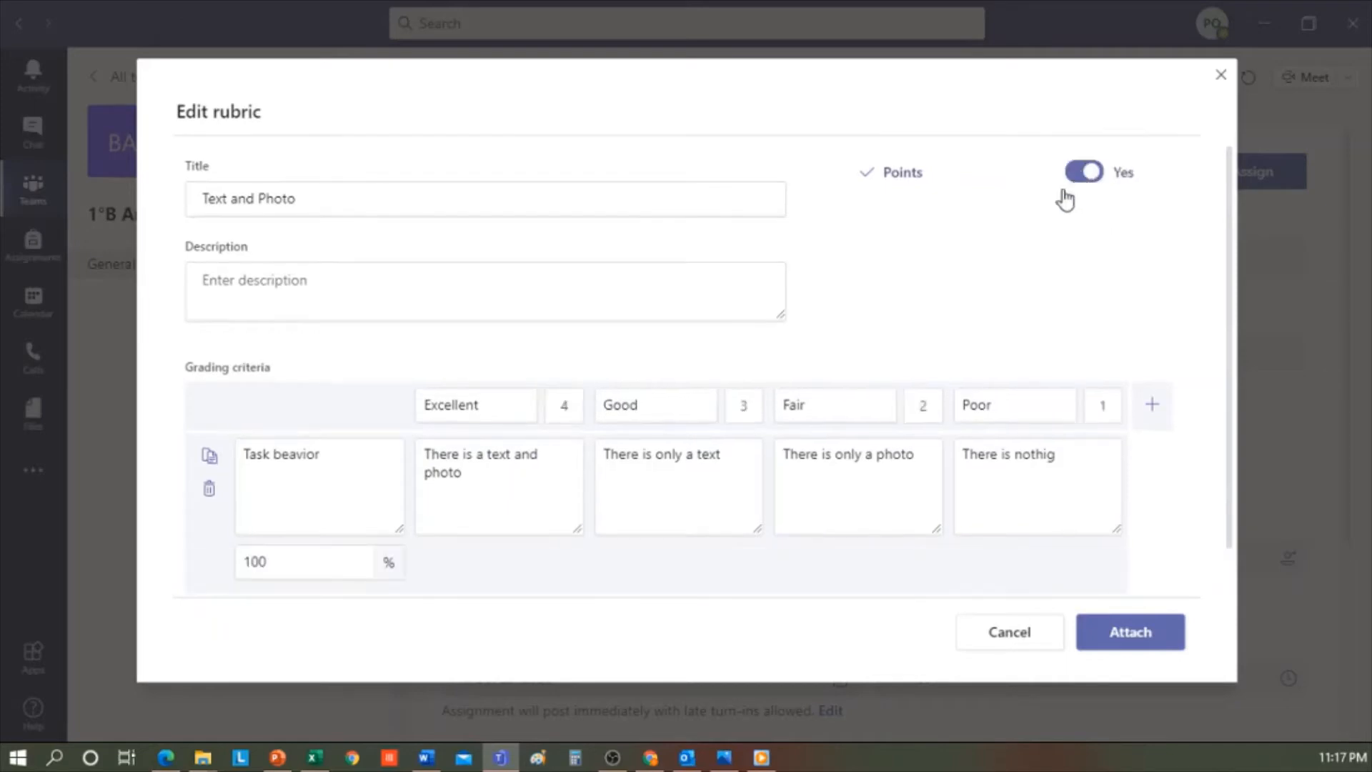
pyautogui.moveTo(547, 344)
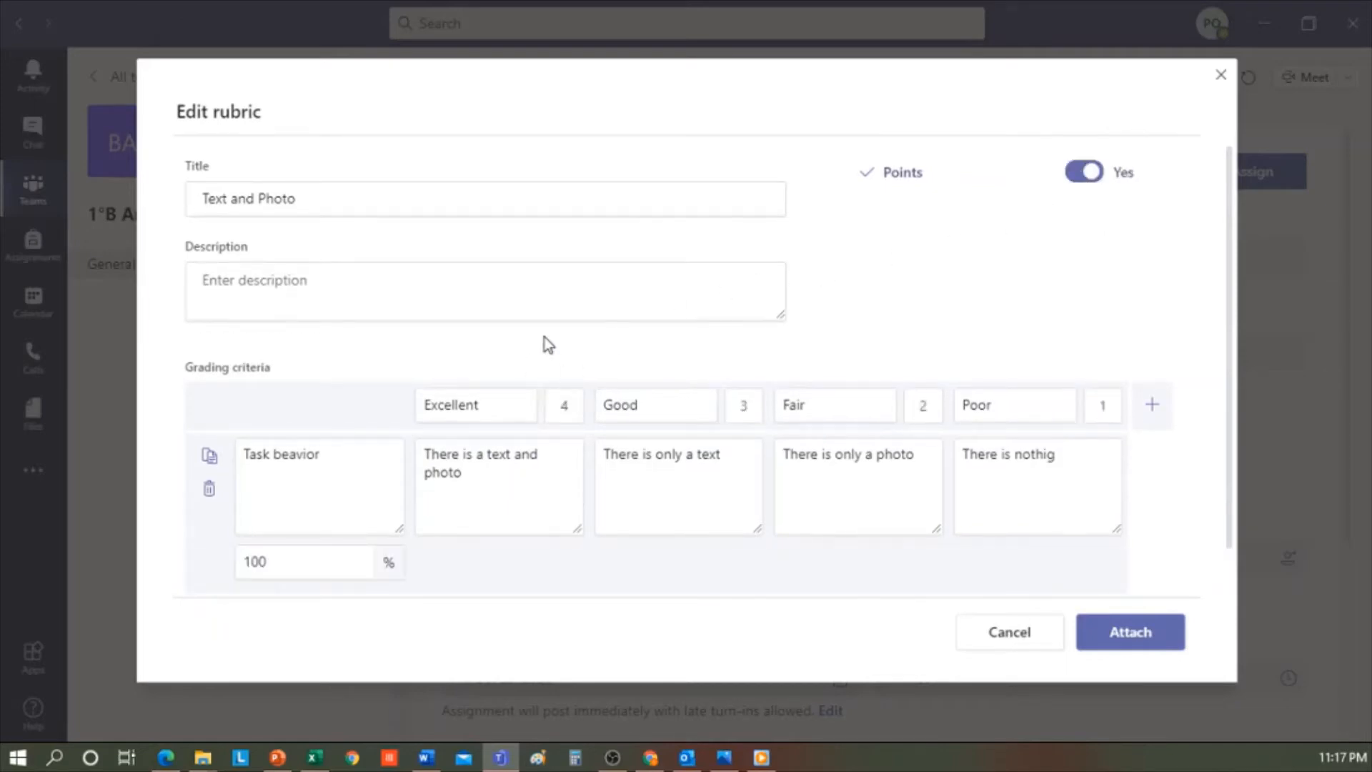
pyautogui.moveTo(481, 375)
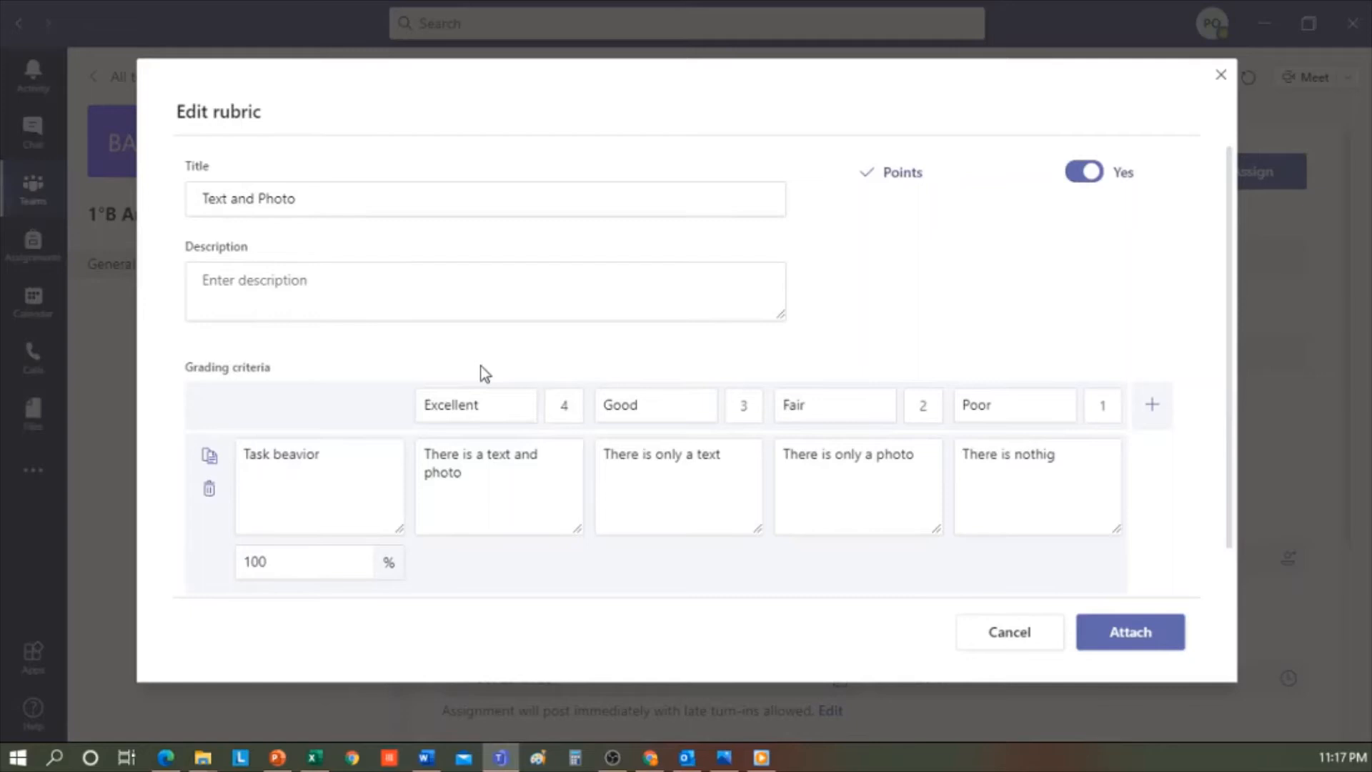
pyautogui.moveTo(492, 493)
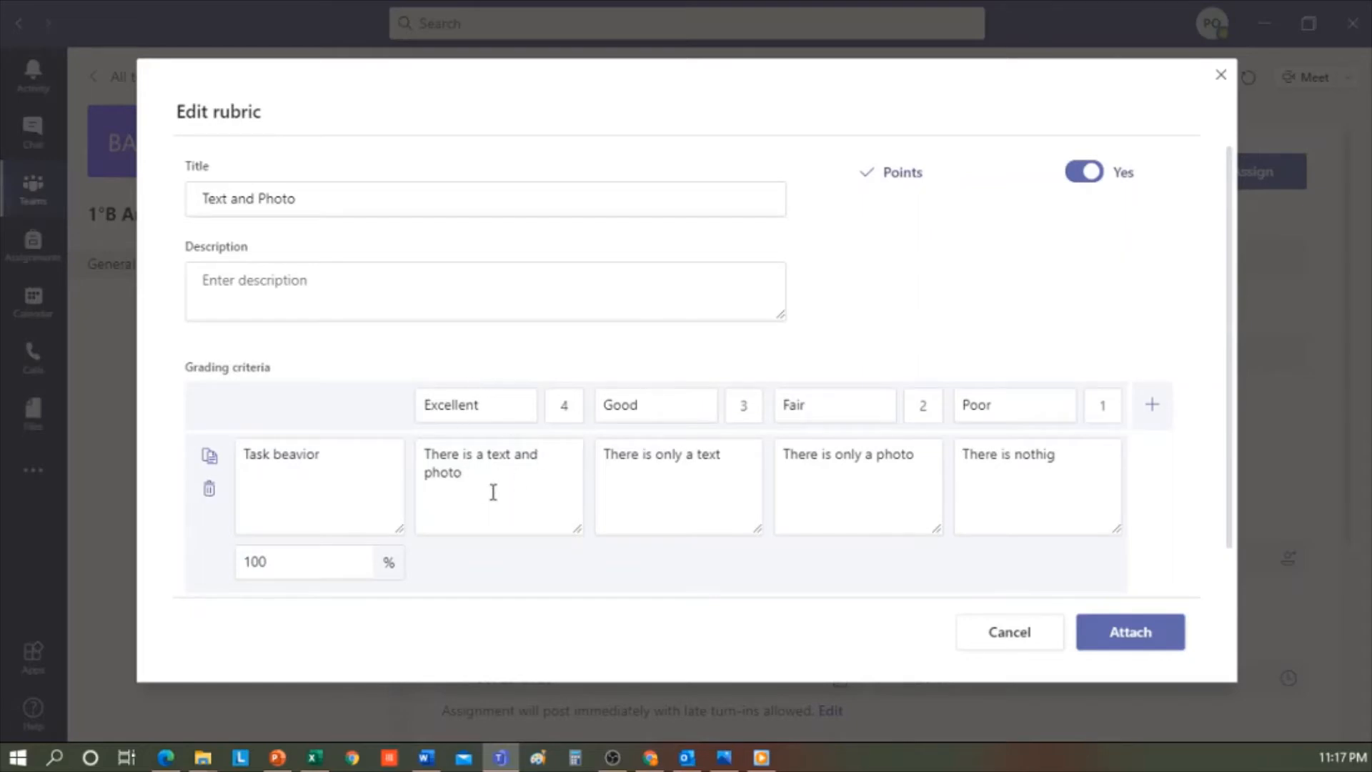
pyautogui.moveTo(710, 487)
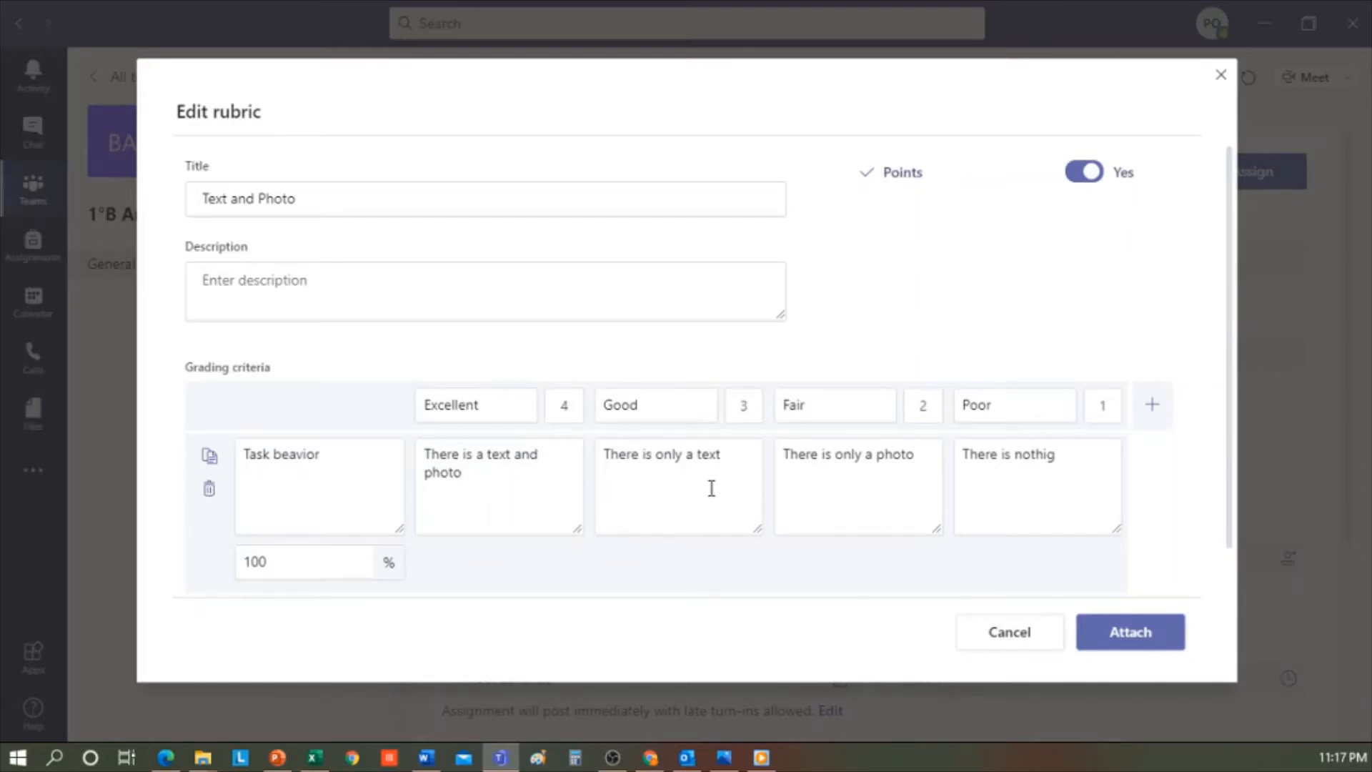
pyautogui.moveTo(863, 518)
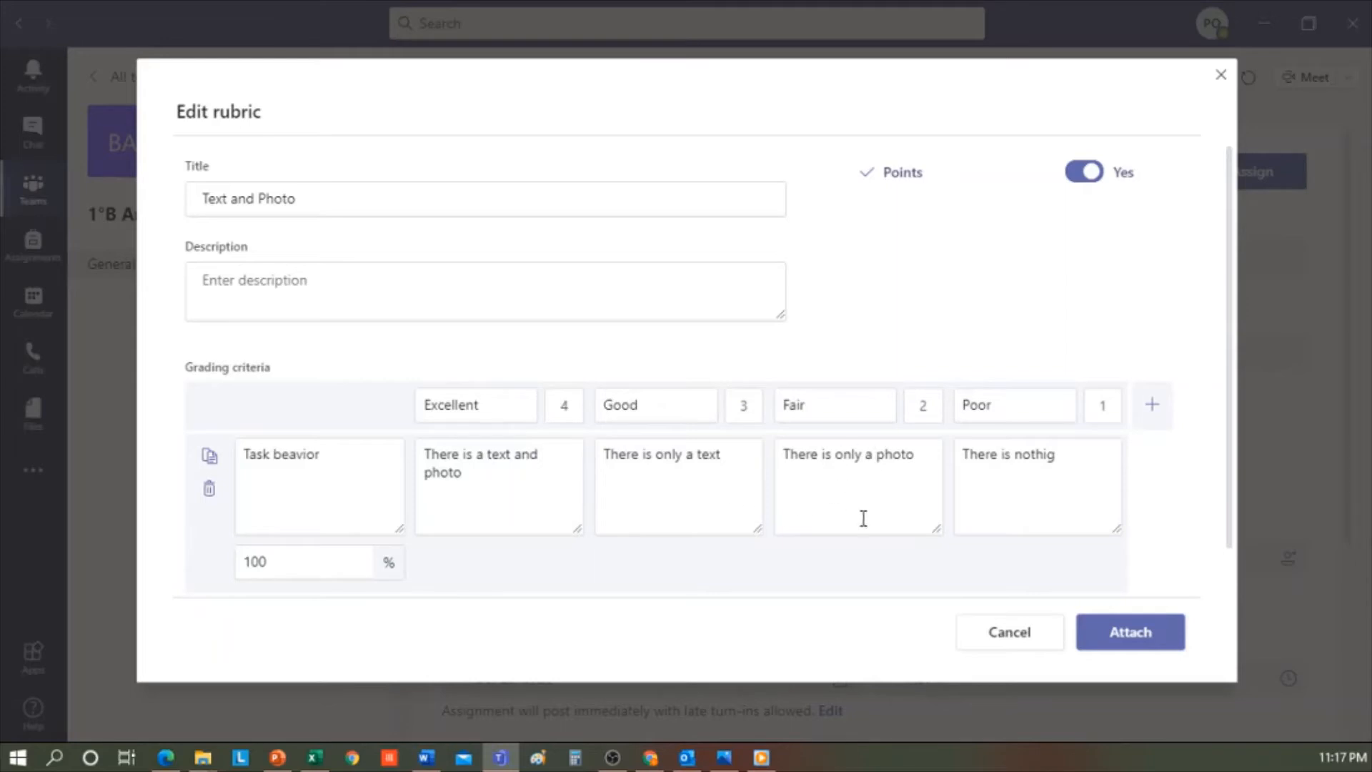
pyautogui.moveTo(1007, 471)
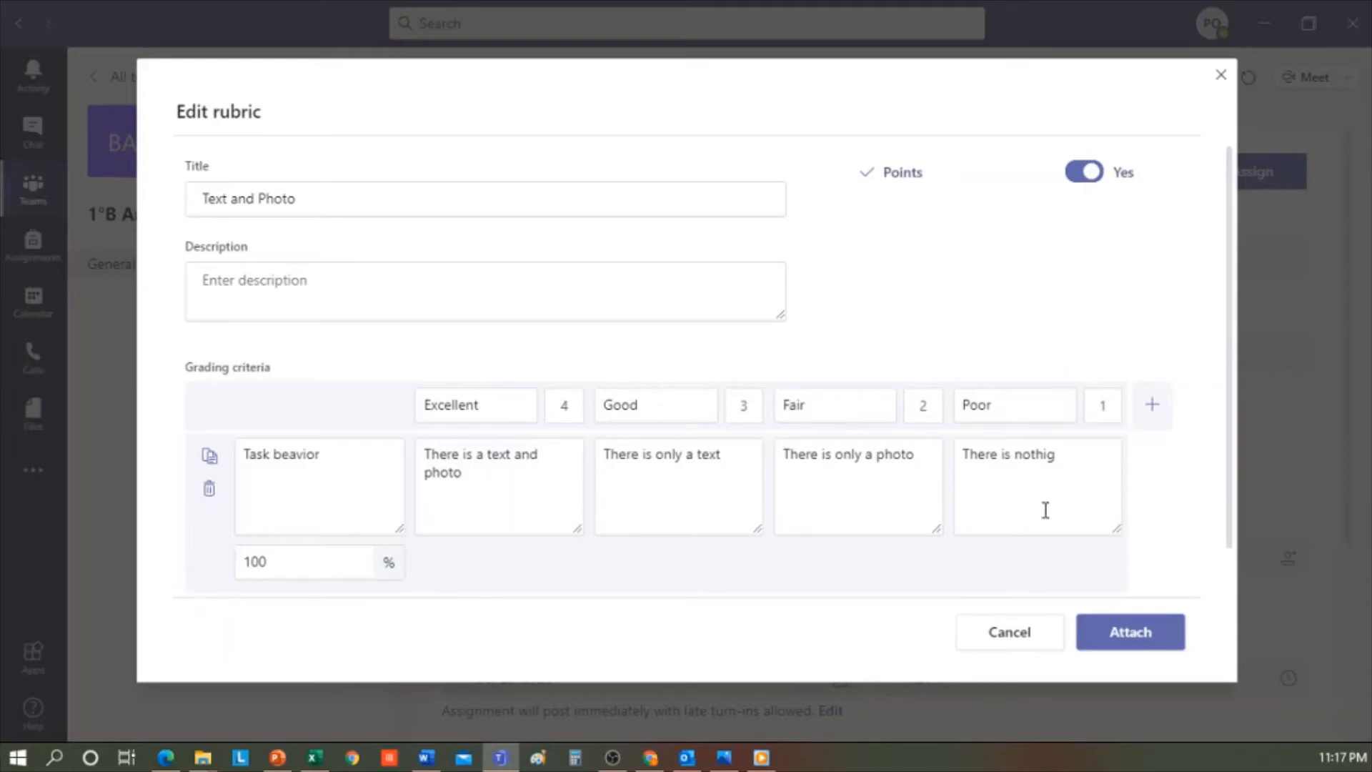
pyautogui.moveTo(1130, 632)
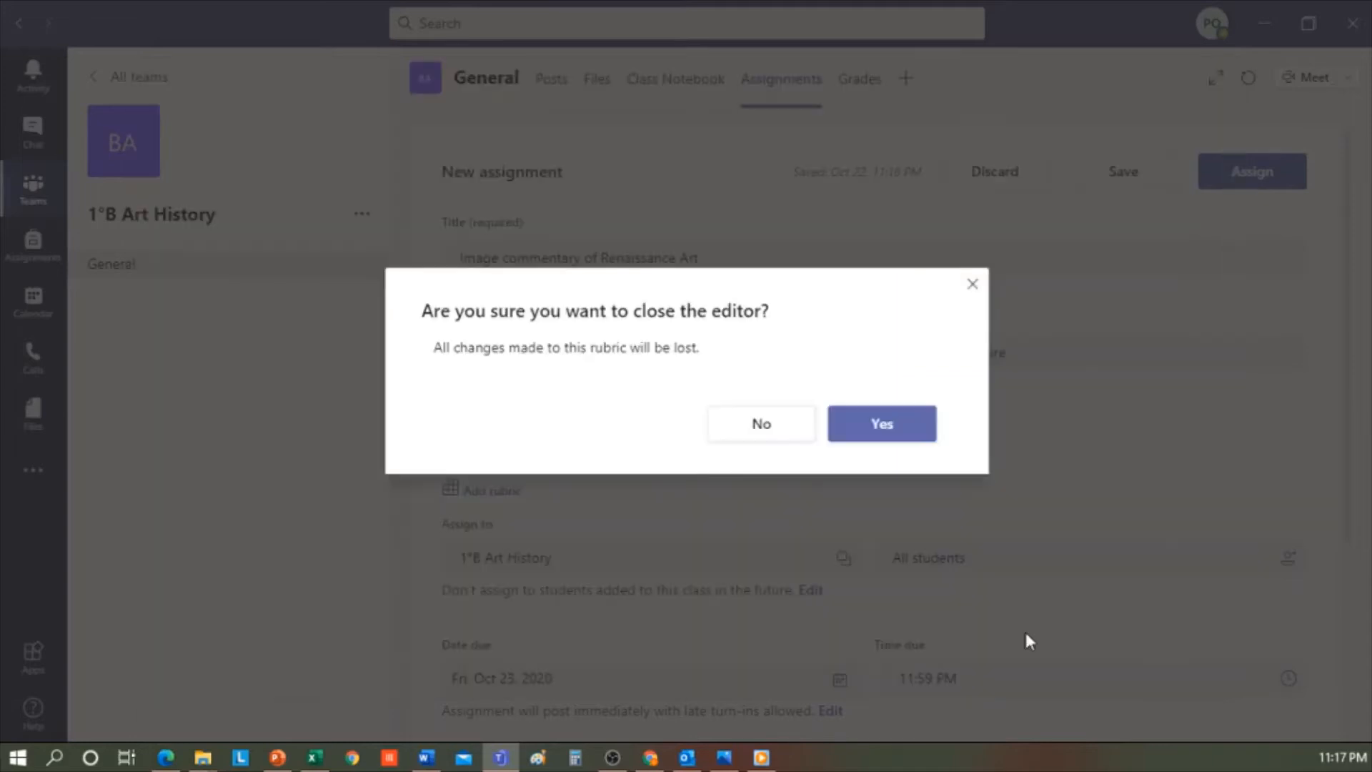
# Discard the rubric edits and start a new rubric named 'Renaissance Image Comment'
pyautogui.click(882, 423)
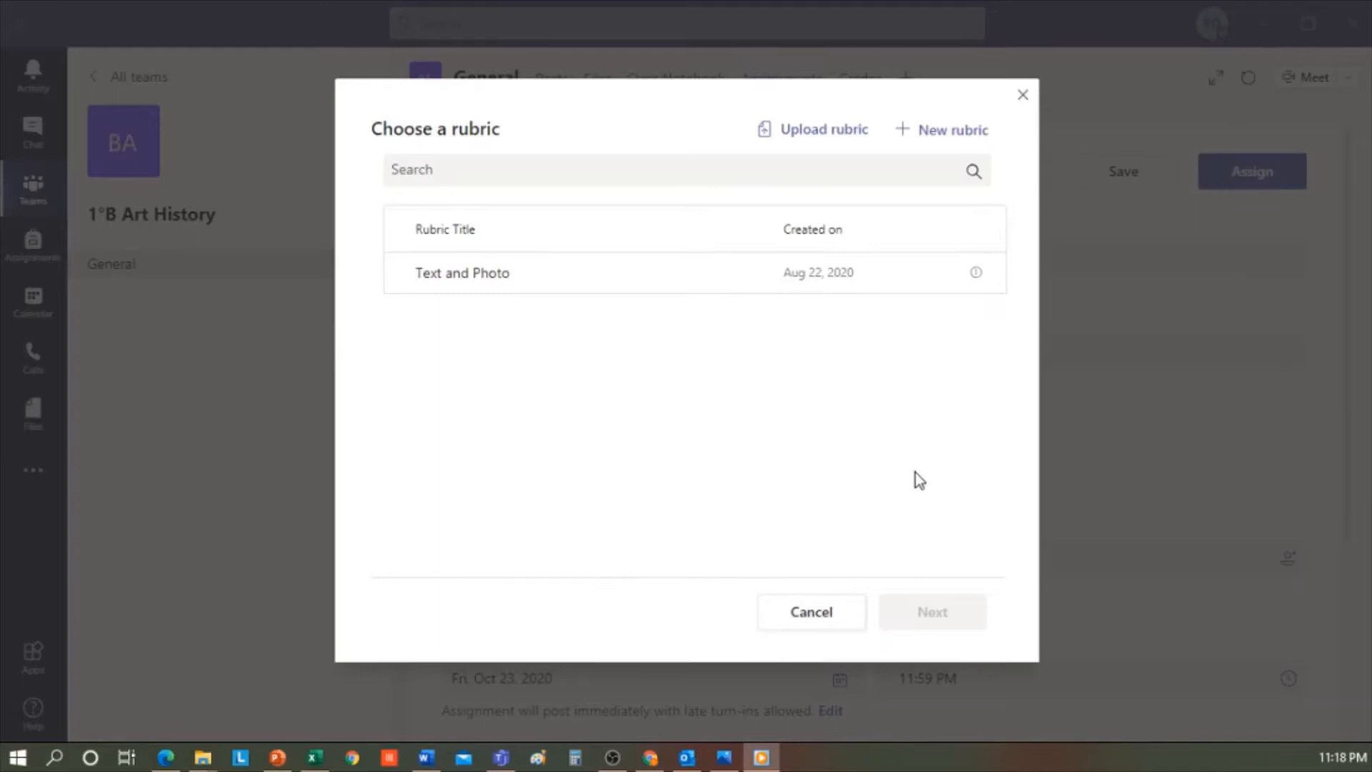
pyautogui.moveTo(934, 273)
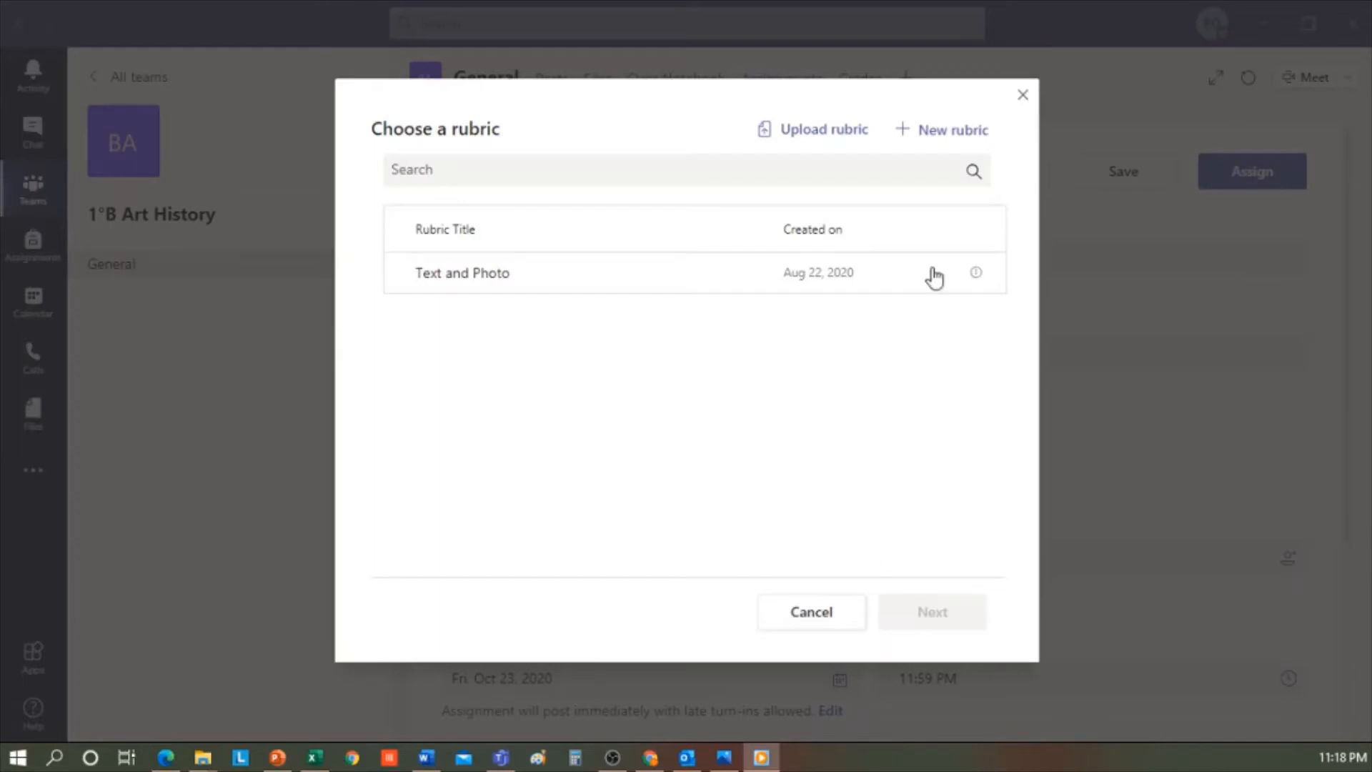
pyautogui.click(942, 130)
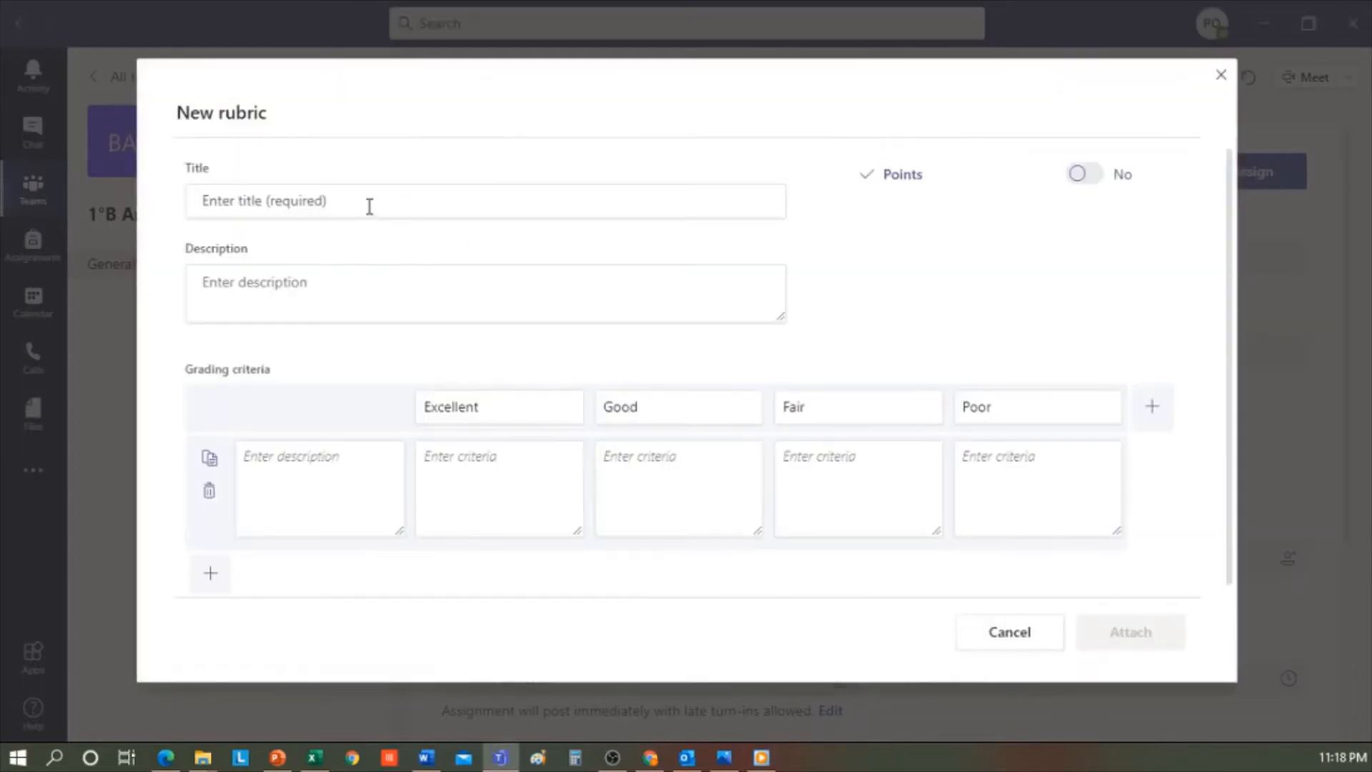
pyautogui.write('Renaissance Image Comment')
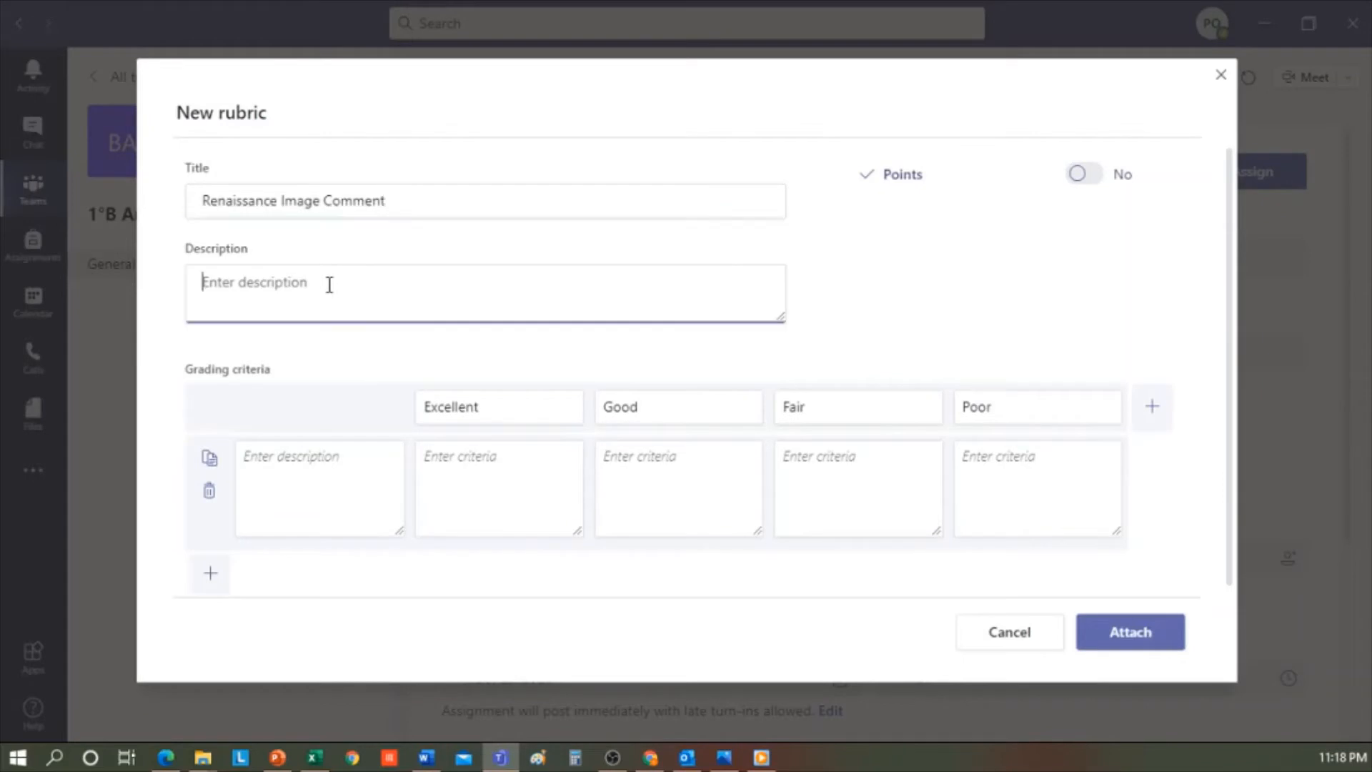
# Enable points and set the Excellent level to 5 points
pyautogui.click(1084, 173)
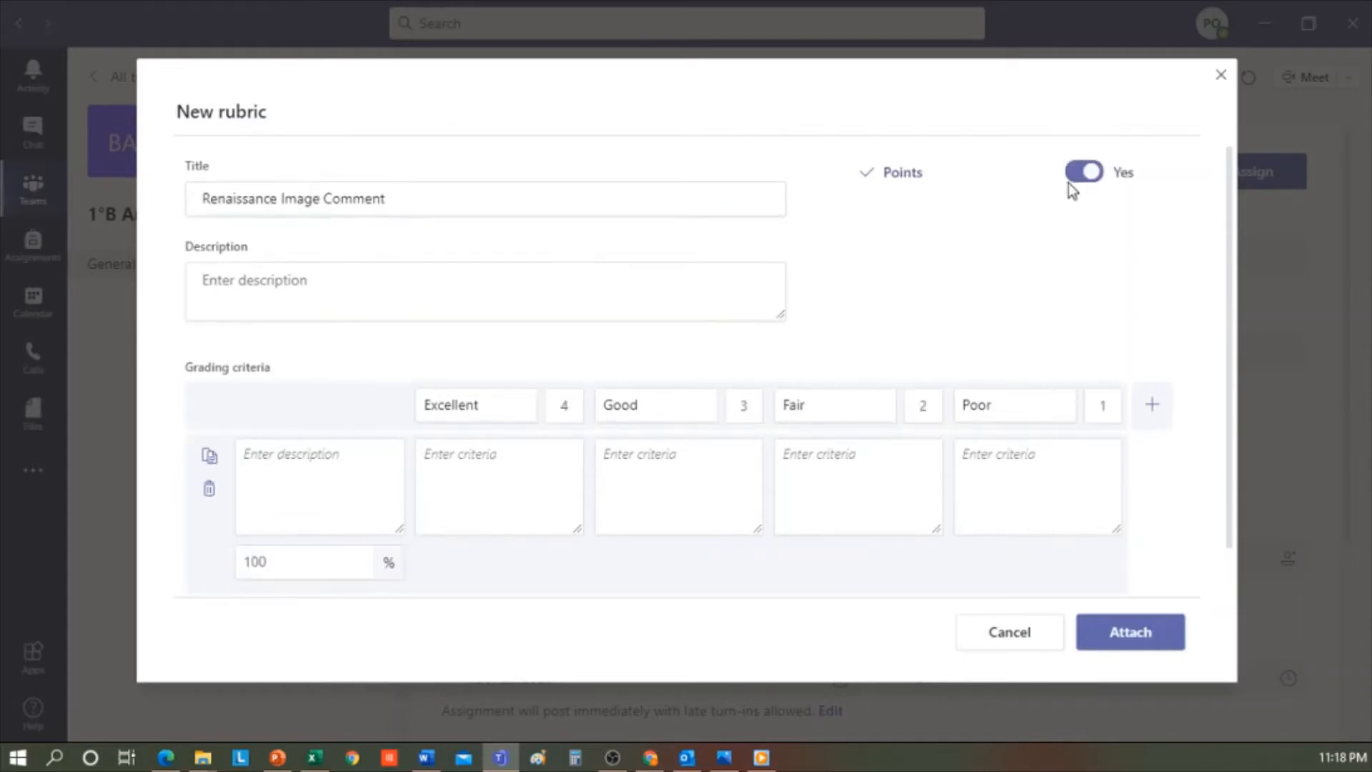
pyautogui.moveTo(936, 253)
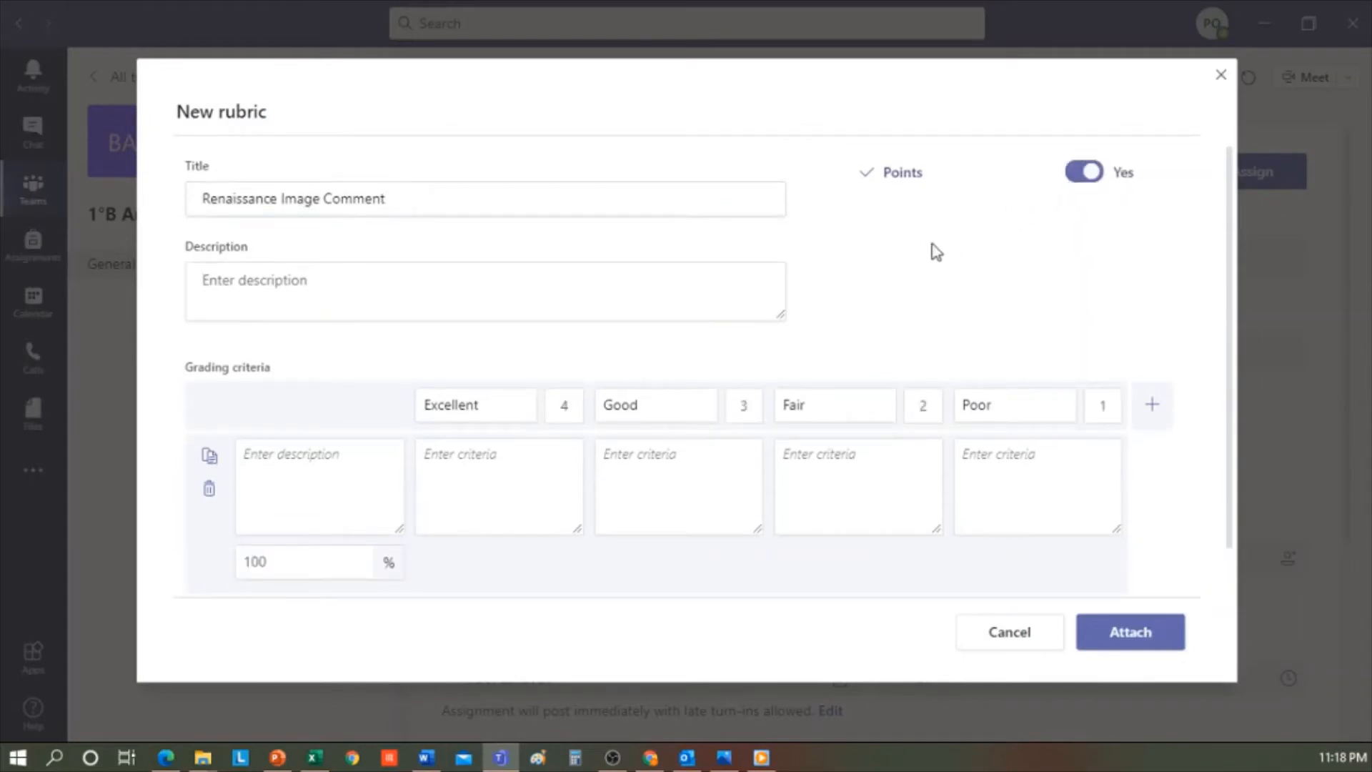
pyautogui.moveTo(581, 421)
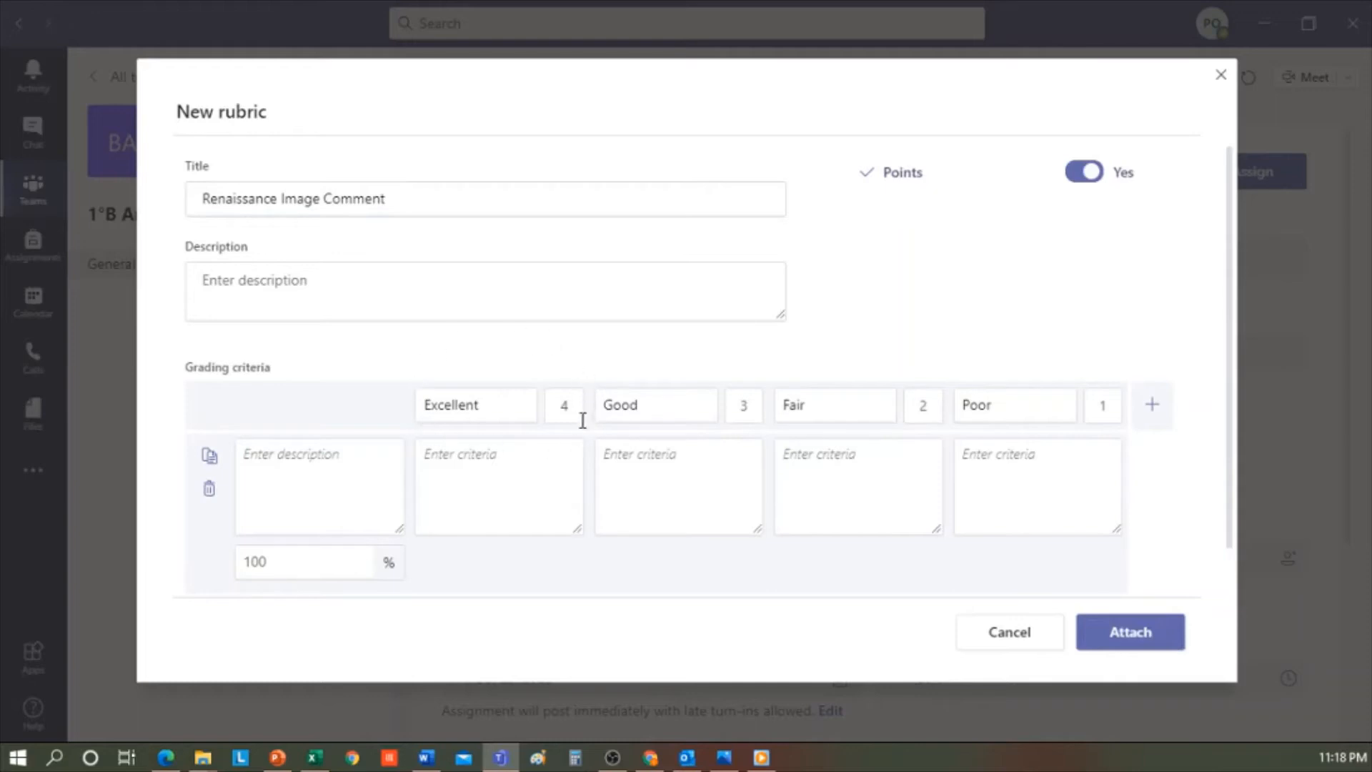
pyautogui.click(563, 405)
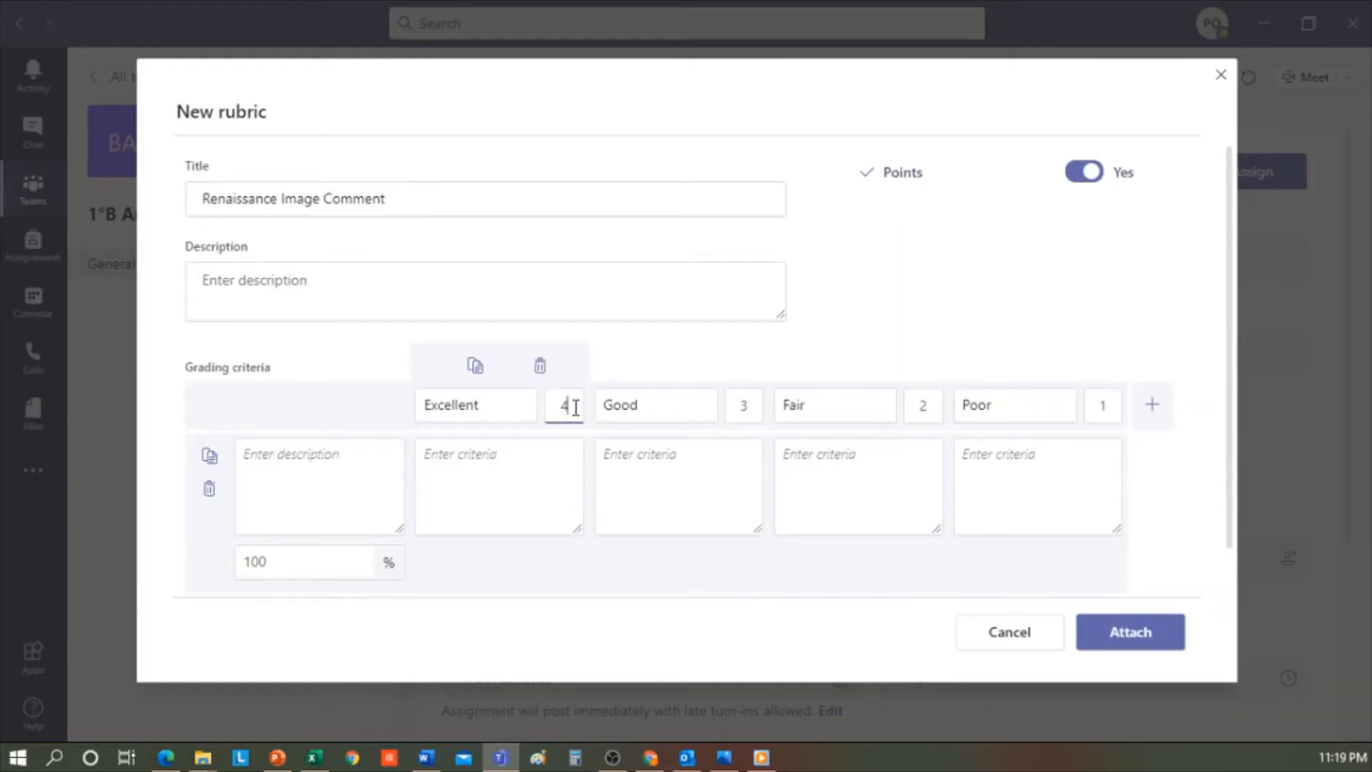
pyautogui.write('5')
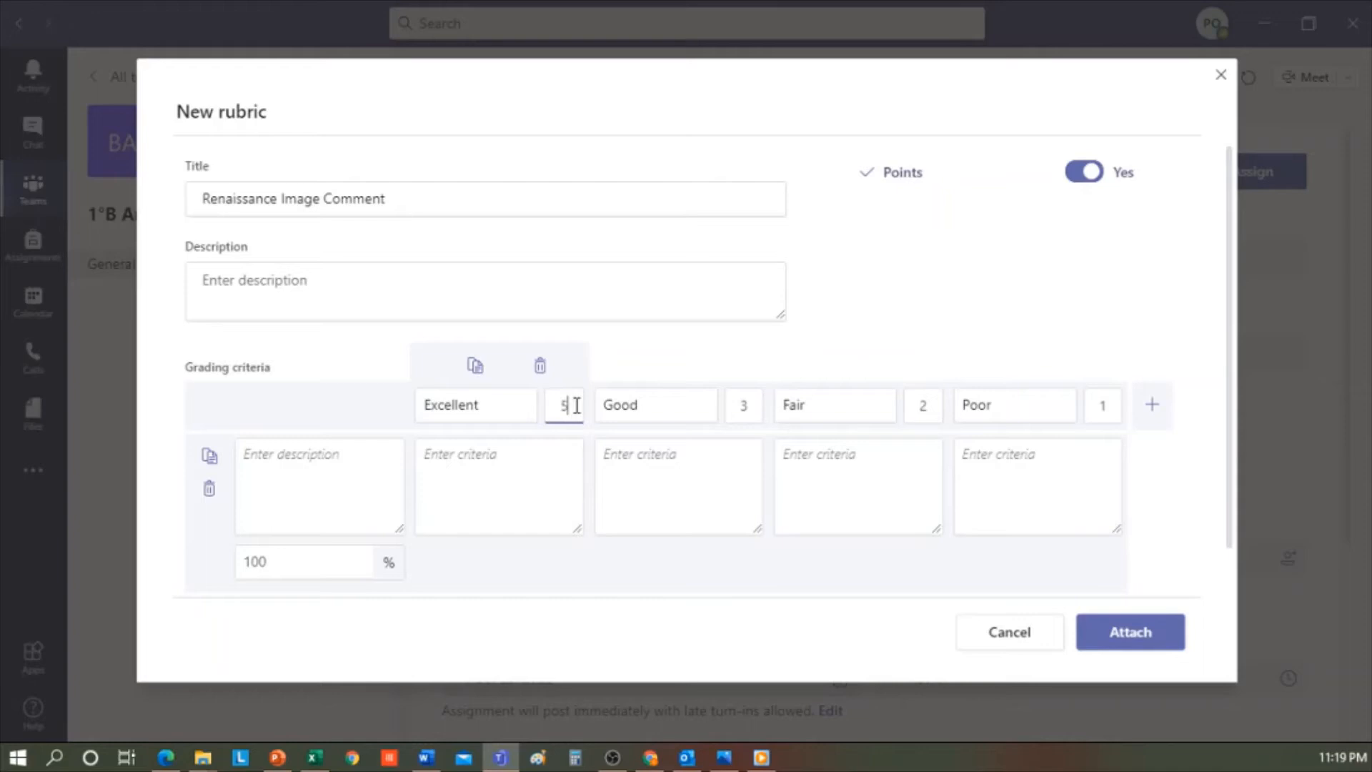
pyautogui.moveTo(628, 389)
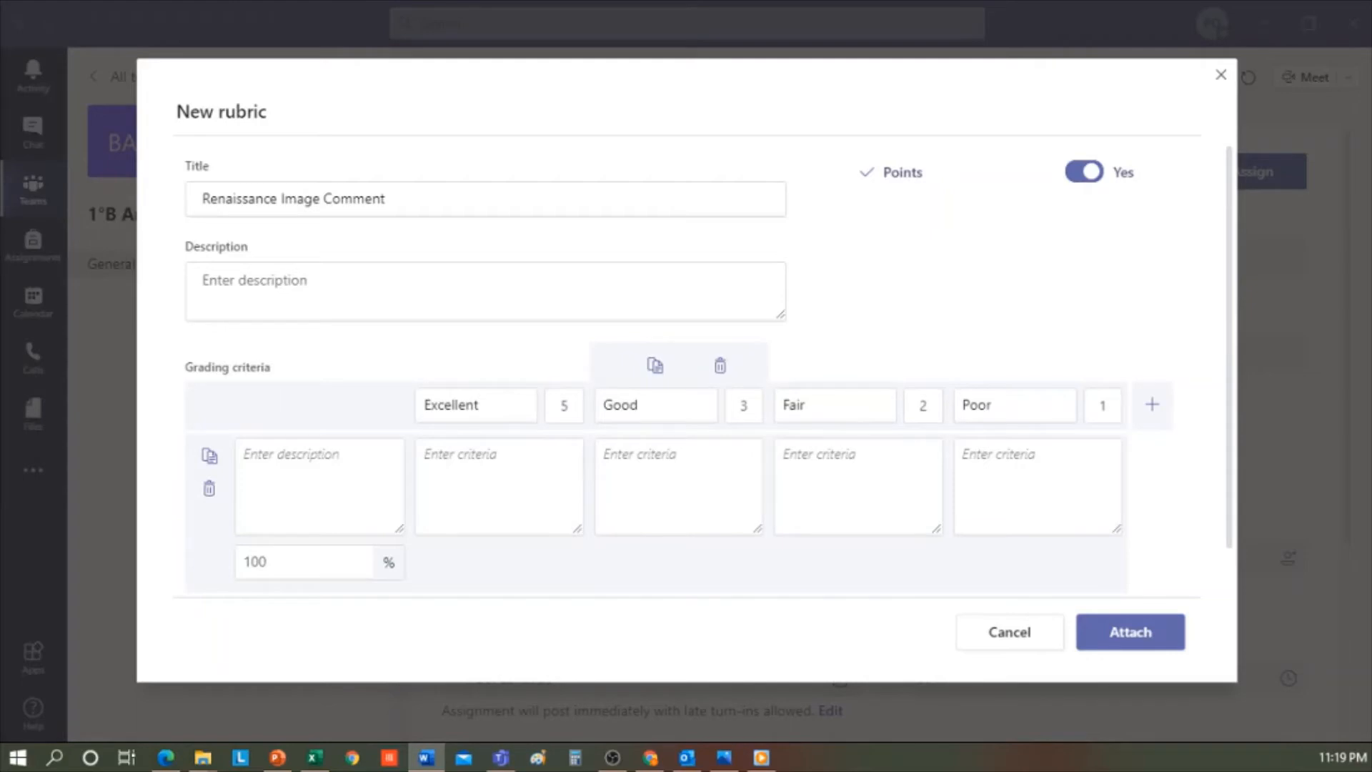
# Add a Fluency criterion describing writing quality per level, then attach the rubric
pyautogui.click(319, 486)
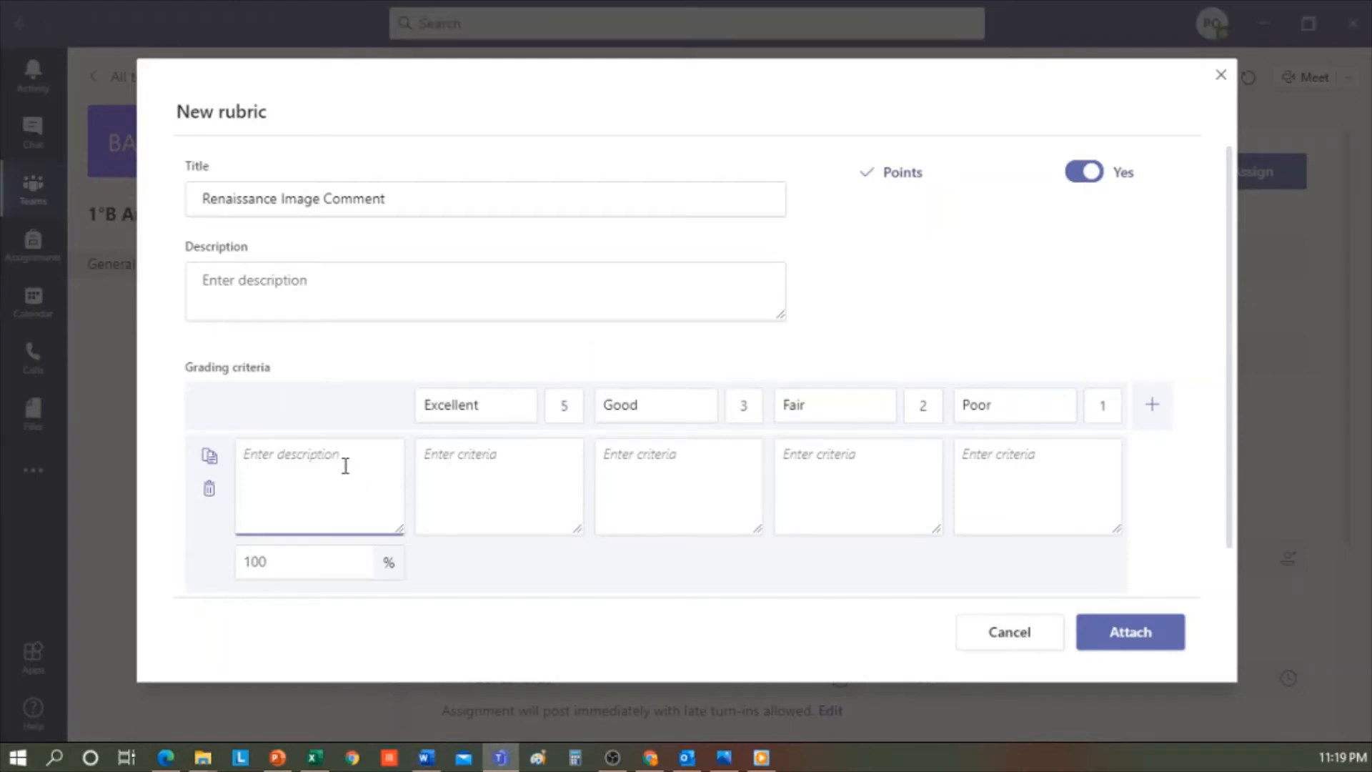
pyautogui.write('Fluency')
pyautogui.click(499, 485)
pyautogui.write('The student often writes very well, uses words well...')
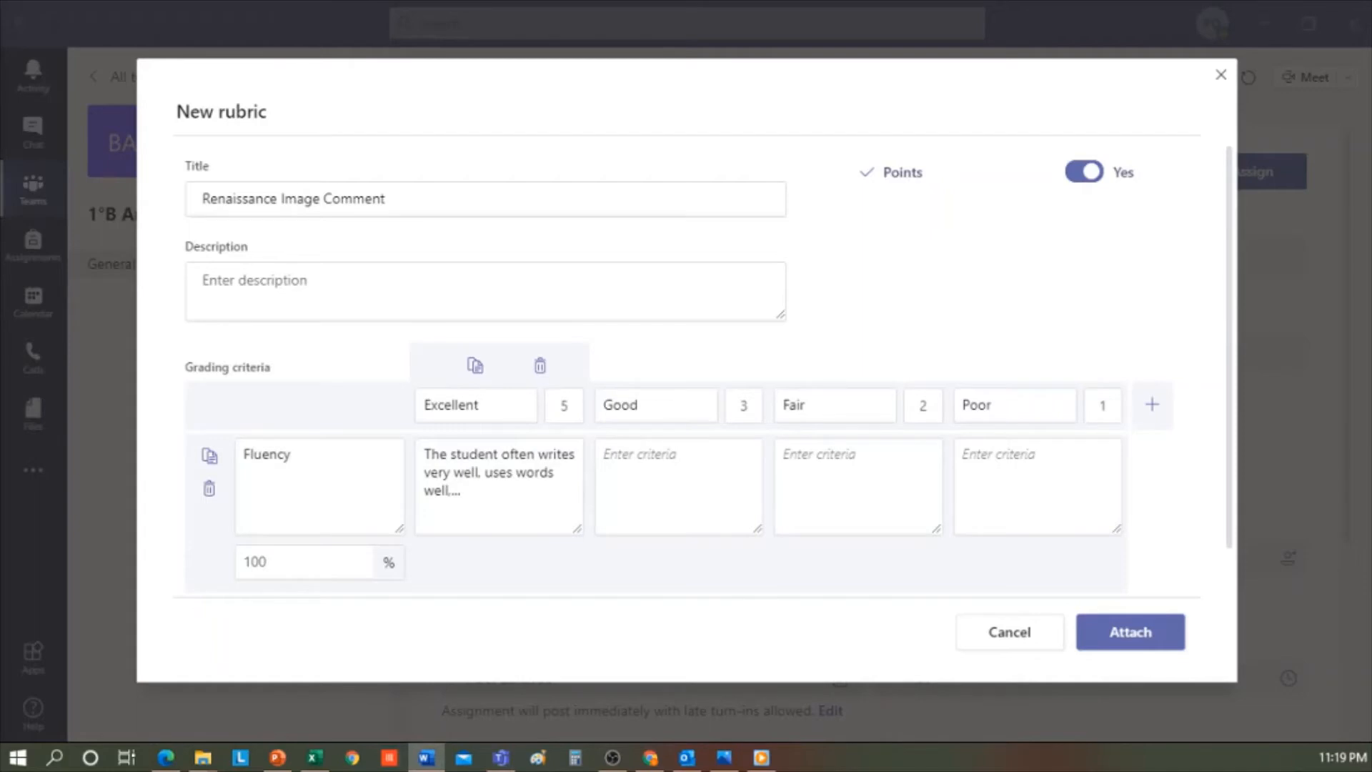
pyautogui.moveTo(621, 440)
pyautogui.write("The student's writing is sometimes good, and uses vocabulary well, ...")
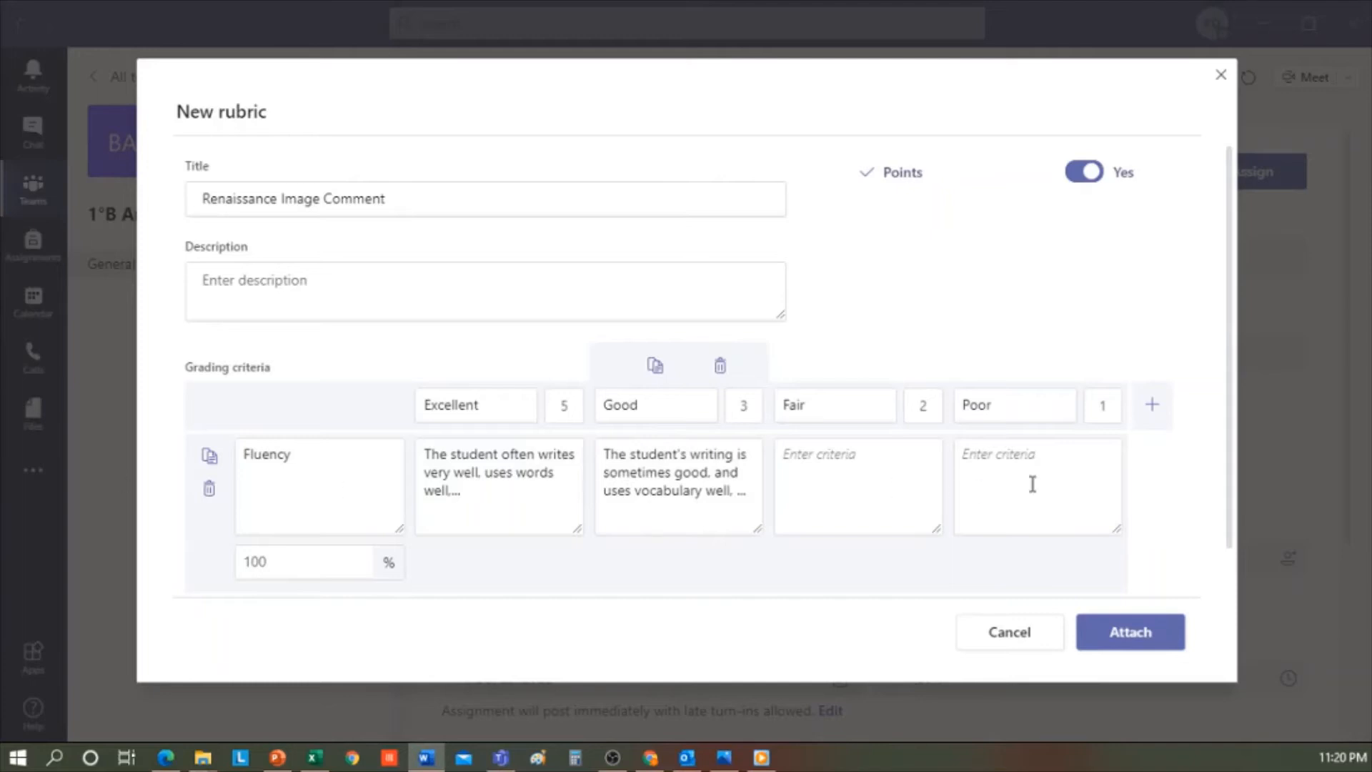
pyautogui.write('The student occasionally writes well, and makes good use of words')
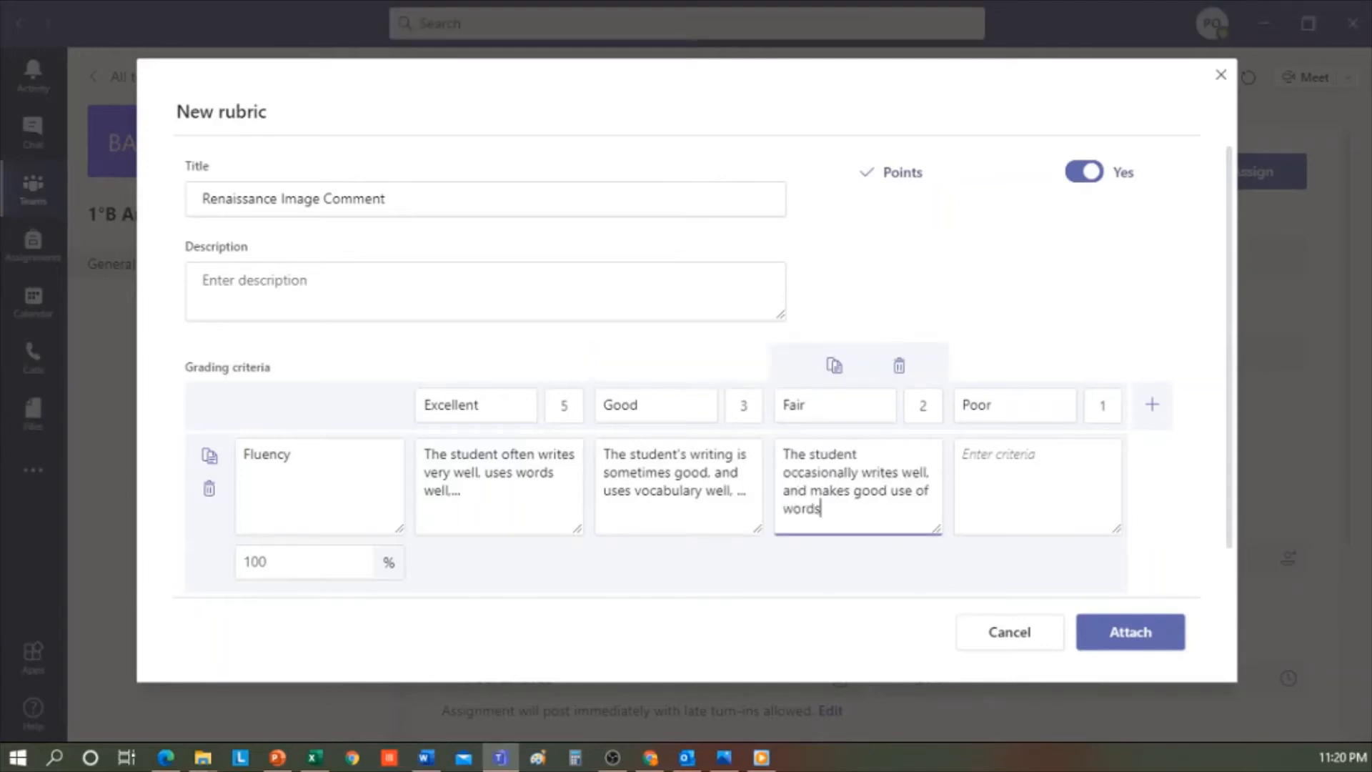
pyautogui.write('The student has trouble writing, and rarely uses words correctly')
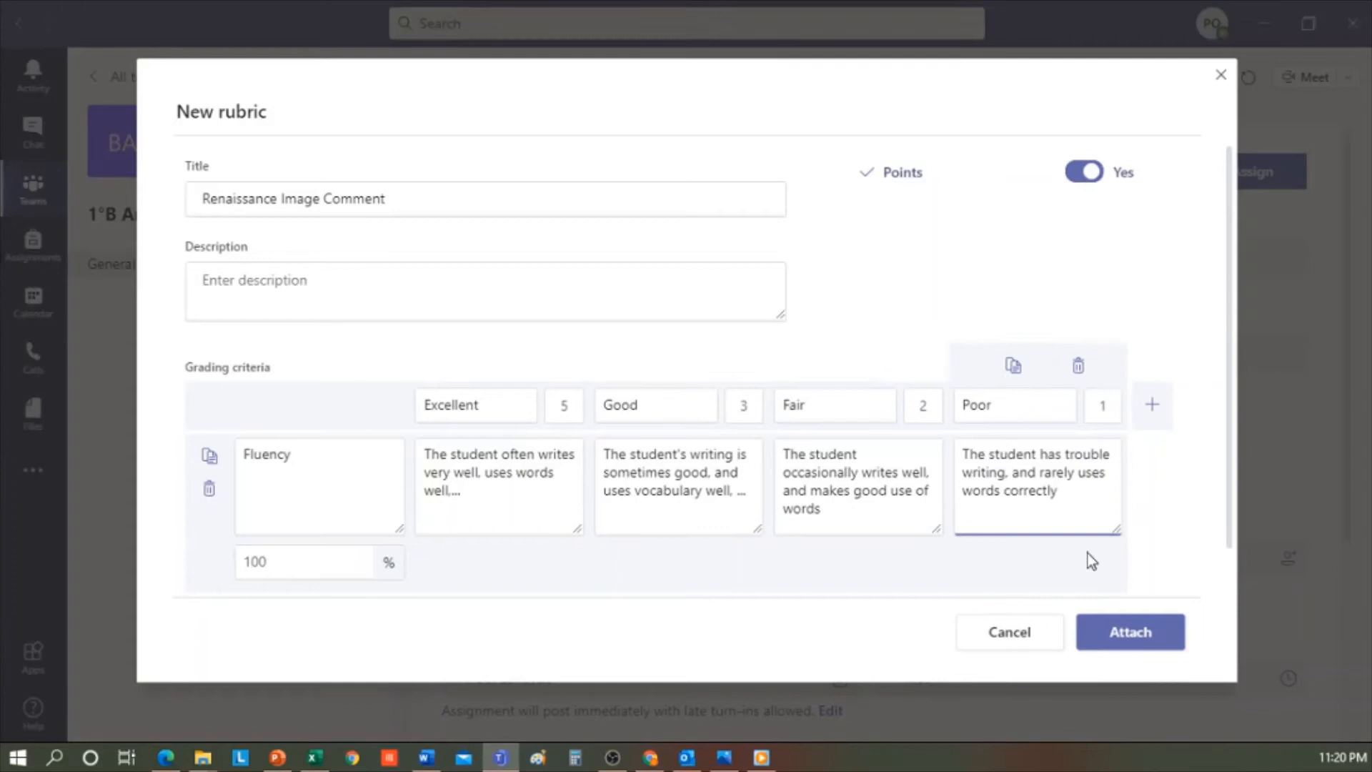
pyautogui.moveTo(1130, 631)
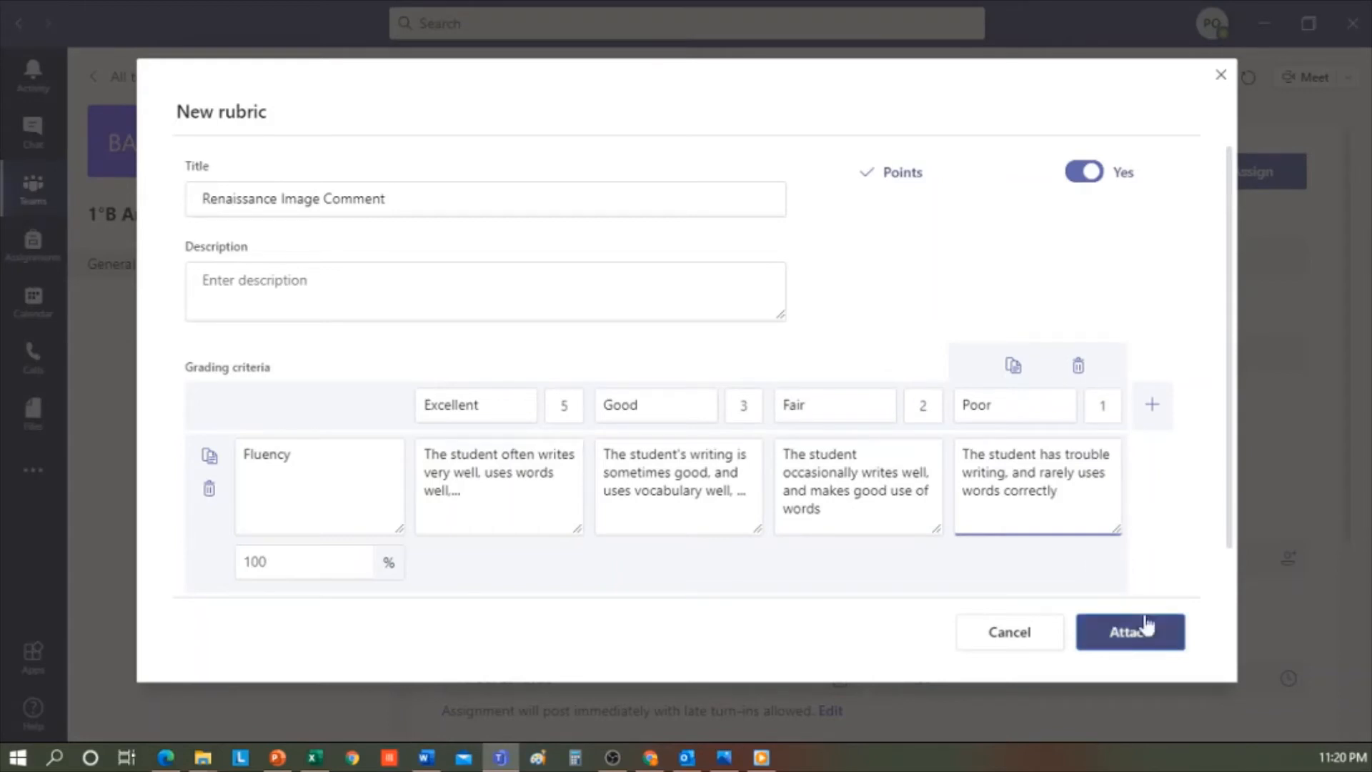
pyautogui.click(1130, 631)
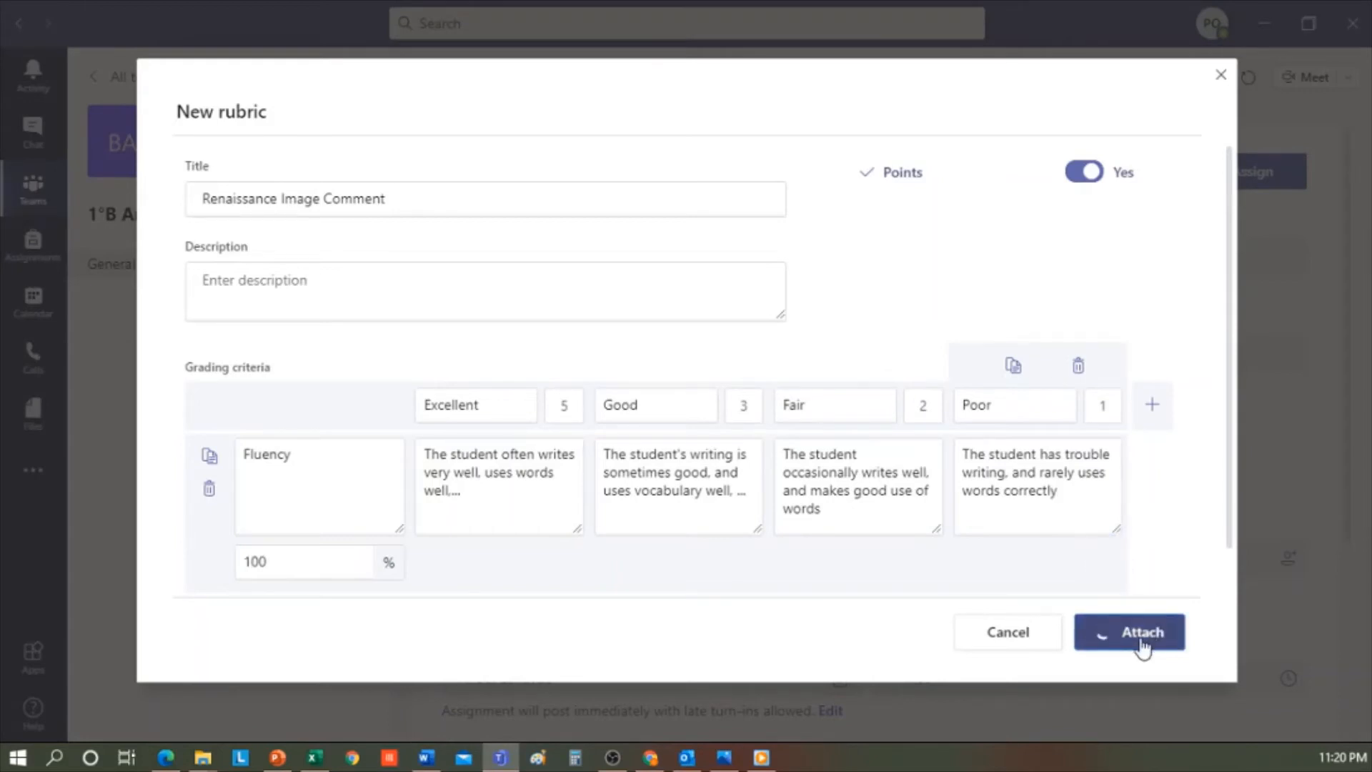
# Confirm the rubric attachment and keep 1°B Art History as the assigned class
pyautogui.click(1129, 631)
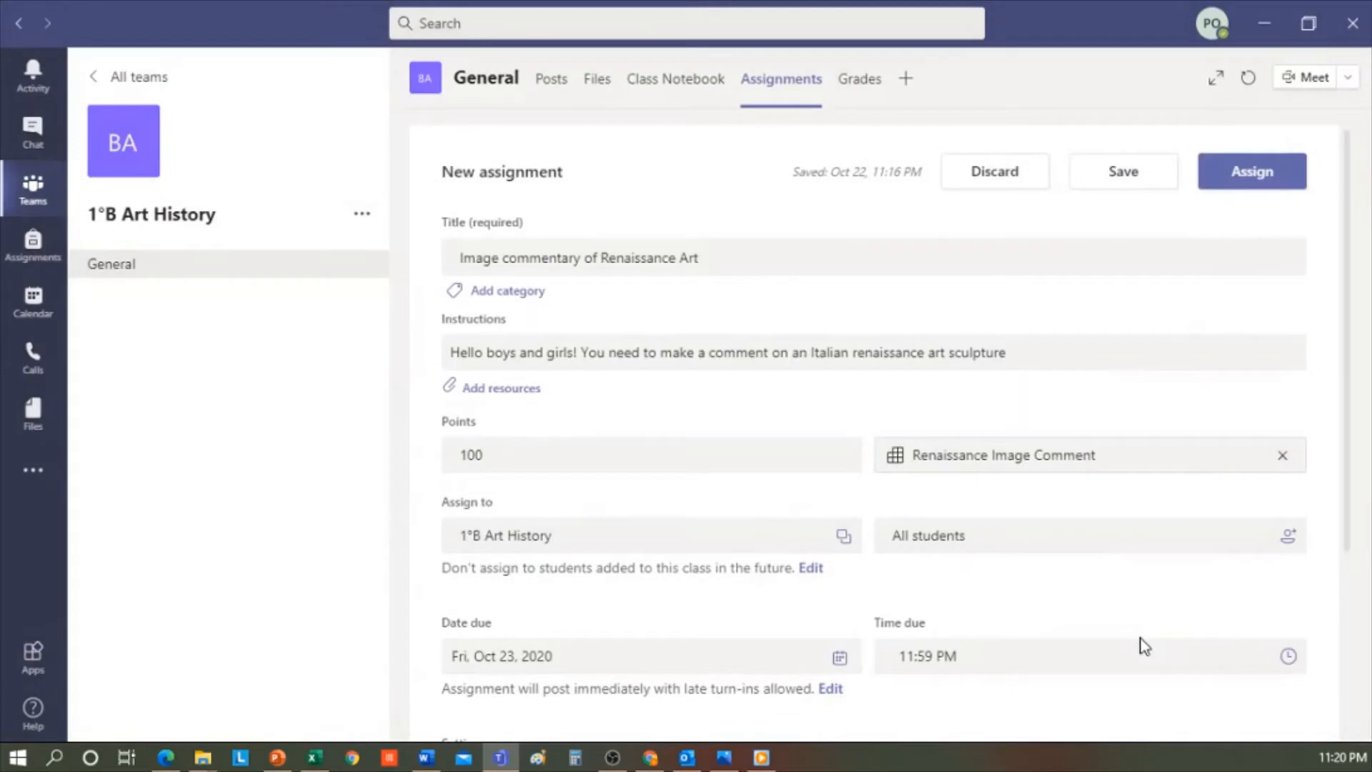
pyautogui.click(510, 455)
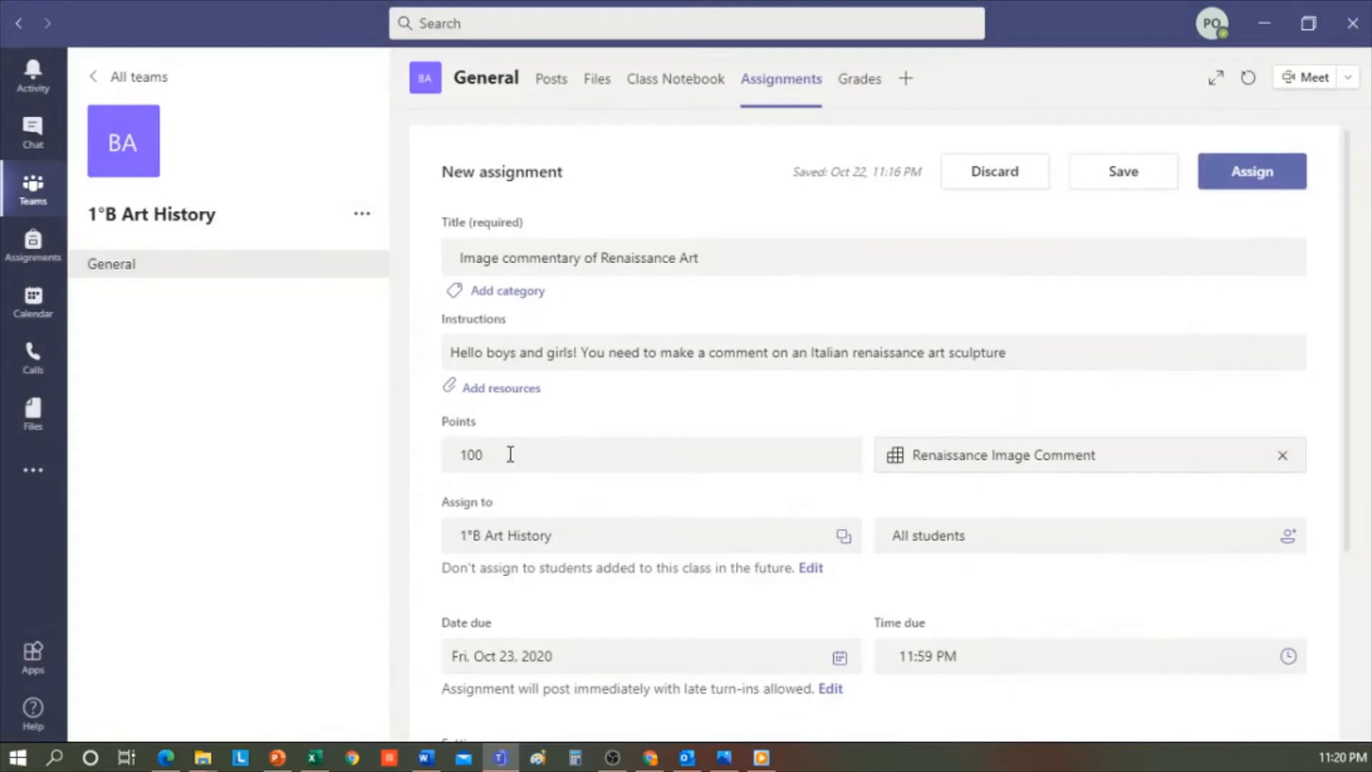
pyautogui.moveTo(591, 519)
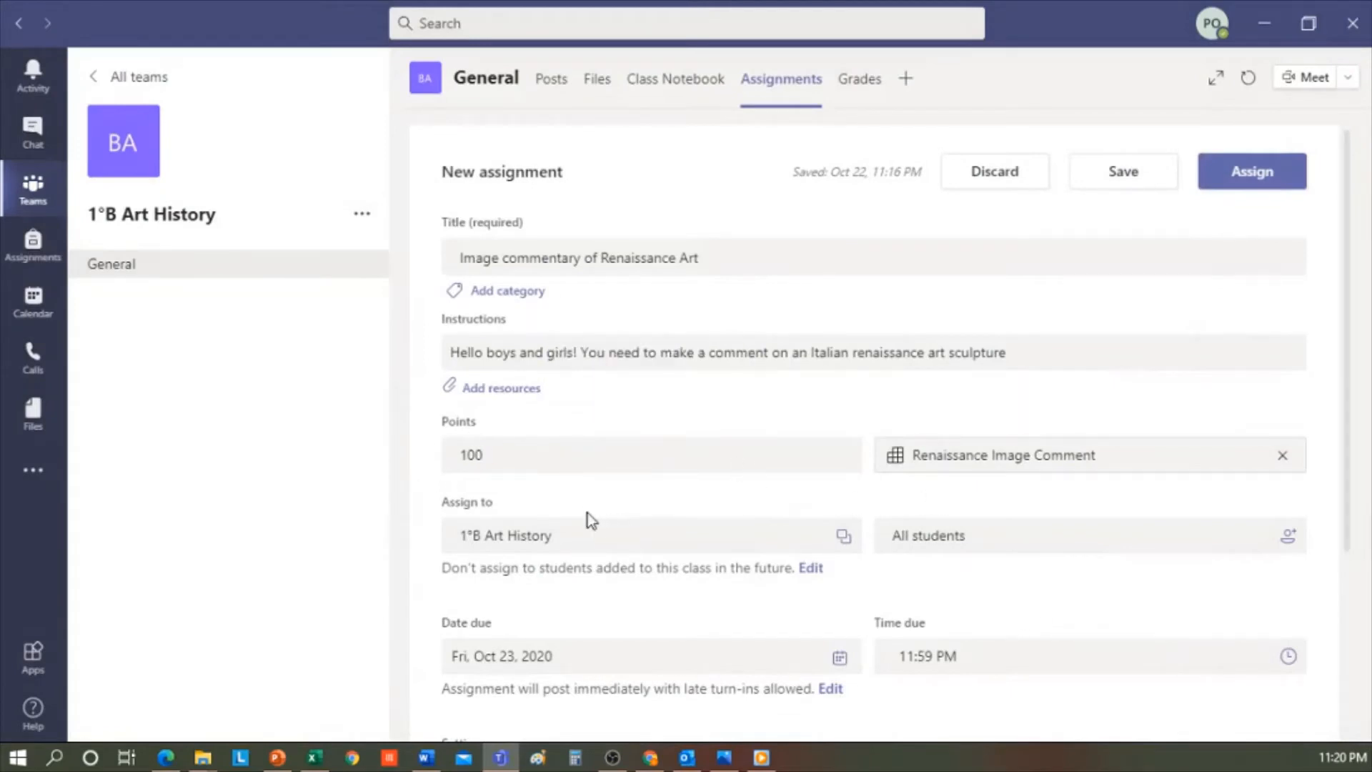
pyautogui.click(650, 536)
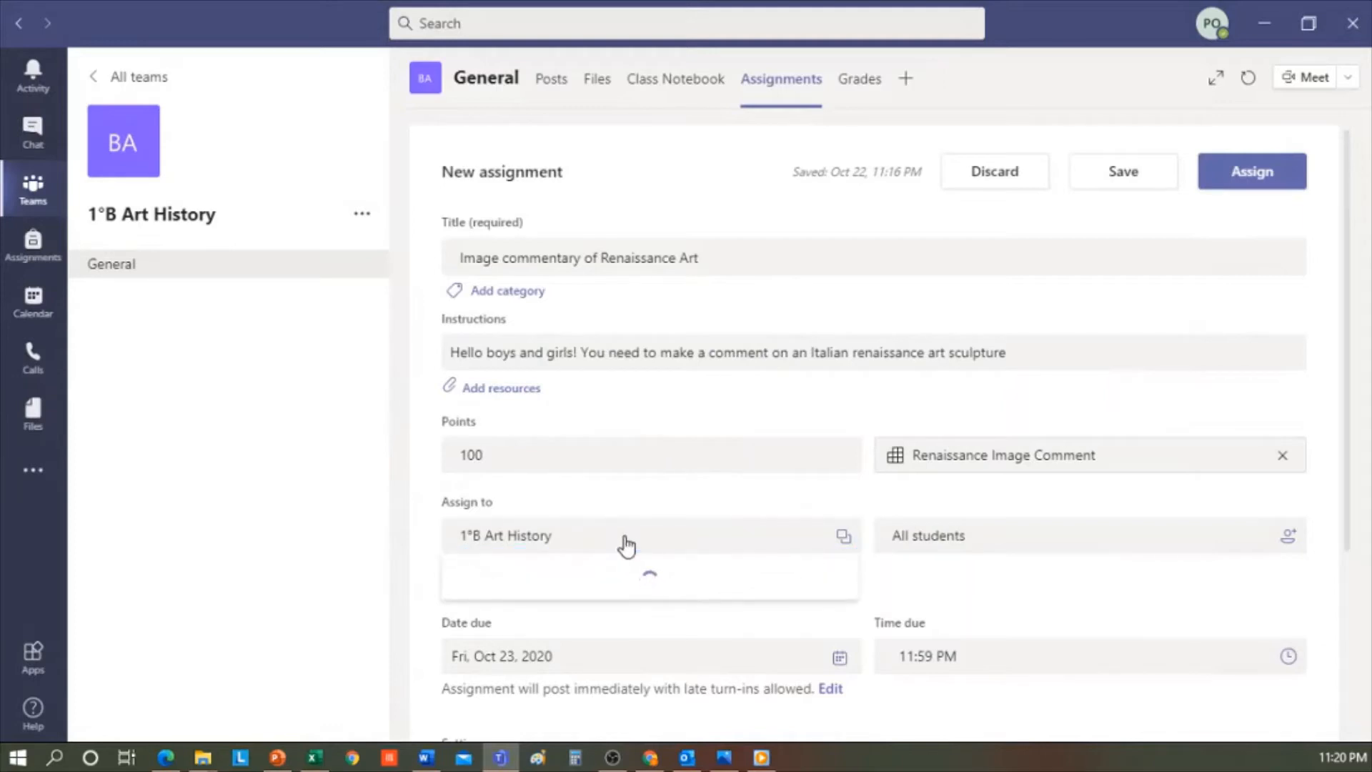
pyautogui.click(648, 535)
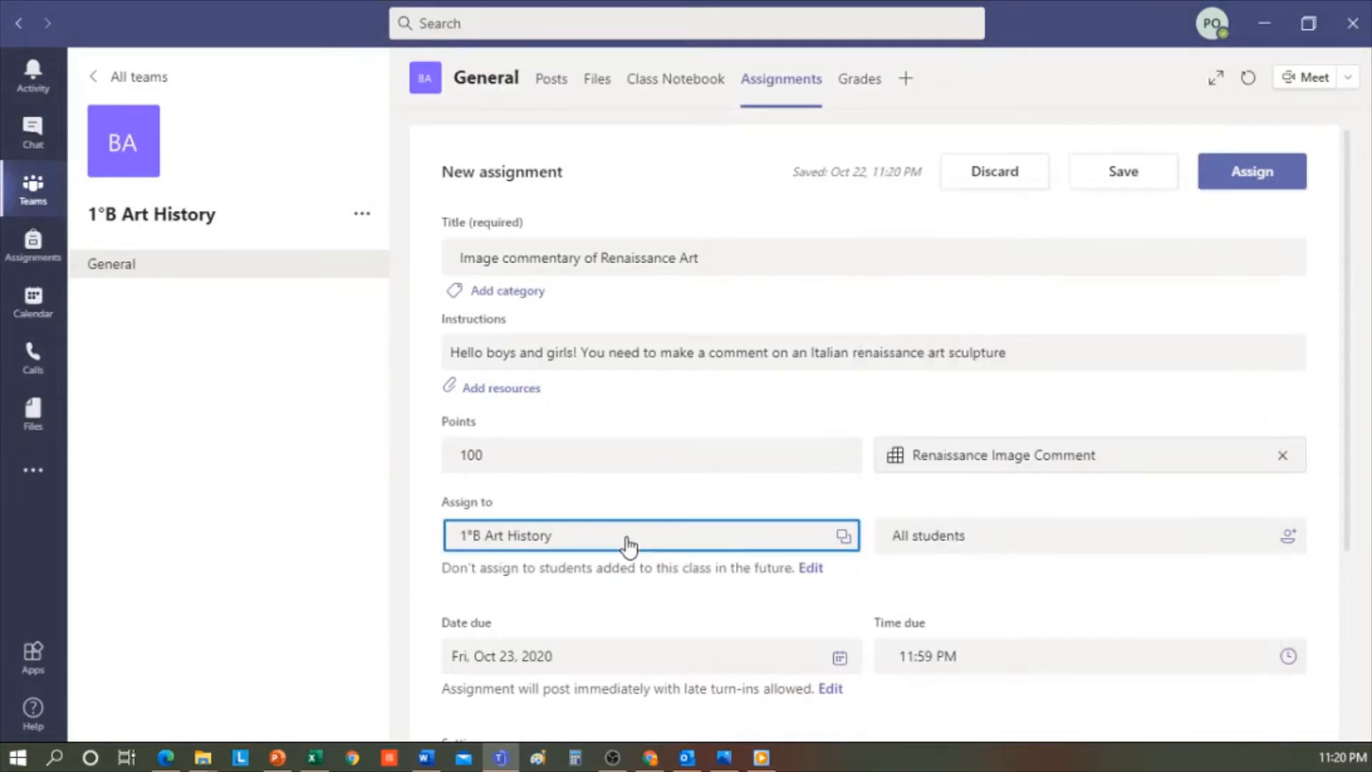
# Keep all students assigned and bring up the due-date calendar
pyautogui.scroll(-3)
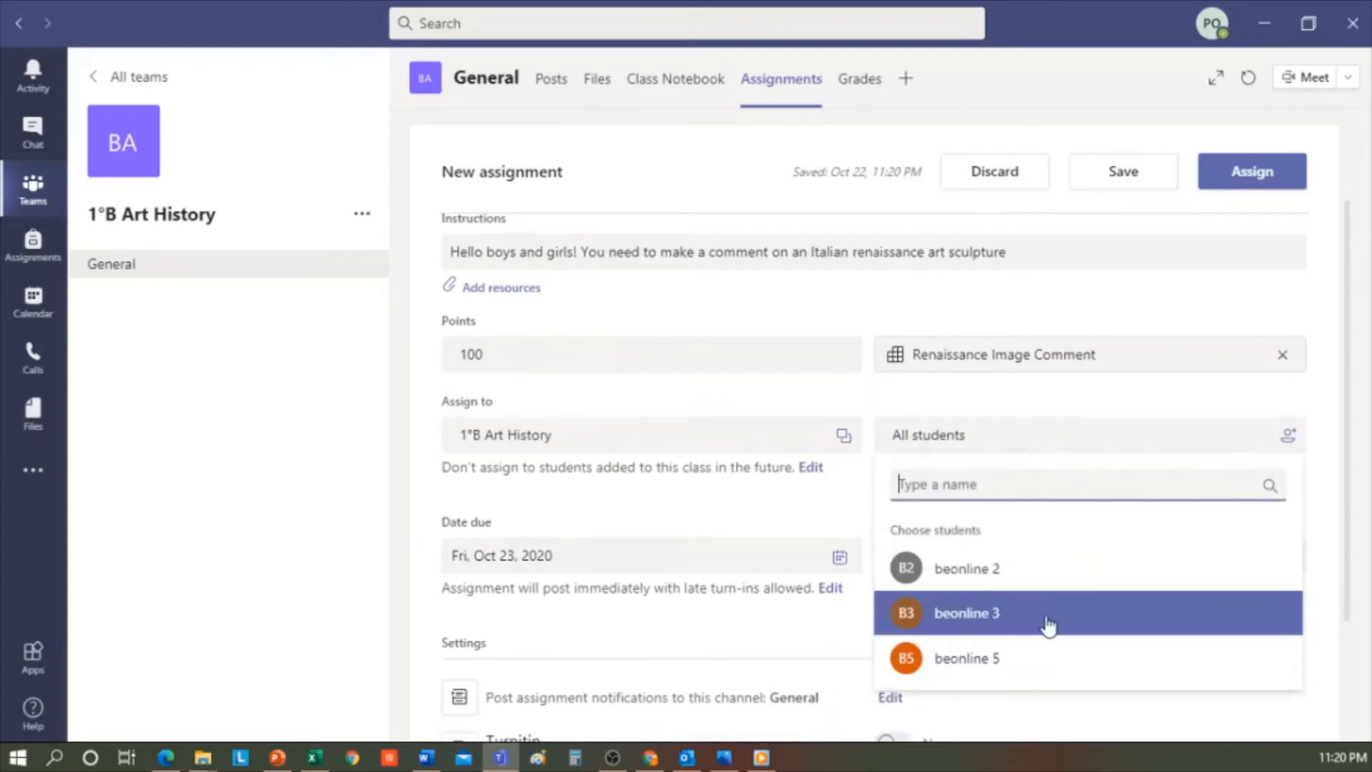
pyautogui.click(1122, 409)
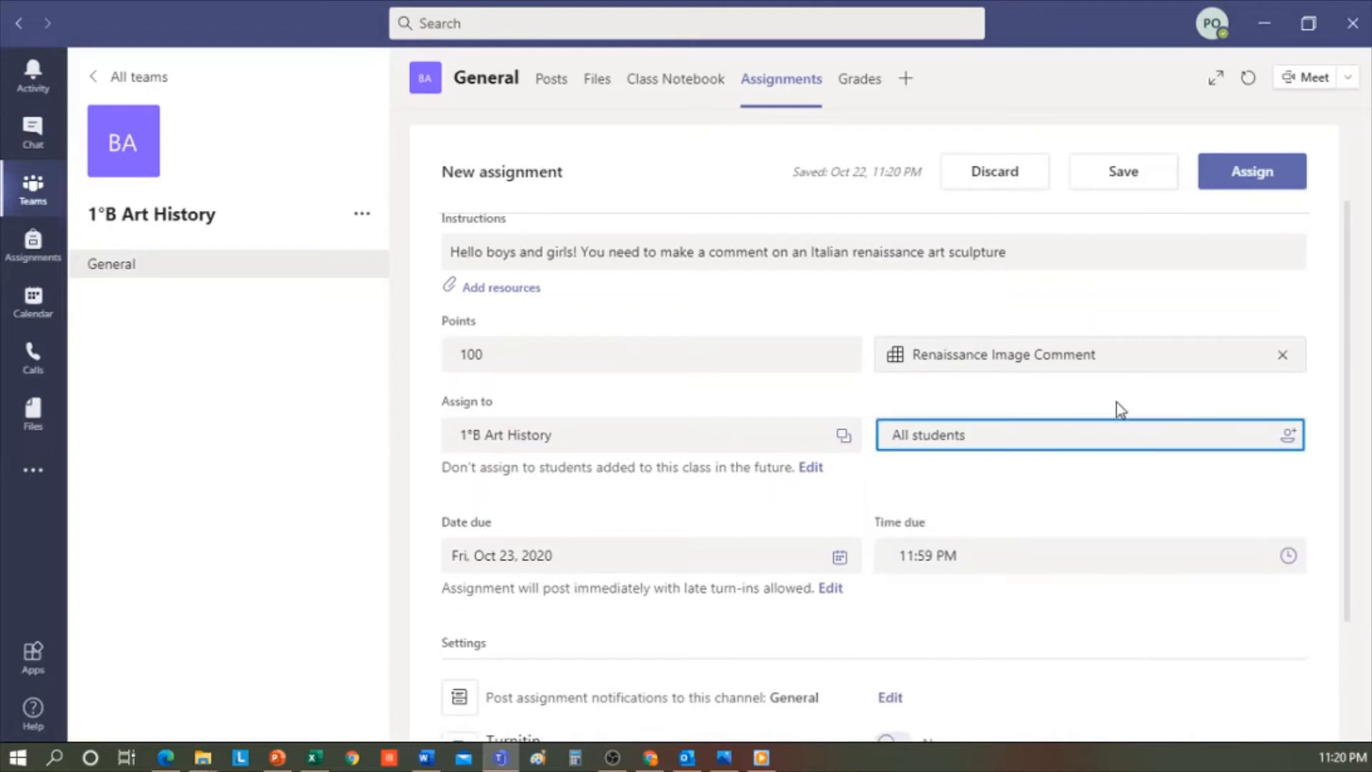
pyautogui.scroll(-3)
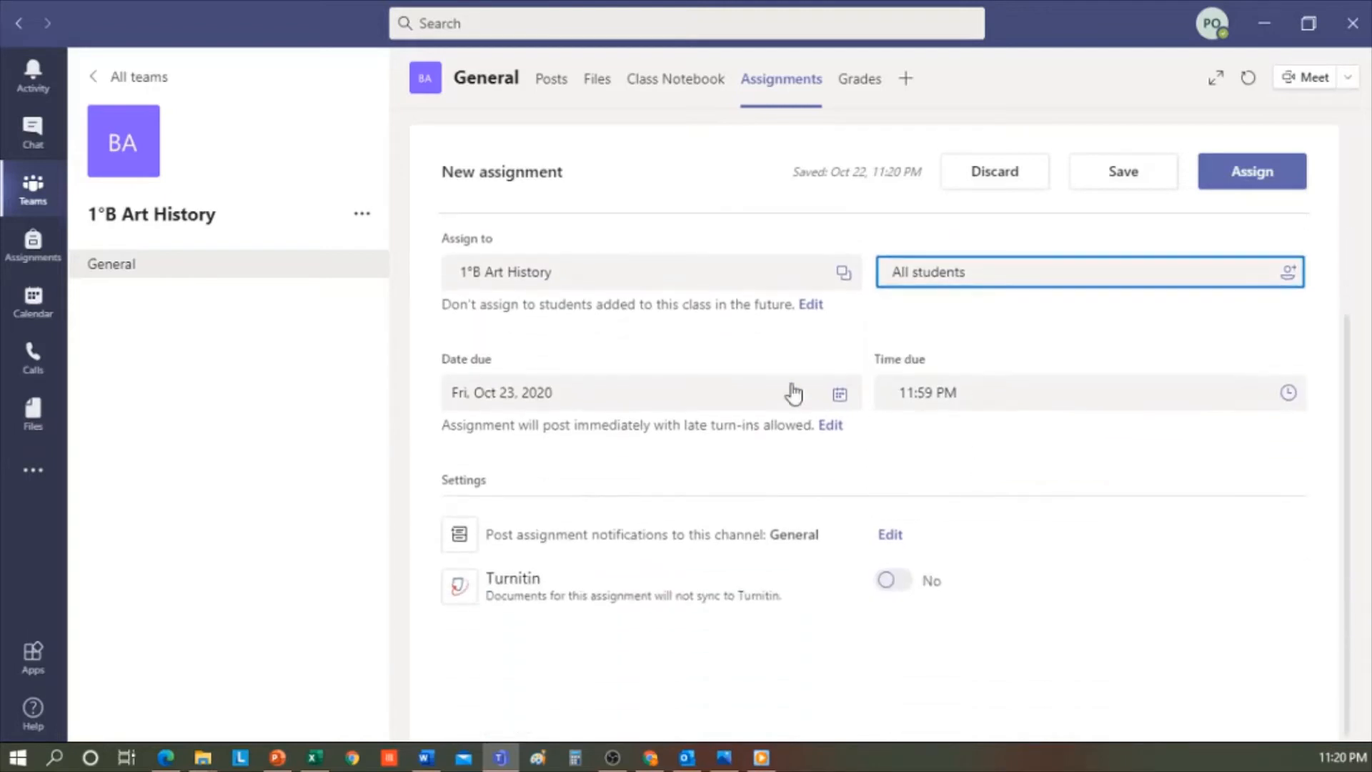
pyautogui.click(837, 393)
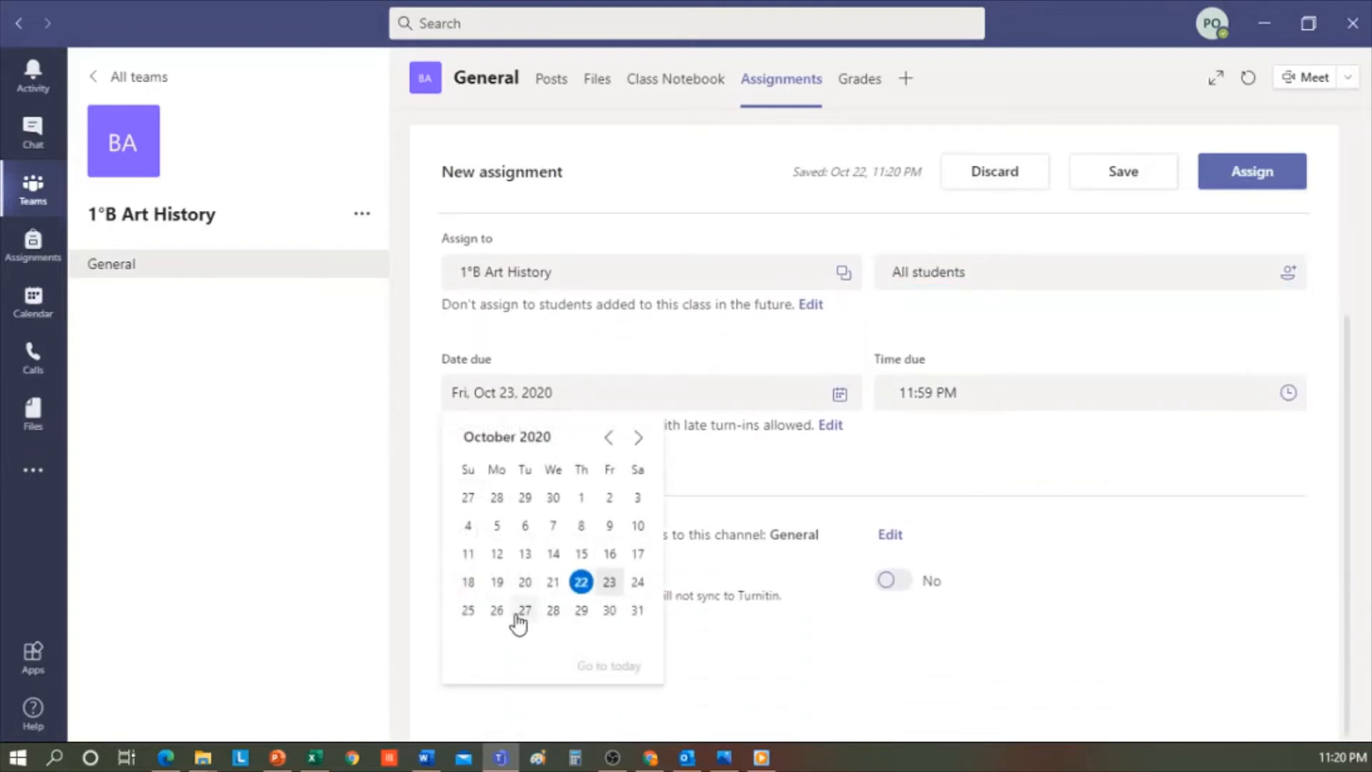
# Keep the Oct 27 due date and browse posting dates and times without changing them
pyautogui.click(525, 610)
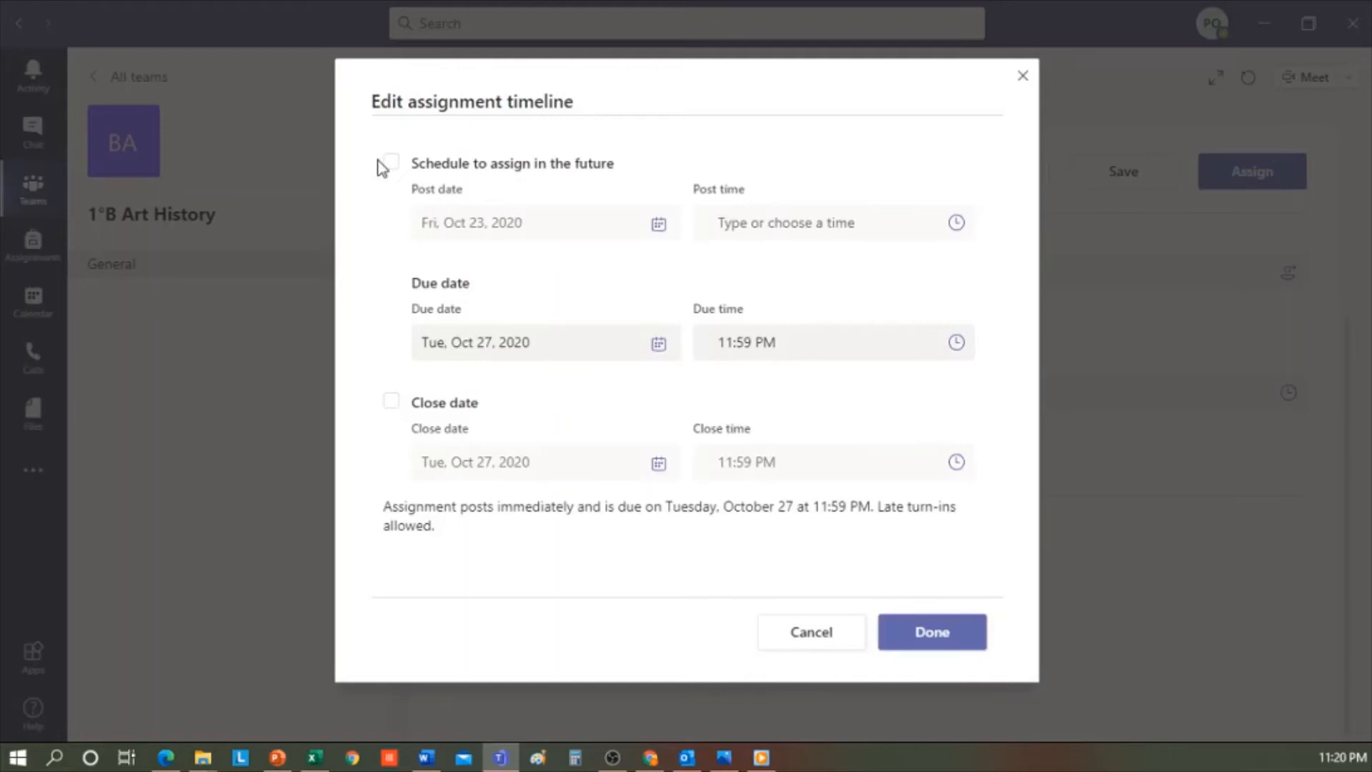
pyautogui.click(390, 161)
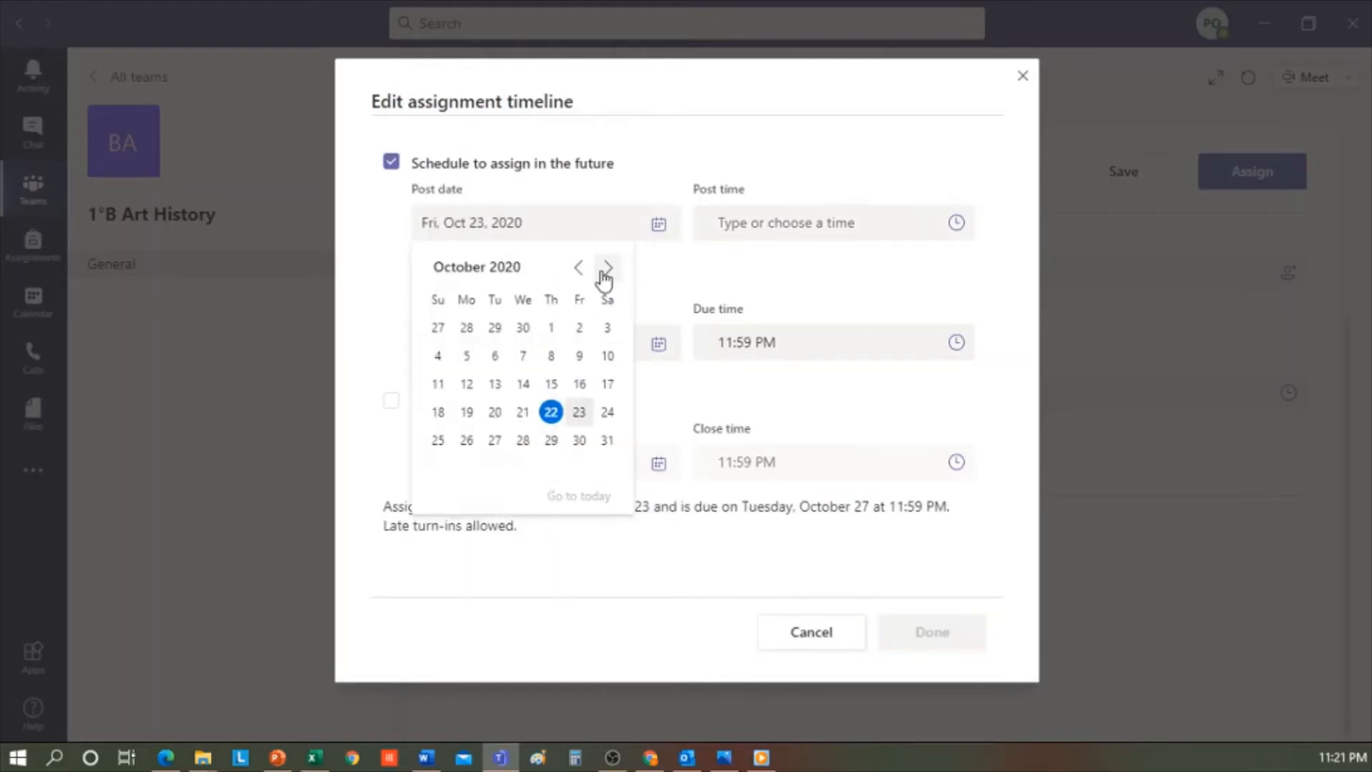
pyautogui.click(608, 266)
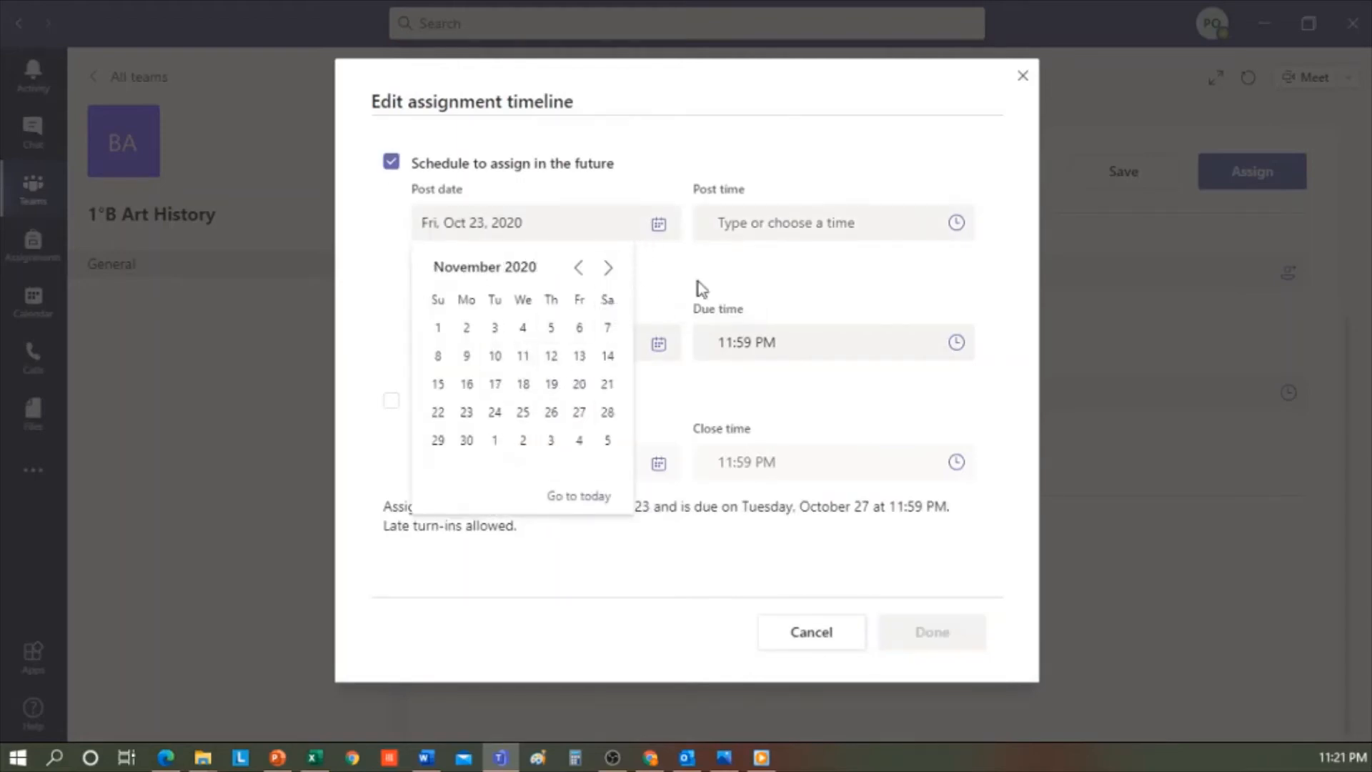
pyautogui.click(956, 223)
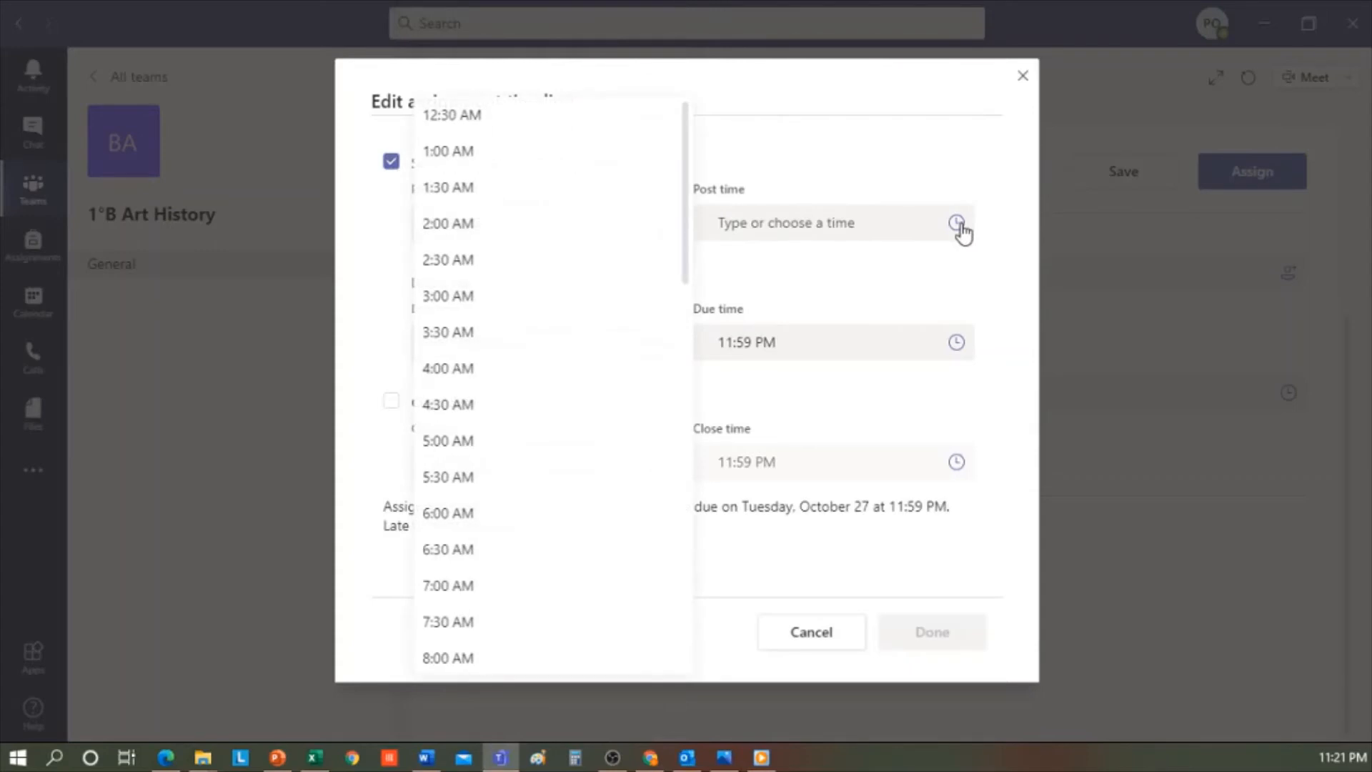
pyautogui.click(871, 180)
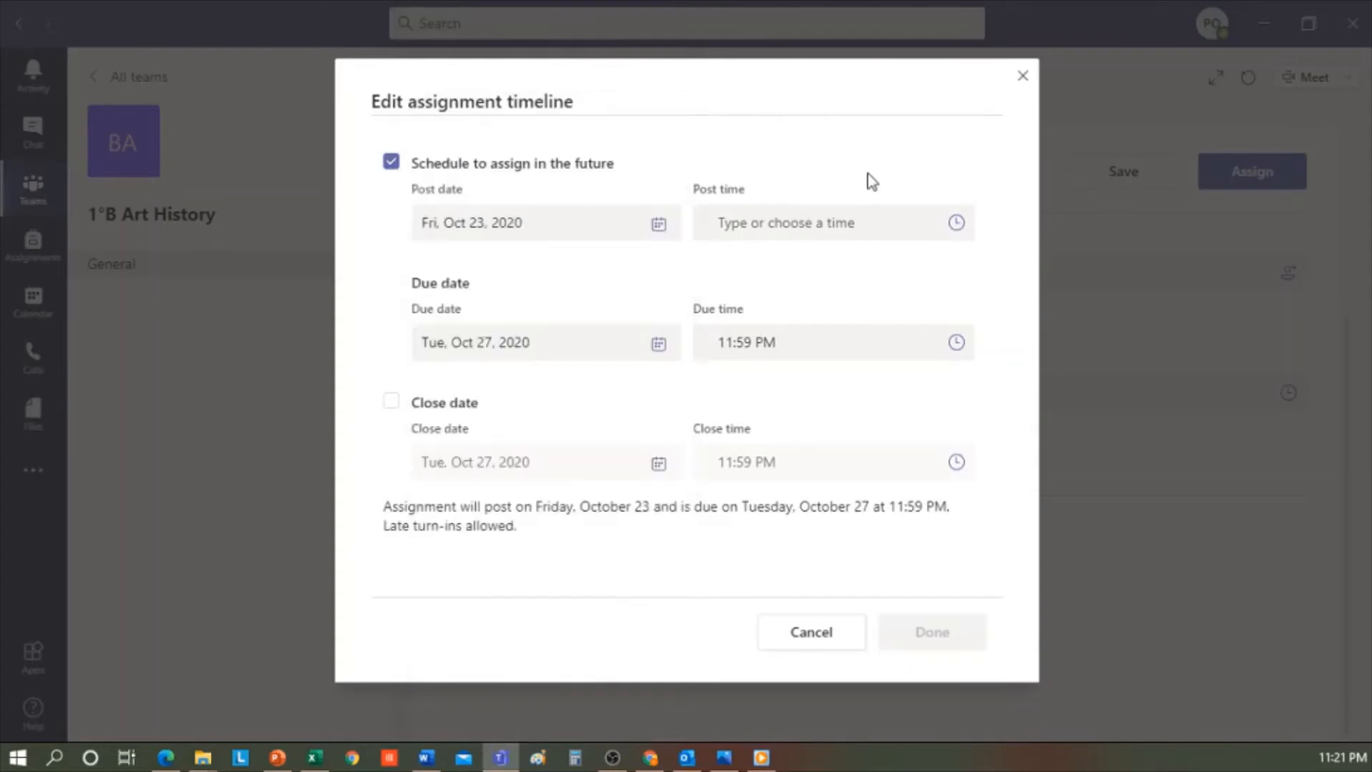
pyautogui.moveTo(823, 216)
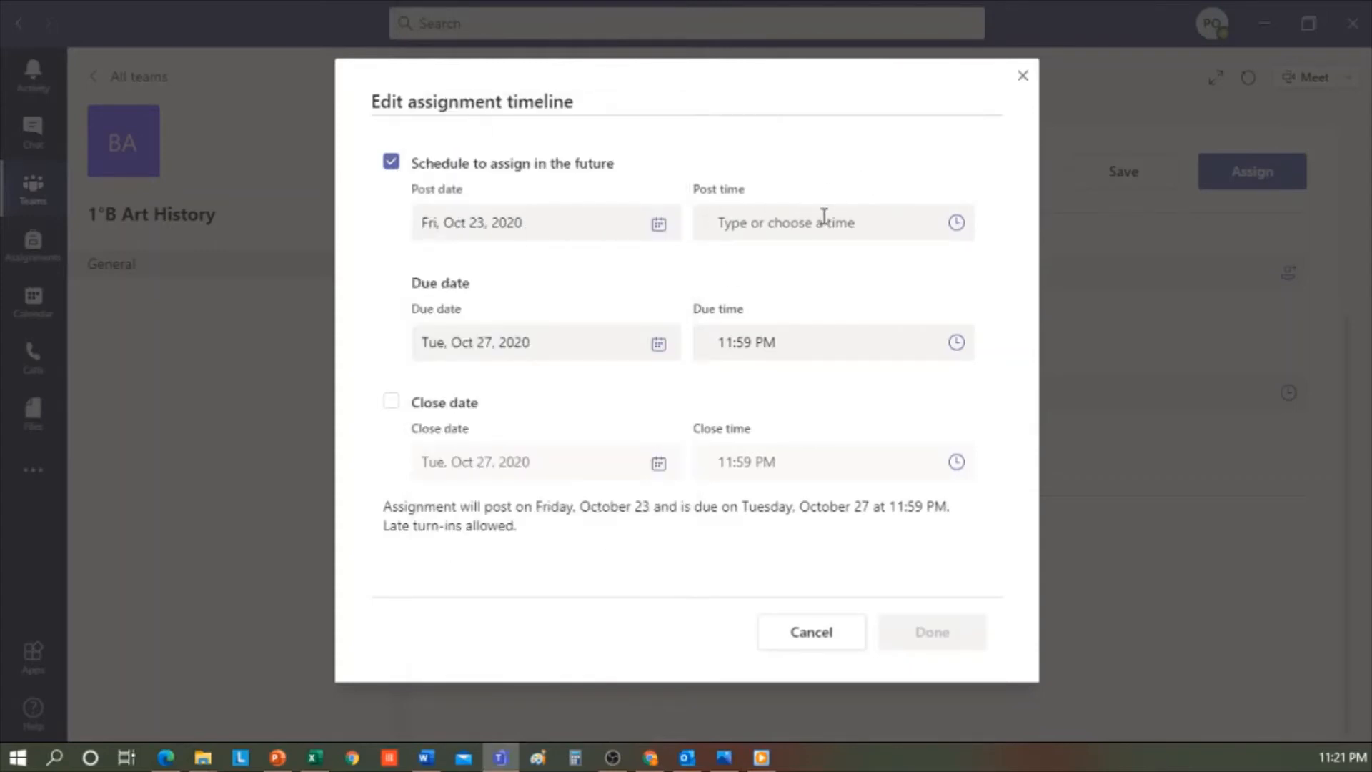
pyautogui.moveTo(562, 236)
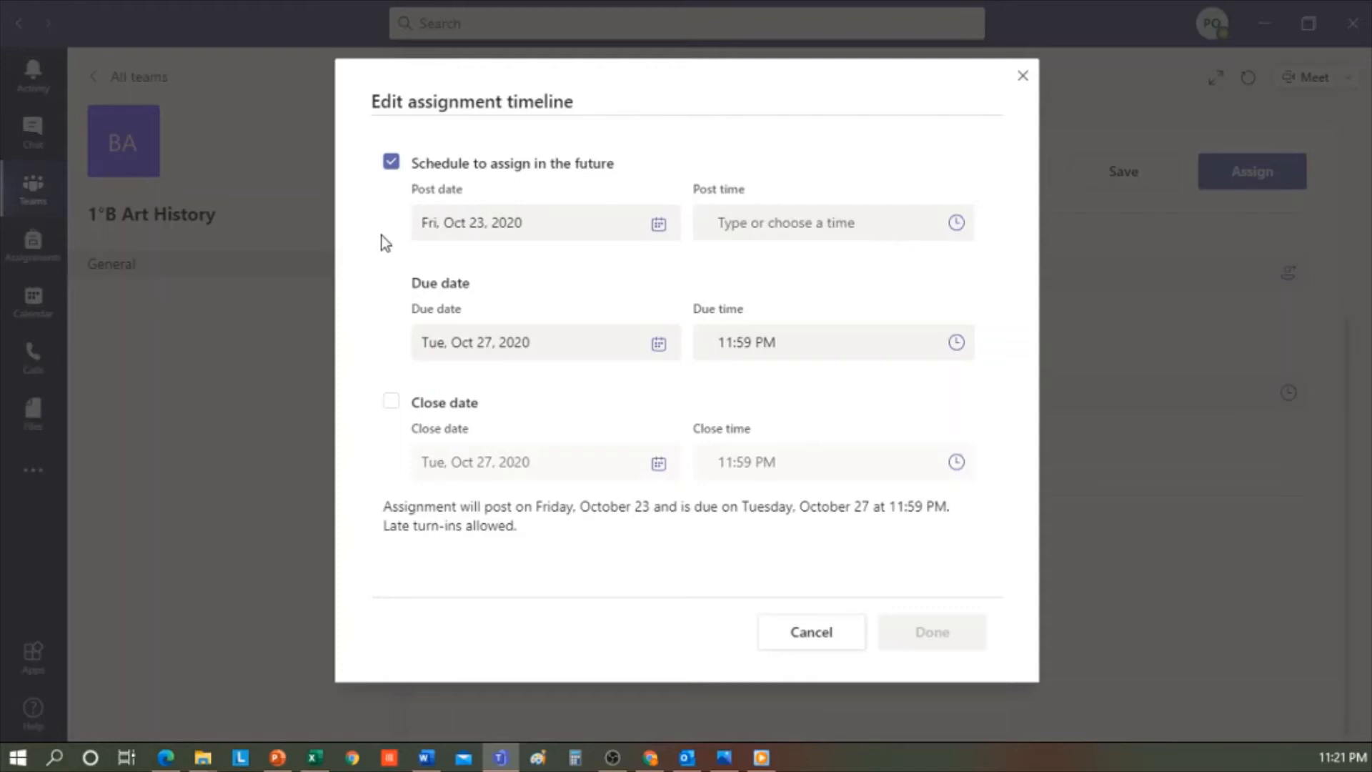
pyautogui.click(390, 162)
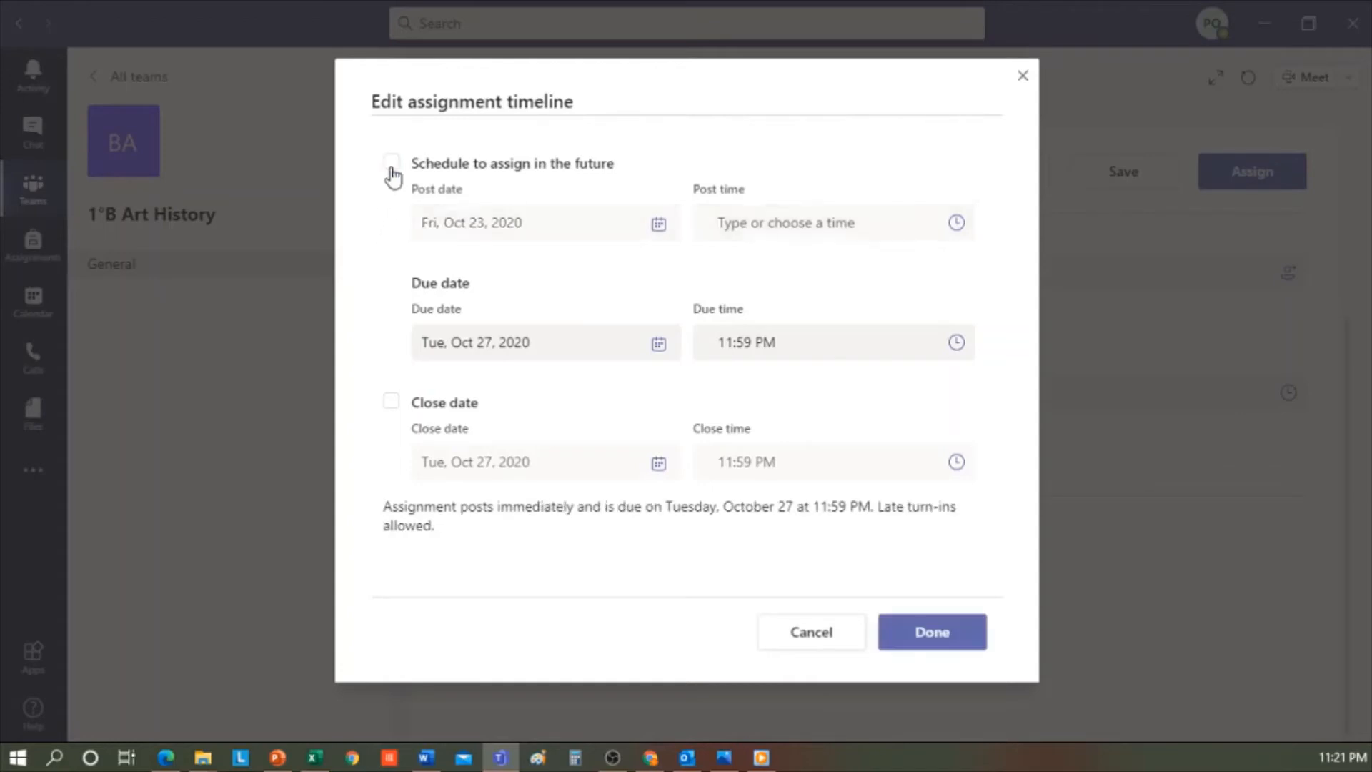
pyautogui.moveTo(397, 229)
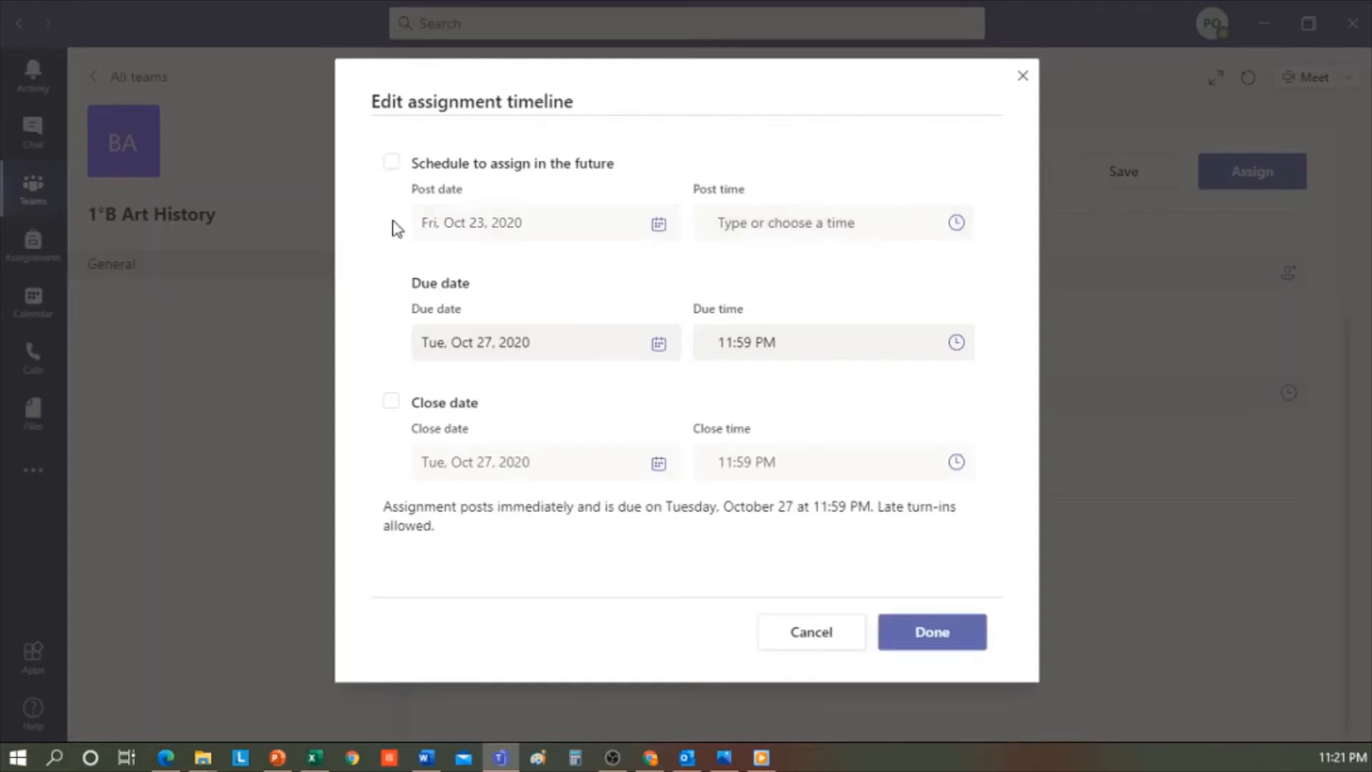
pyautogui.moveTo(392, 402)
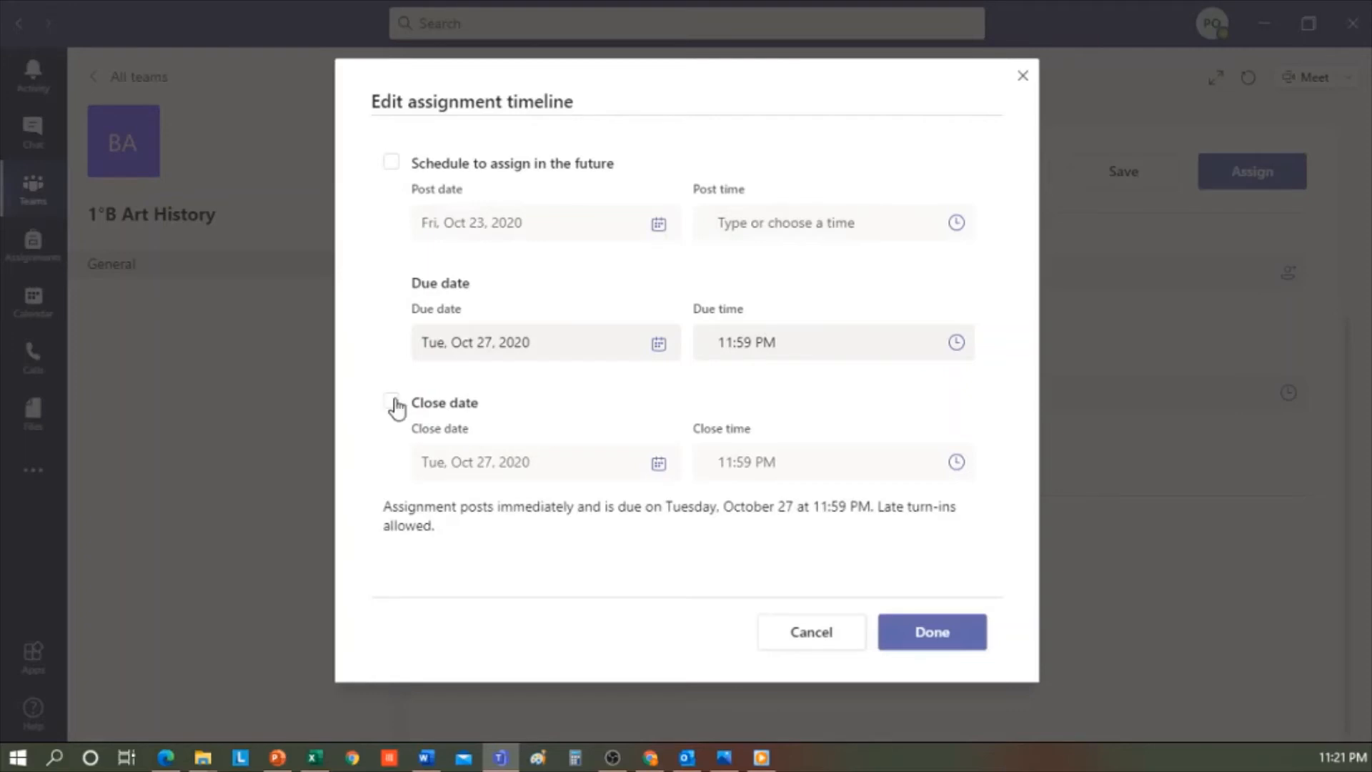
# Turn the close date on and off again, keeping late turn-ins allowed, and confirm
pyautogui.click(391, 403)
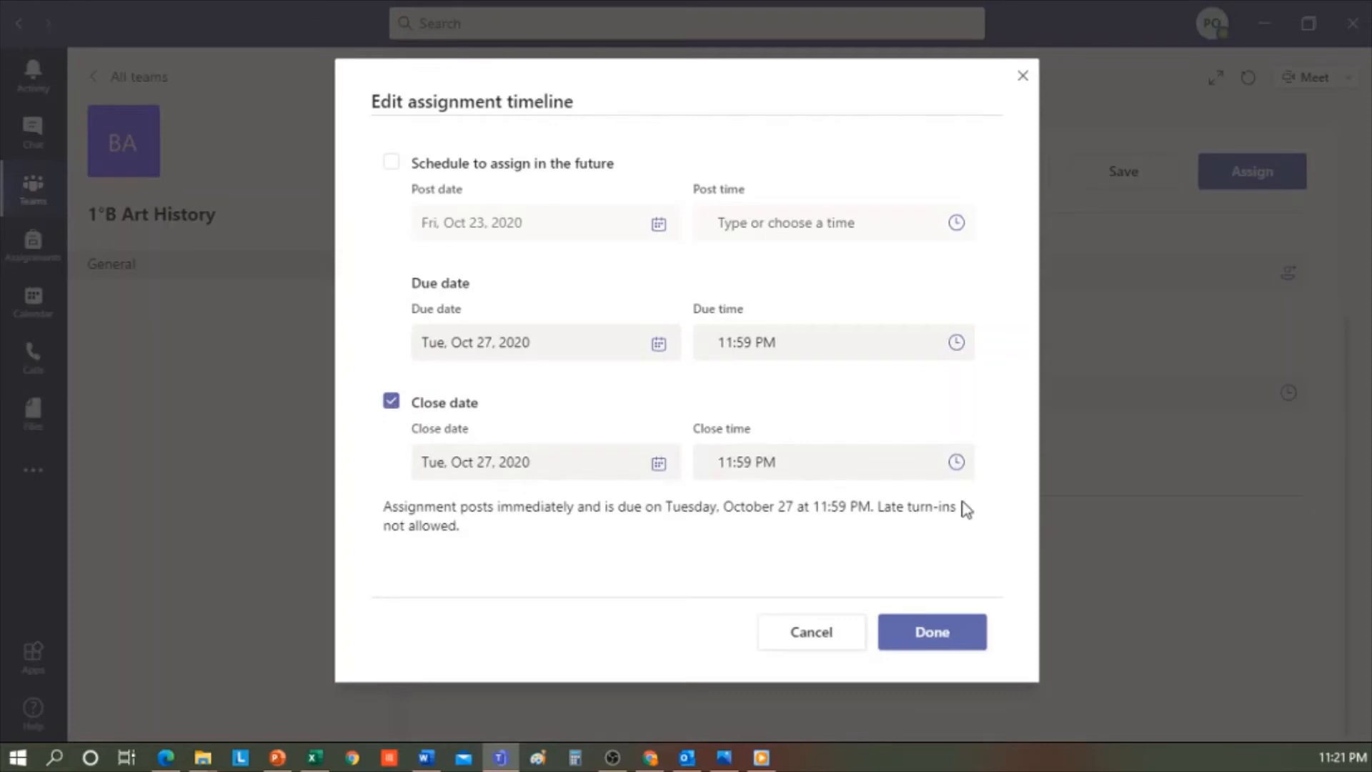
pyautogui.moveTo(792, 531)
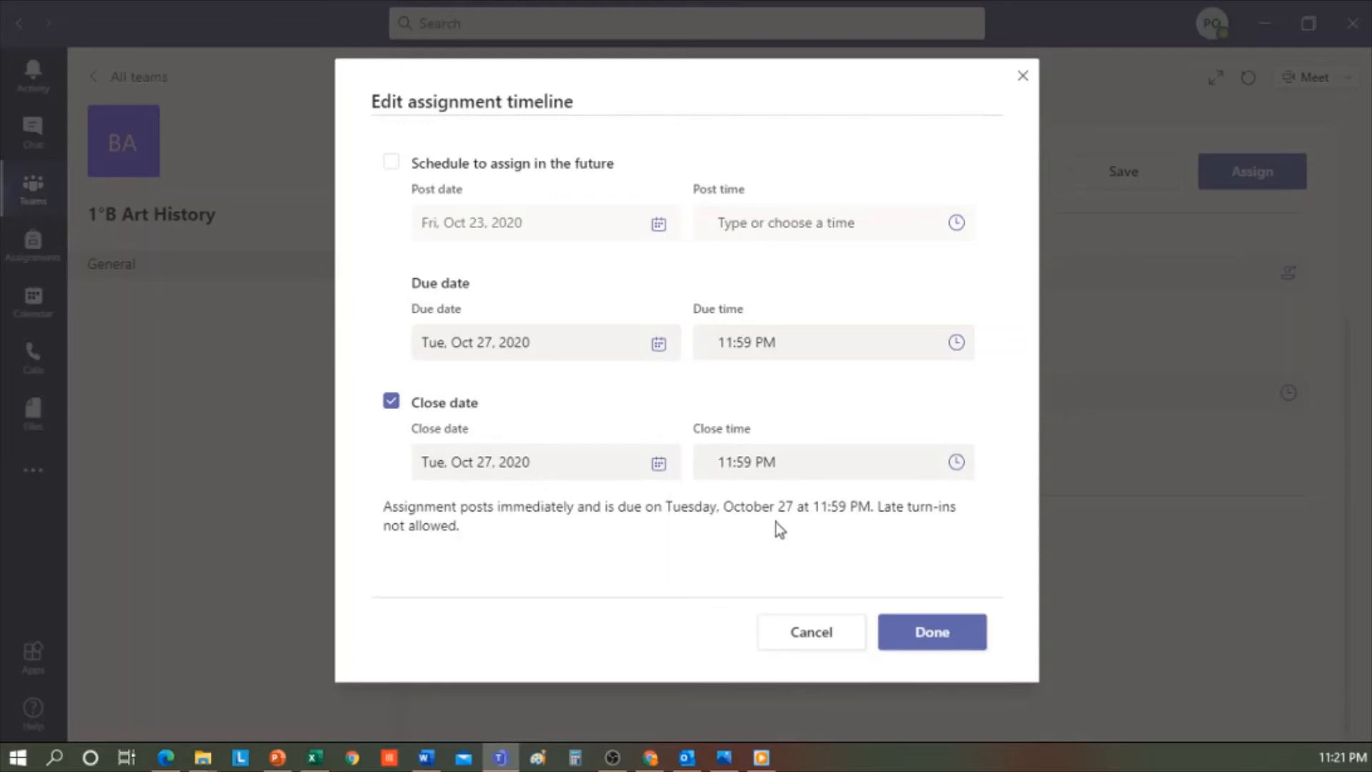
pyautogui.moveTo(394, 547)
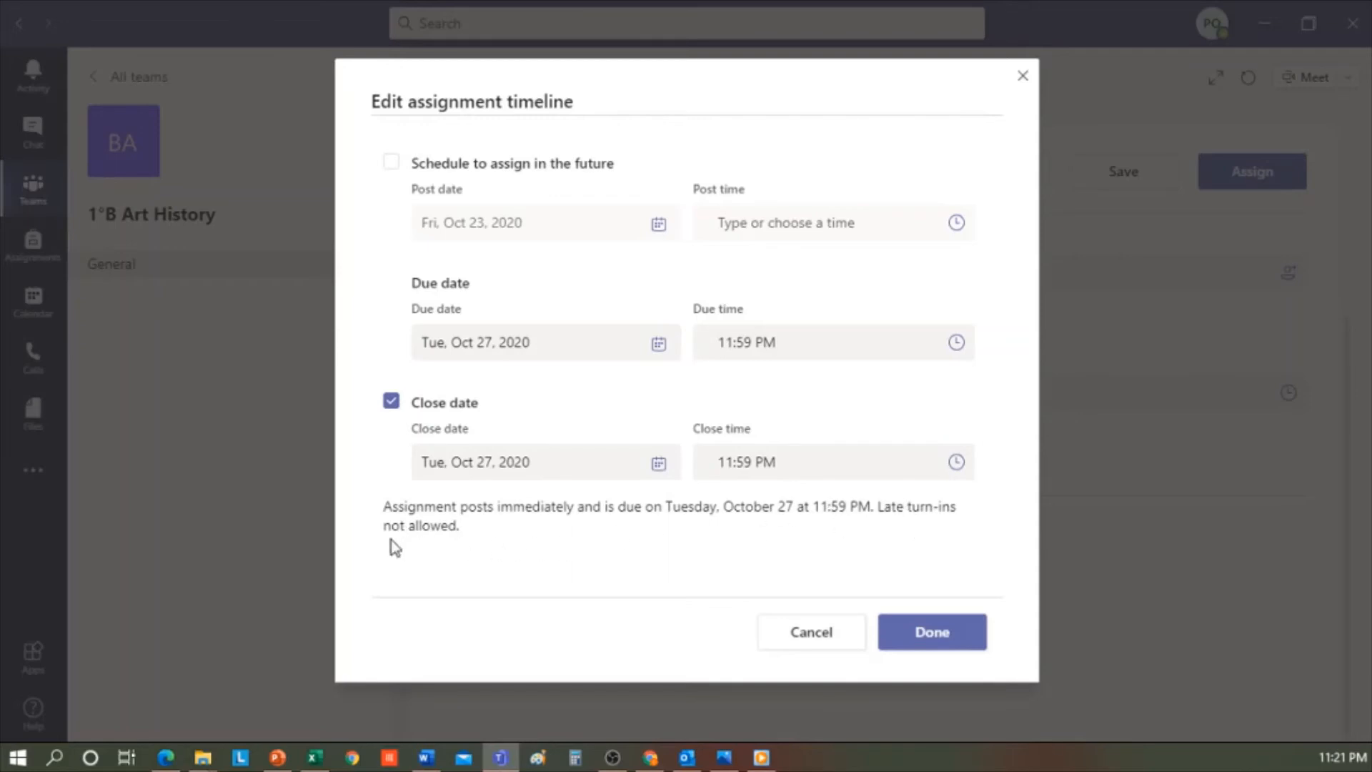
pyautogui.click(391, 402)
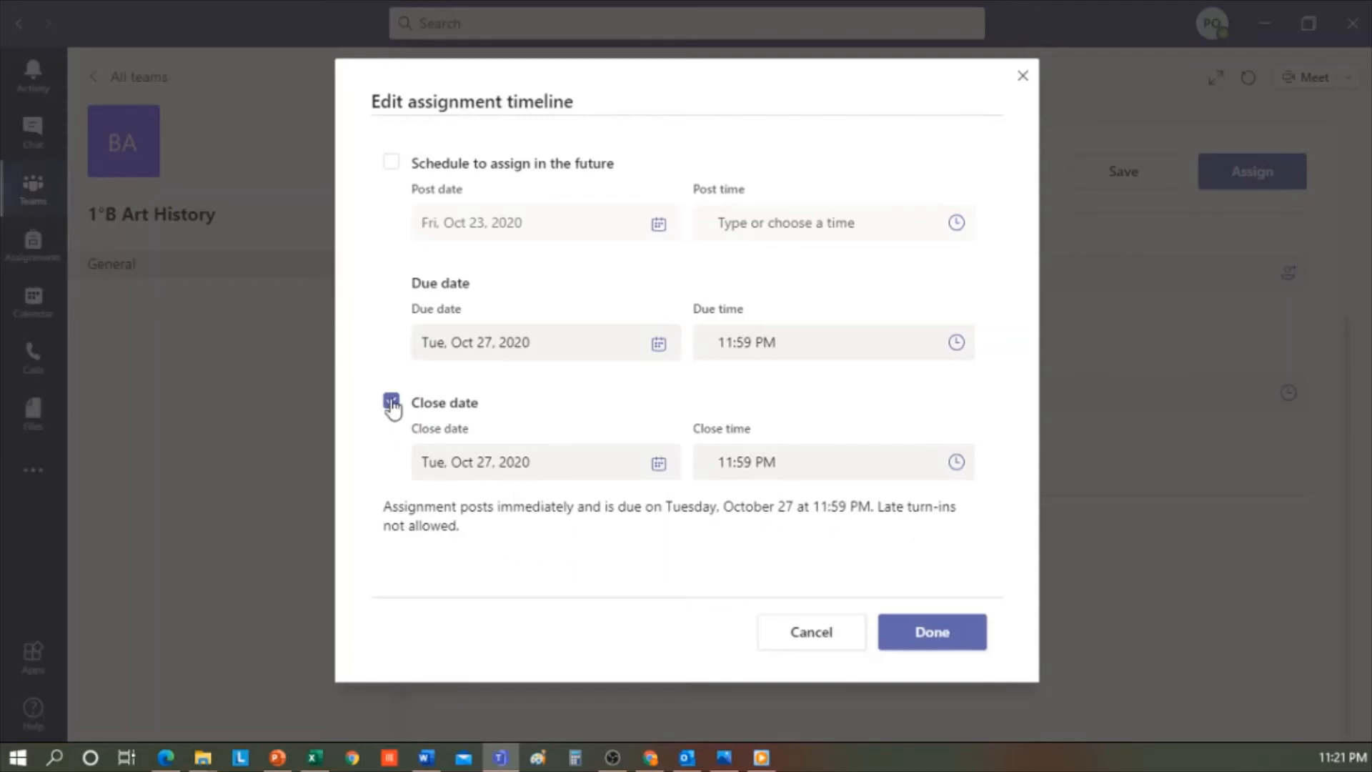
pyautogui.click(391, 402)
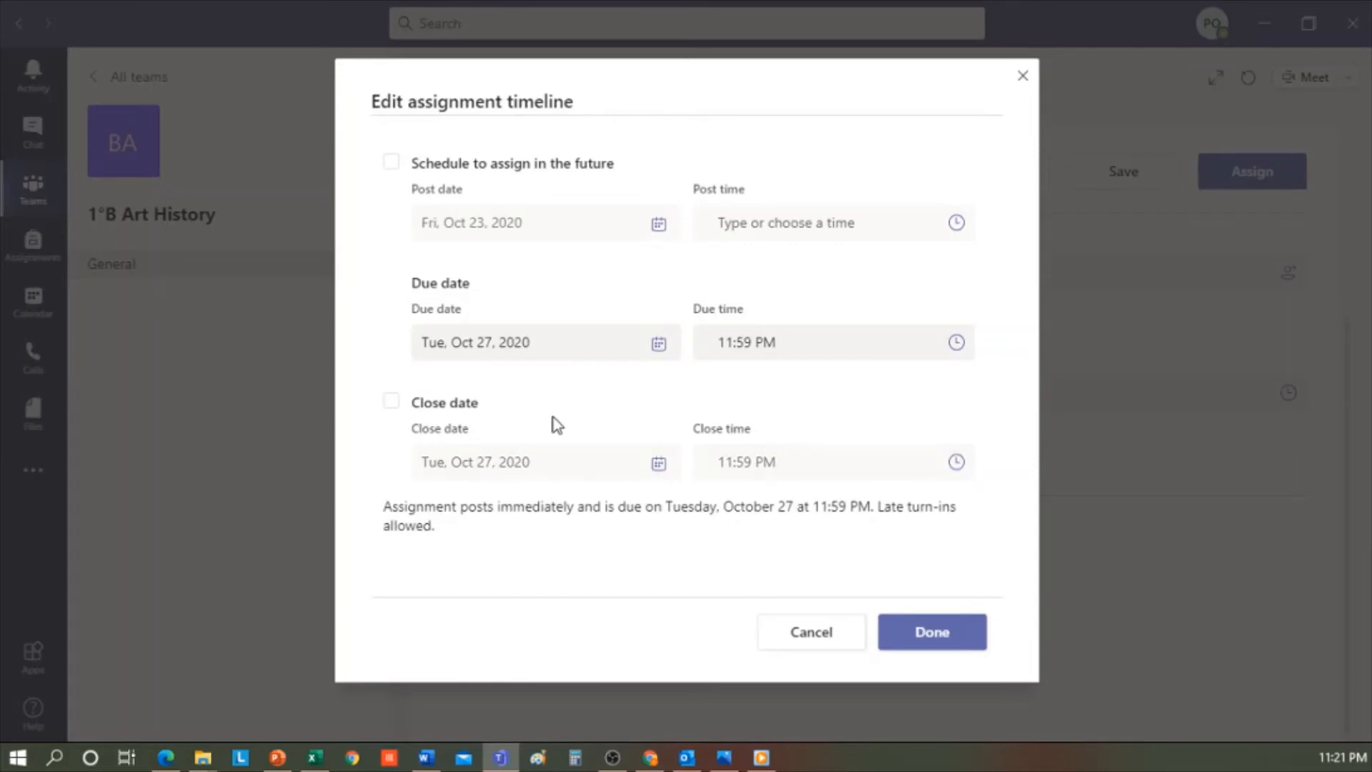
pyautogui.moveTo(937, 511)
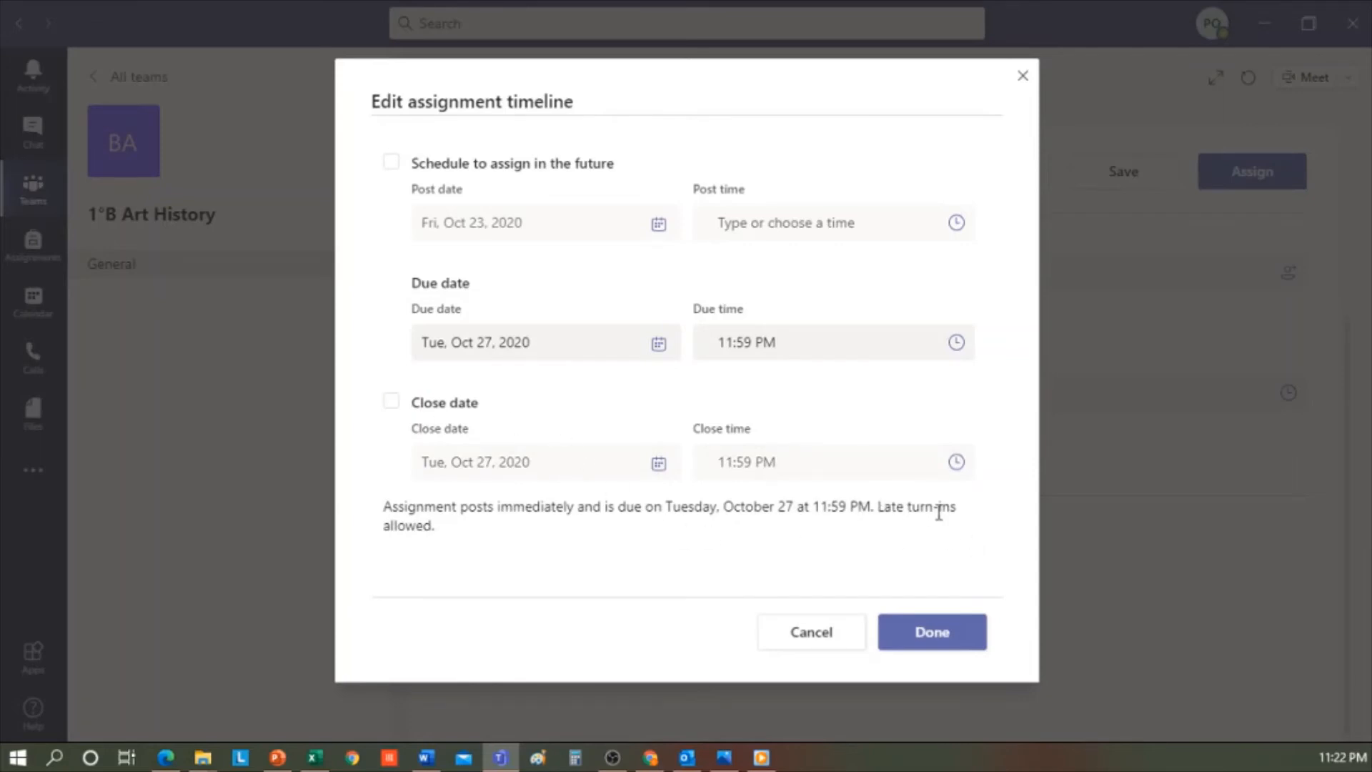
pyautogui.moveTo(904, 595)
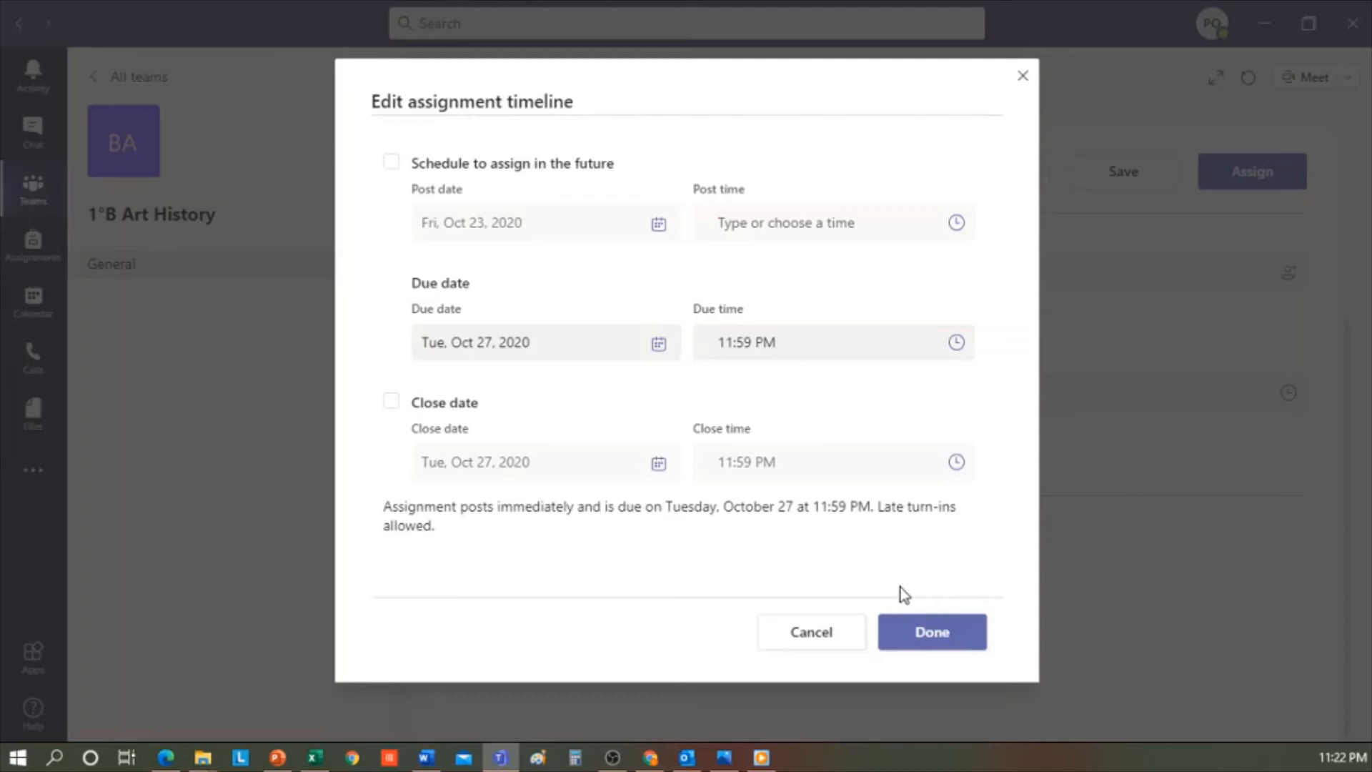
pyautogui.moveTo(909, 599)
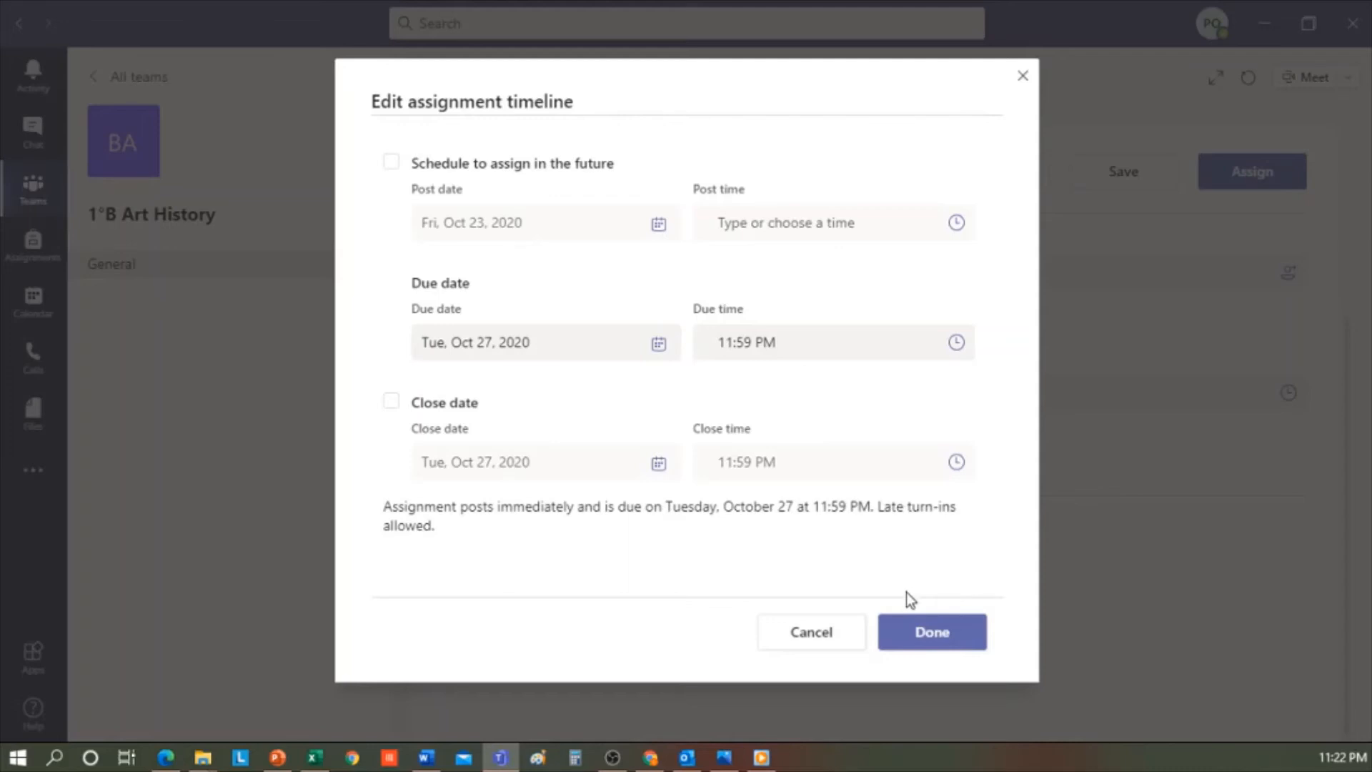
pyautogui.moveTo(932, 631)
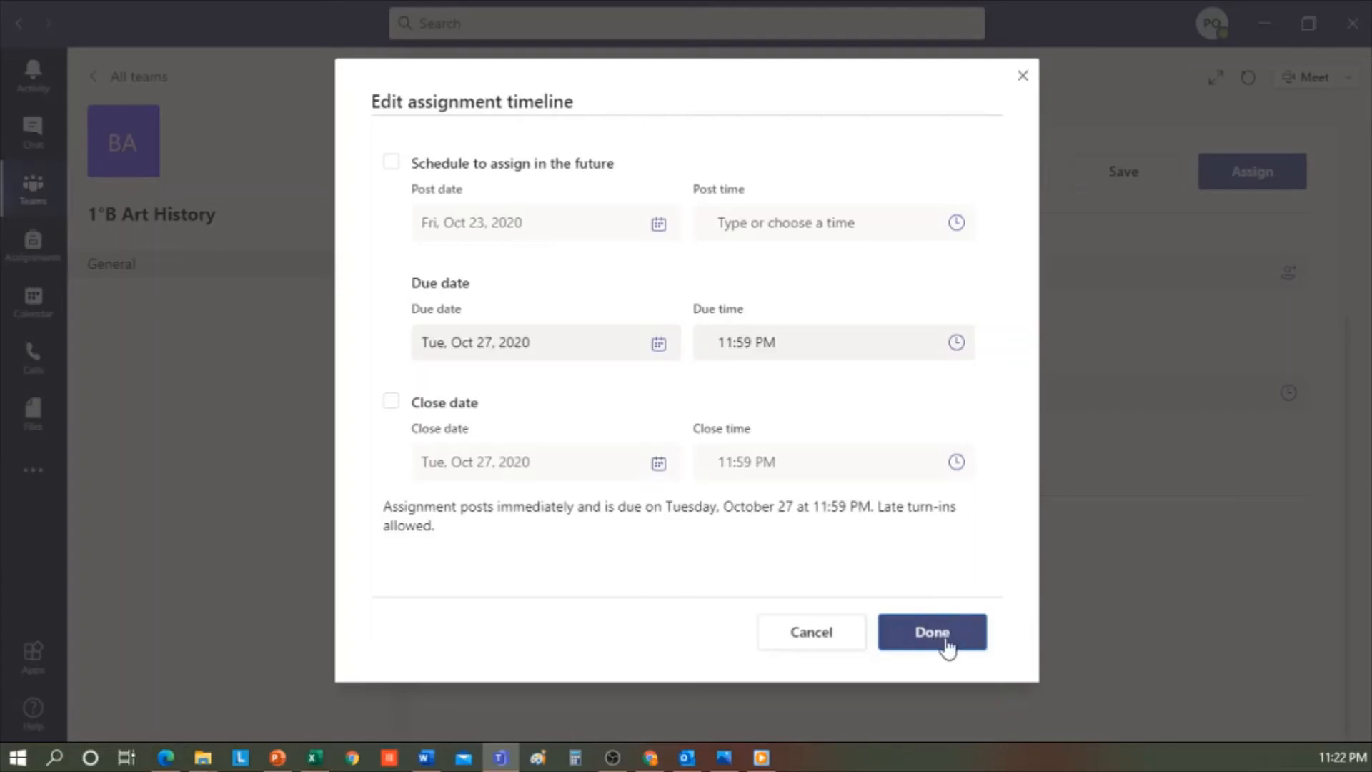
pyautogui.click(931, 631)
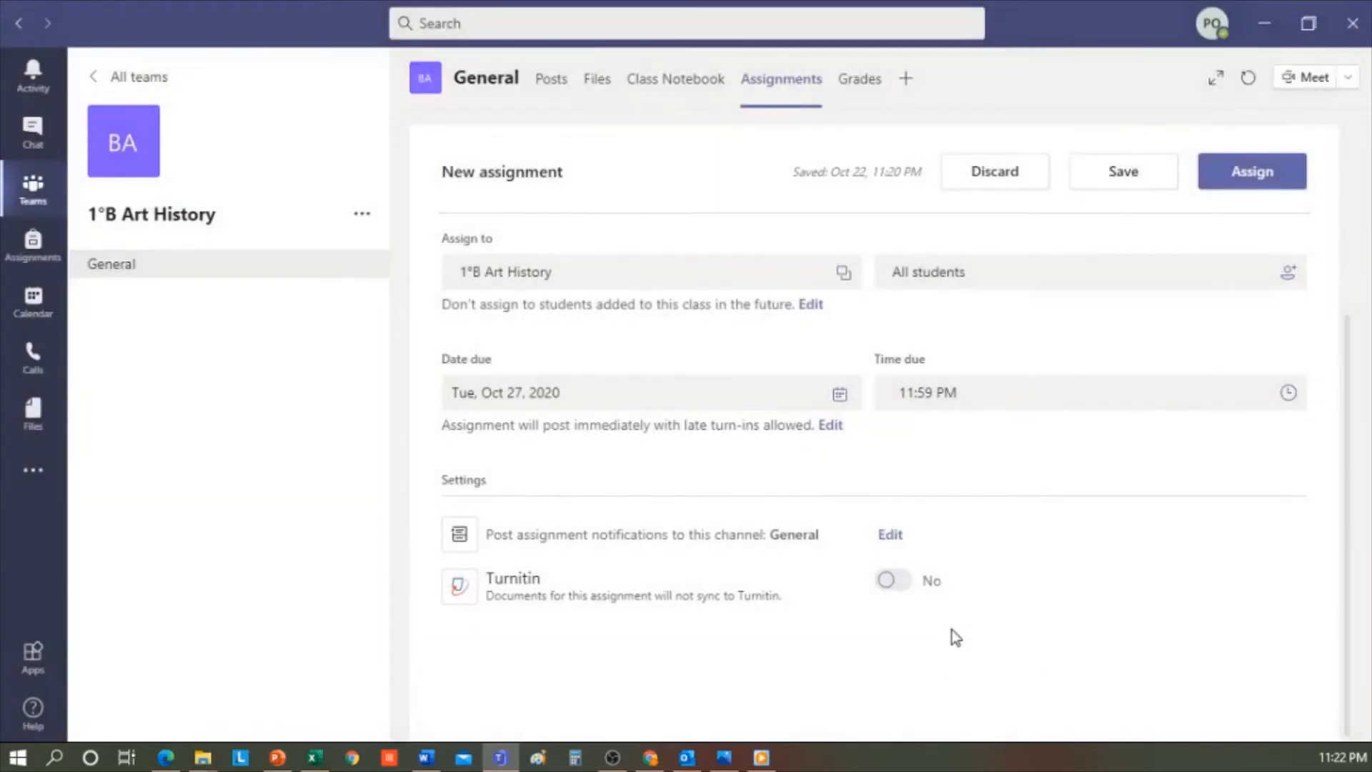
pyautogui.moveTo(1175, 658)
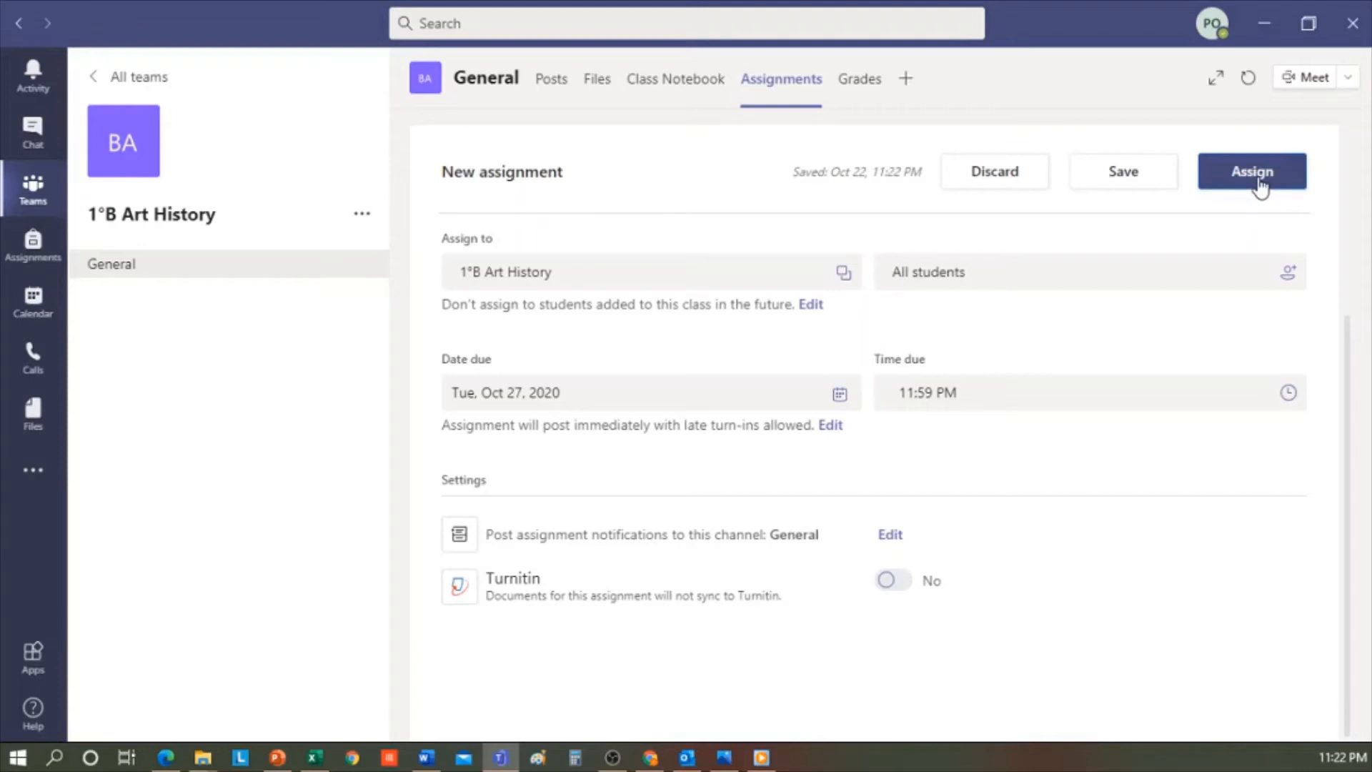
# Check the channel posts, then return to Assignments to reopen the Renaissance Art form
pyautogui.click(1251, 171)
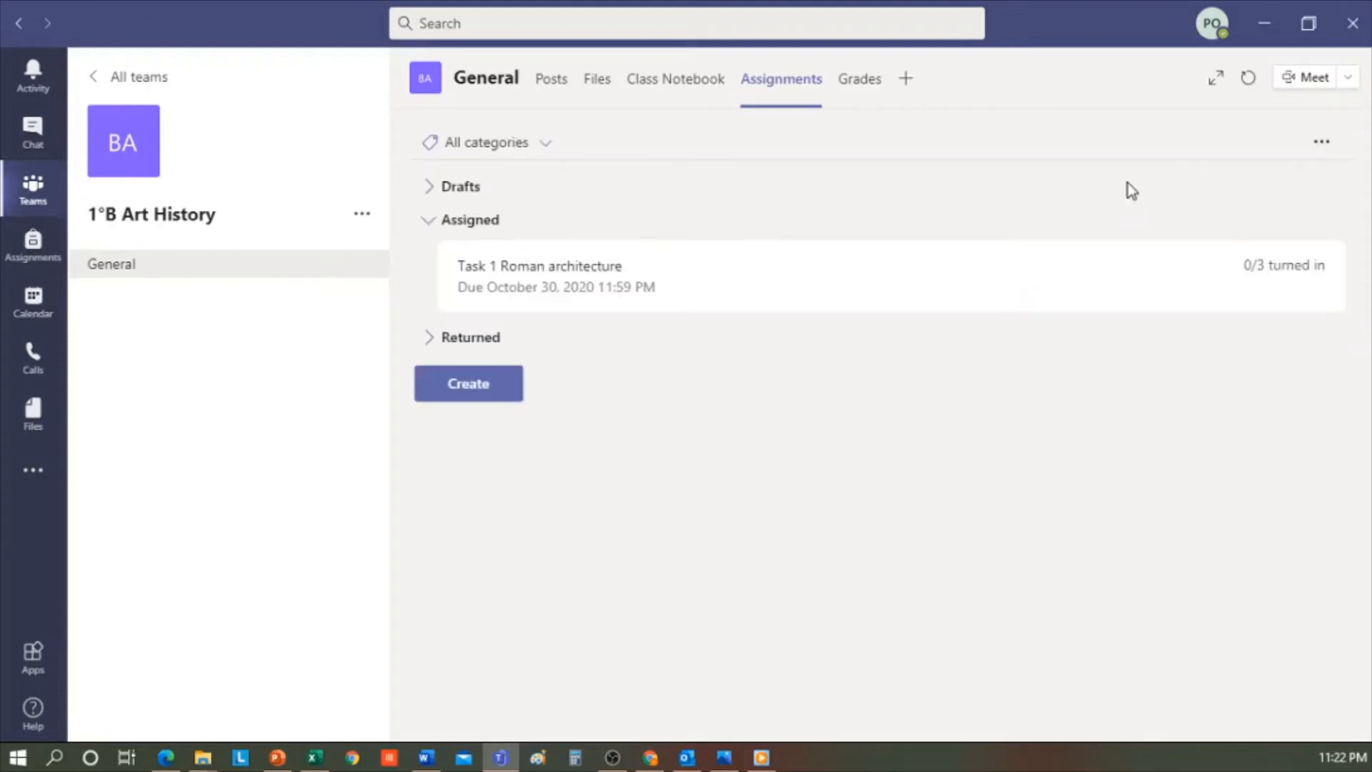
pyautogui.moveTo(551, 78)
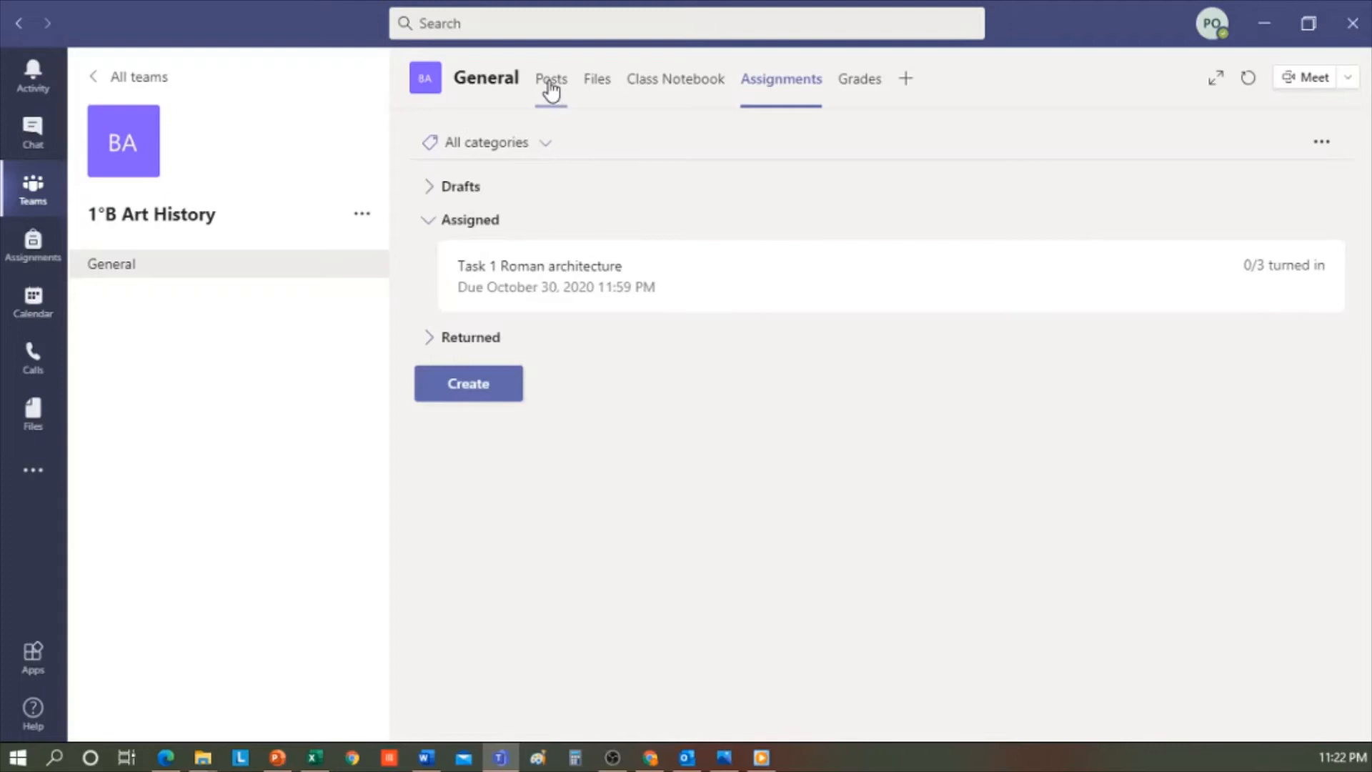
pyautogui.click(551, 79)
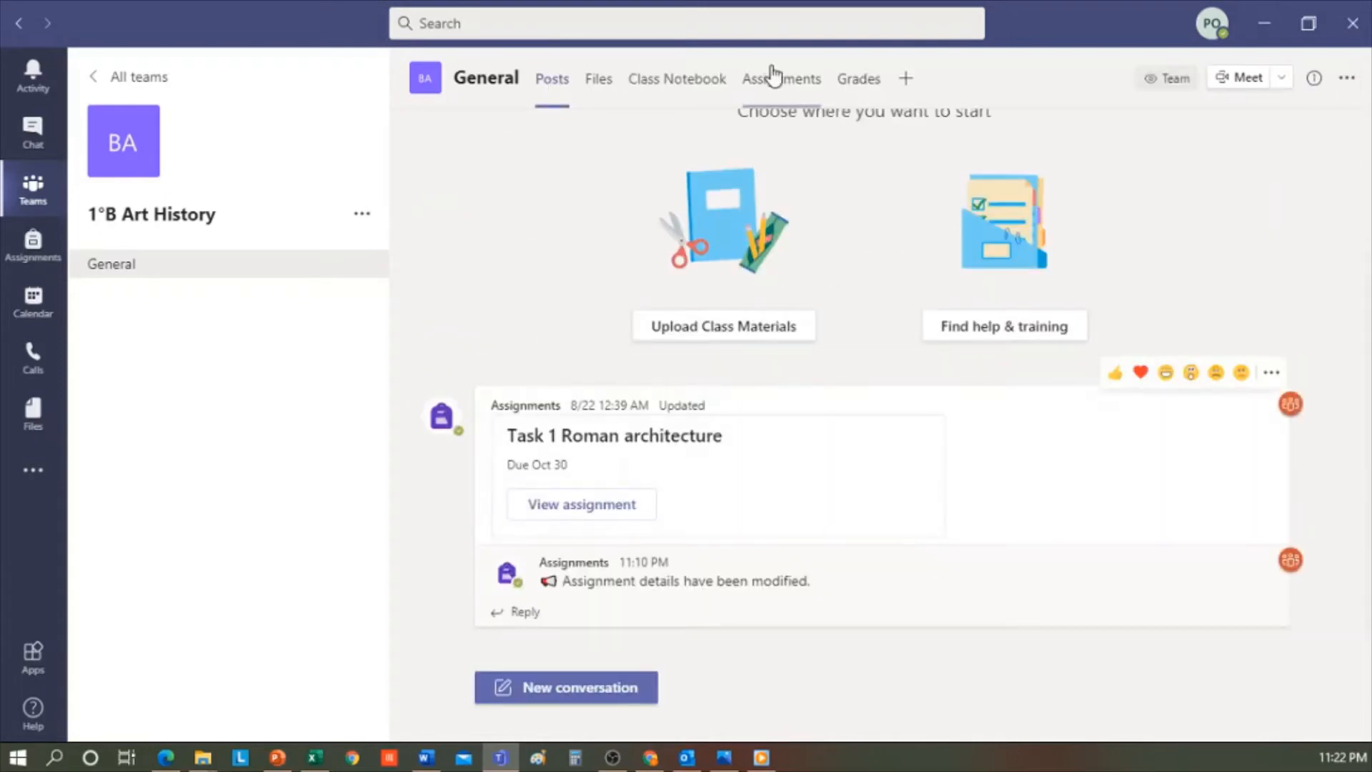
pyautogui.click(780, 78)
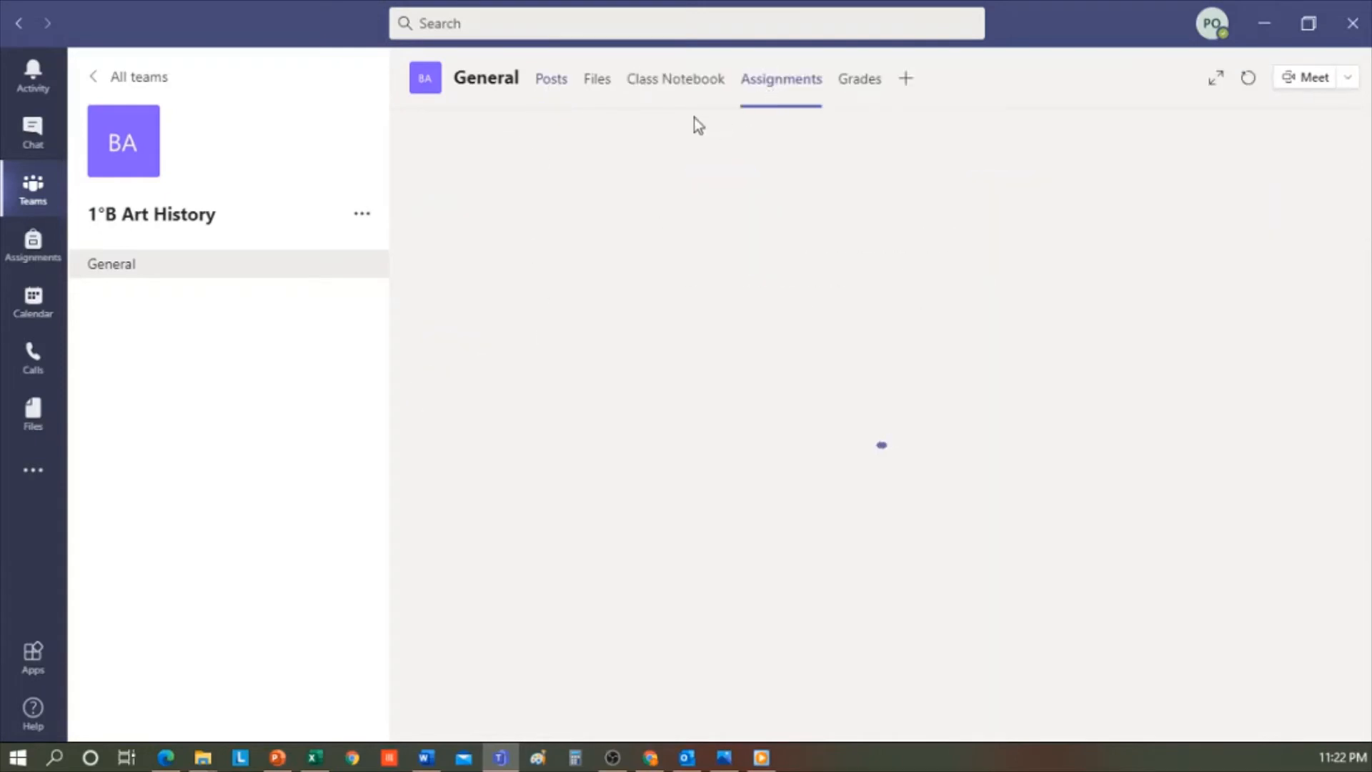
pyautogui.click(779, 78)
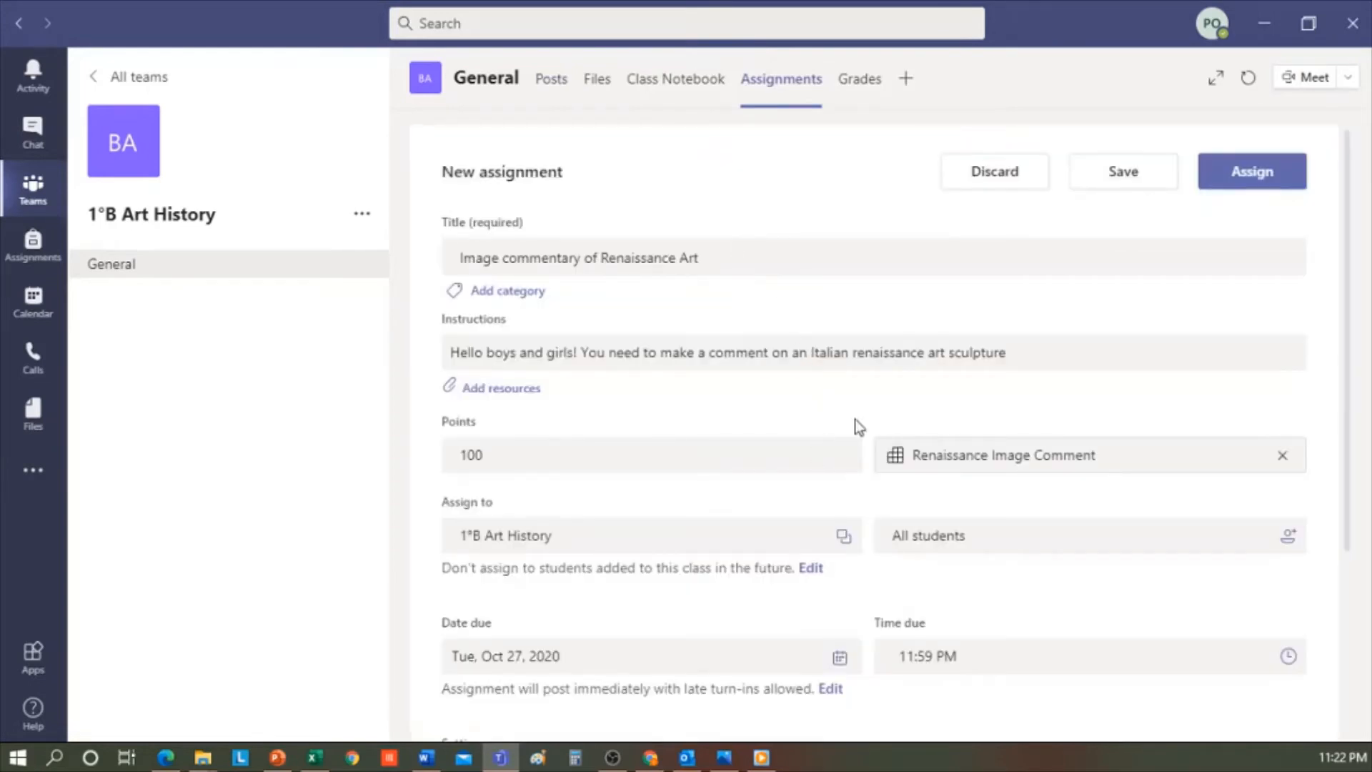
pyautogui.moveTo(1013, 243)
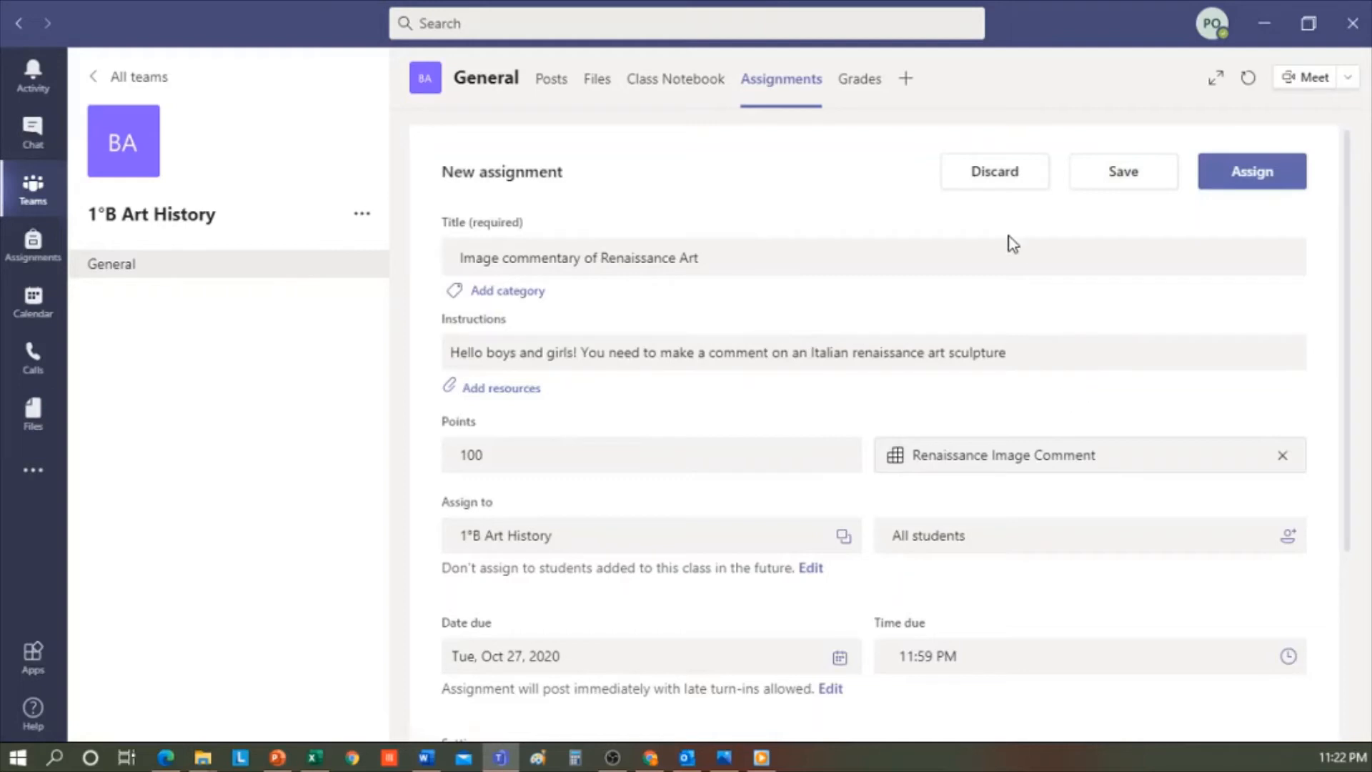
# Review the Renaissance Art assignment form and assign it, due October 27, 2020
pyautogui.scroll(-3)
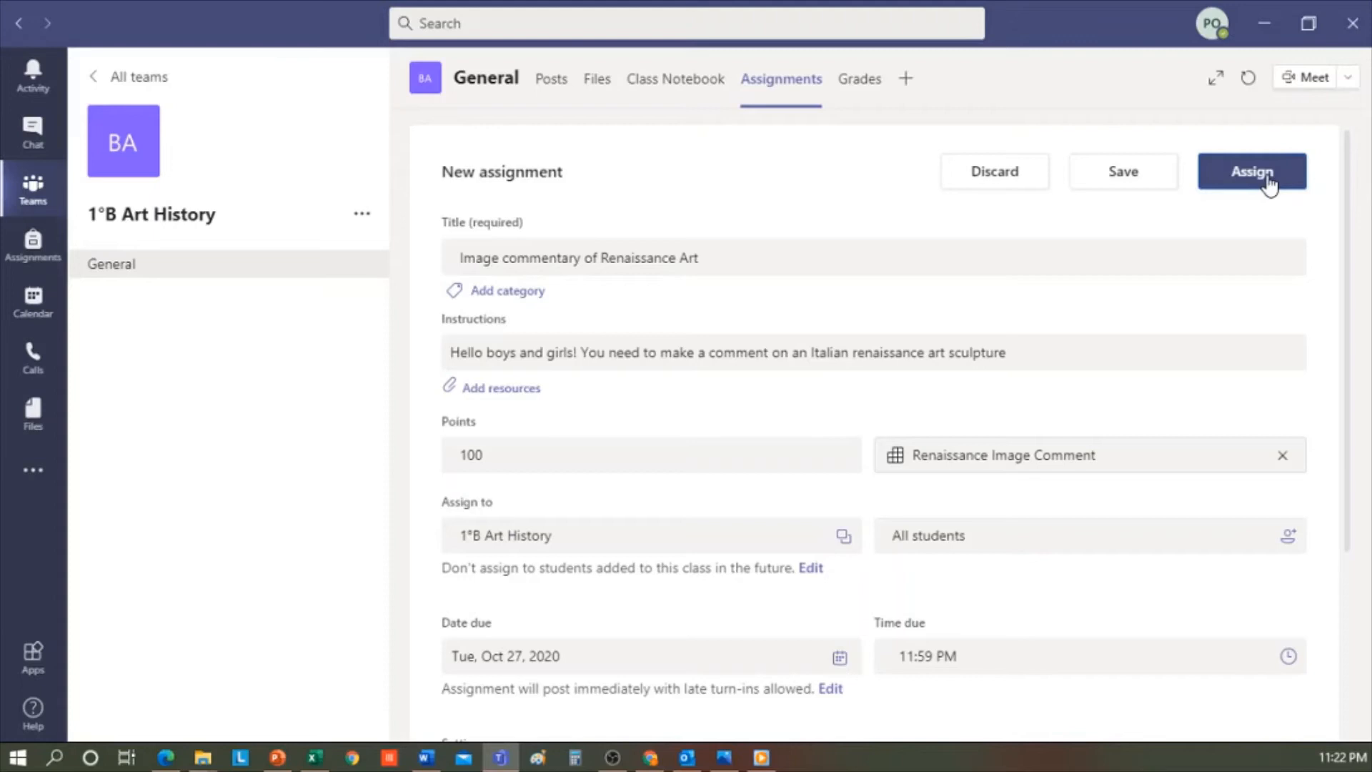
pyautogui.click(1251, 171)
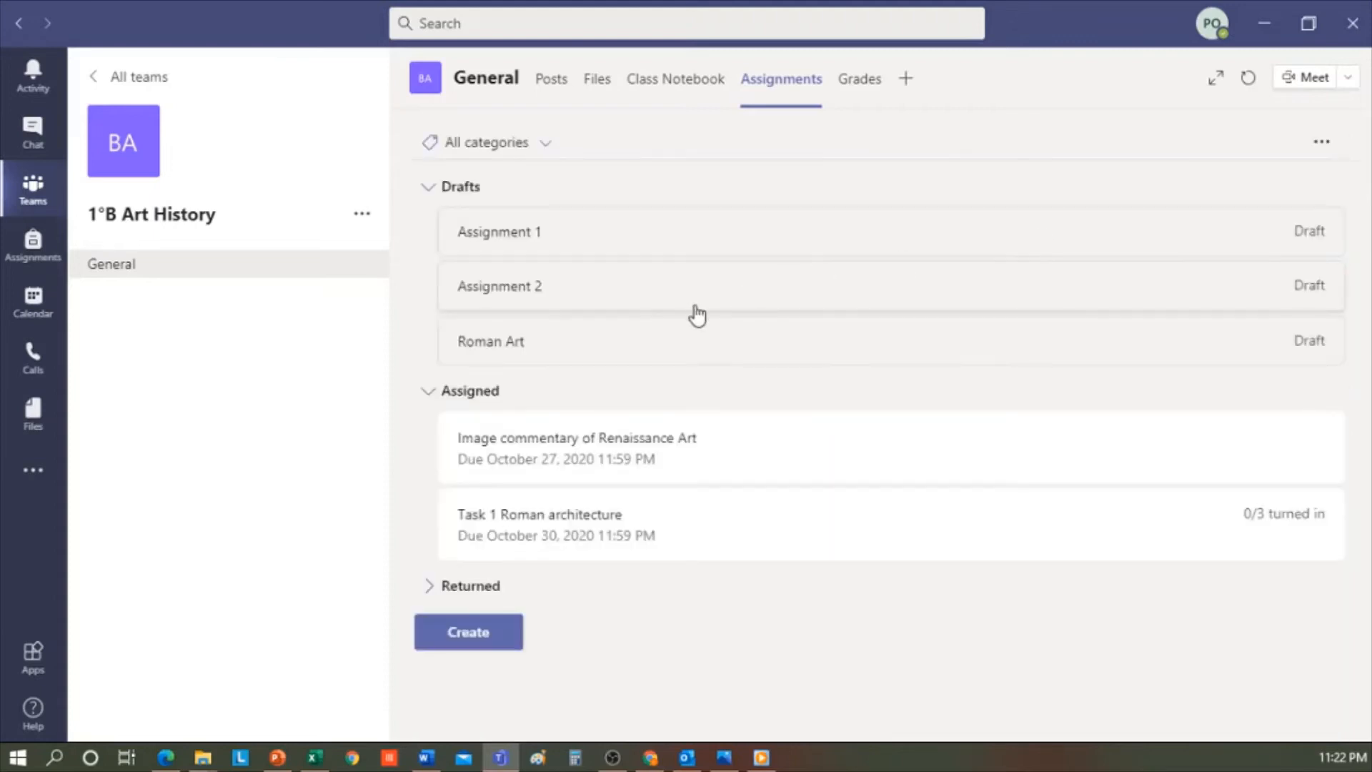
pyautogui.moveTo(625, 448)
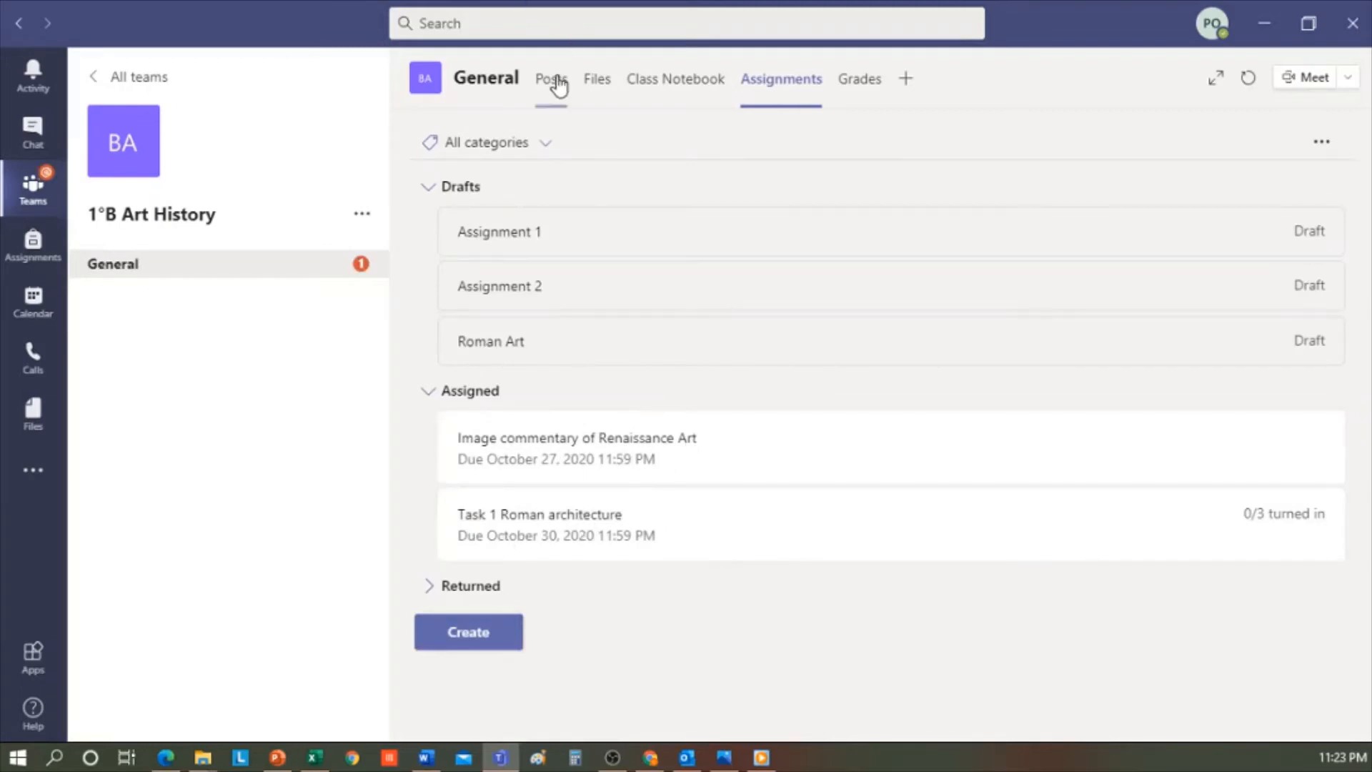
# View the General channel posts showing the Renaissance Art announcement card
pyautogui.click(551, 78)
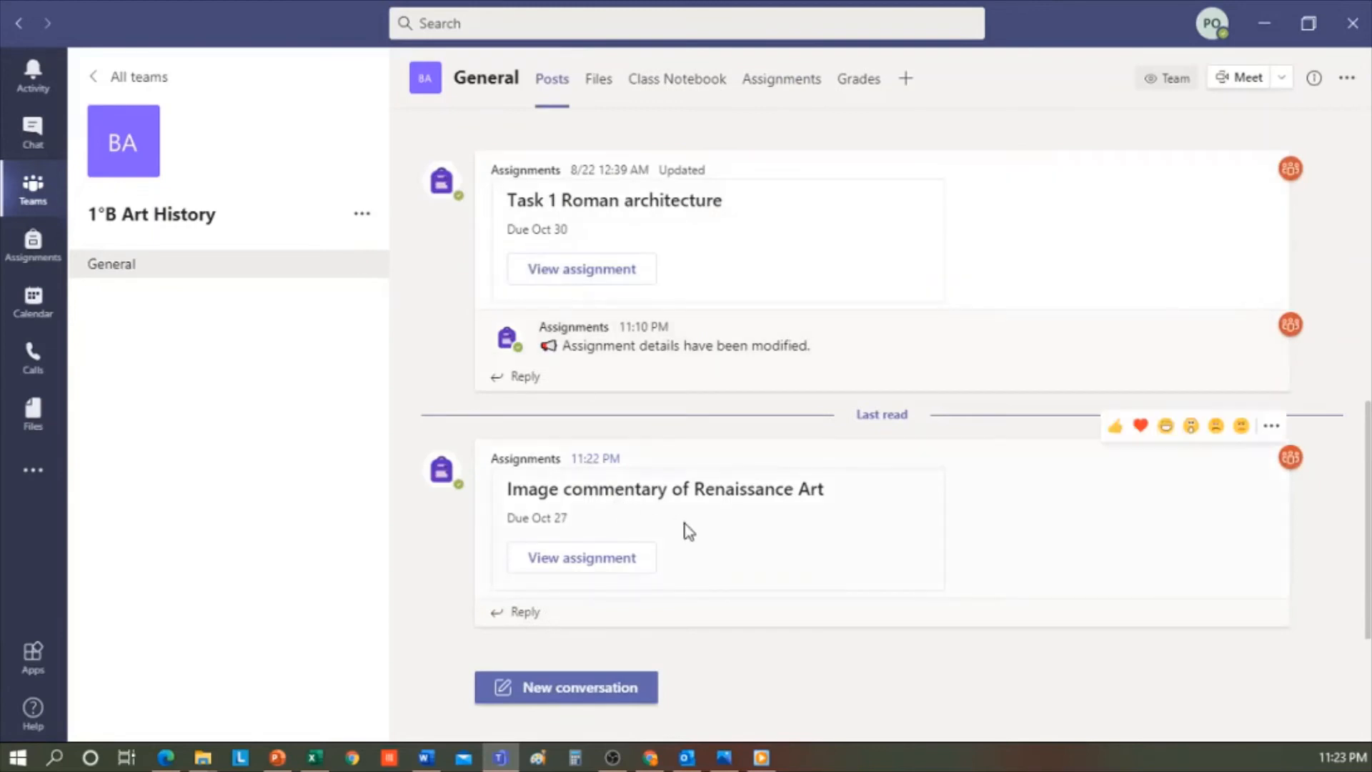
pyautogui.moveTo(770, 492)
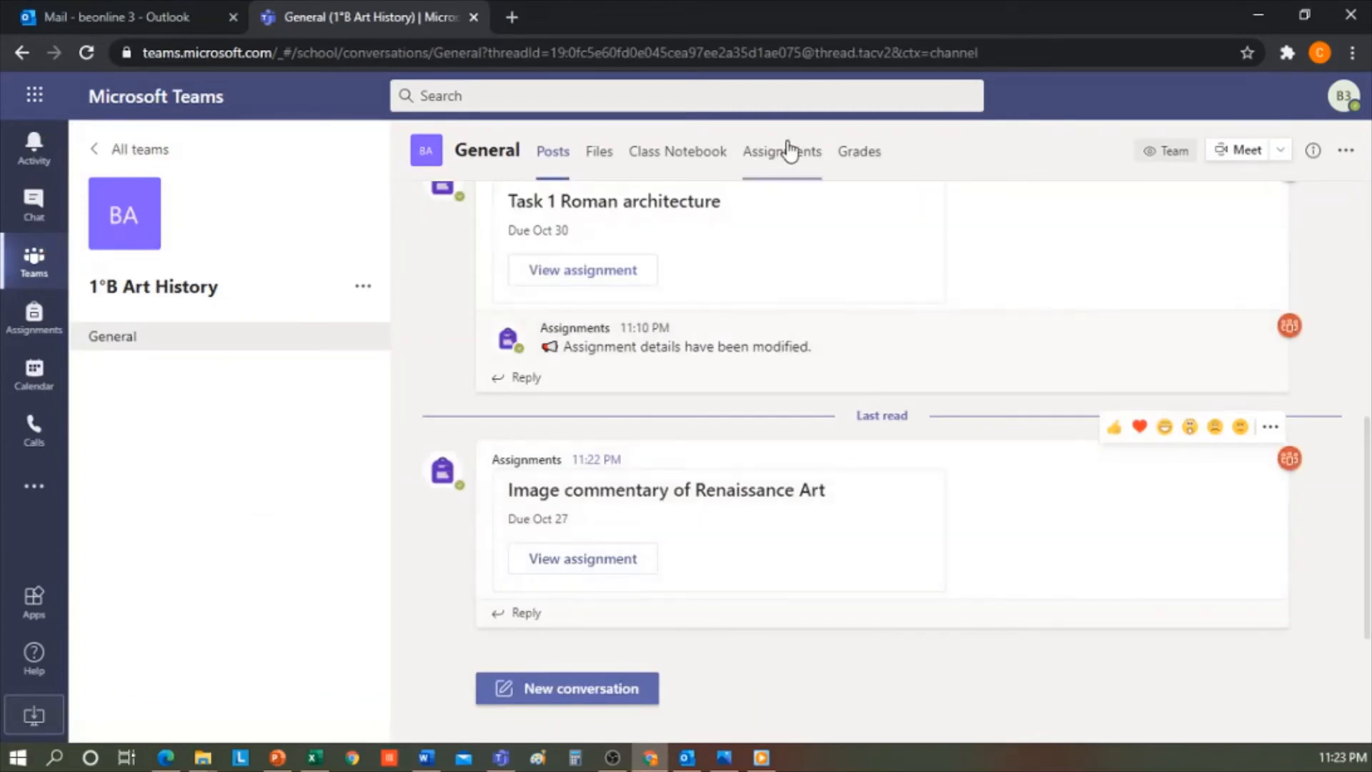
# As the student, go back to General channel posts and open the Renaissance Art assignment
pyautogui.click(780, 151)
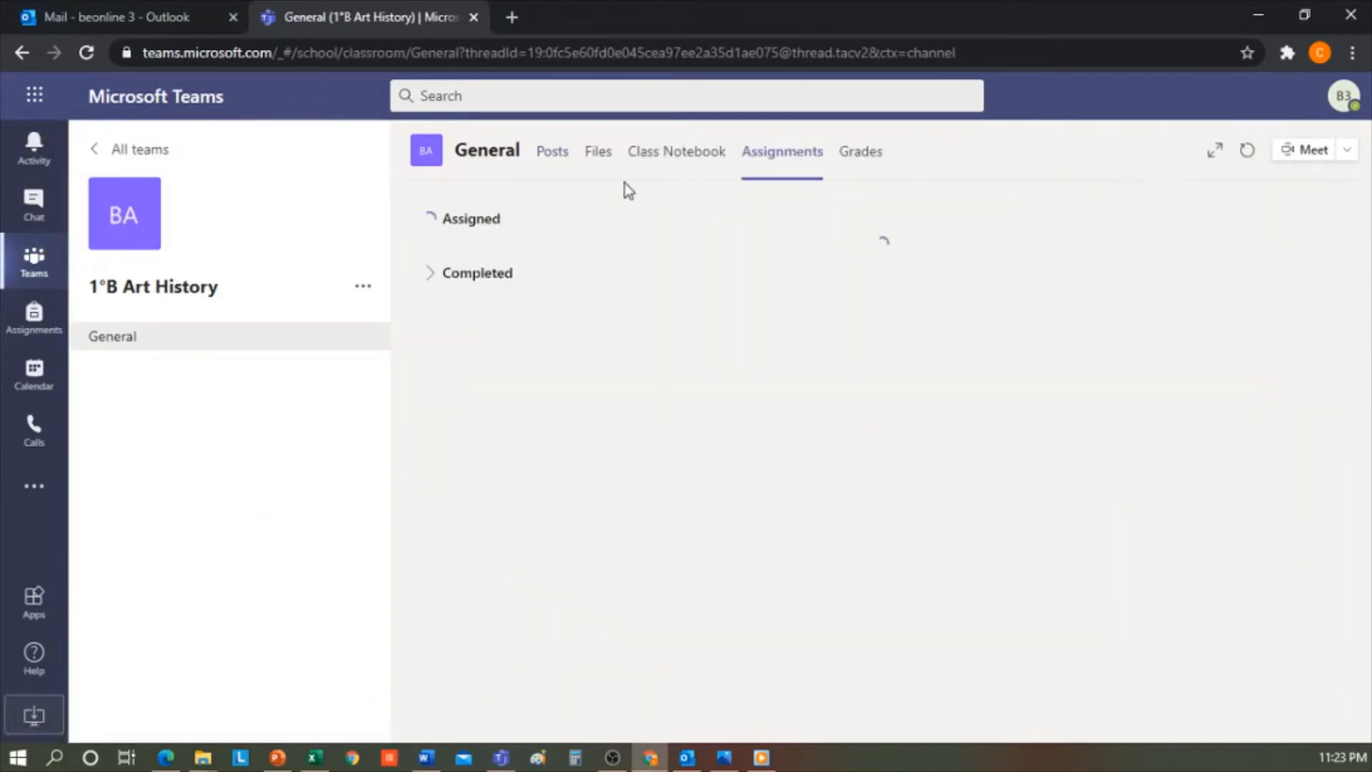
pyautogui.click(553, 151)
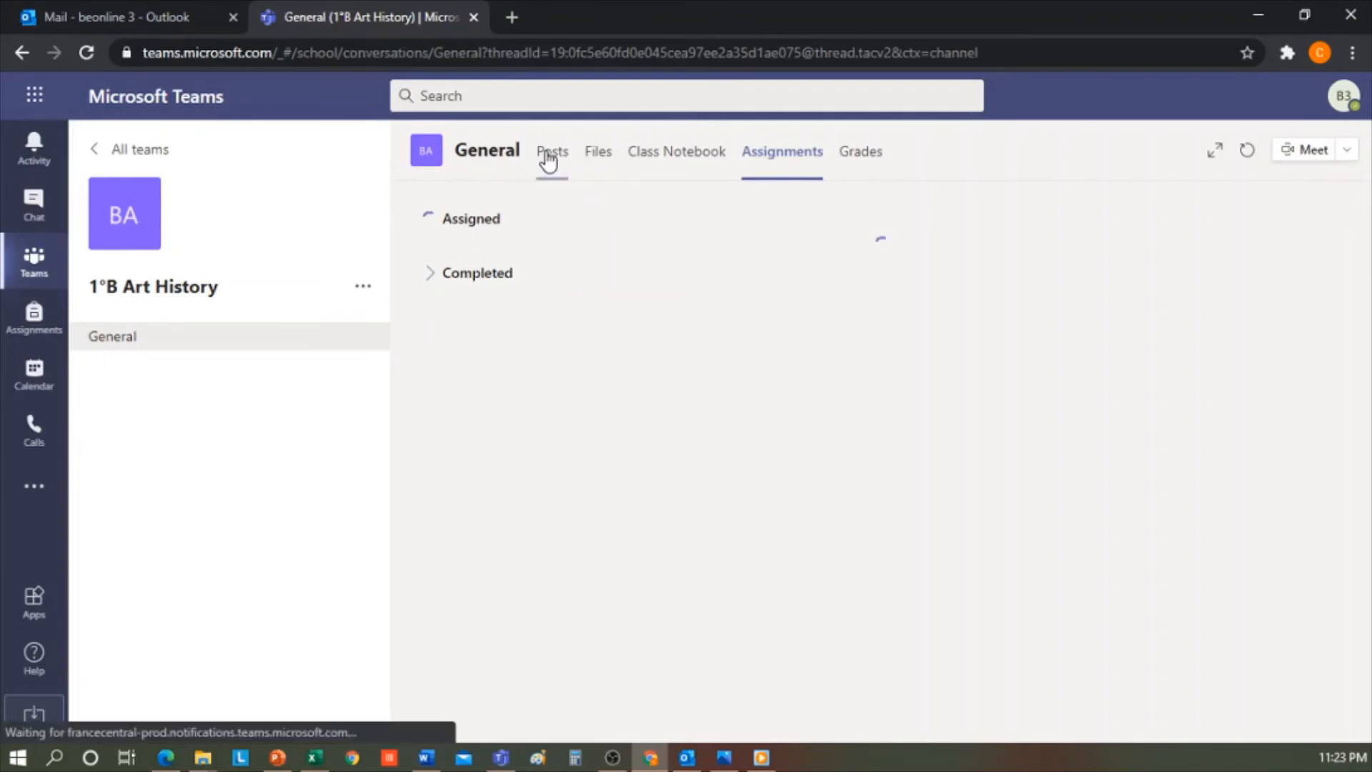
pyautogui.click(553, 150)
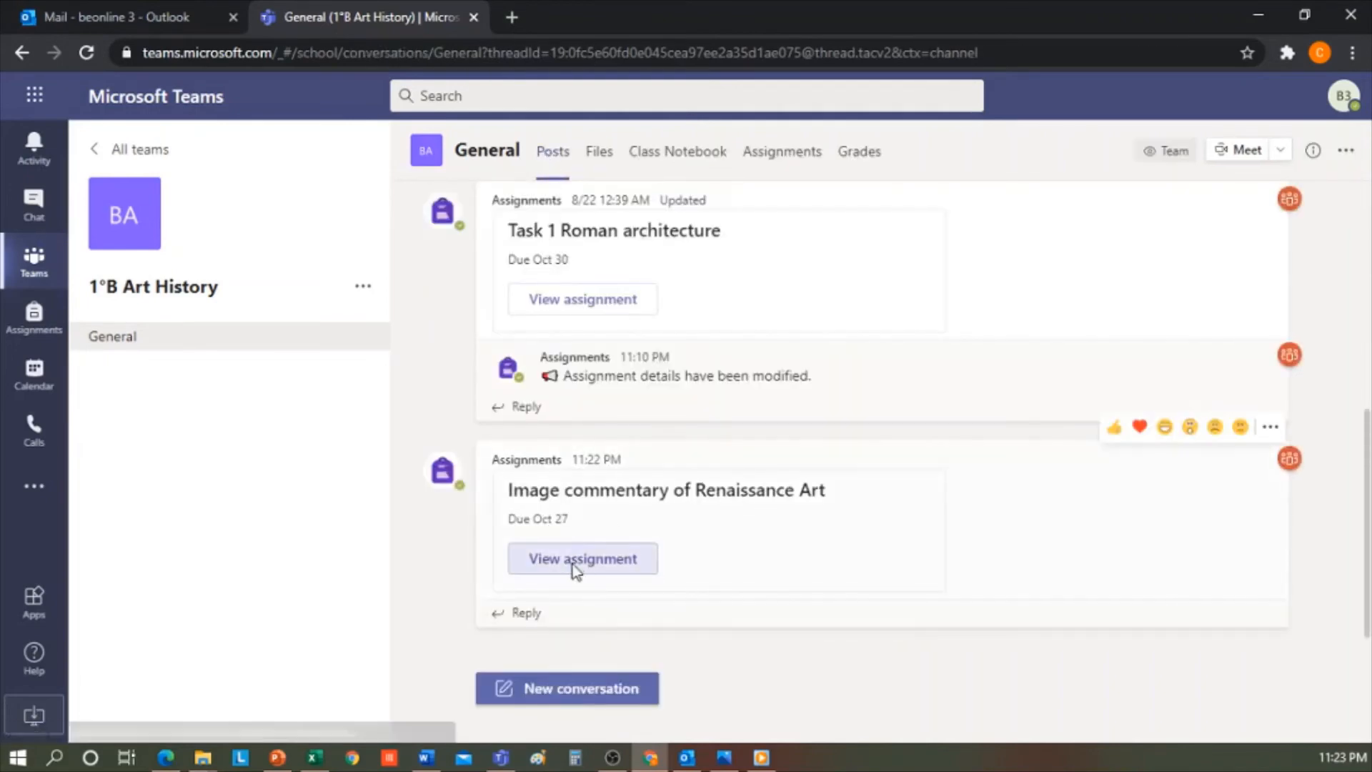
pyautogui.click(581, 558)
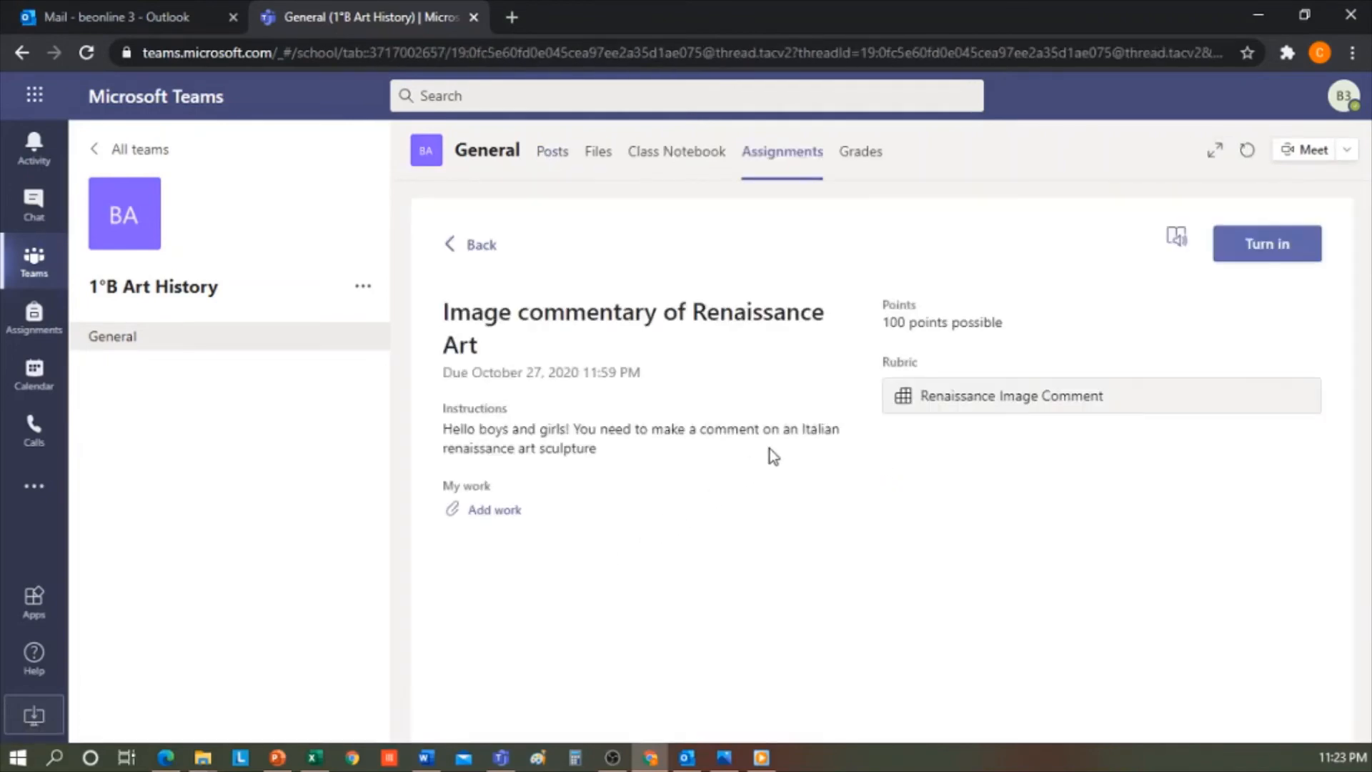
pyautogui.moveTo(761, 426)
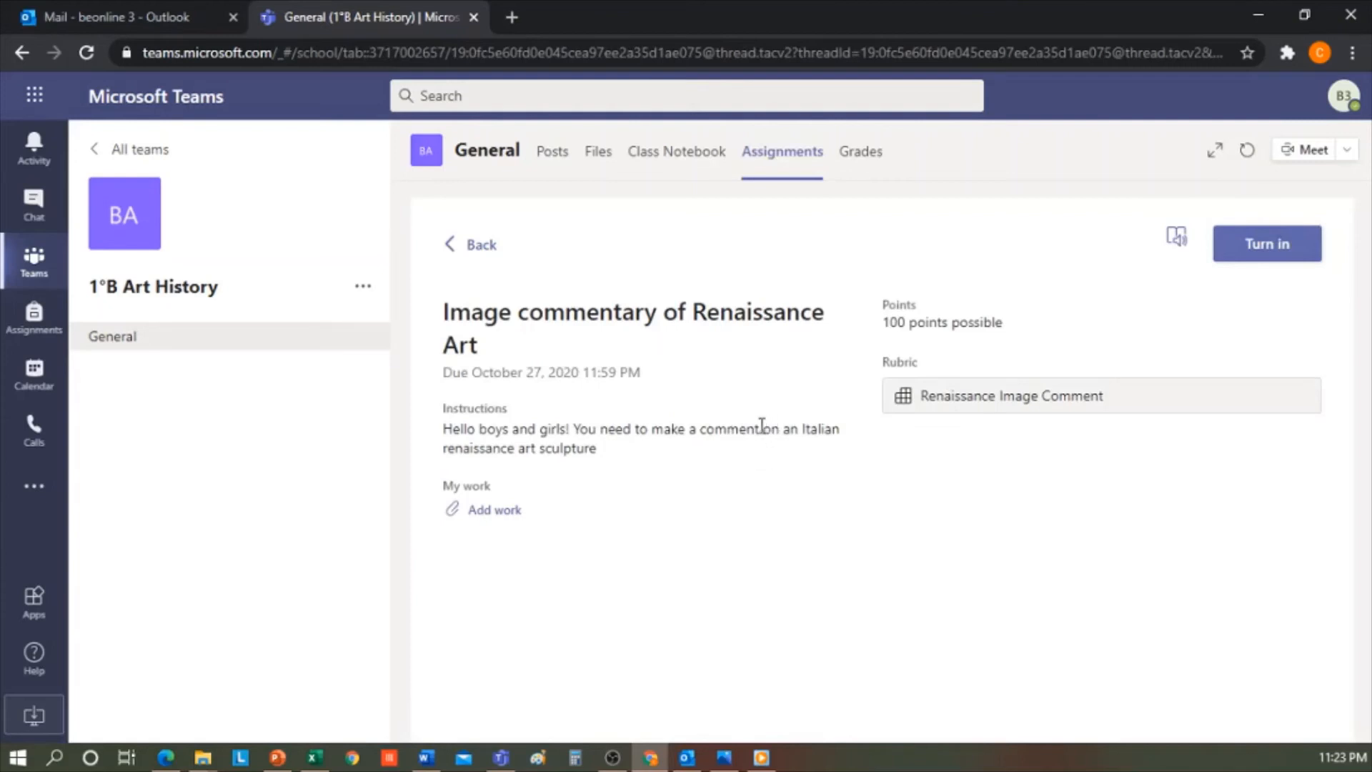
pyautogui.moveTo(726, 437)
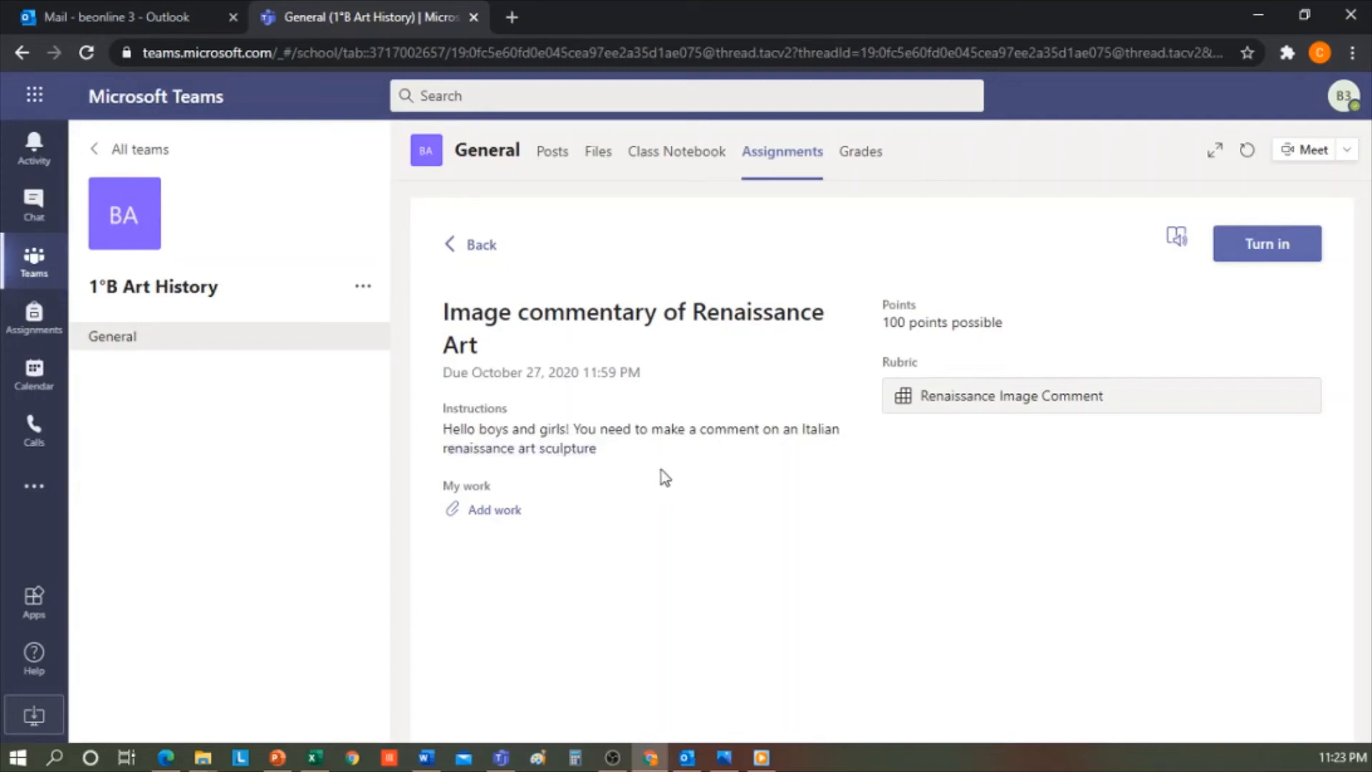
pyautogui.moveTo(1044, 406)
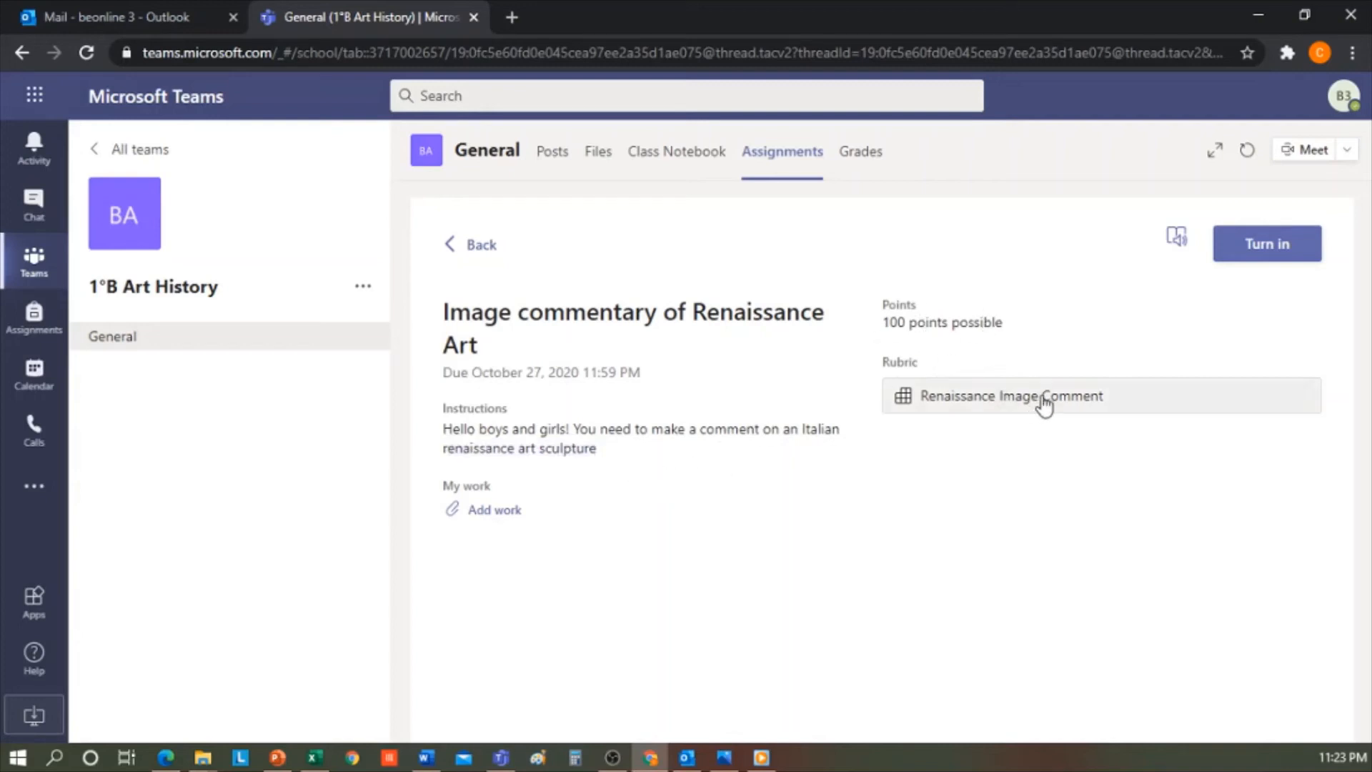
pyautogui.click(1011, 395)
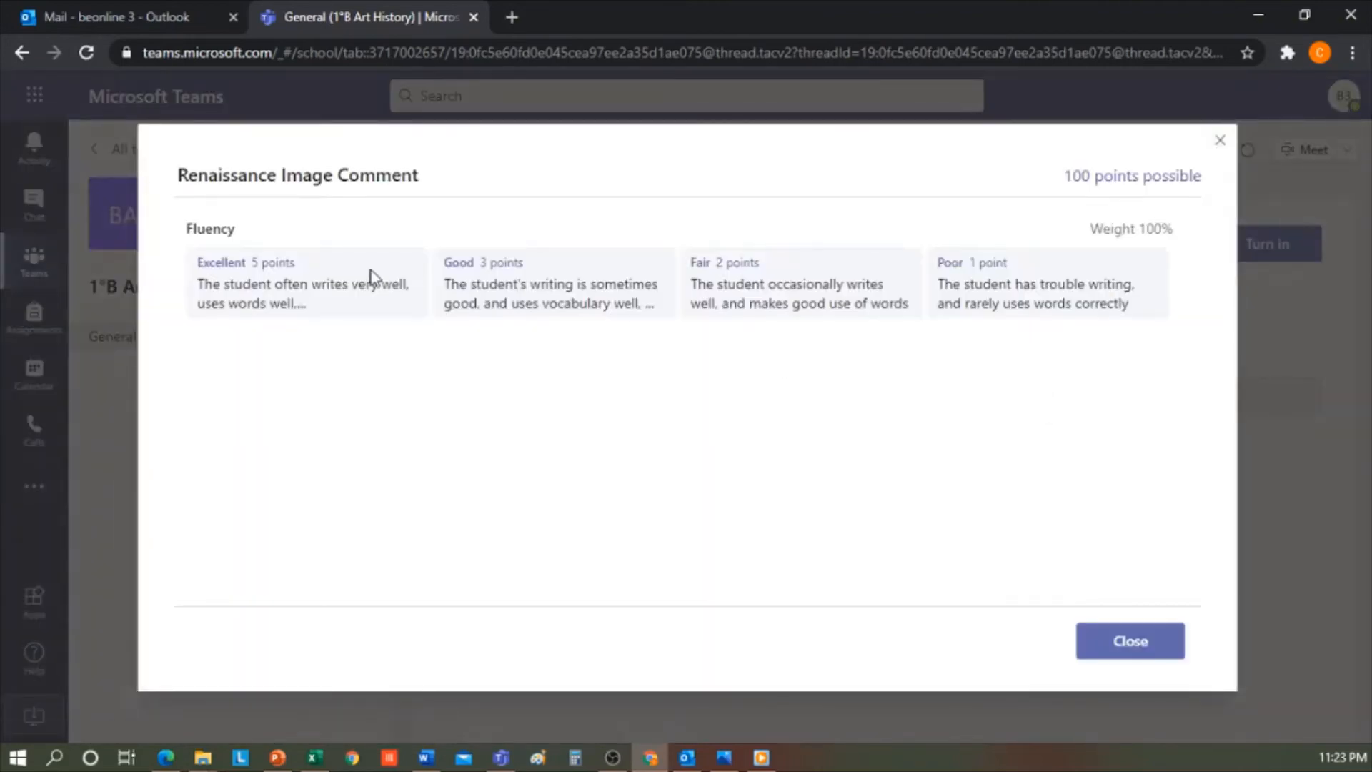
pyautogui.moveTo(435, 303)
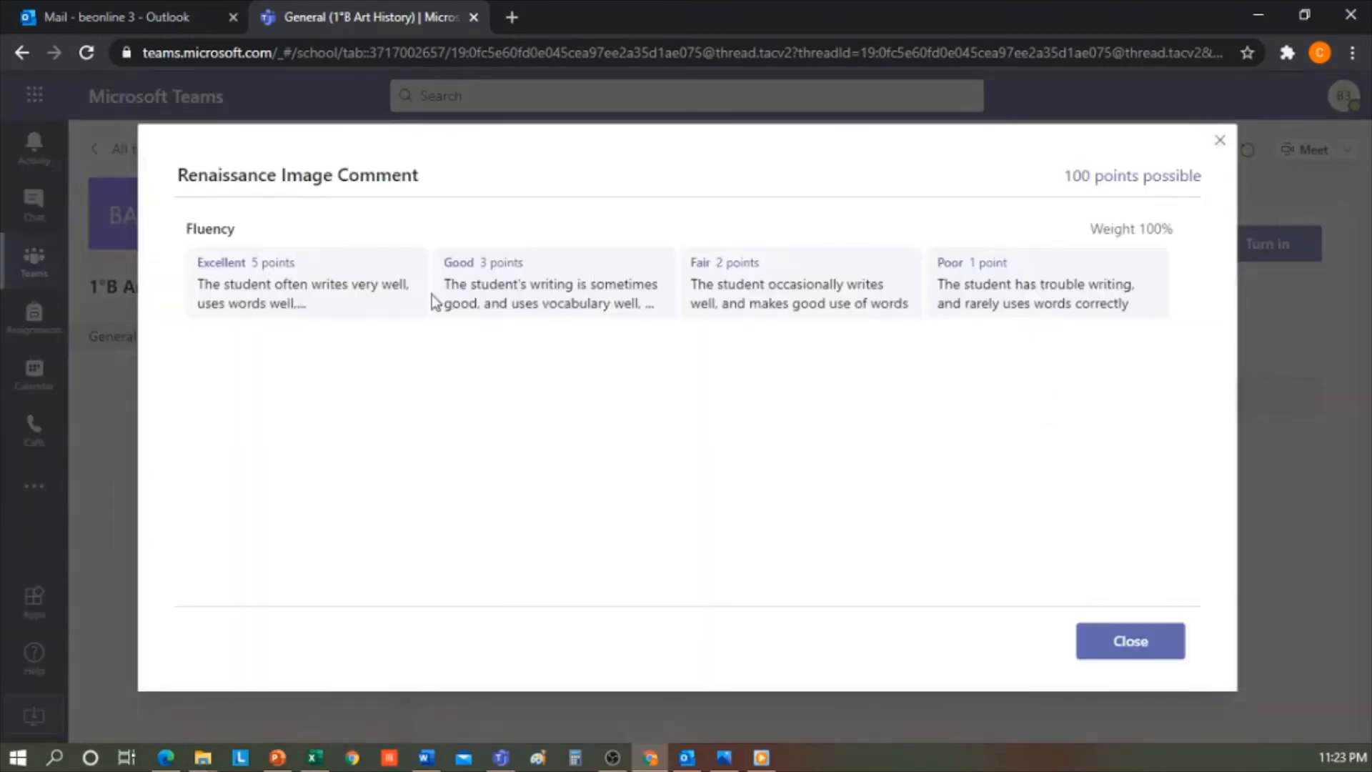
pyautogui.moveTo(357, 389)
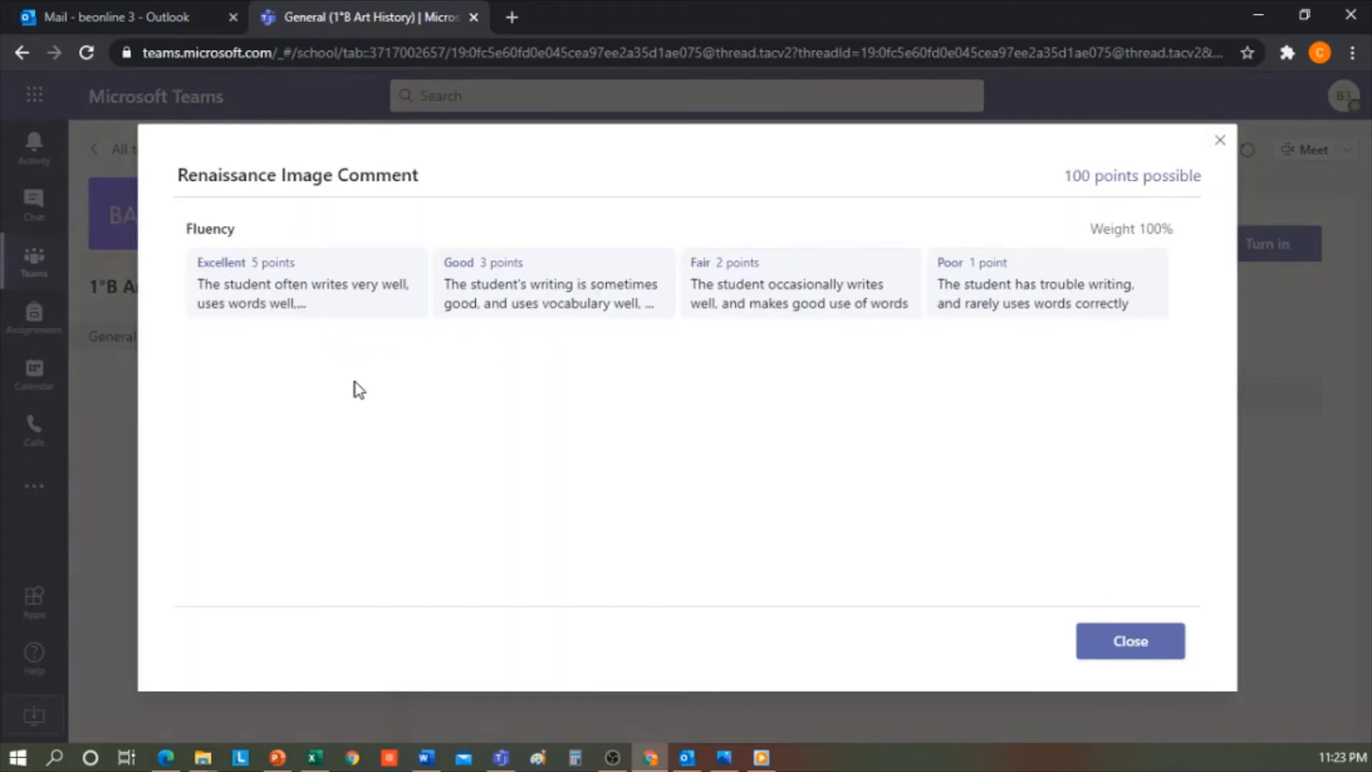
pyautogui.moveTo(534, 452)
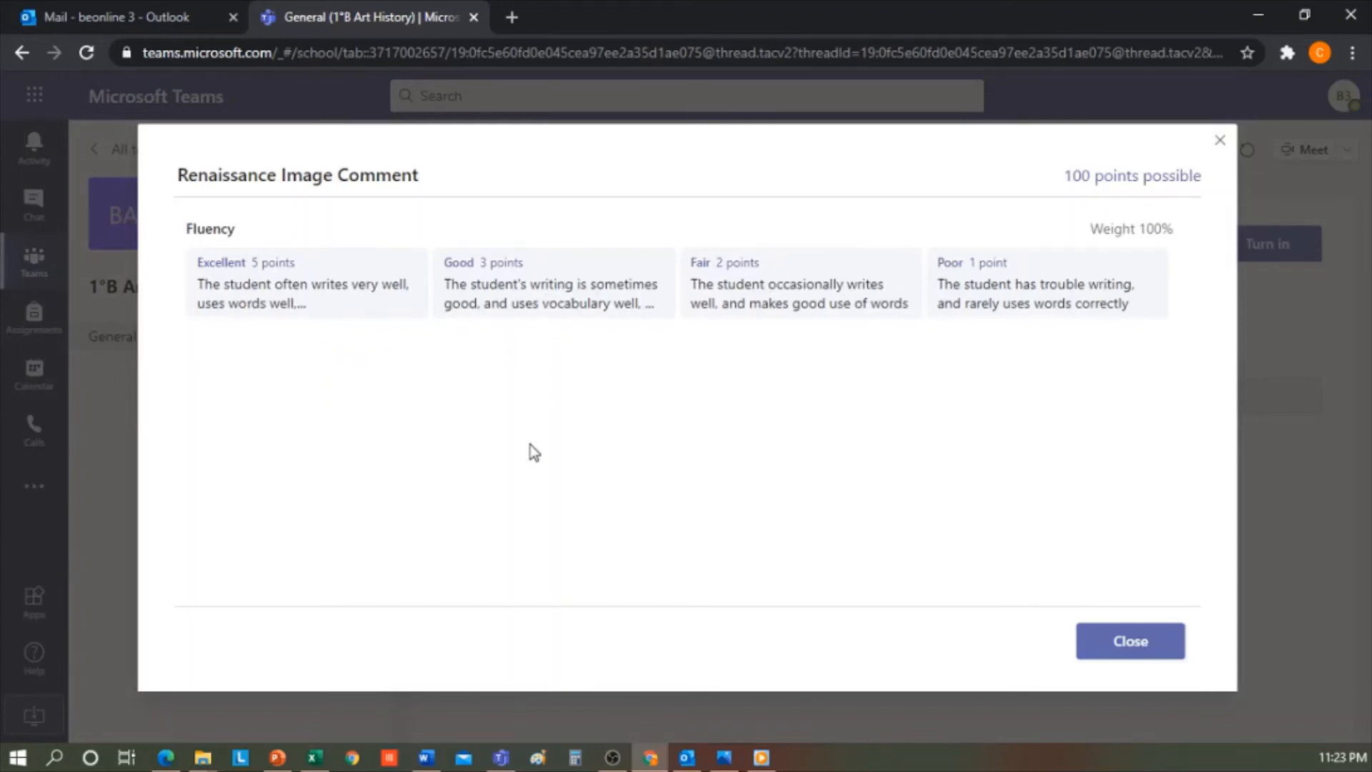
pyautogui.moveTo(1129, 639)
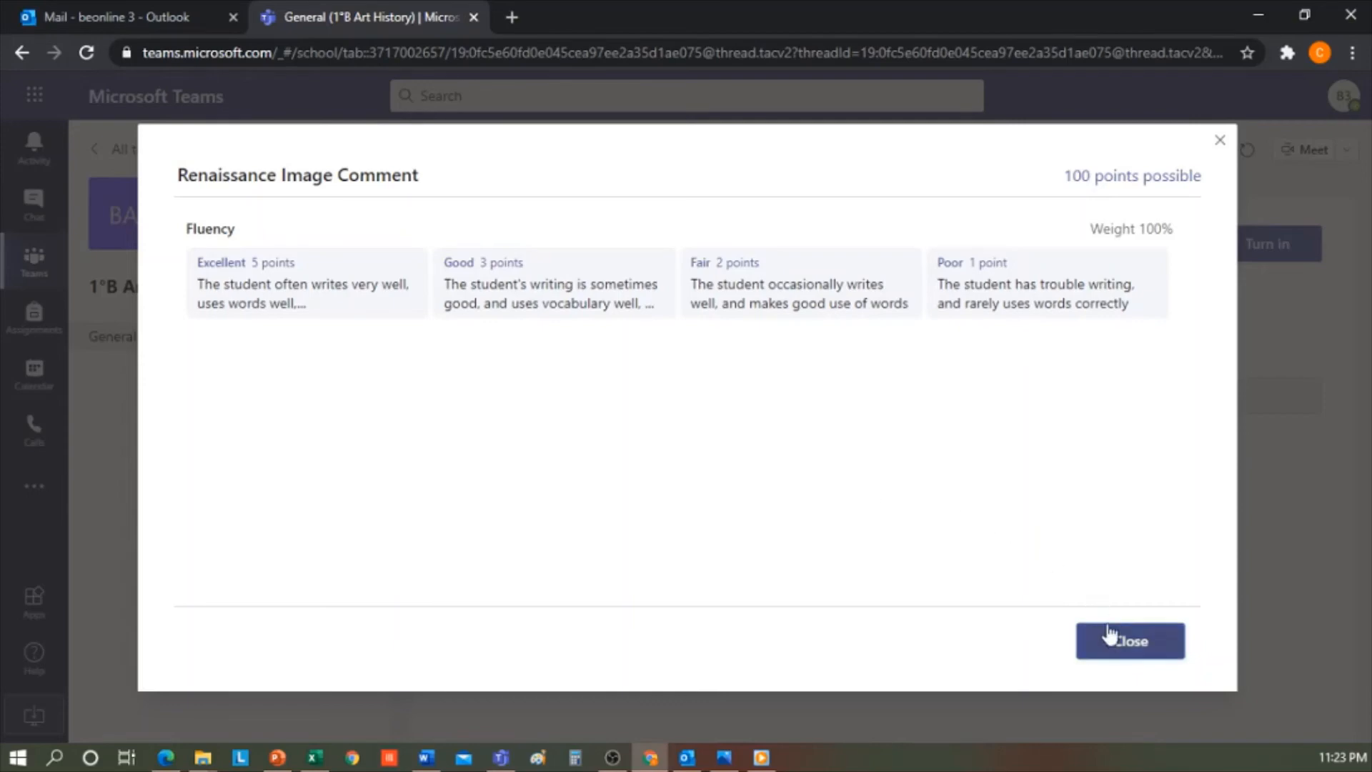
pyautogui.moveTo(1129, 641)
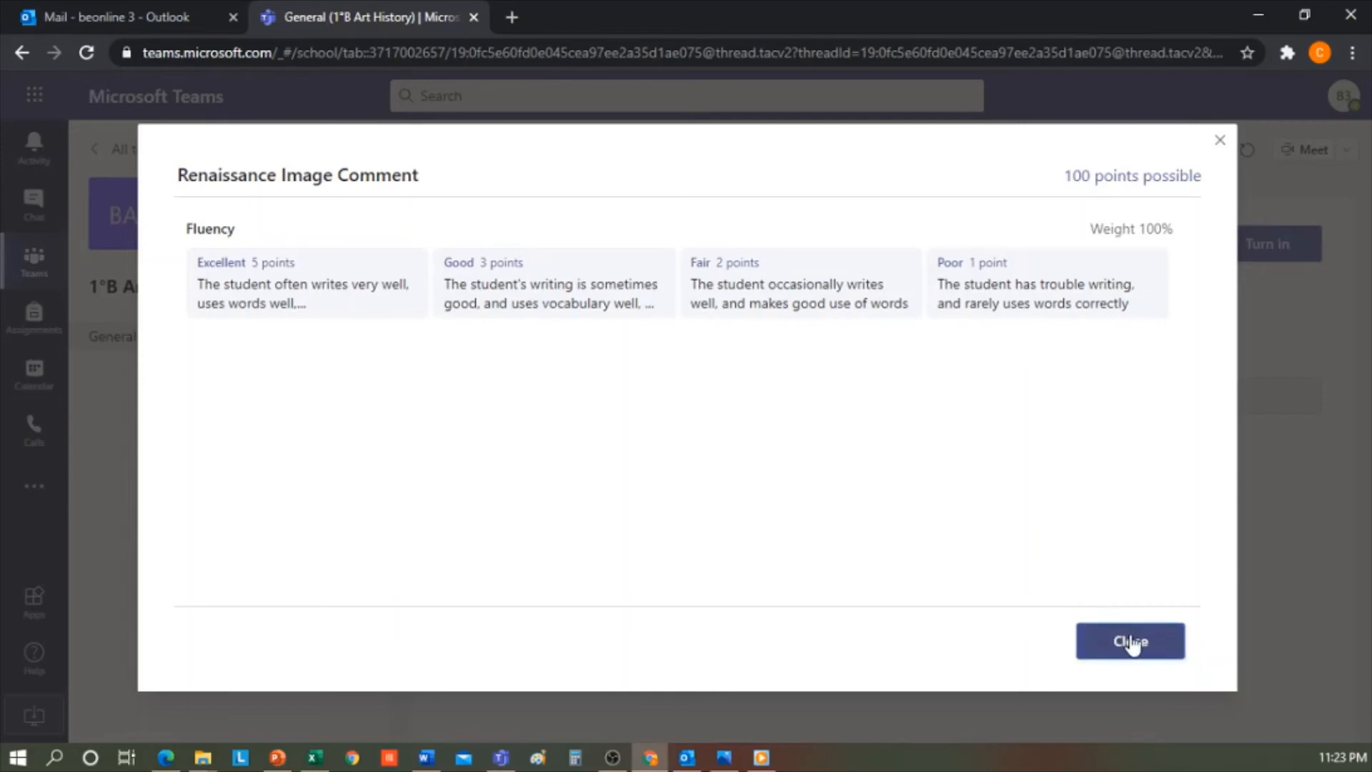
pyautogui.click(1129, 640)
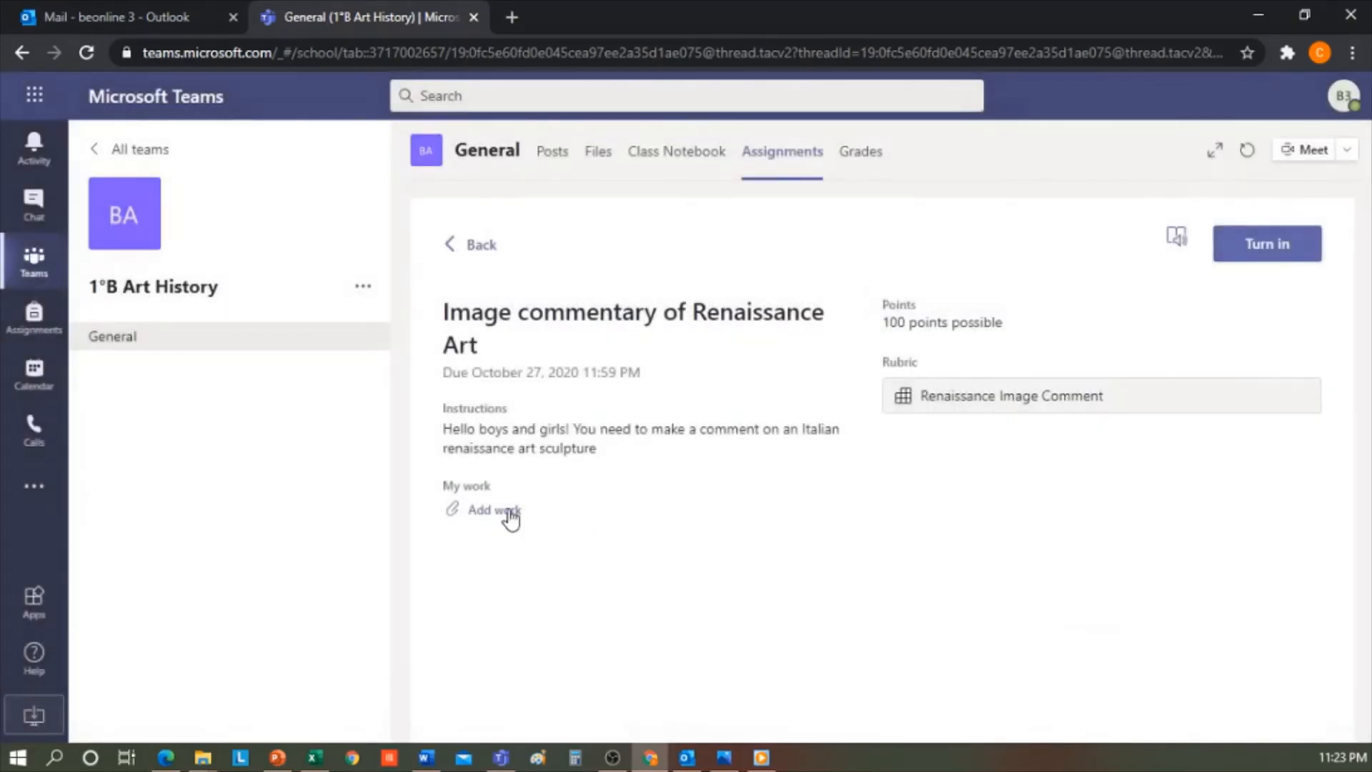
# Add work by selecting Renaissance art image commentary.pptx from OneDrive
pyautogui.click(492, 509)
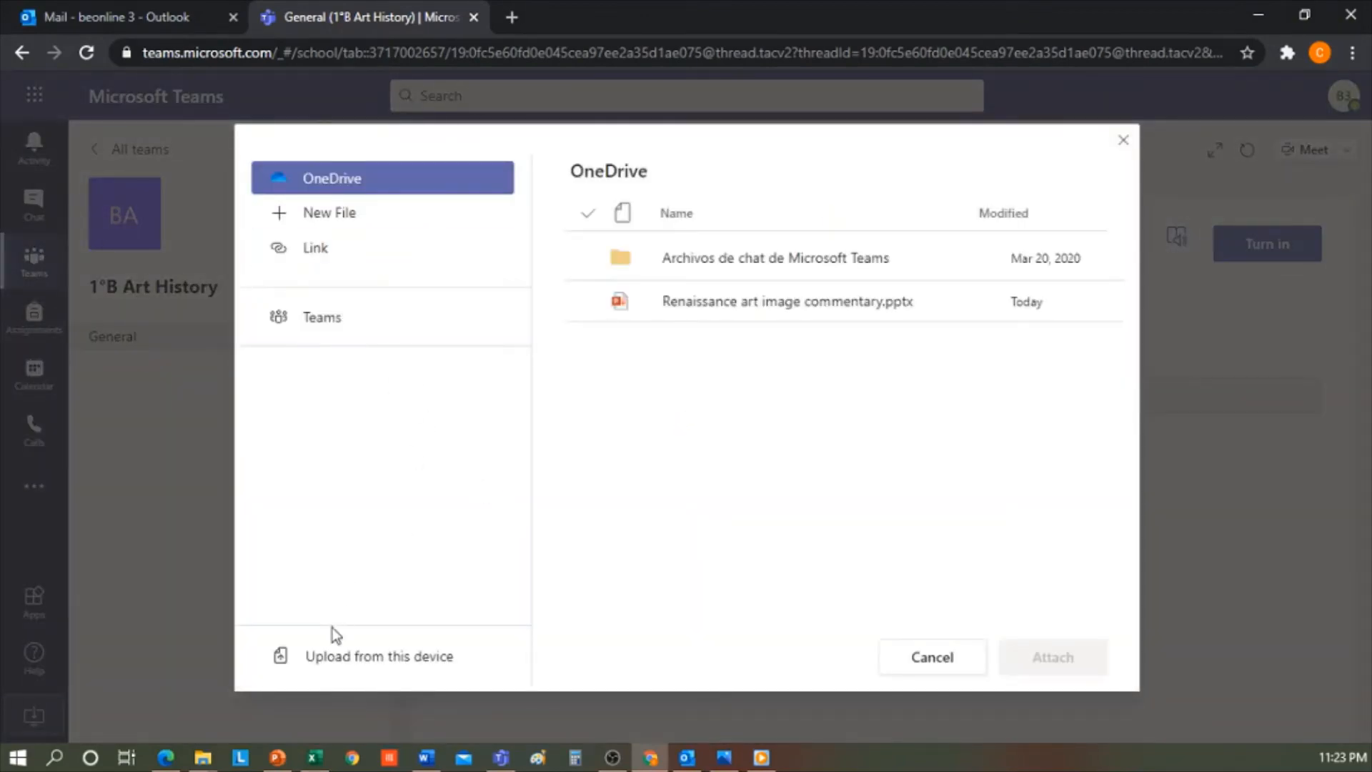
pyautogui.moveTo(429, 164)
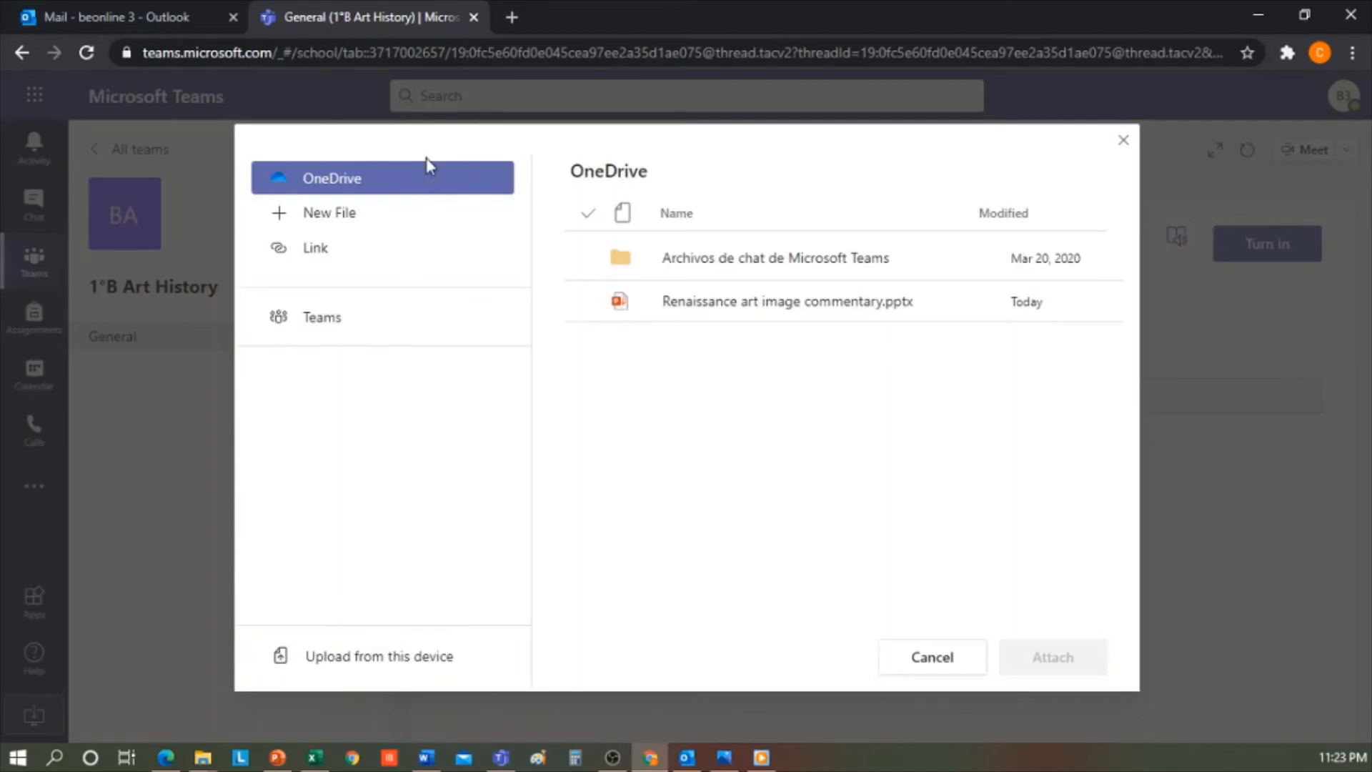
pyautogui.click(787, 301)
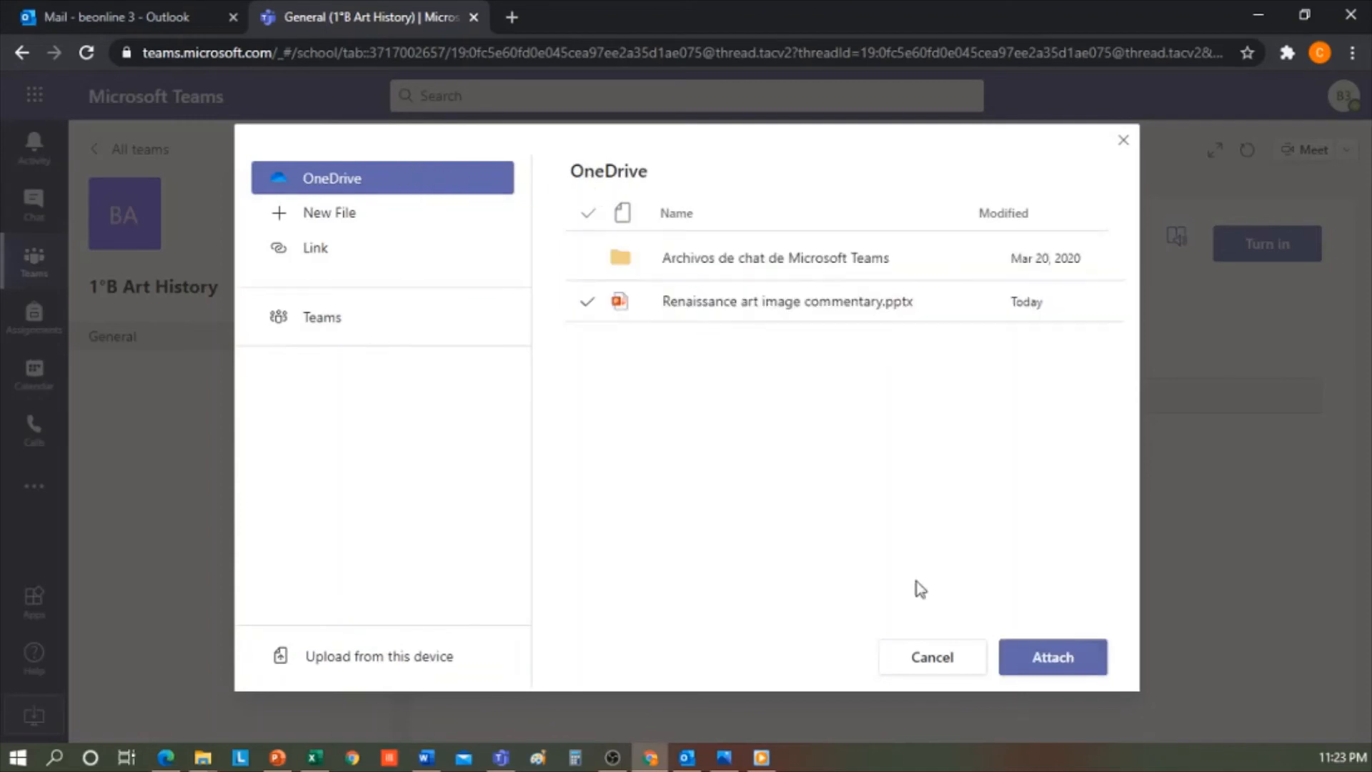
# Attach the chosen presentation and turn in, confirmed Thu Oct 22, 2020 at 11:24 PM
pyautogui.click(1051, 657)
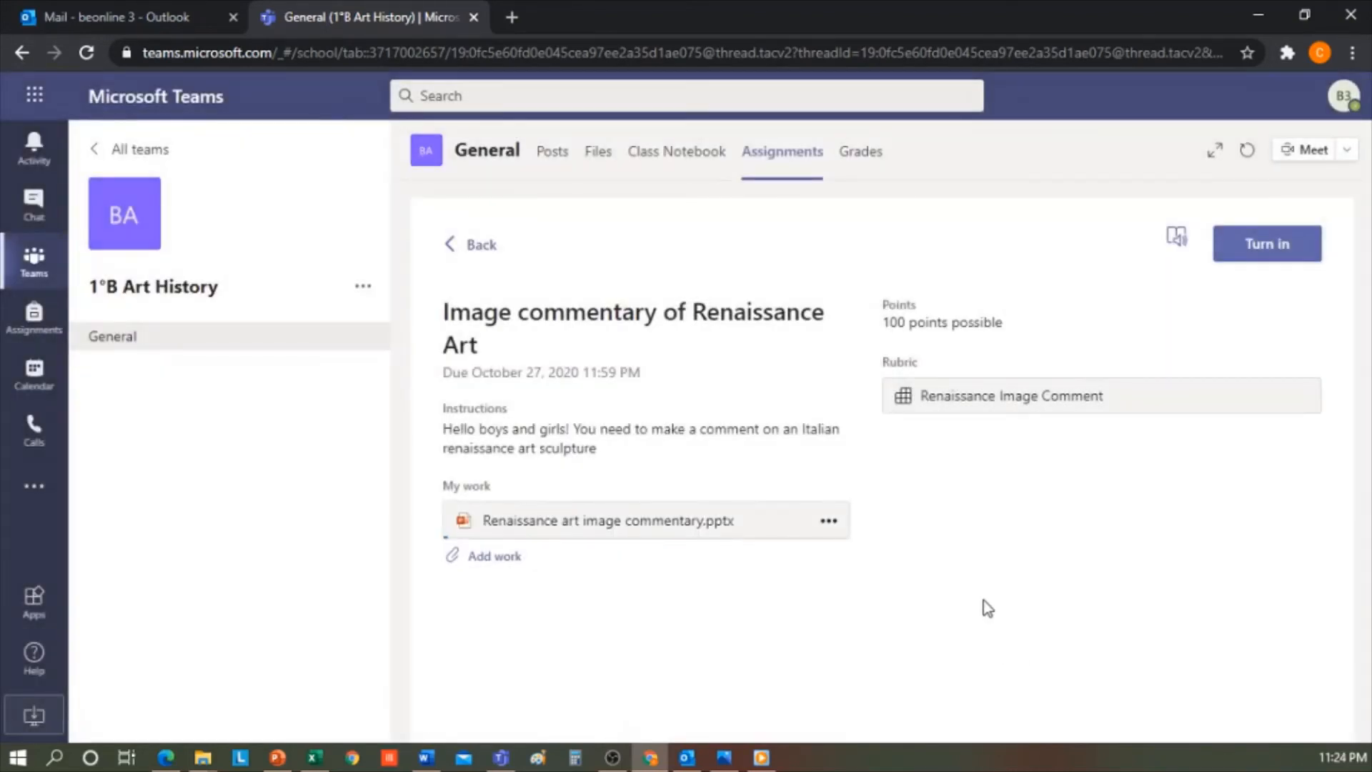
pyautogui.click(1265, 243)
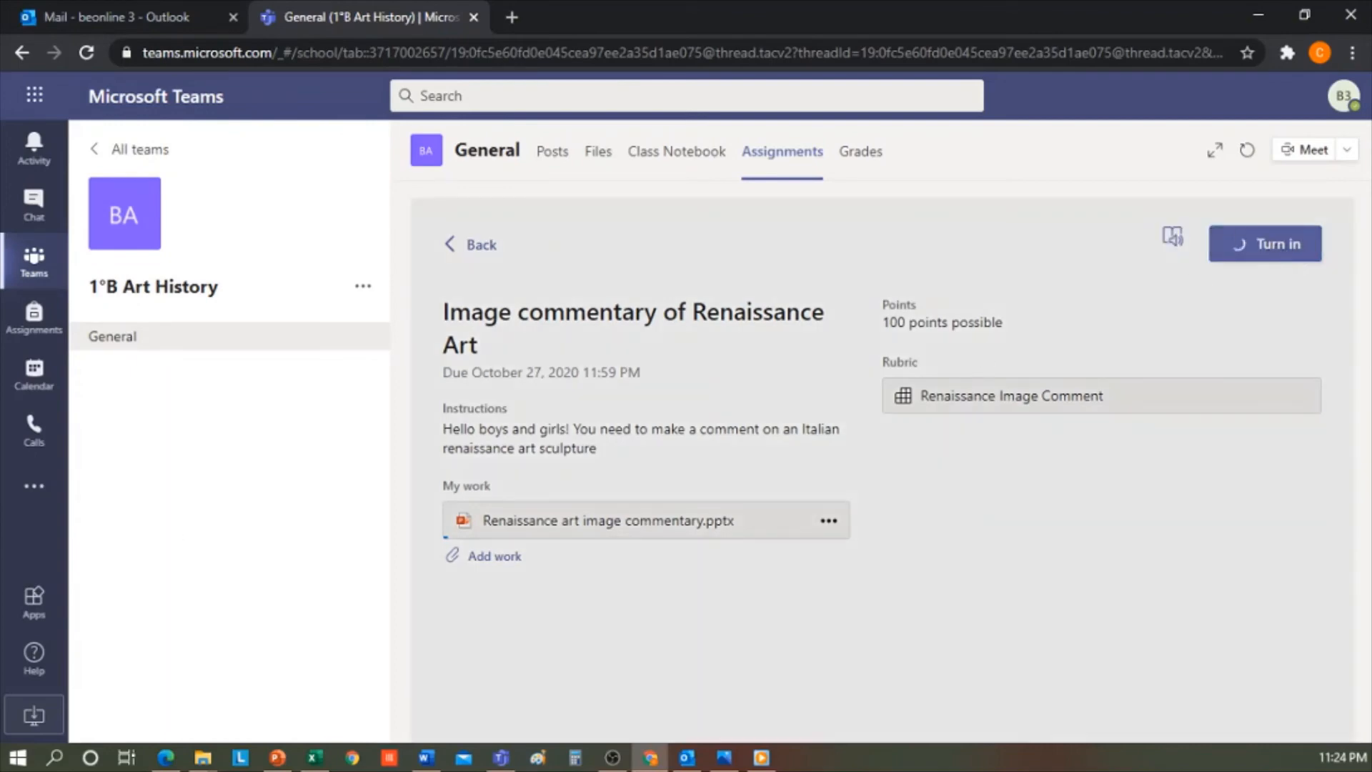
pyautogui.click(1264, 243)
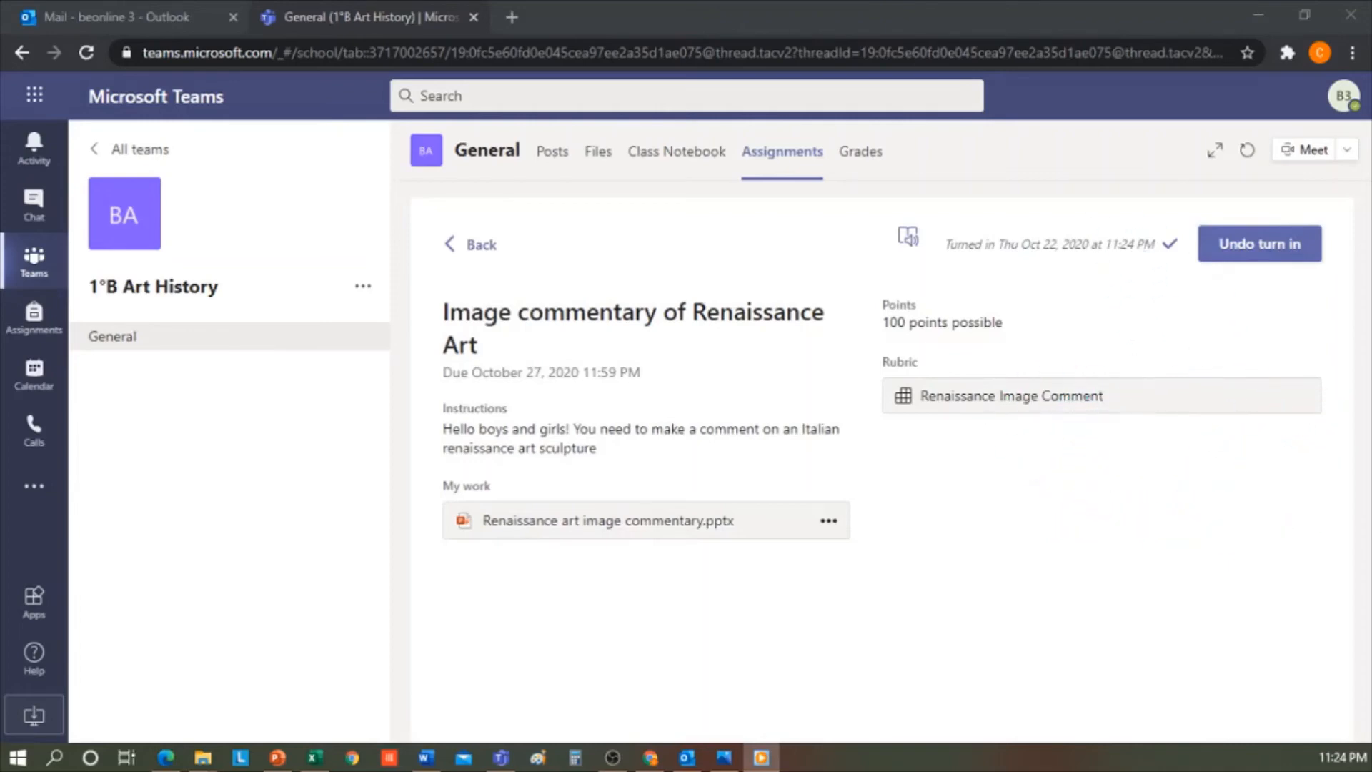
pyautogui.moveTo(659, 733)
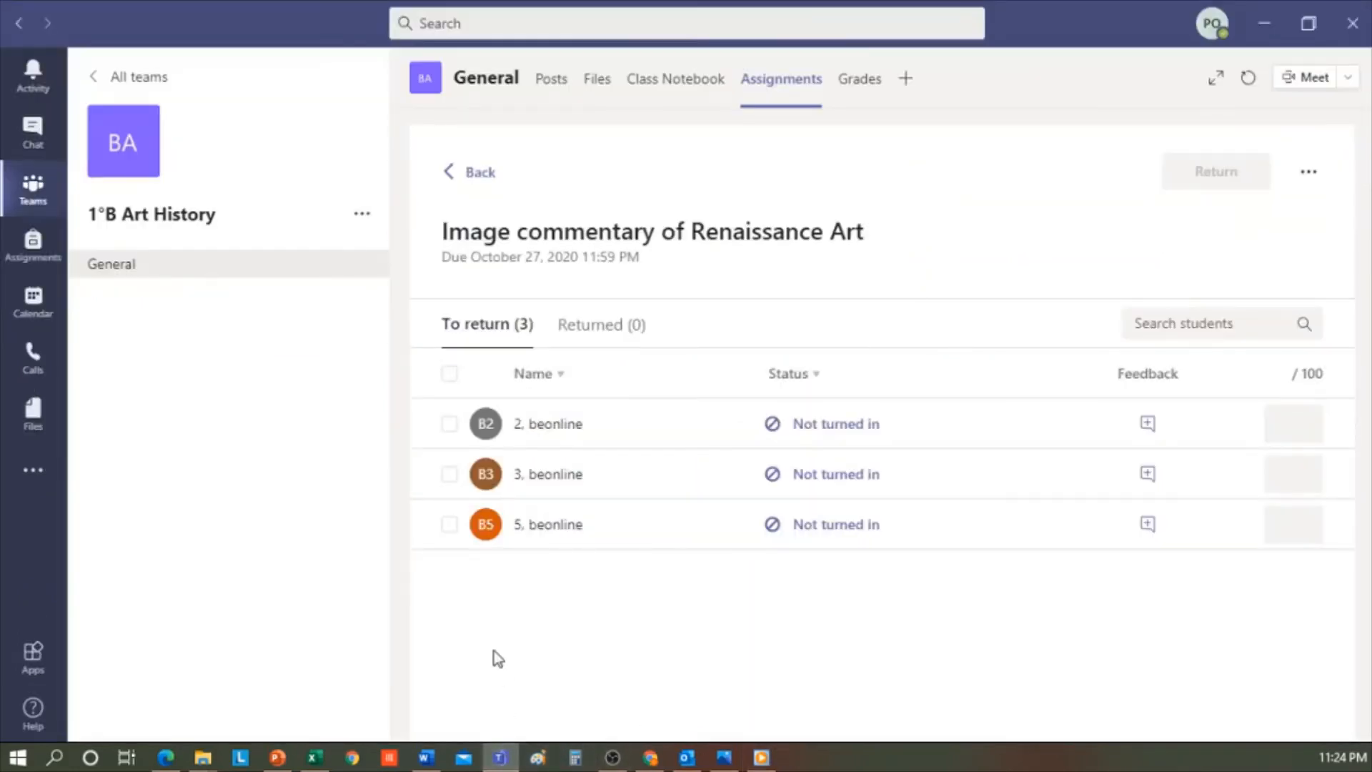
# As teacher, open the Renaissance Art submissions and expand beonline 3's feedback entry
pyautogui.click(469, 172)
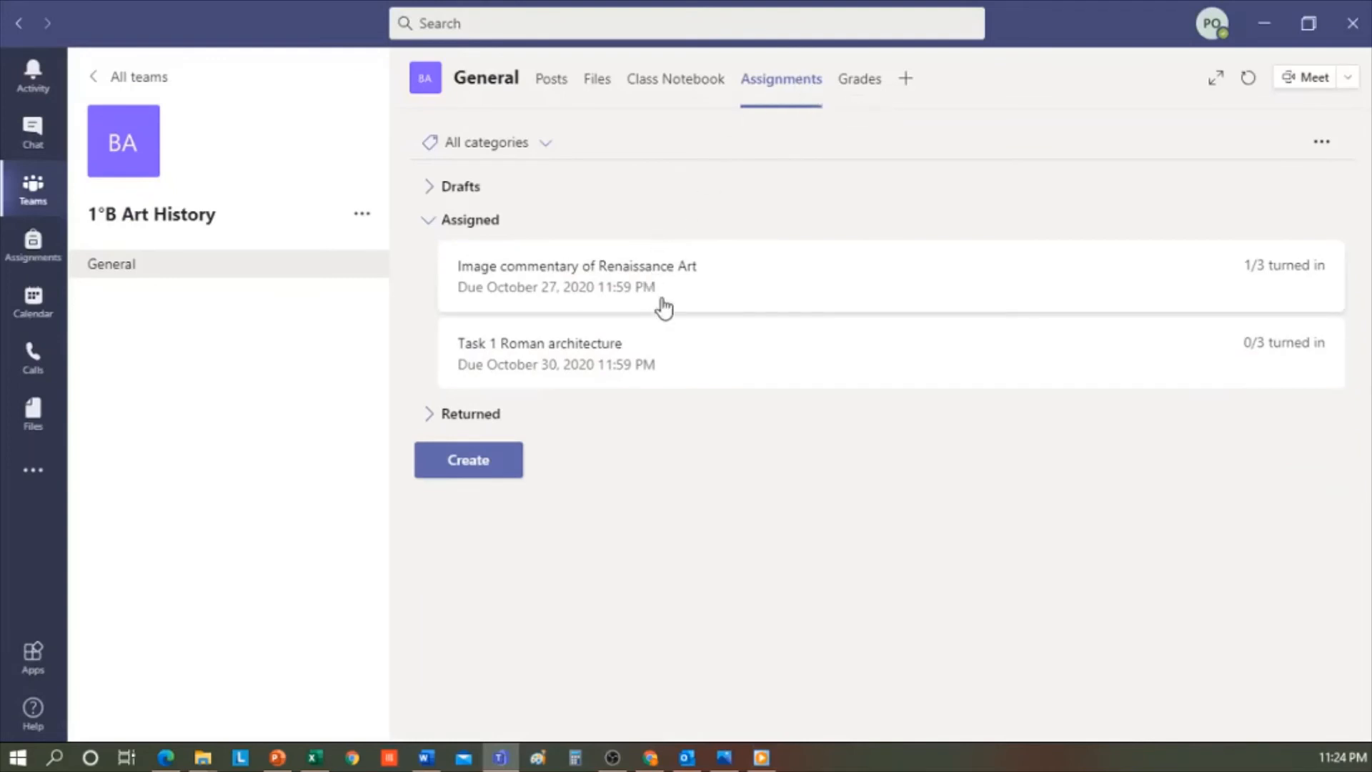
pyautogui.moveTo(667, 361)
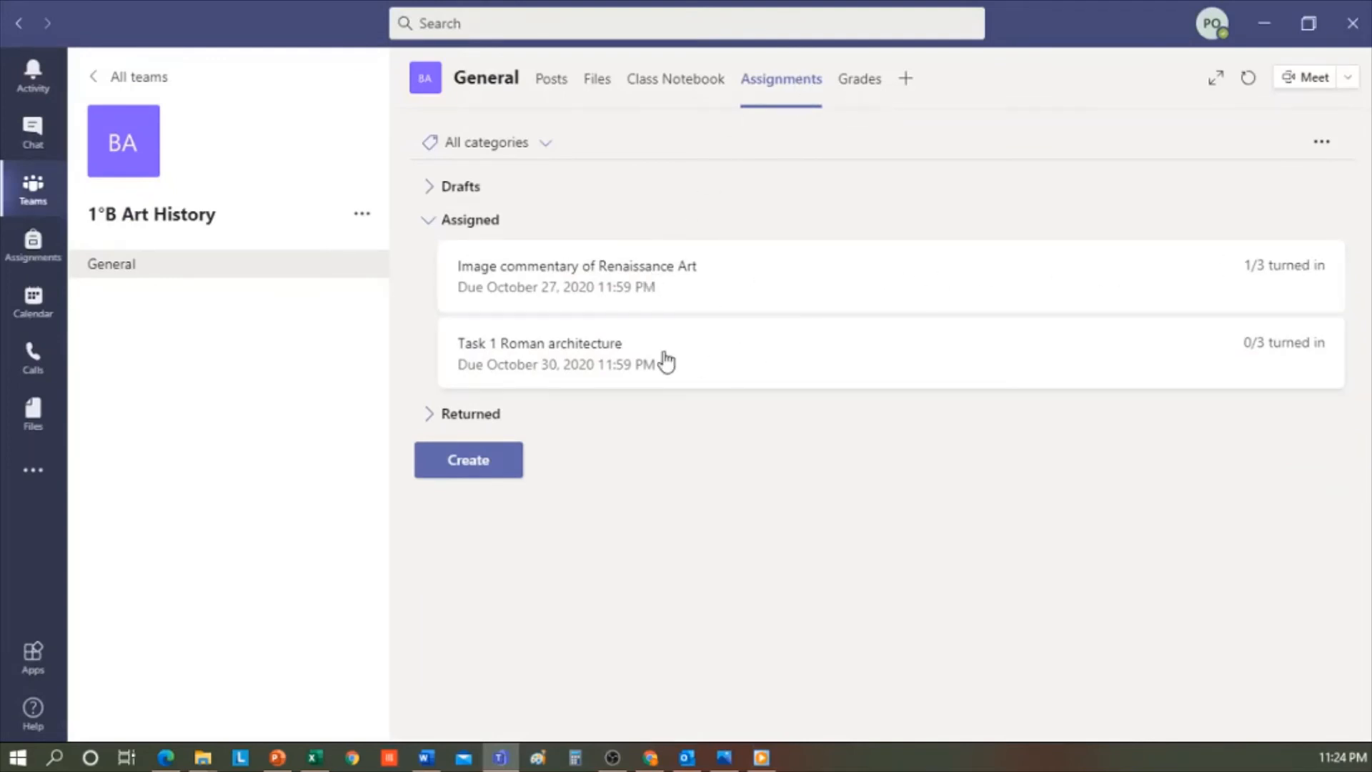
pyautogui.moveTo(1269, 357)
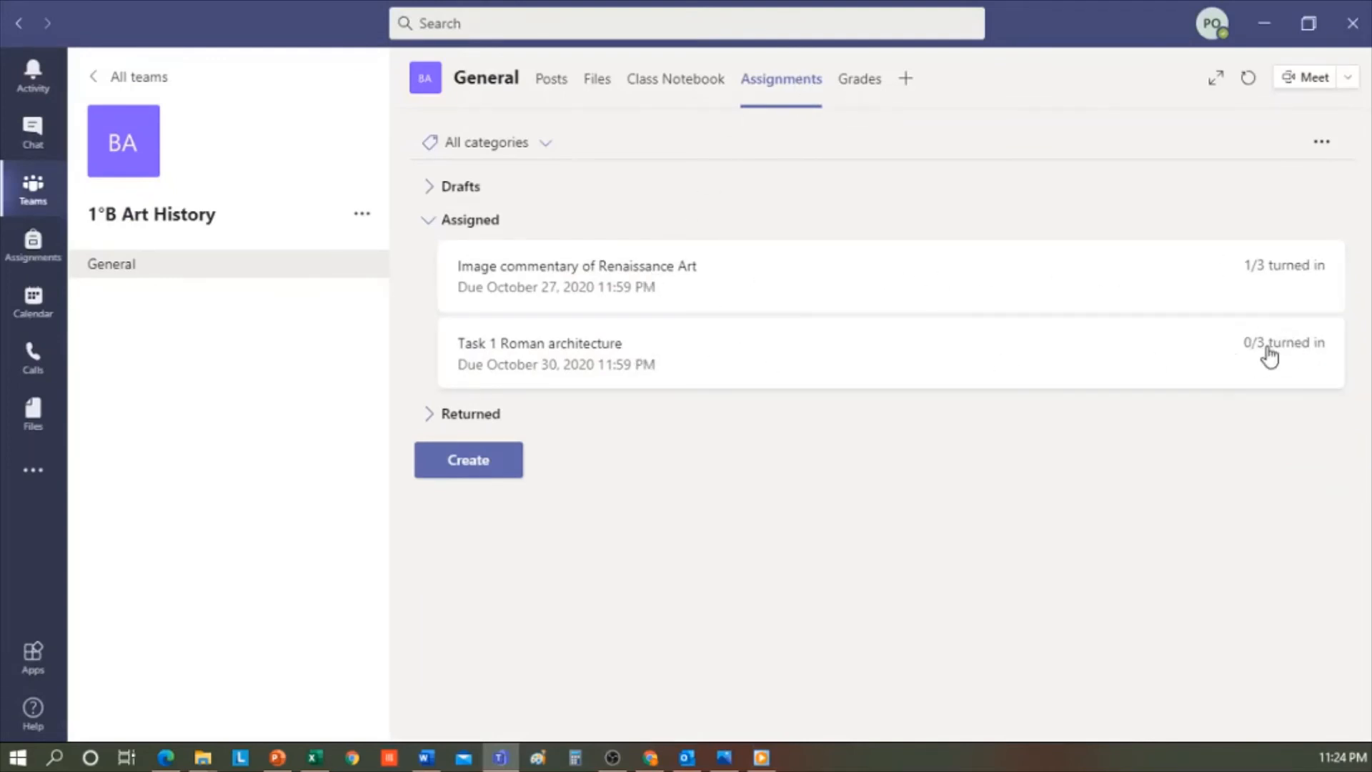
pyautogui.moveTo(1135, 363)
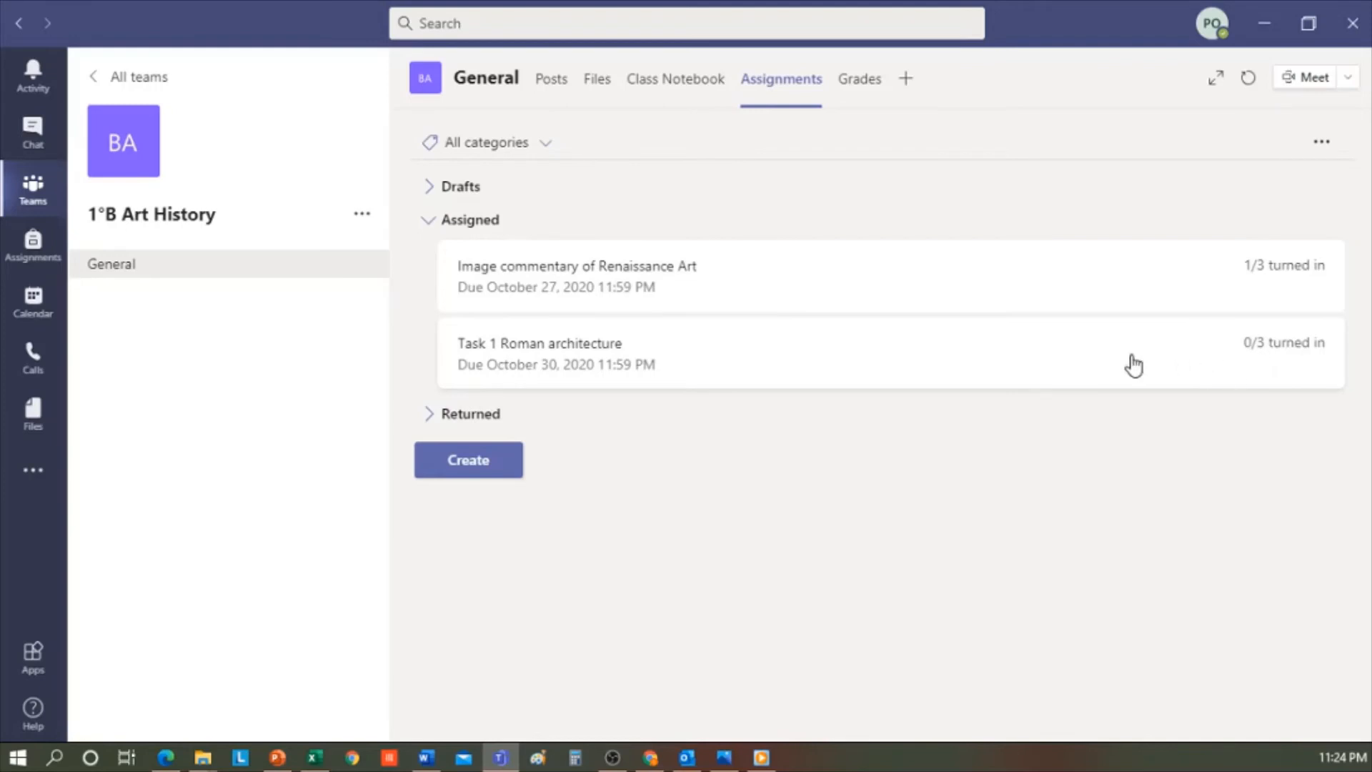
pyautogui.moveTo(1250, 268)
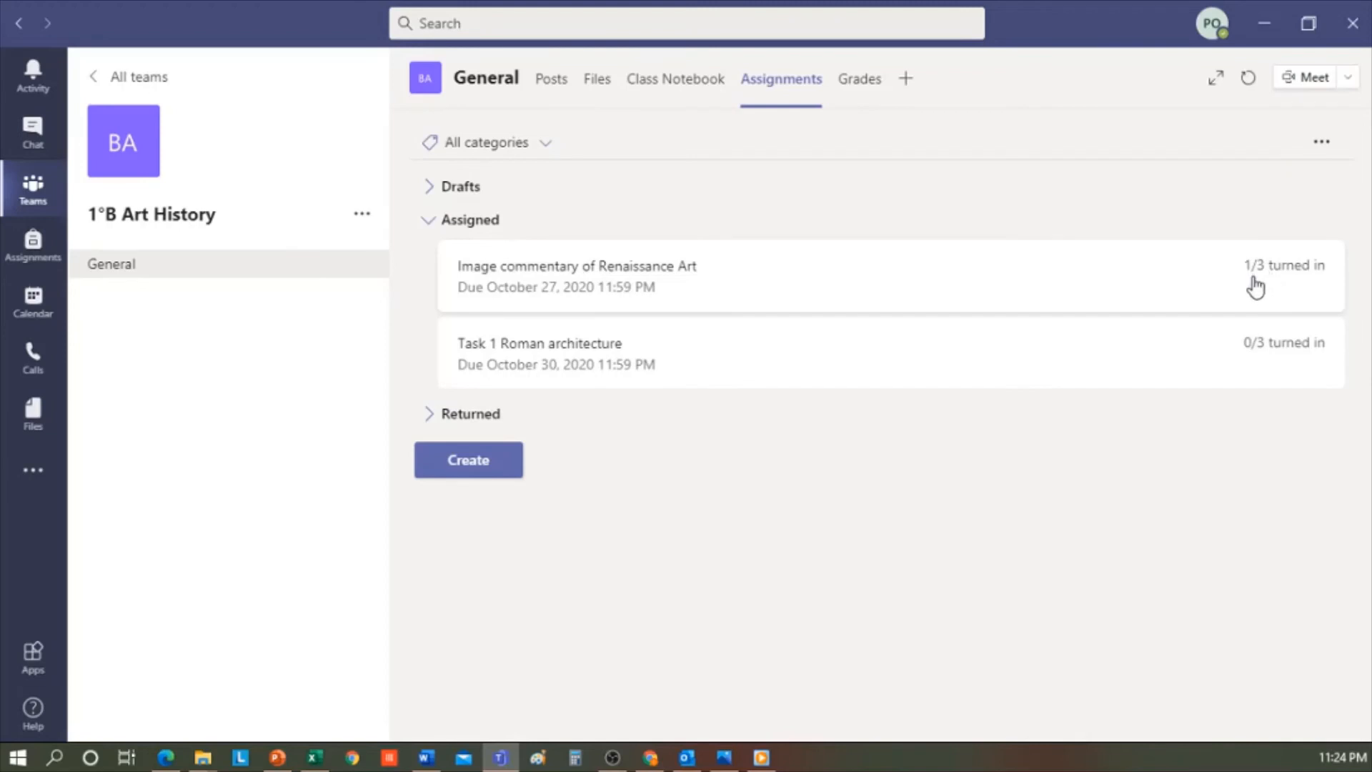
pyautogui.click(576, 266)
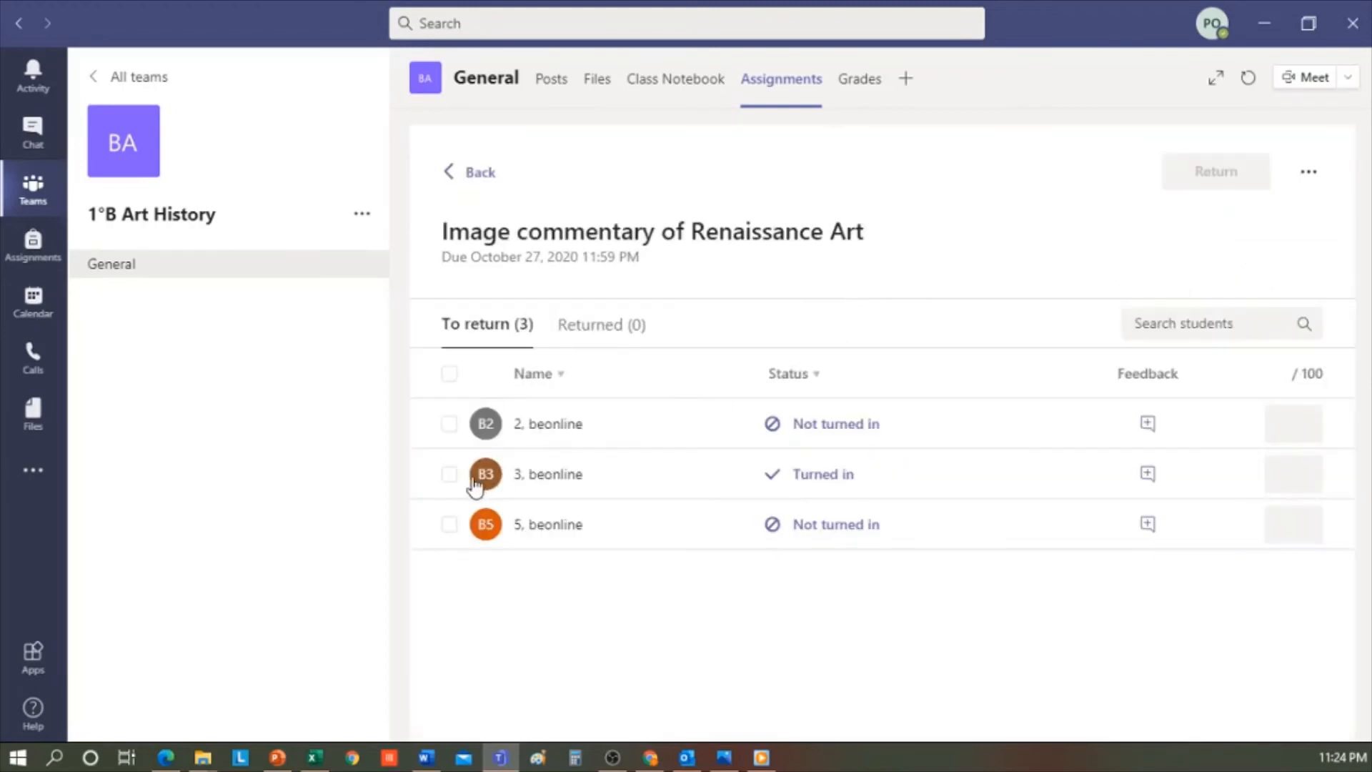
pyautogui.moveTo(601, 492)
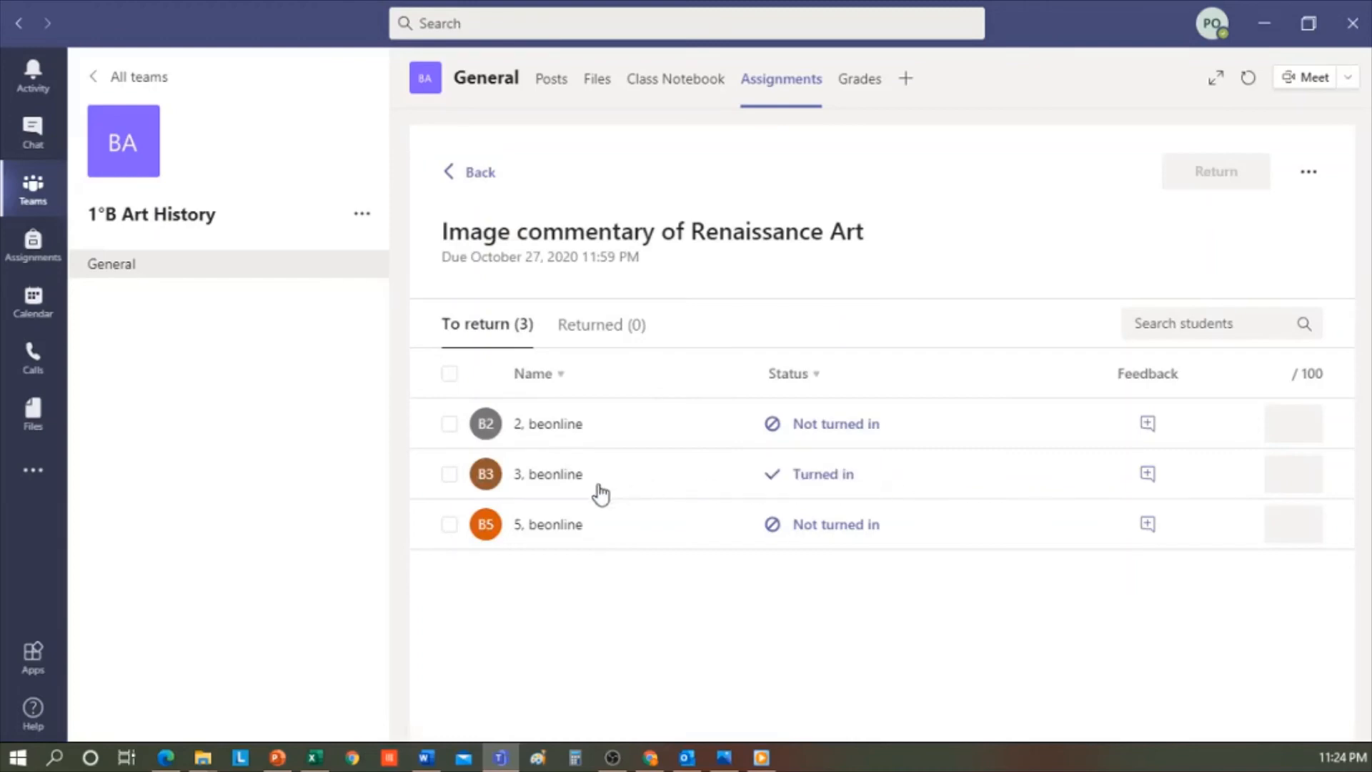
pyautogui.click(1277, 473)
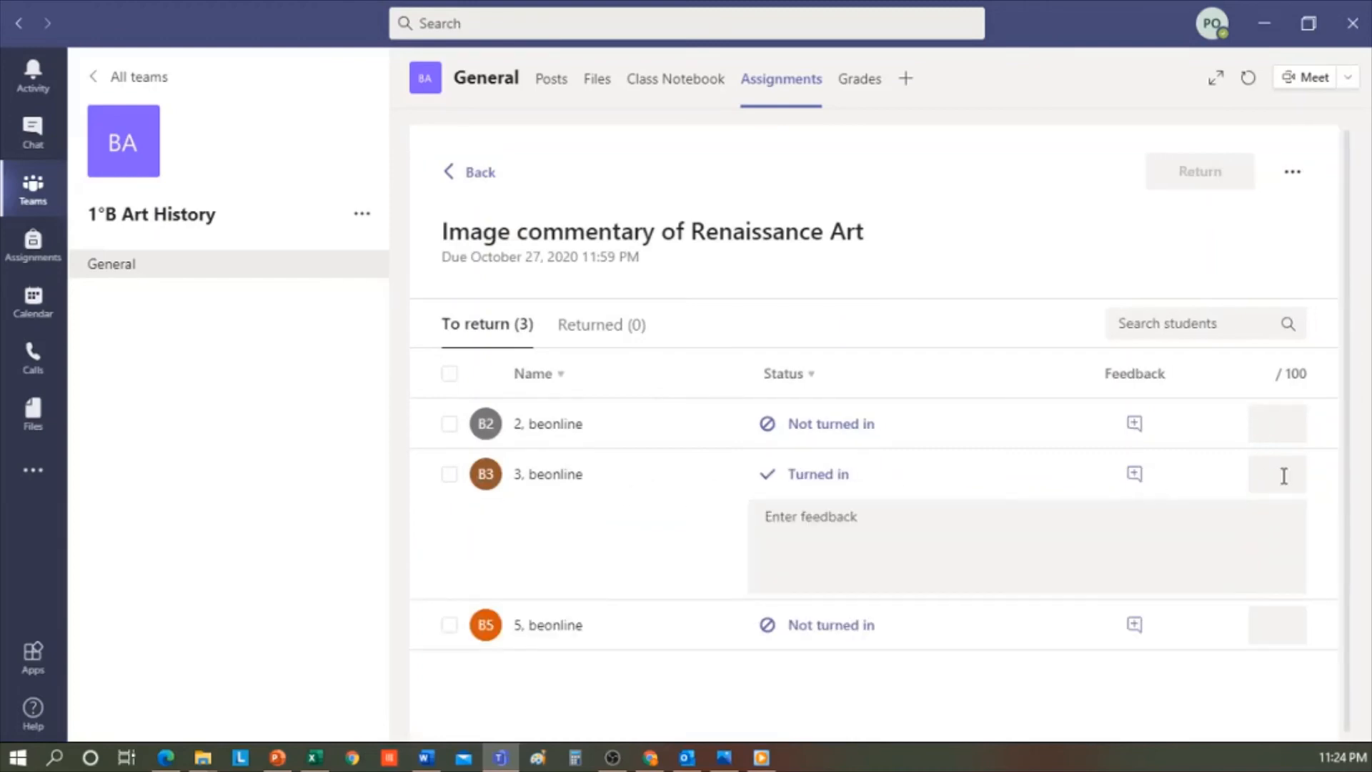
pyautogui.click(1275, 474)
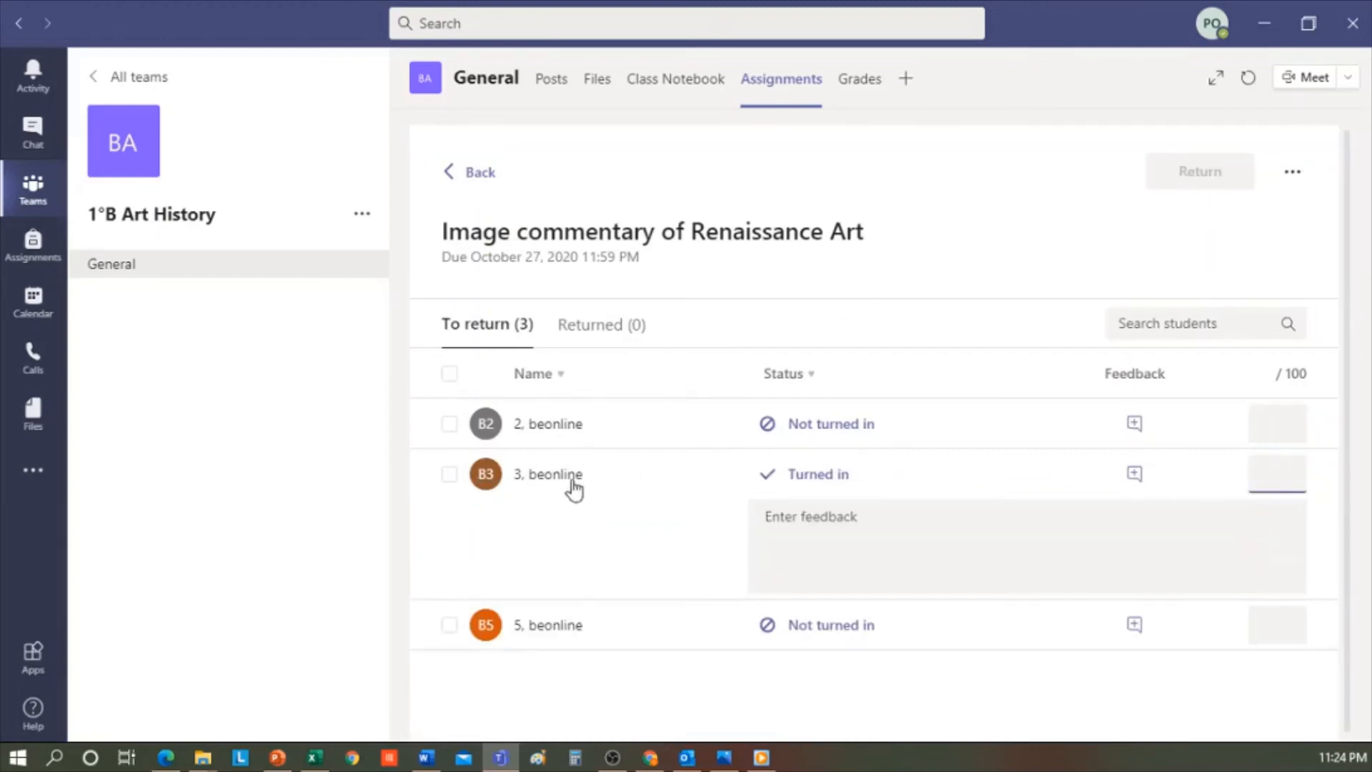
# Open beonline 3's submitted presentation for grading and view the attachment's more-options menu
pyautogui.click(546, 475)
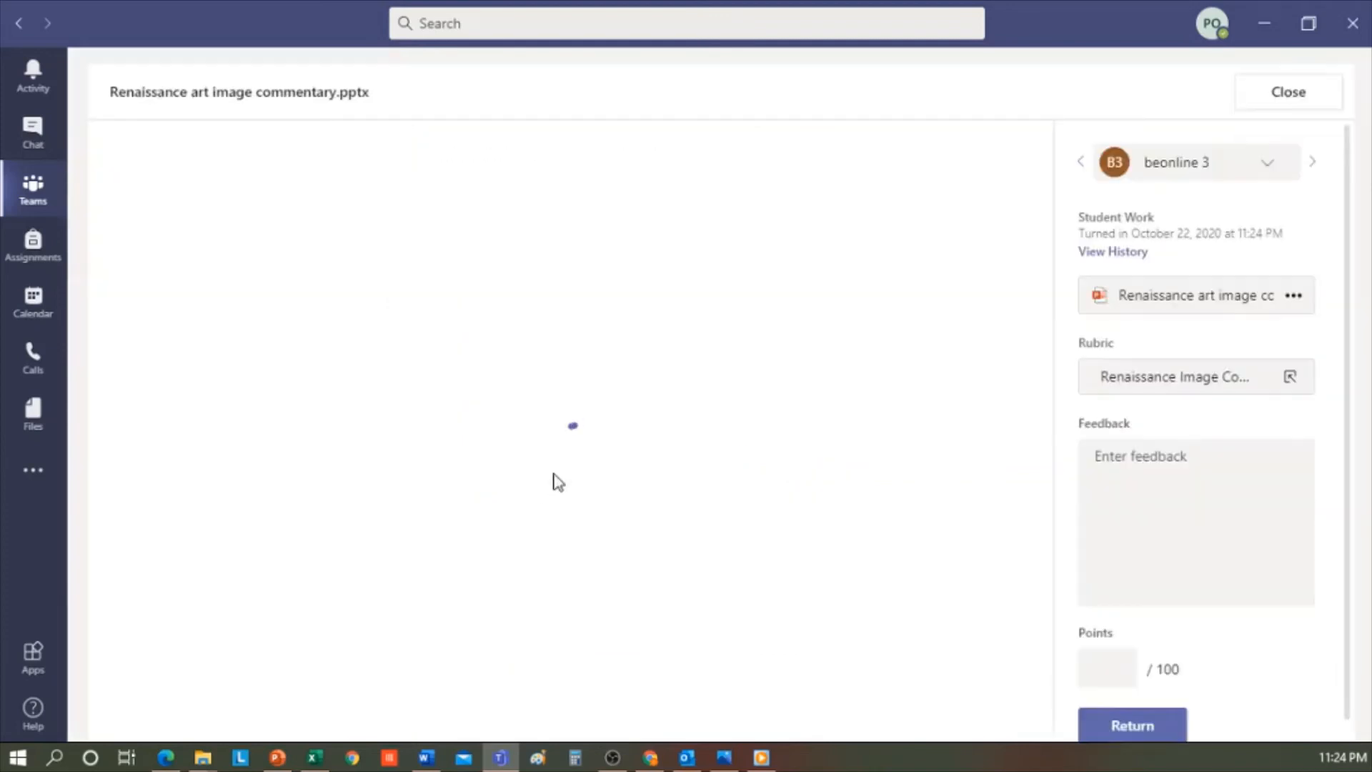
pyautogui.moveTo(974, 392)
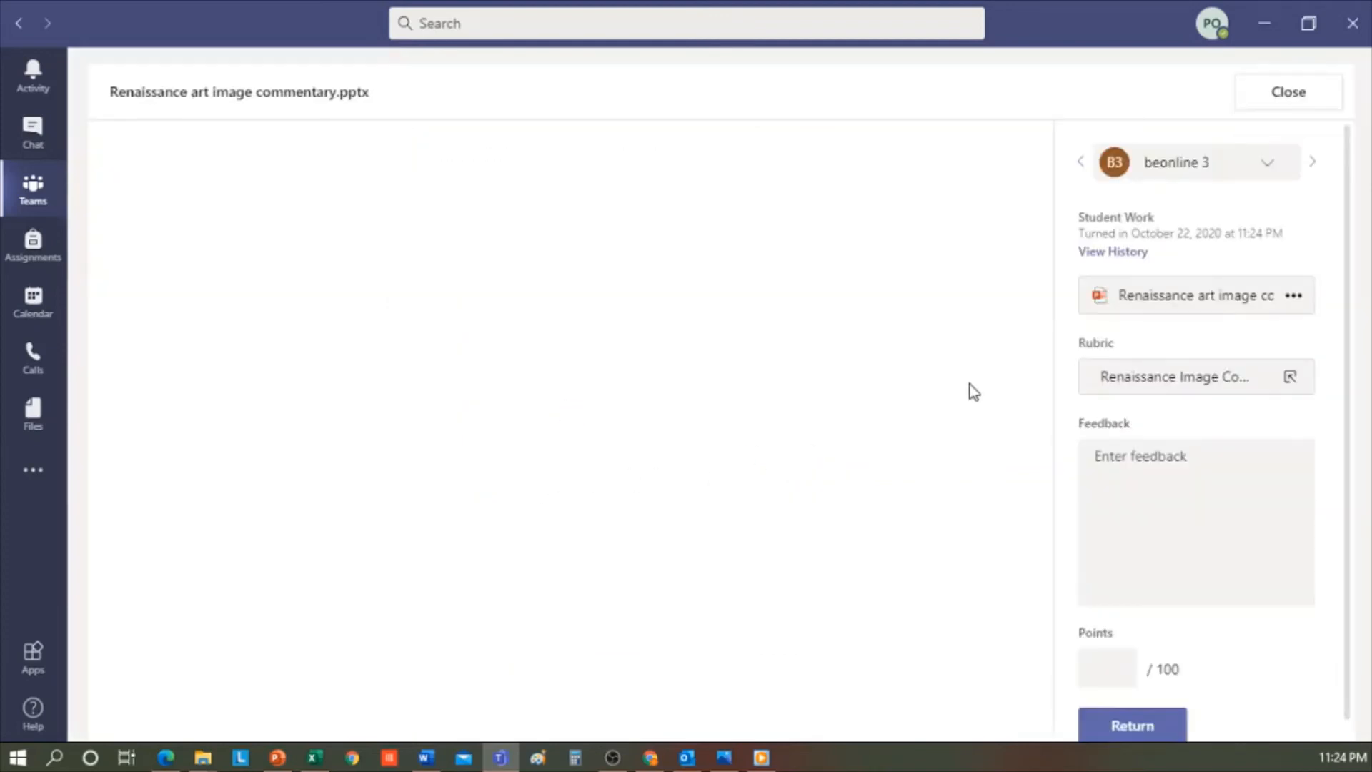
pyautogui.click(1196, 295)
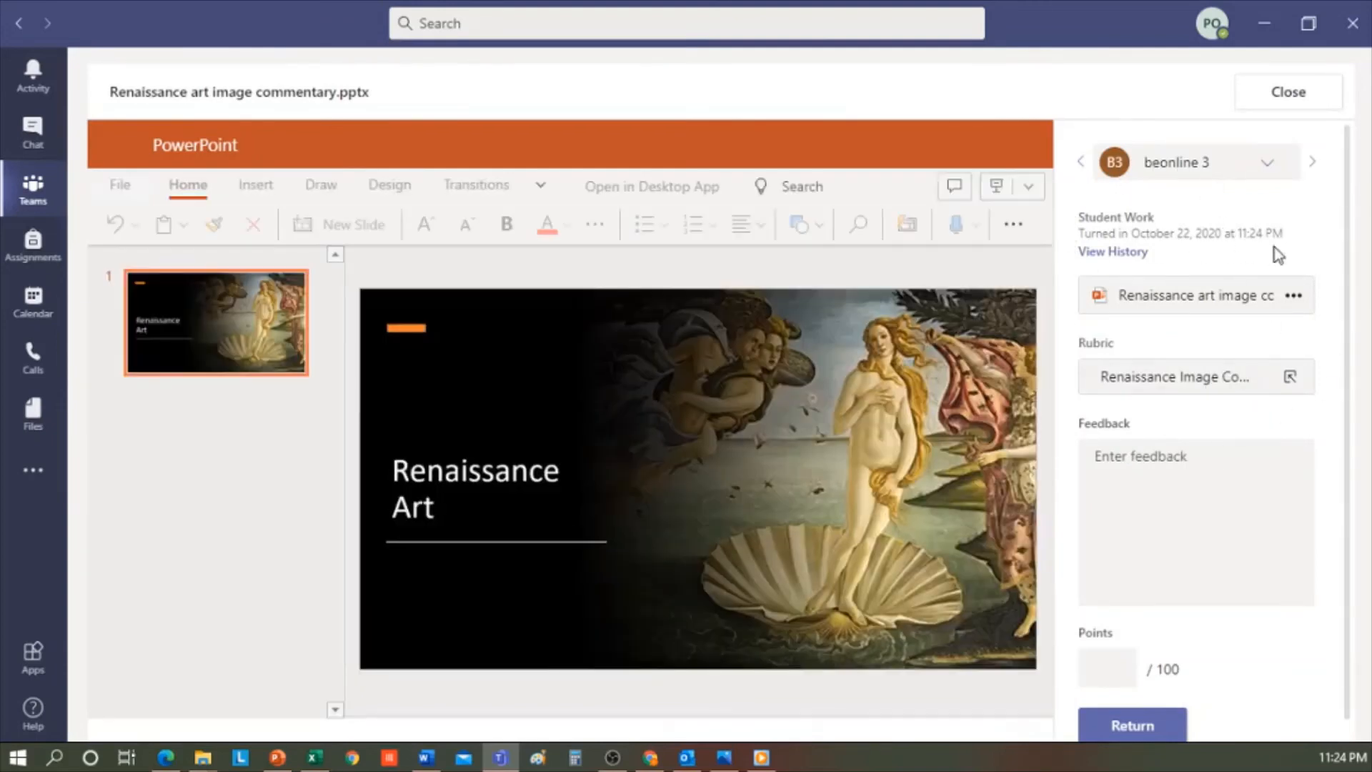
pyautogui.moveTo(1295, 295)
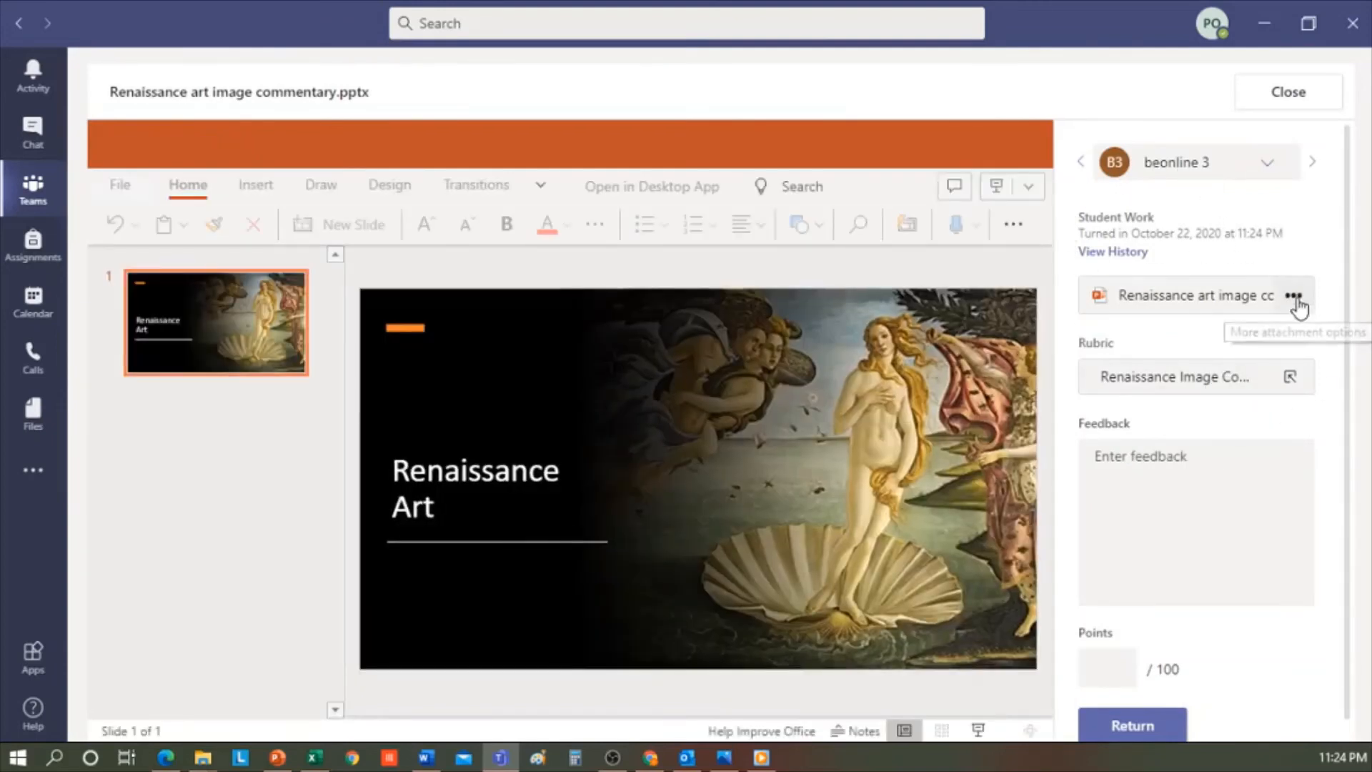
pyautogui.click(1296, 295)
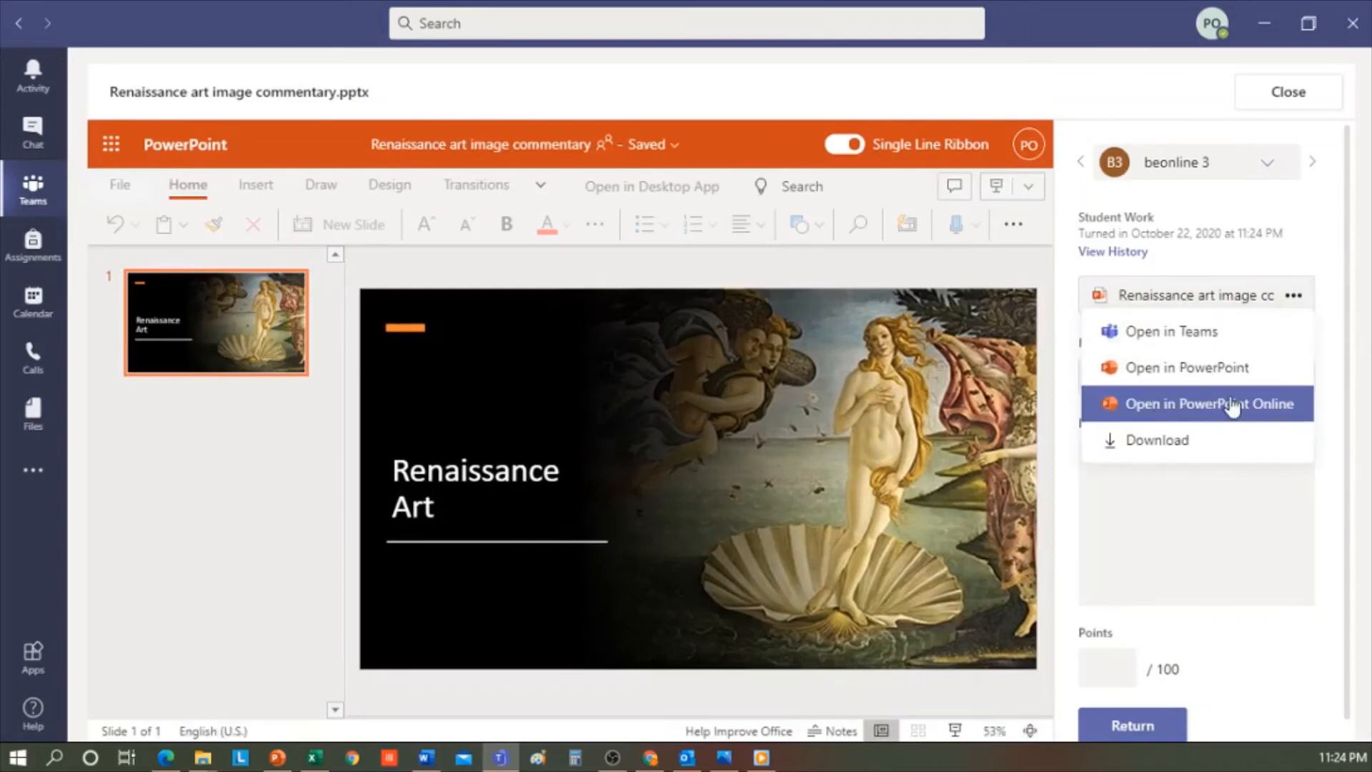
pyautogui.moveTo(1195, 367)
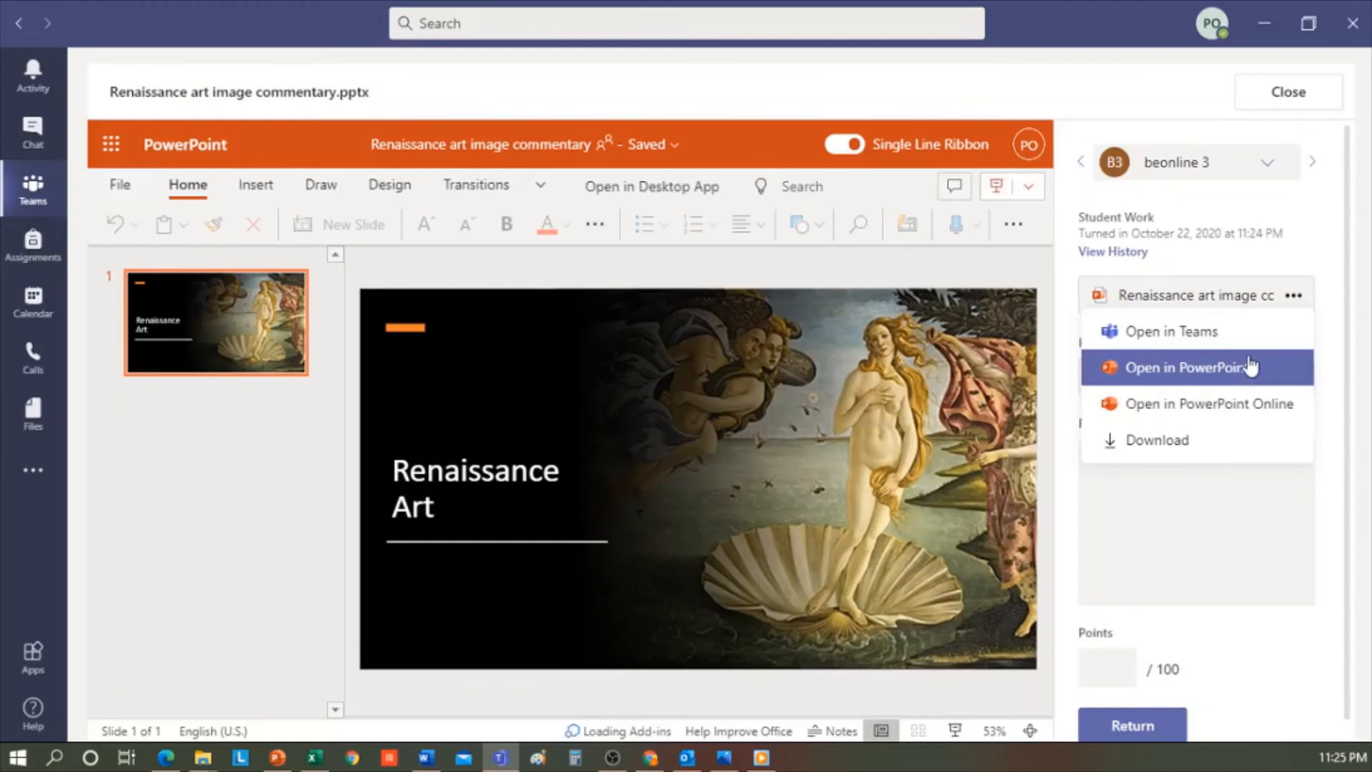
pyautogui.moveTo(314, 286)
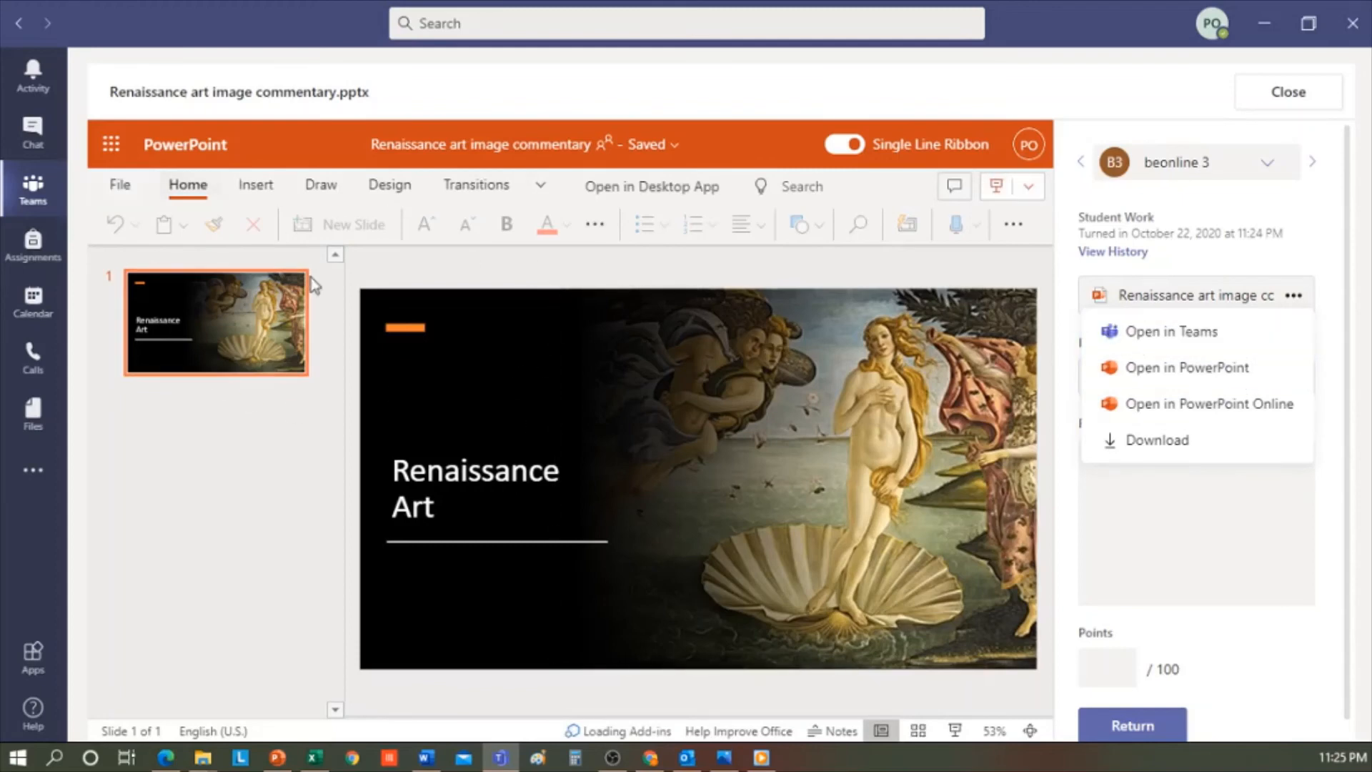
pyautogui.moveTo(1263, 264)
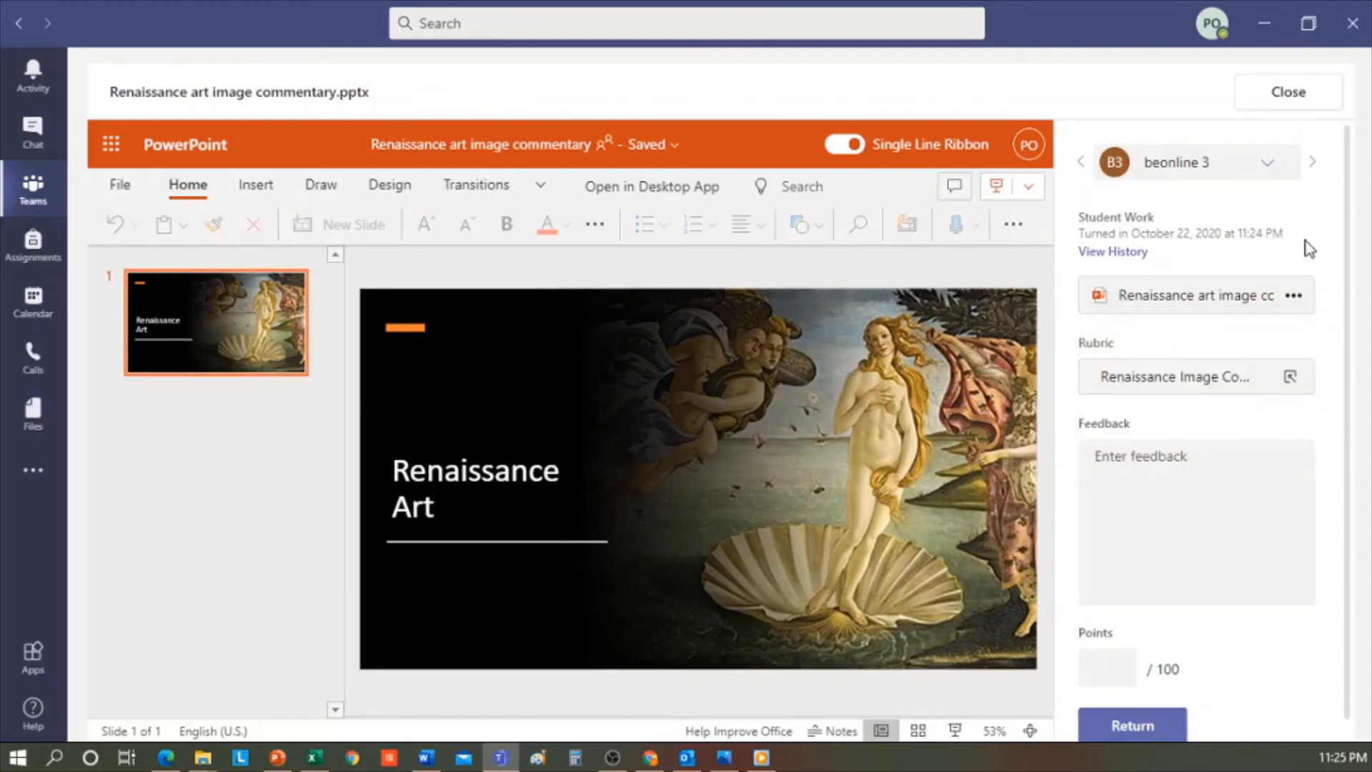
pyautogui.moveTo(1292, 195)
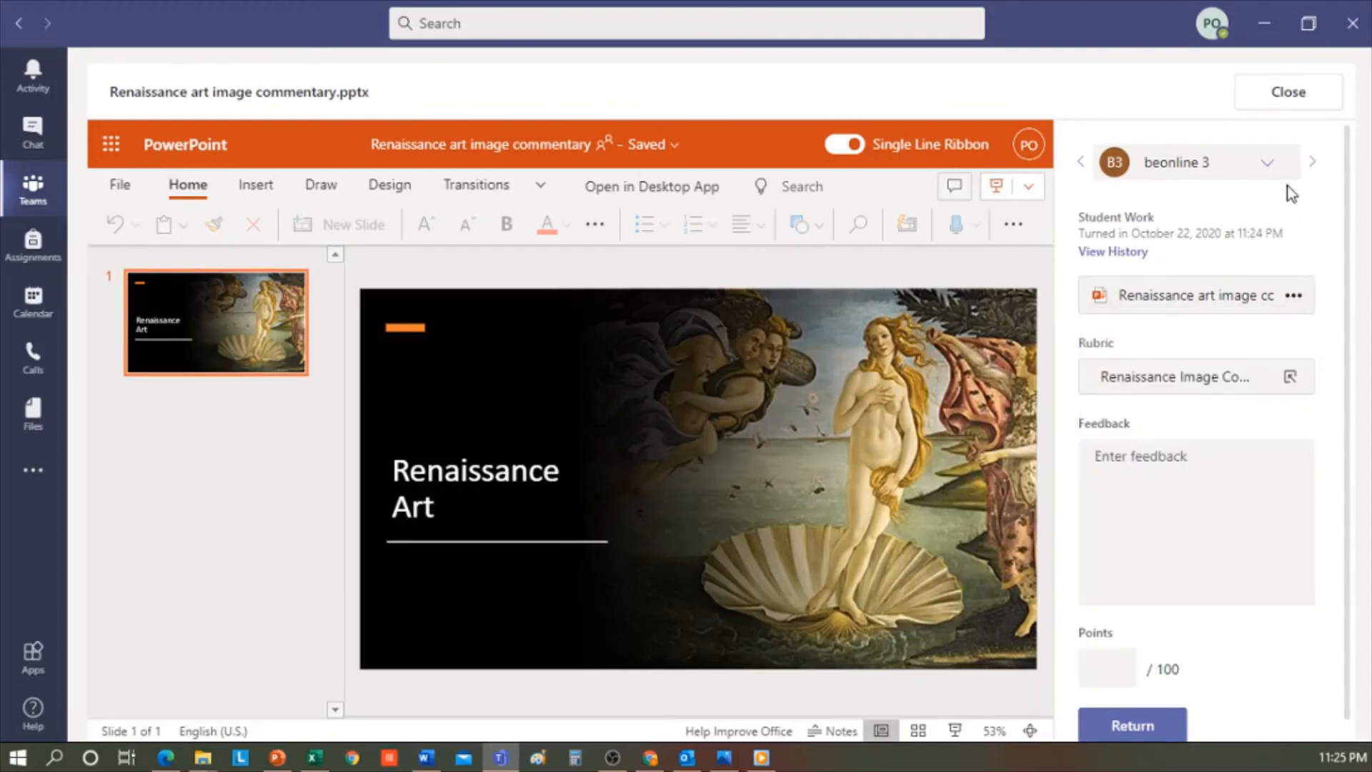
pyautogui.click(1264, 163)
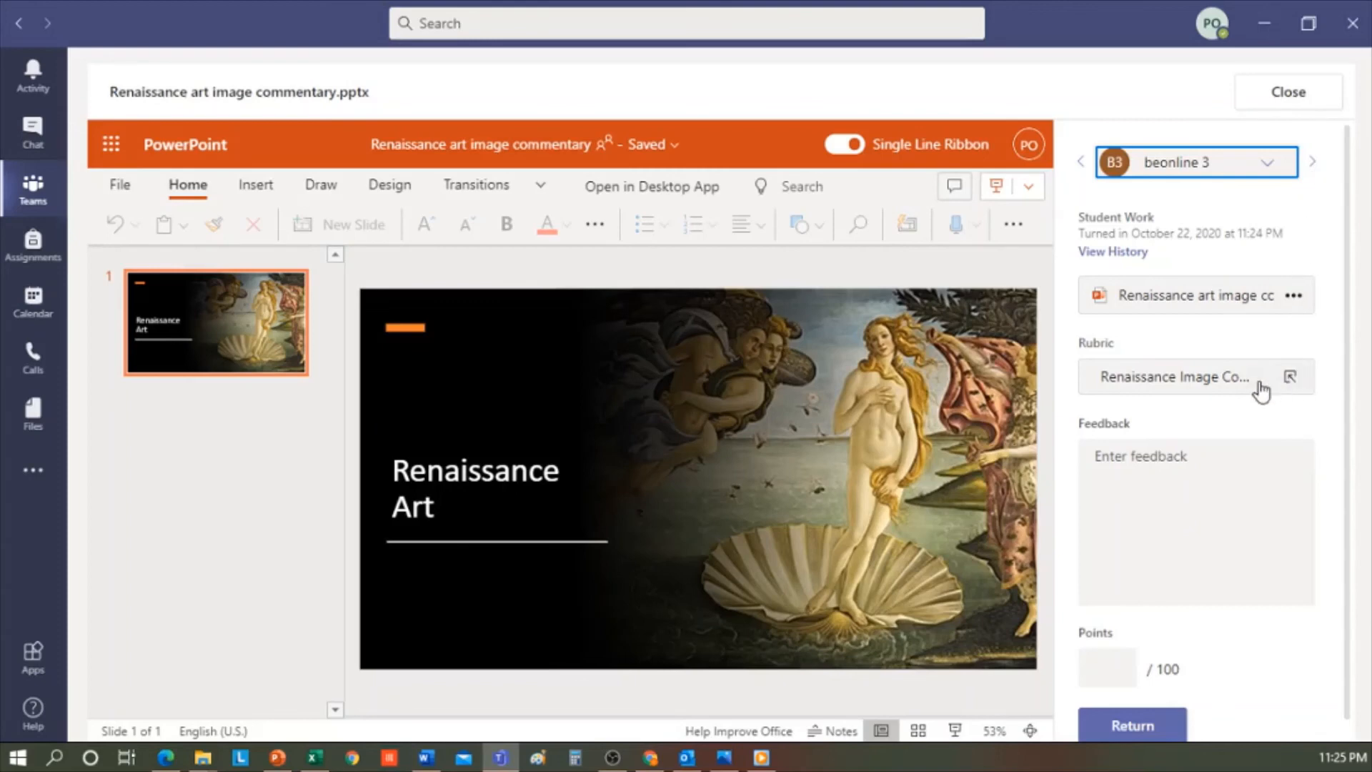
# Rate Fluency Excellent for 100/100 with feedback 'Hello! You have worked very well… Keep it up!'
pyautogui.click(1290, 376)
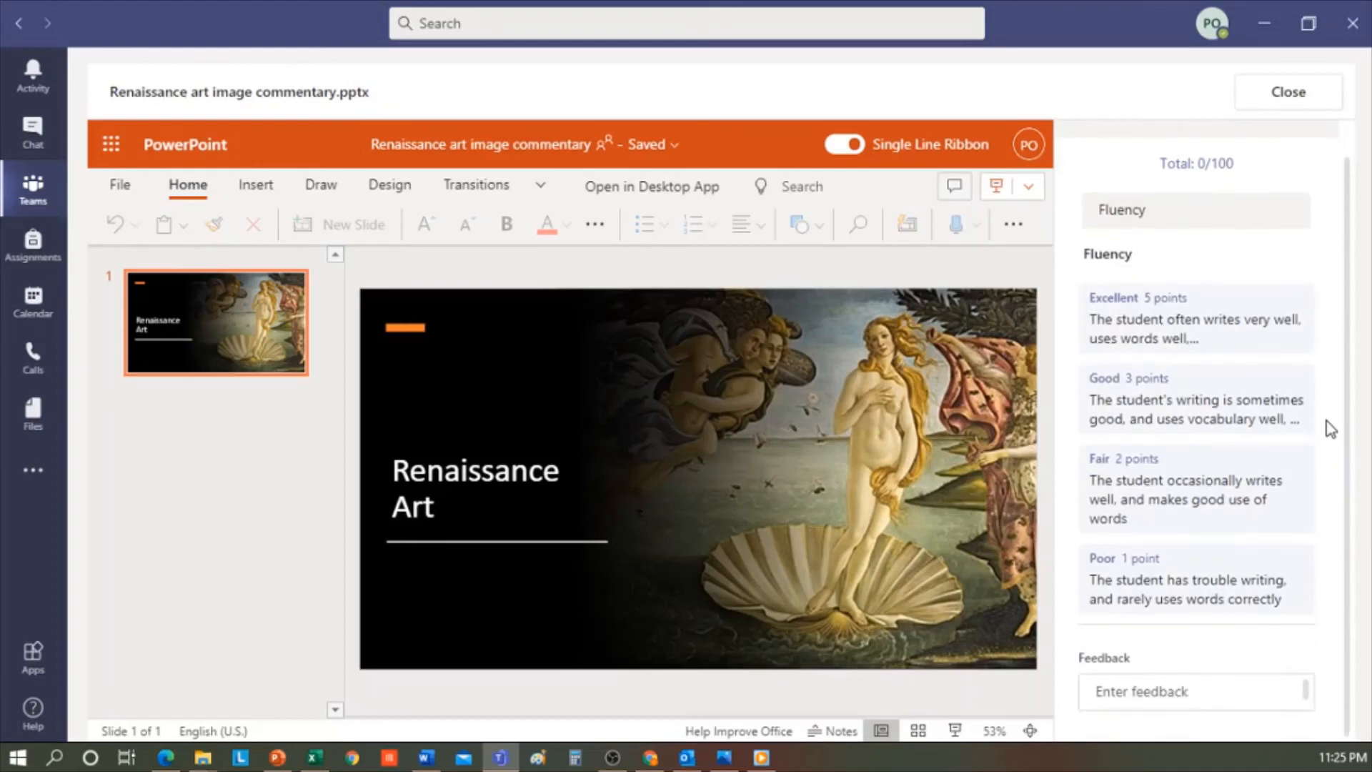
pyautogui.moveTo(1361, 335)
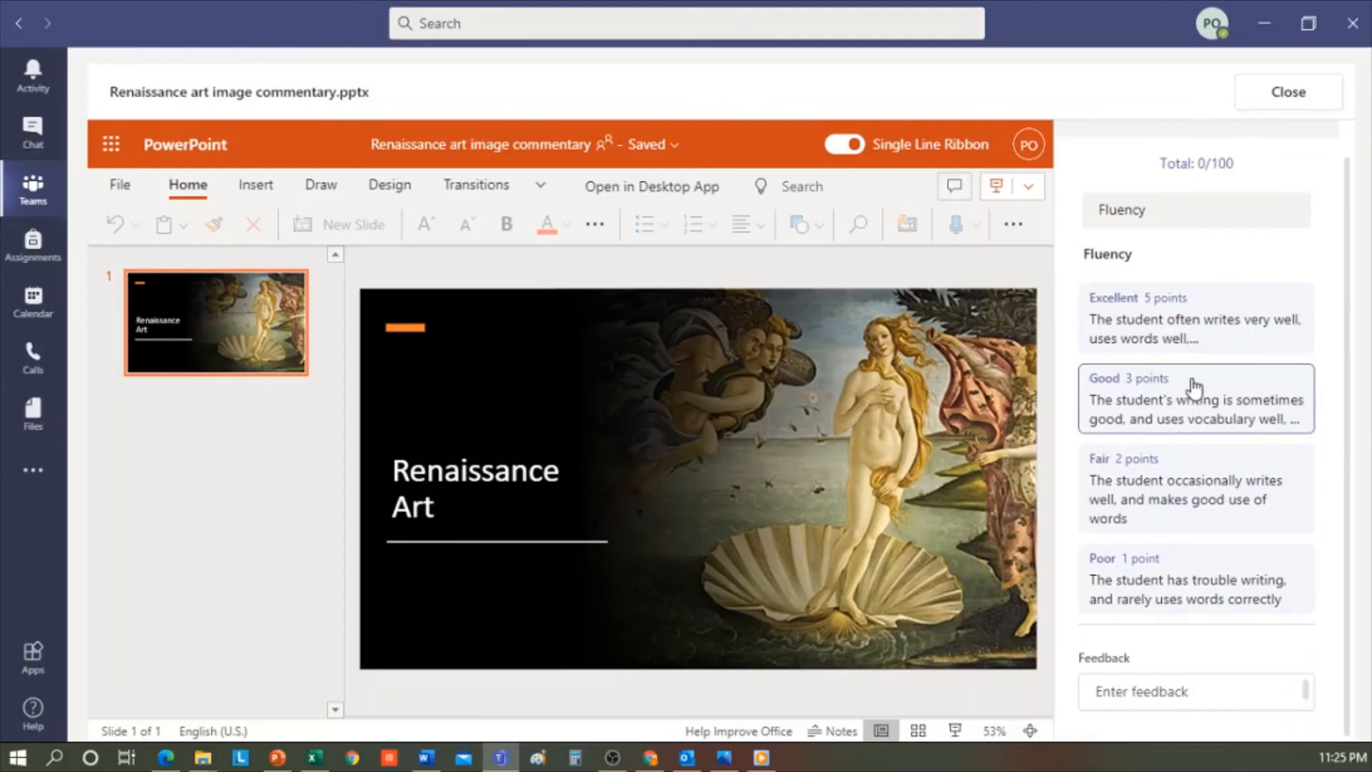
pyautogui.click(1196, 317)
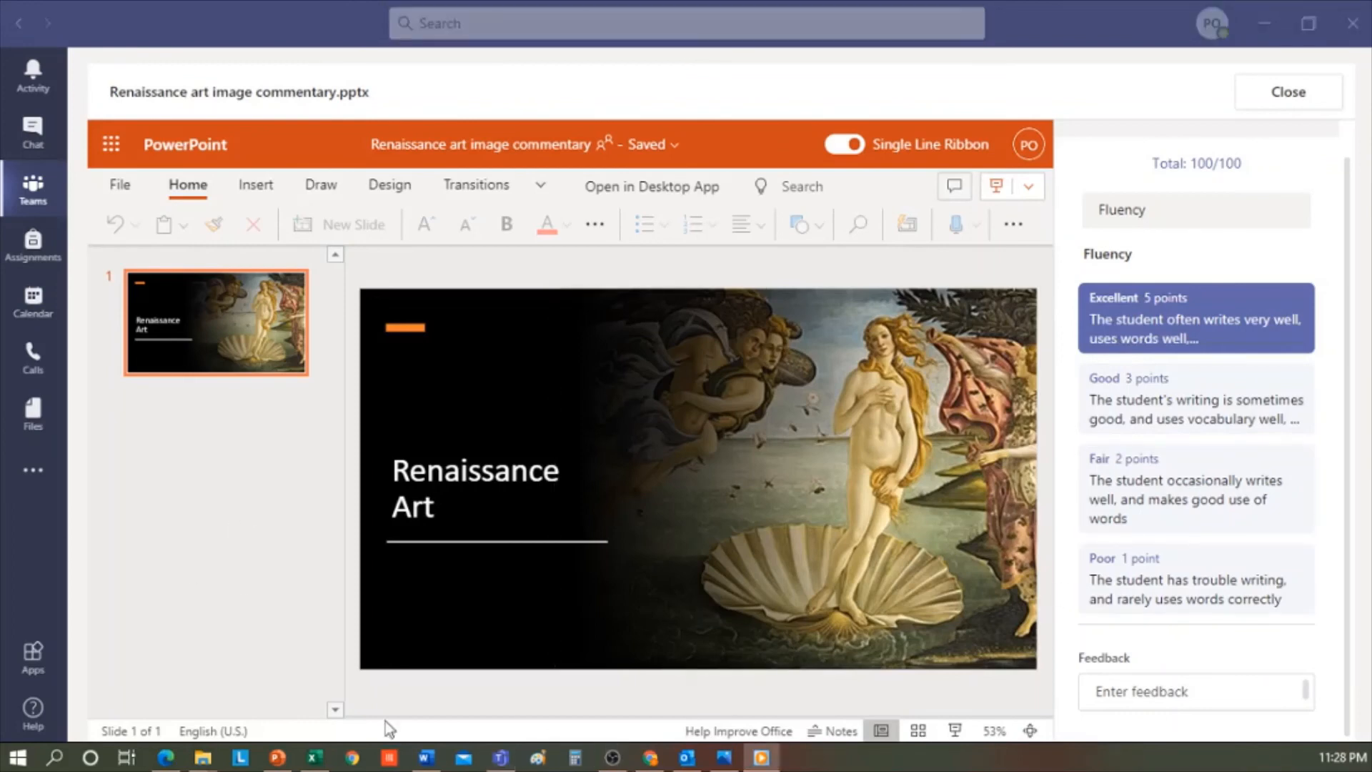
pyautogui.click(1196, 691)
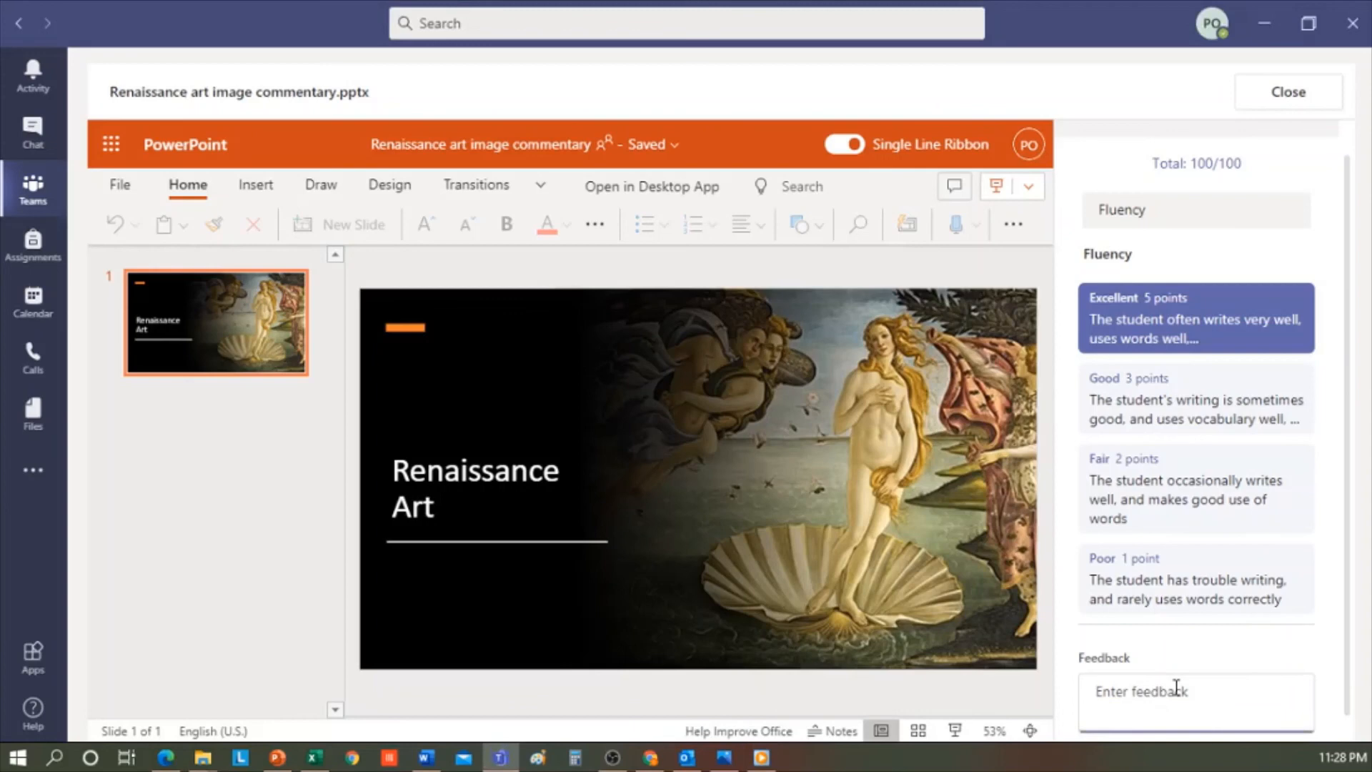
pyautogui.write('Hello! You have worked very well the on commentary of the piece. Keep it up!')
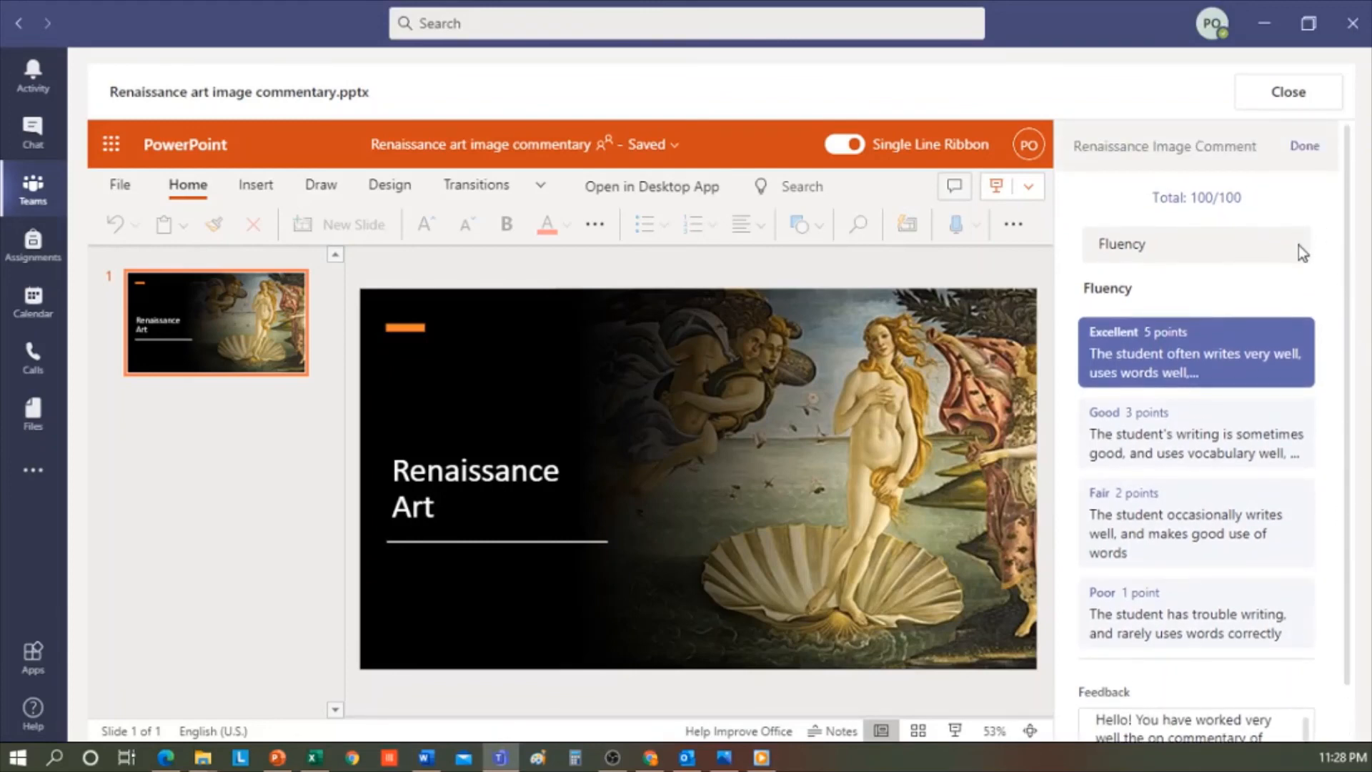
pyautogui.moveTo(1337, 281)
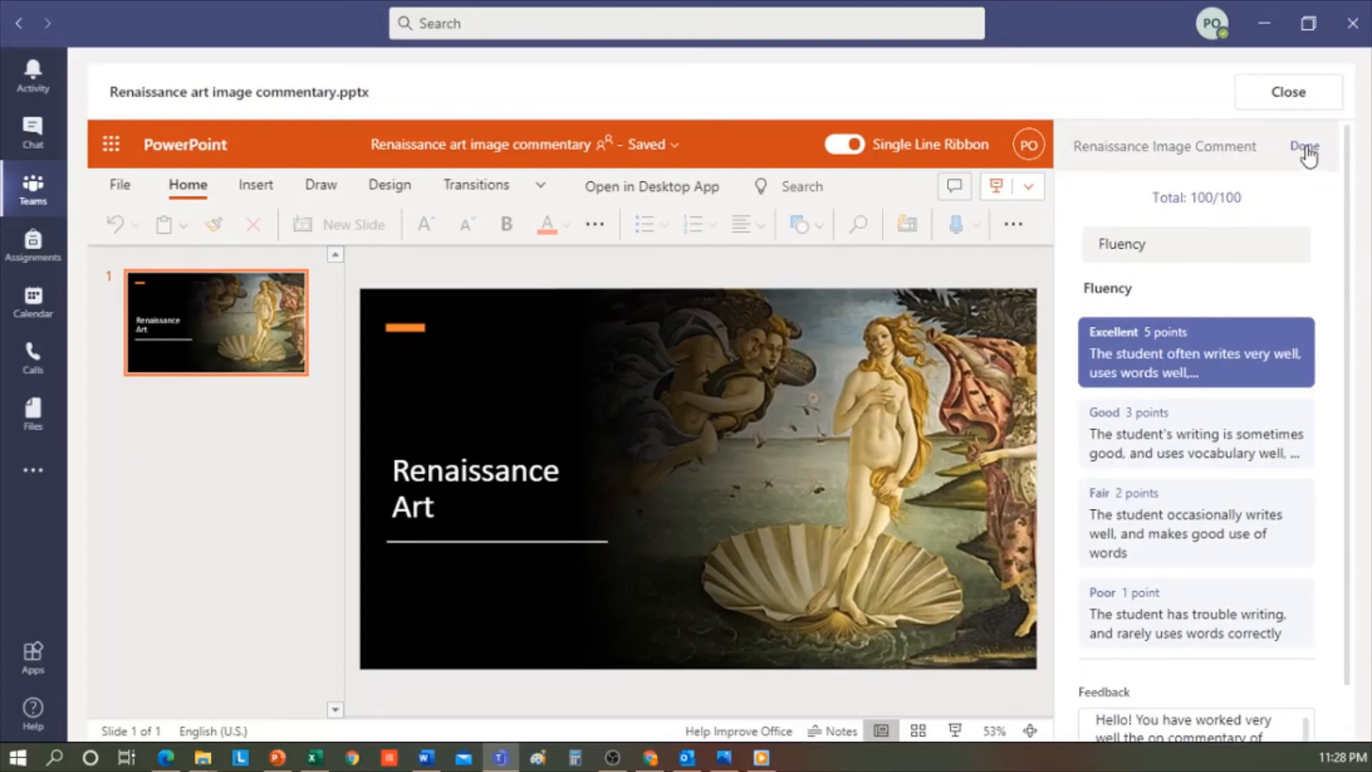
pyautogui.click(1304, 145)
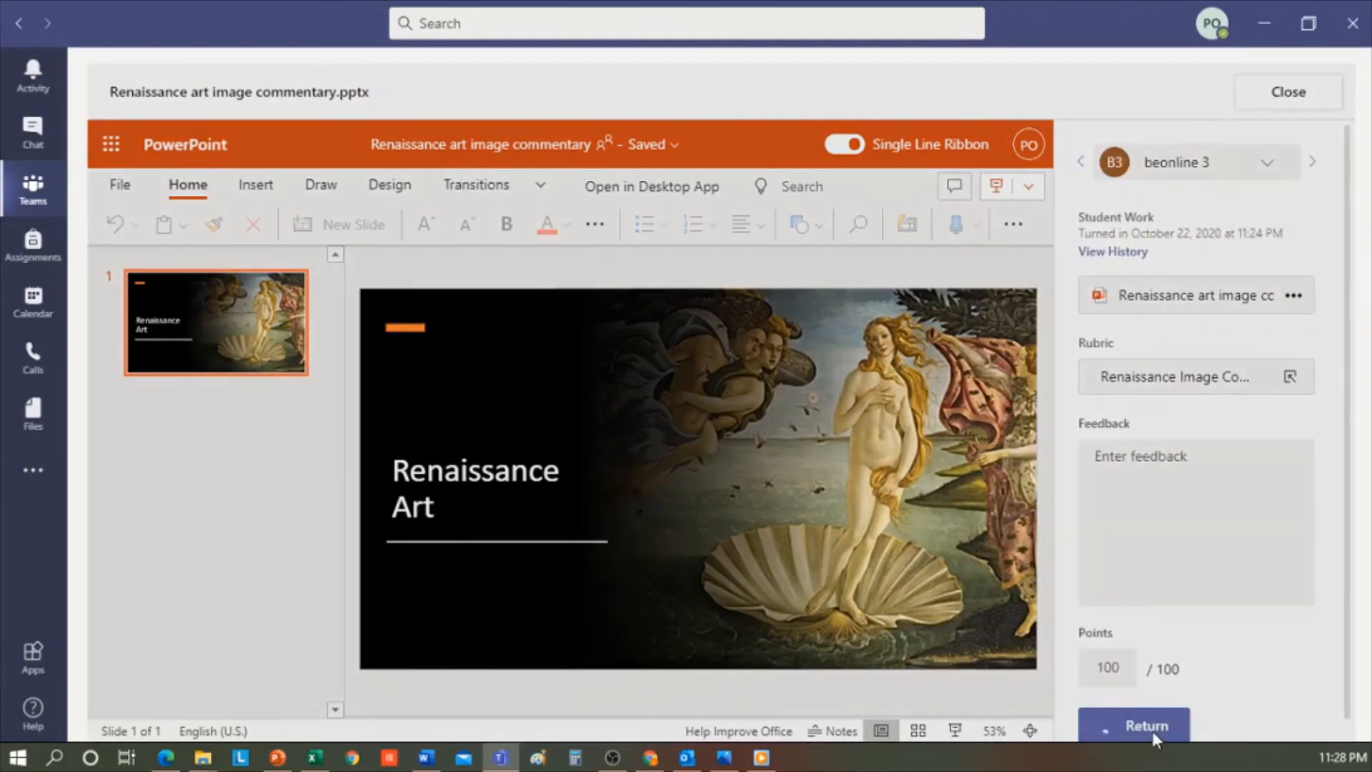
# Return beonline 3's 100-point grade and switch to the student's Teams session in Chrome
pyautogui.click(1145, 725)
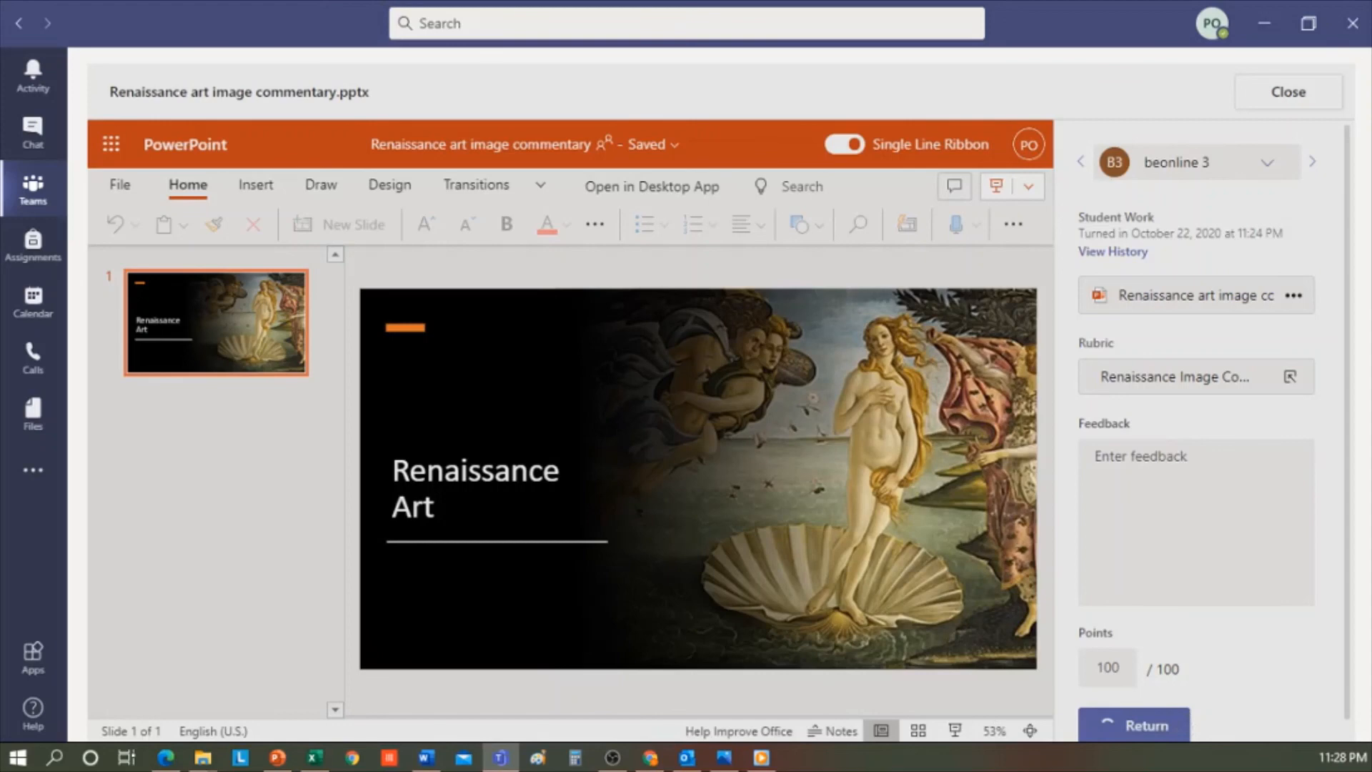
pyautogui.click(1132, 724)
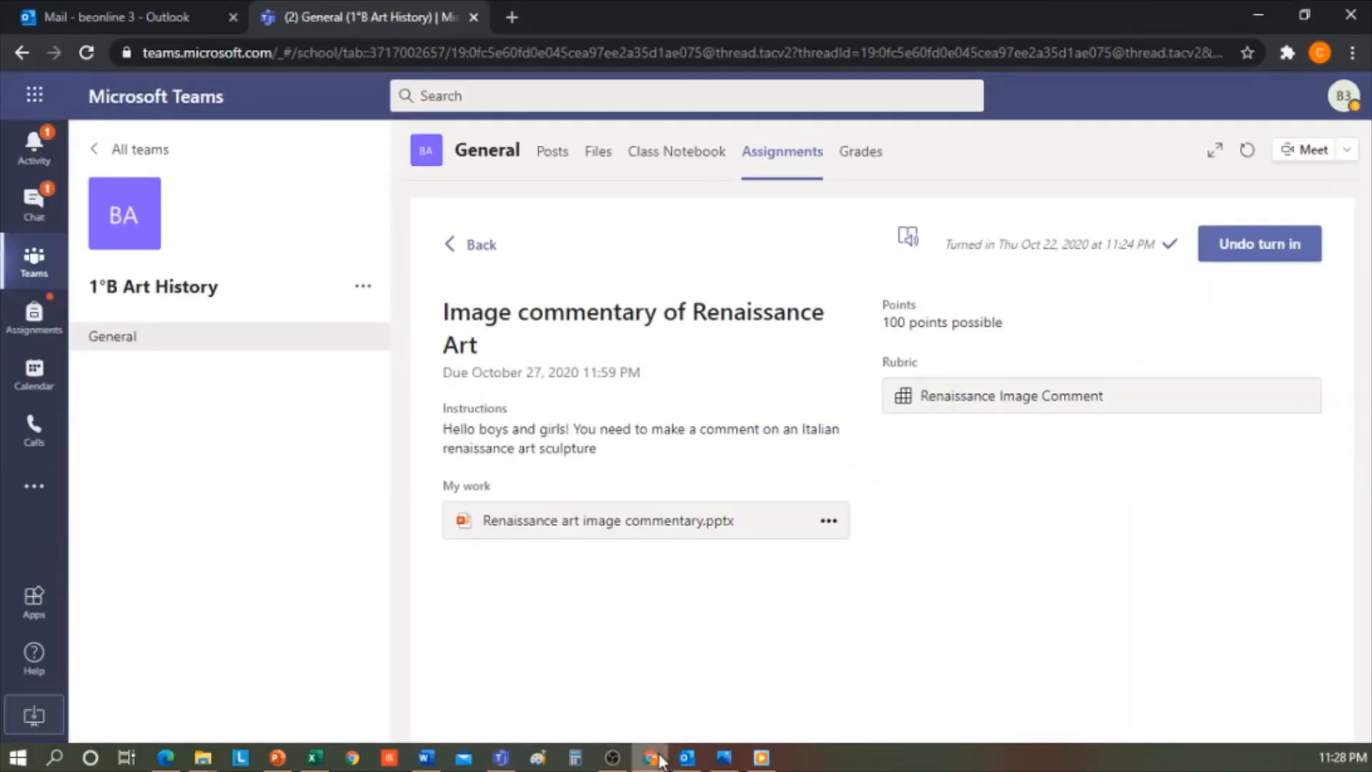
# Open the Assignment returned notification from Activity and review the Renaissance Image Comment rubric
pyautogui.click(34, 144)
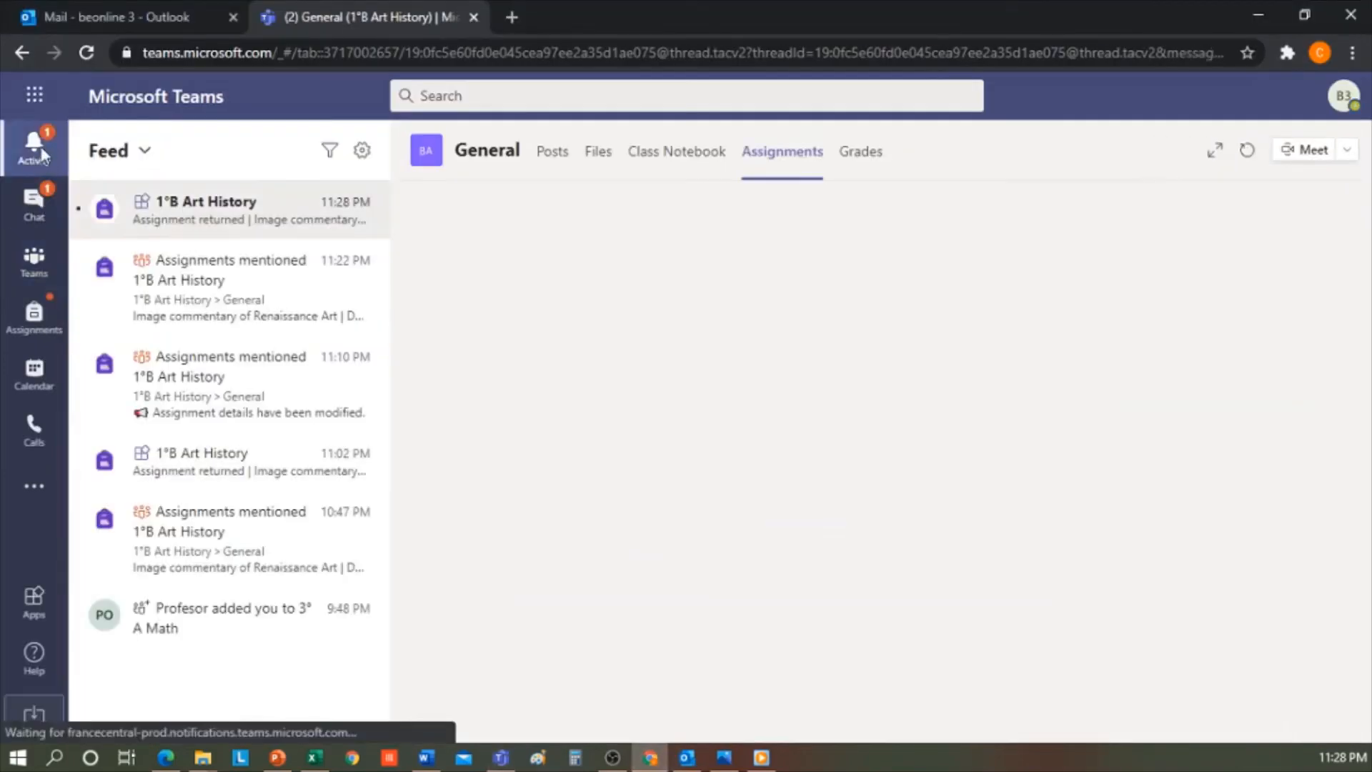
pyautogui.click(227, 211)
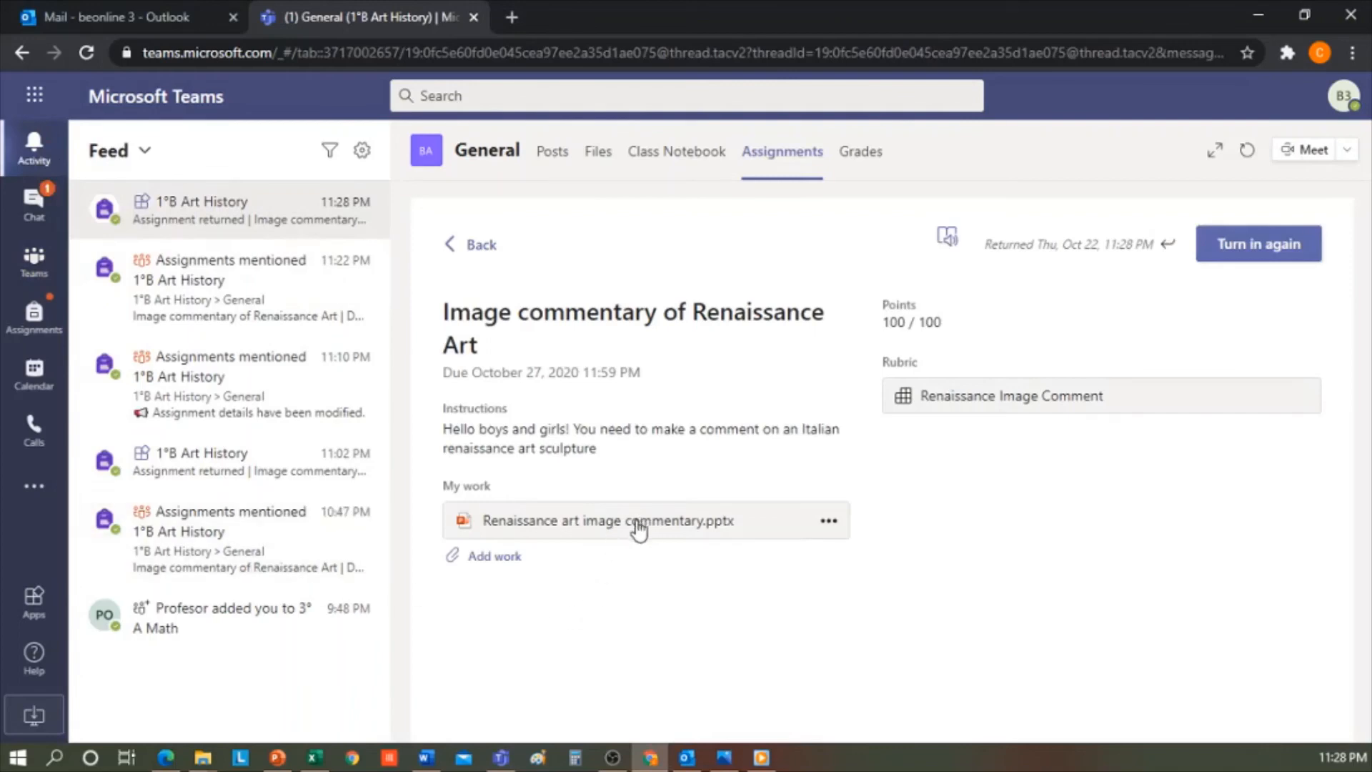
pyautogui.moveTo(874, 331)
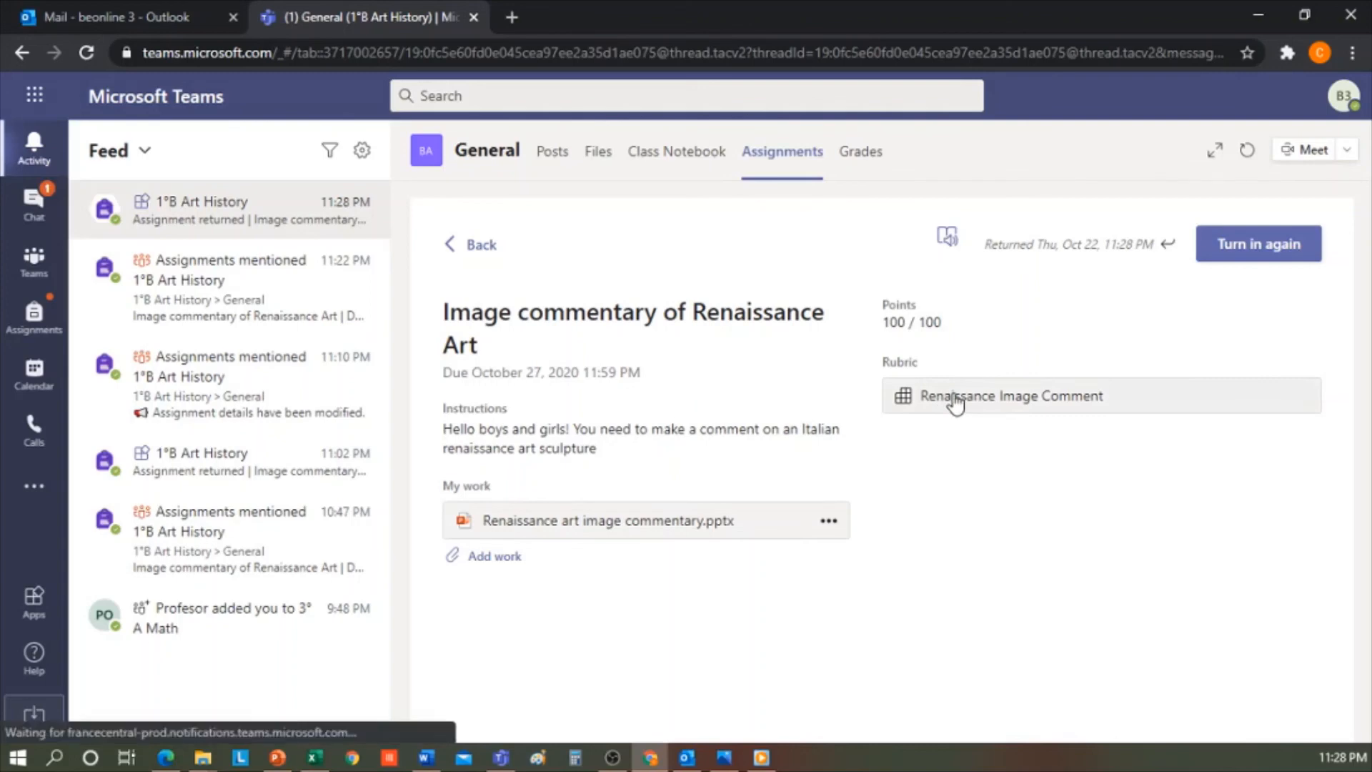
pyautogui.click(1012, 396)
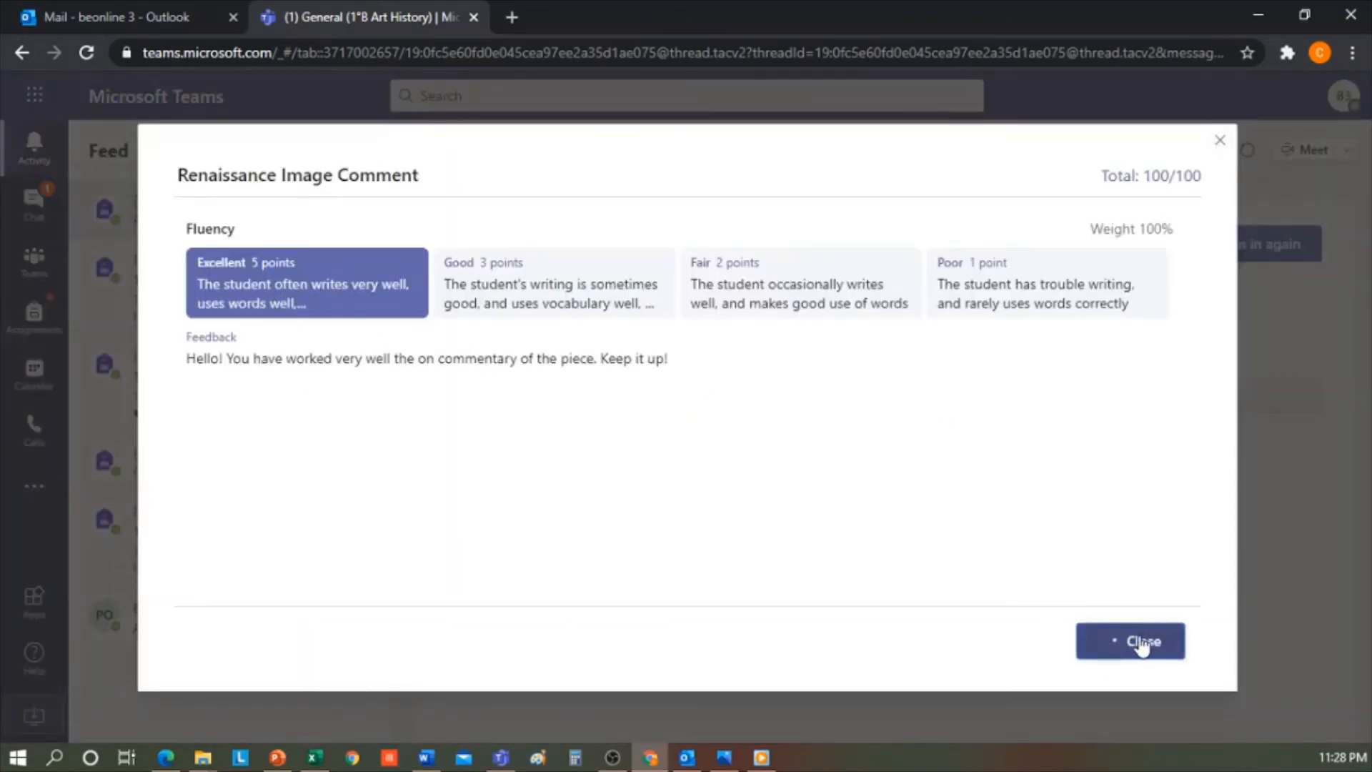
pyautogui.click(1130, 641)
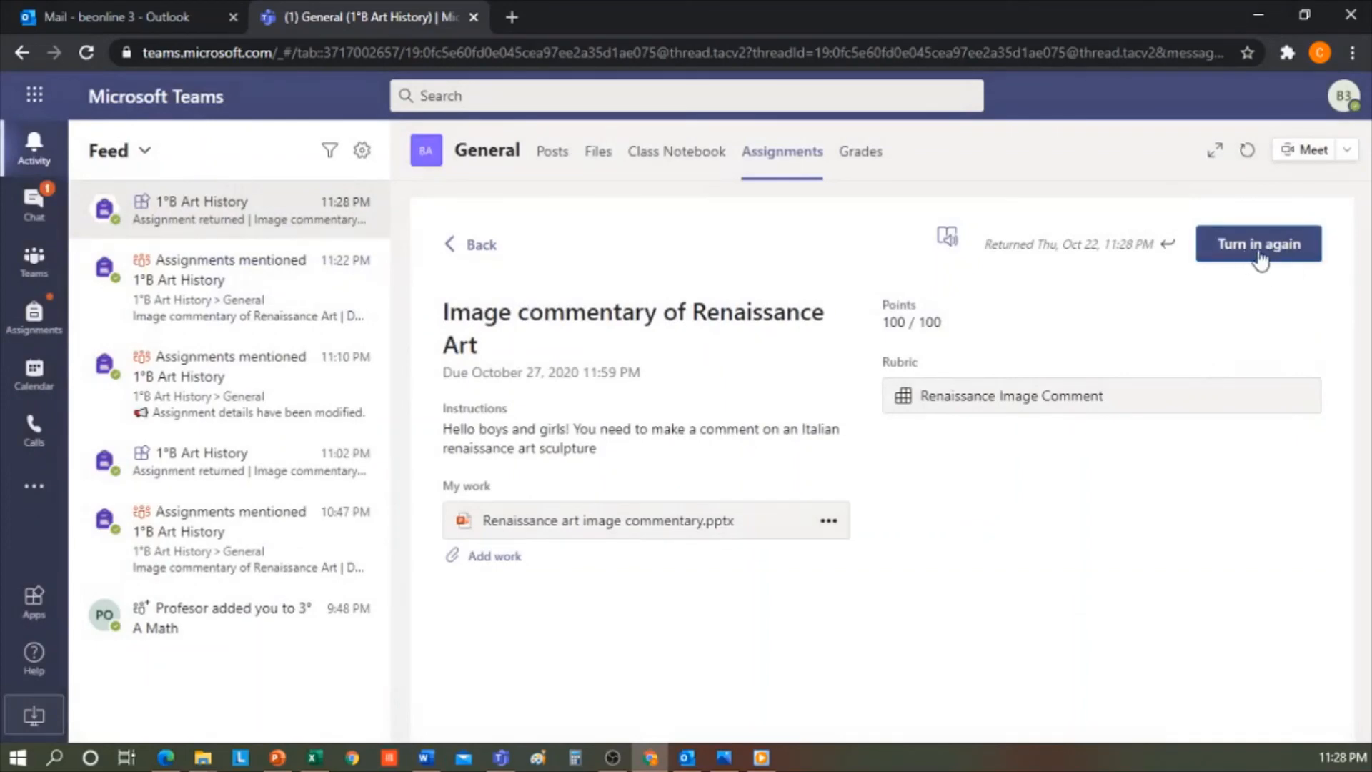
pyautogui.moveTo(1171, 534)
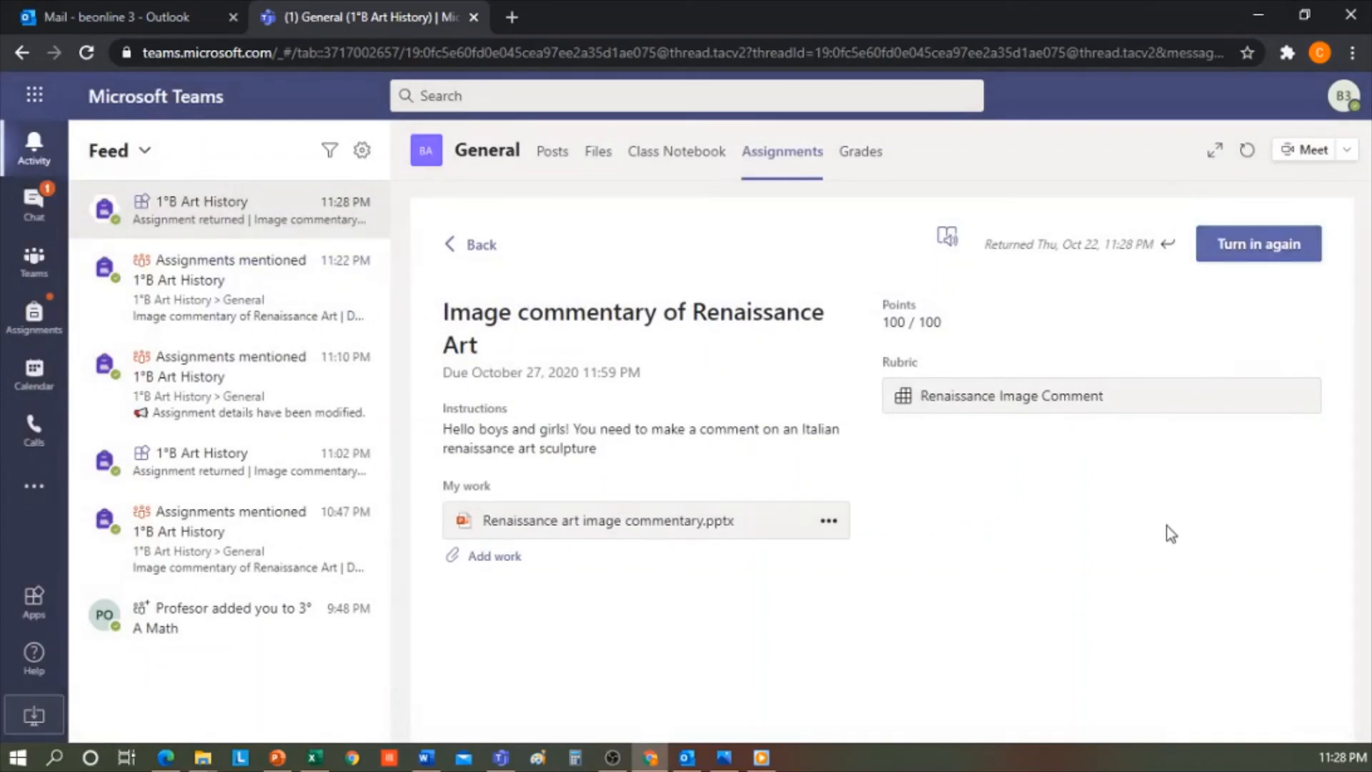